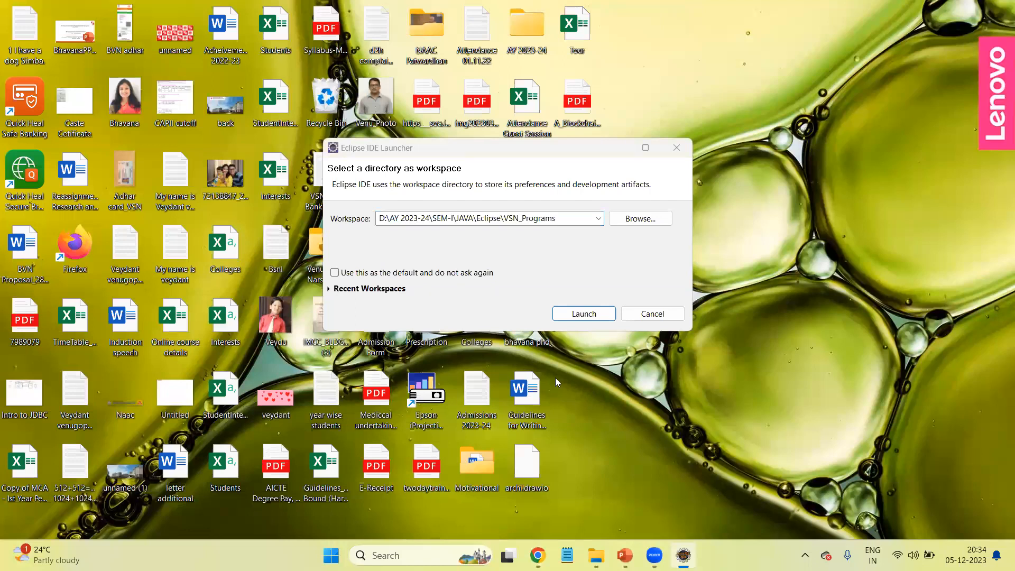
Step: Choose the D:\YouTube\CoreJava workspace from the recent list and launch Eclipse
{"action": "triple_click", "coordinate": [487, 218]}
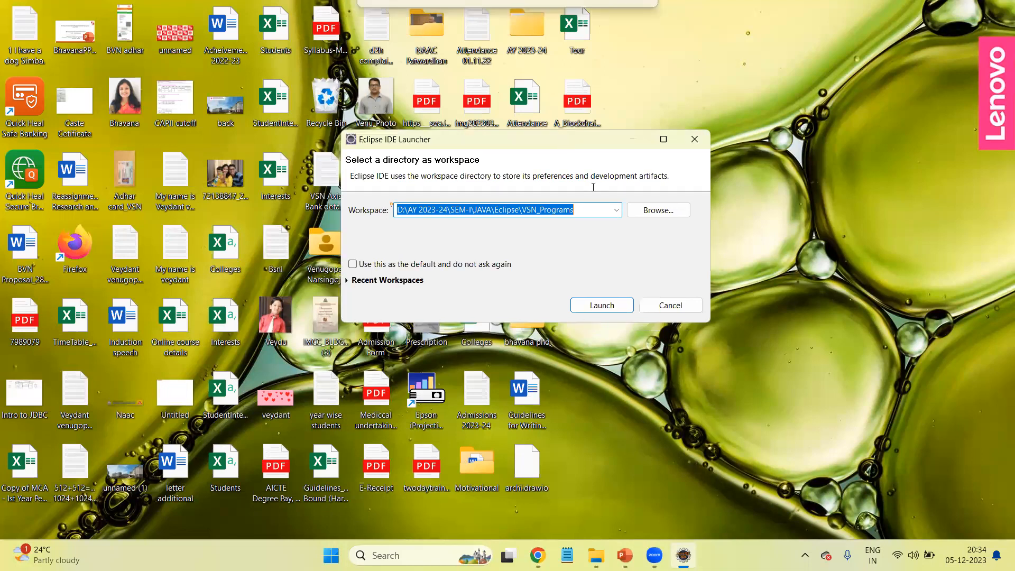
{"action": "left_click", "coordinate": [615, 210]}
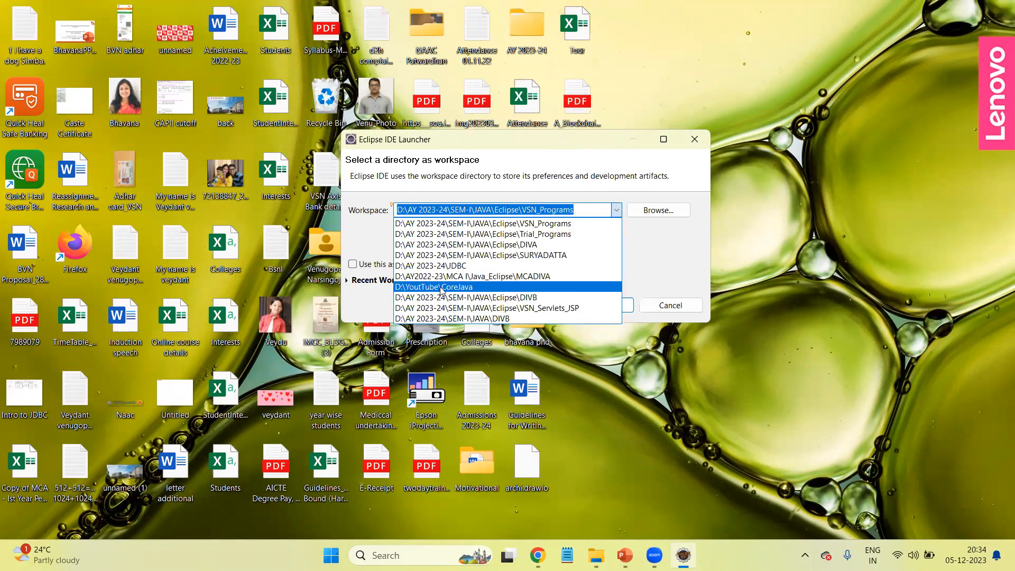
{"action": "left_click", "coordinate": [432, 286]}
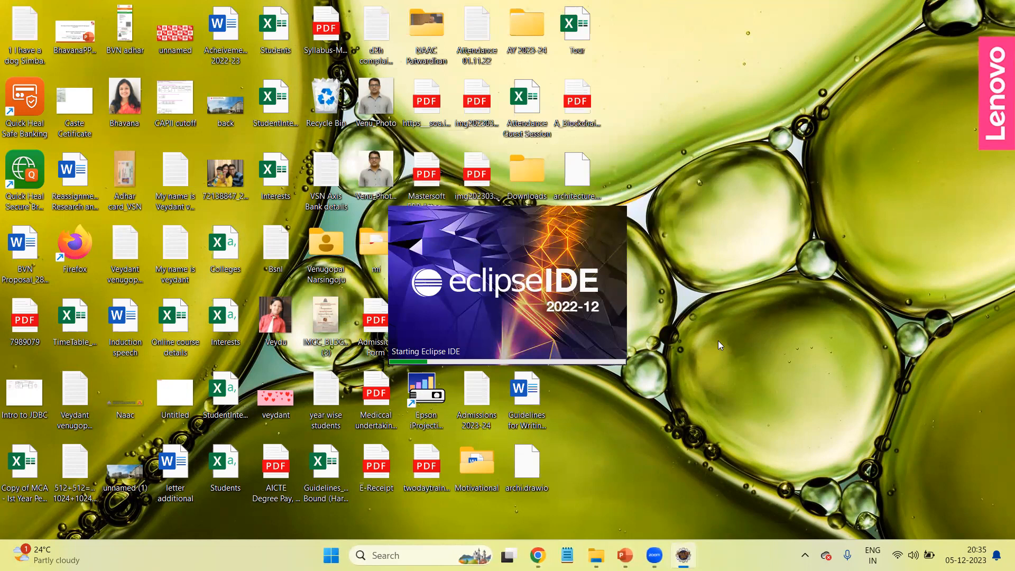
{"action": "mouse_move", "coordinate": [725, 332]}
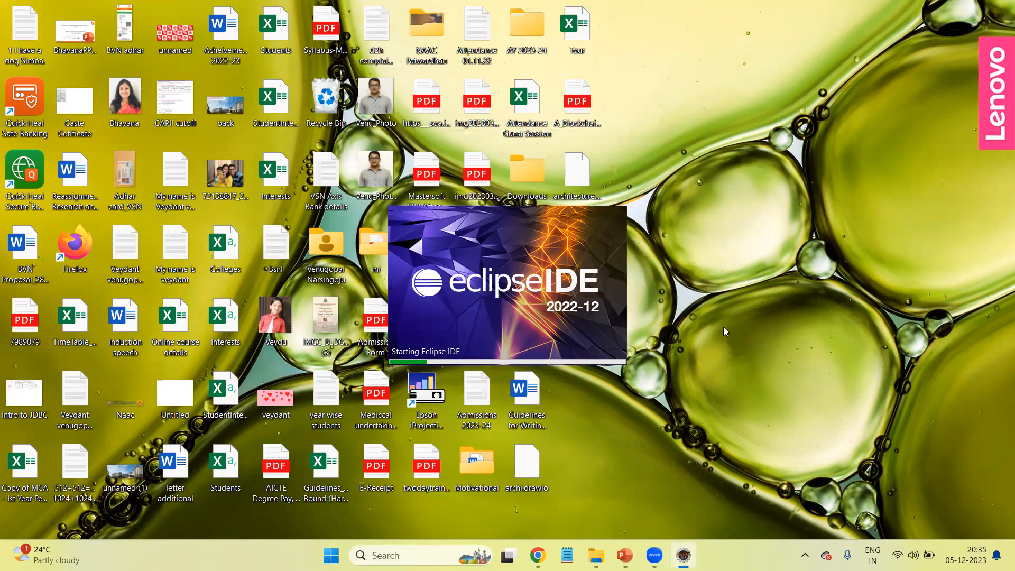
{"action": "mouse_move", "coordinate": [717, 342]}
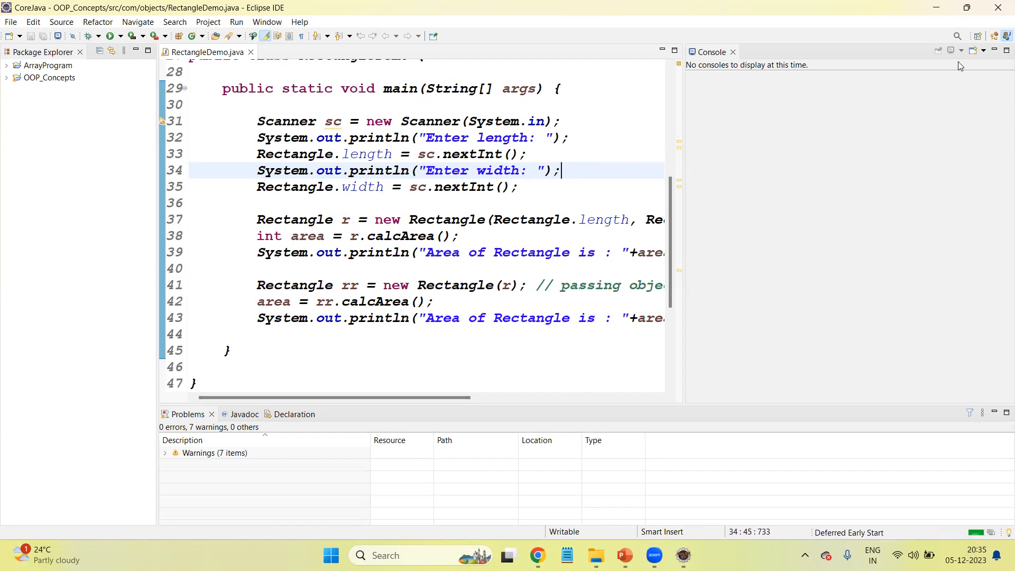
{"action": "mouse_move", "coordinate": [989, 40]}
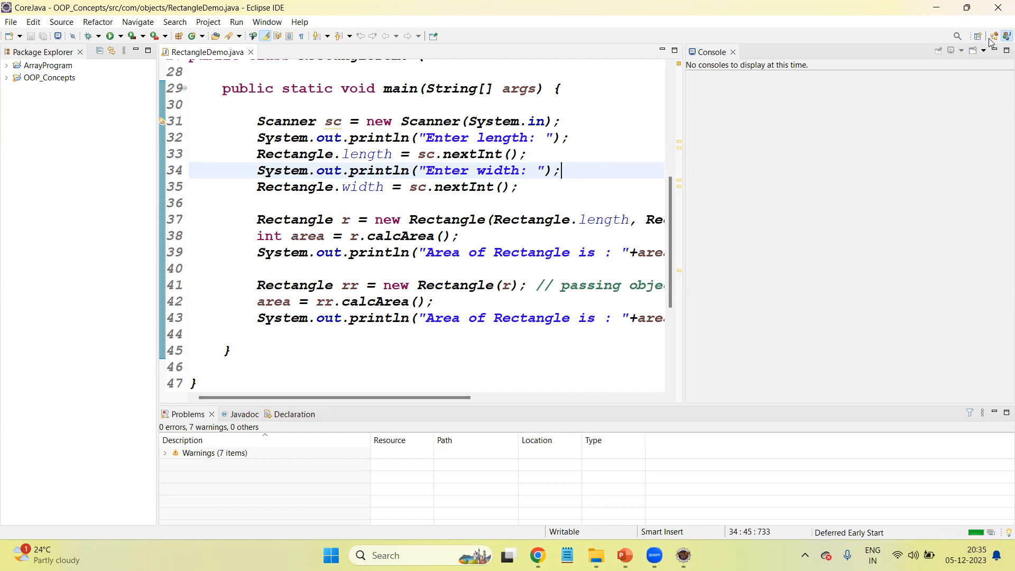
Step: Switch the workbench to the Java EE (default) perspective via Open Perspective
{"action": "left_click", "coordinate": [994, 37]}
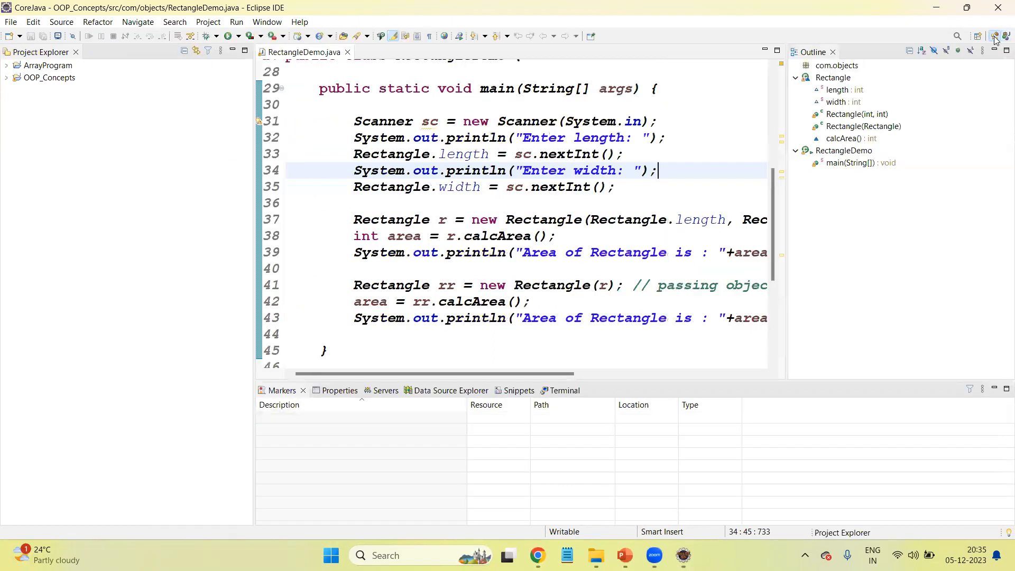
{"action": "left_click", "coordinate": [977, 36]}
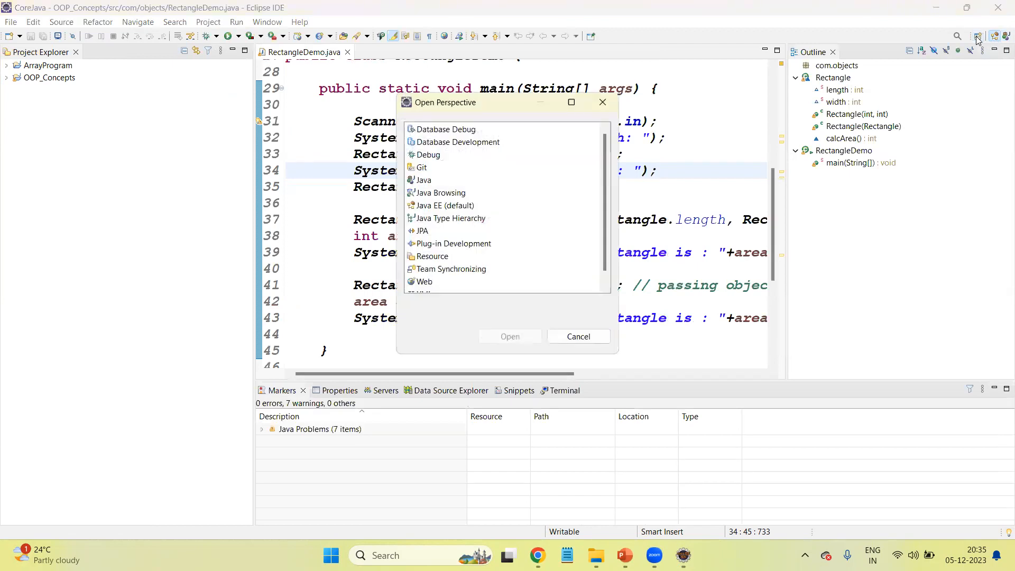
{"action": "left_click", "coordinate": [444, 205]}
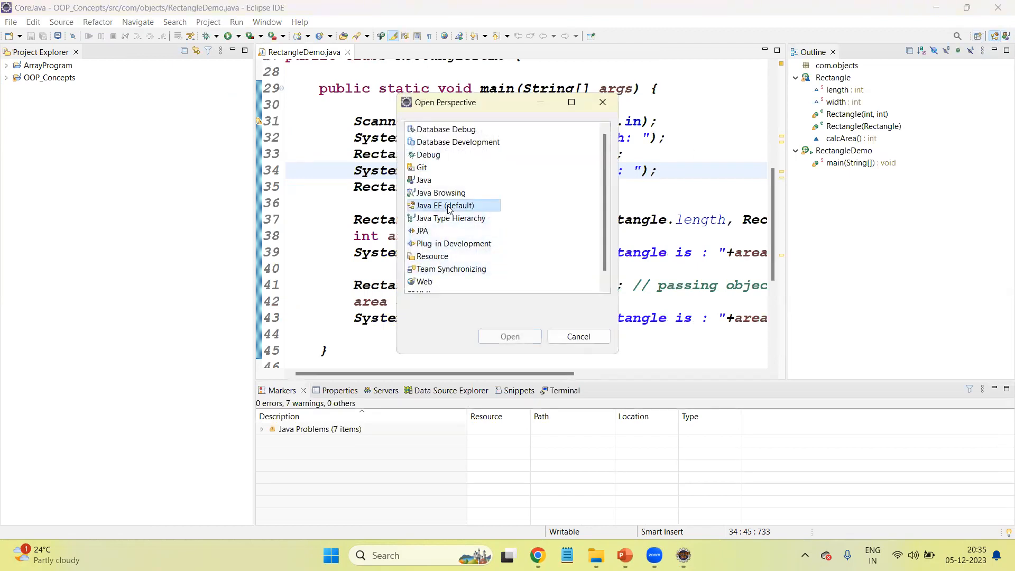
{"action": "left_click", "coordinate": [577, 336]}
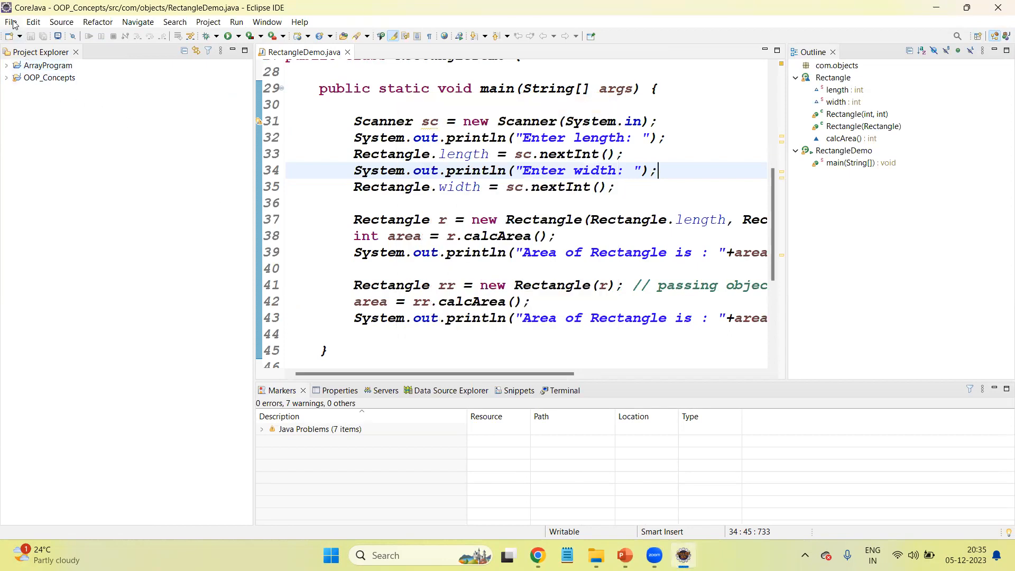
Step: Create a Dynamic Web Project named JSP_Programs with default build path and web module settings
{"action": "left_click", "coordinate": [11, 21]}
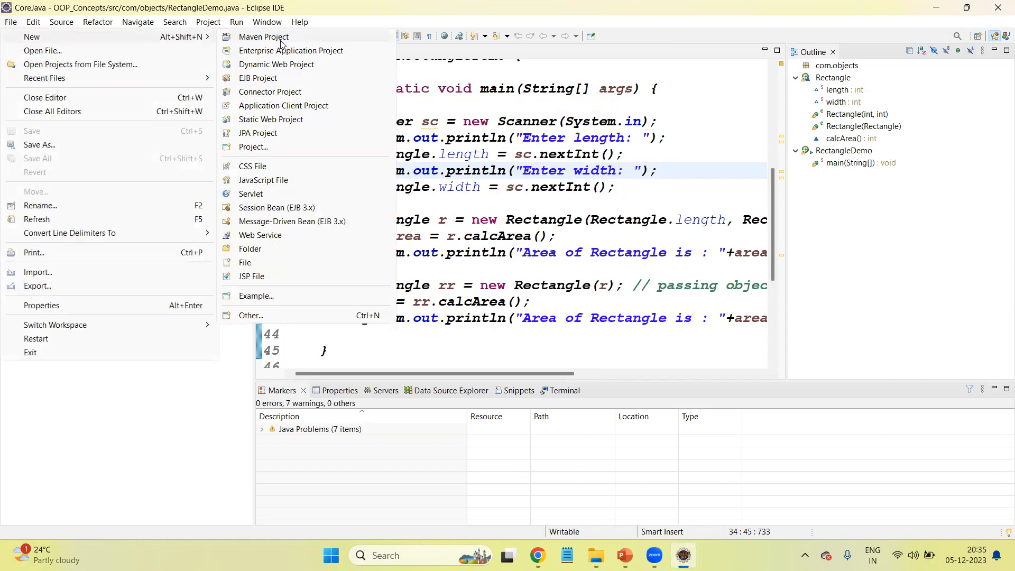
{"action": "mouse_move", "coordinate": [276, 64]}
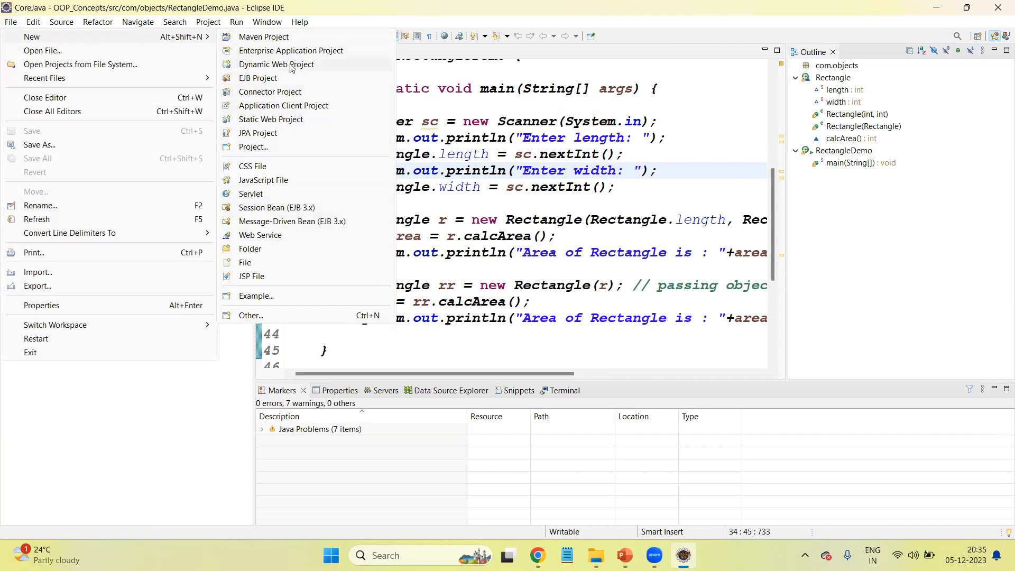
{"action": "left_click", "coordinate": [276, 64]}
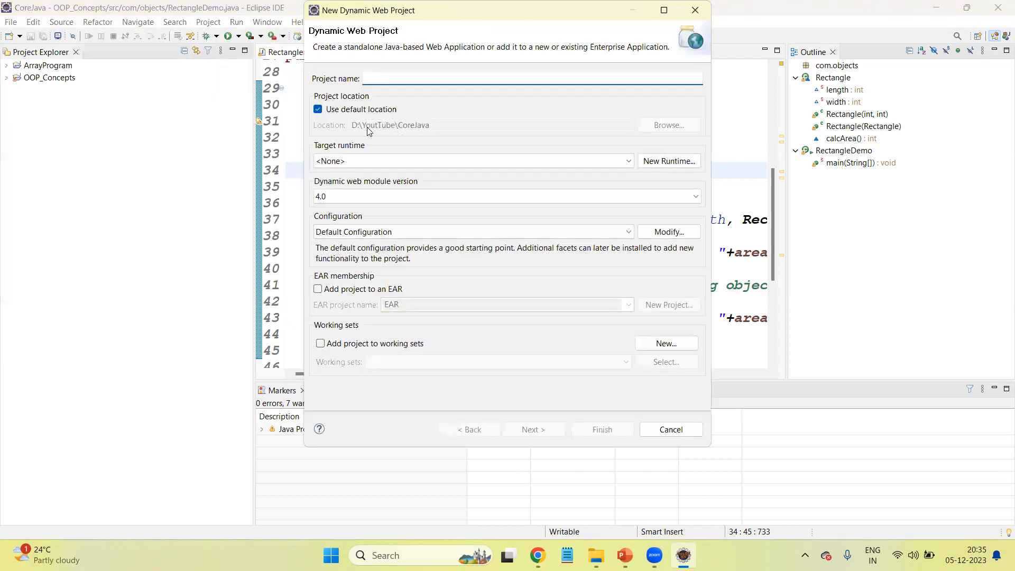
{"action": "left_click", "coordinate": [530, 79]}
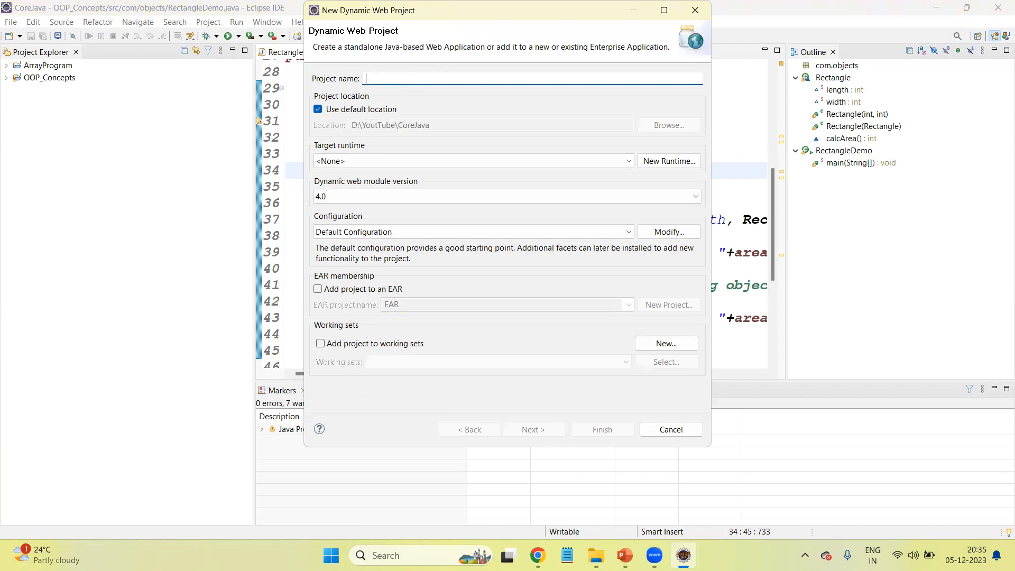
{"action": "type", "text": "JSP_"}
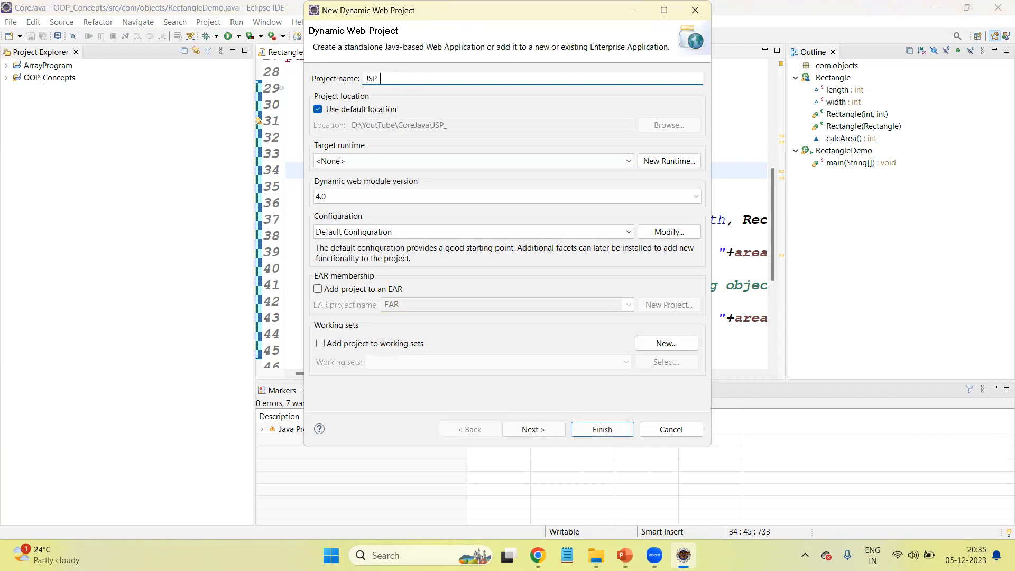
{"action": "type", "text": "Programs"}
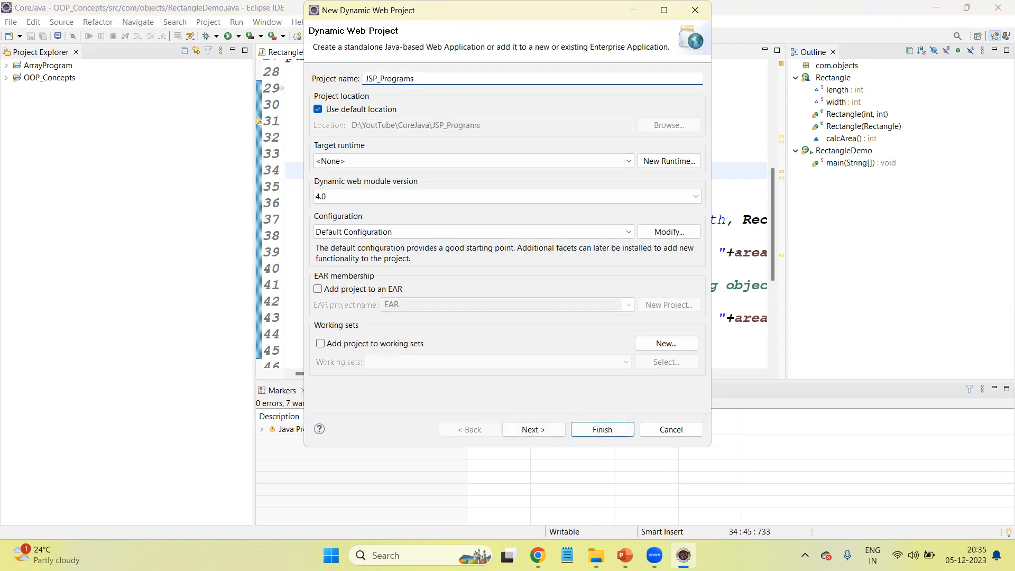
{"action": "left_click", "coordinate": [533, 429]}
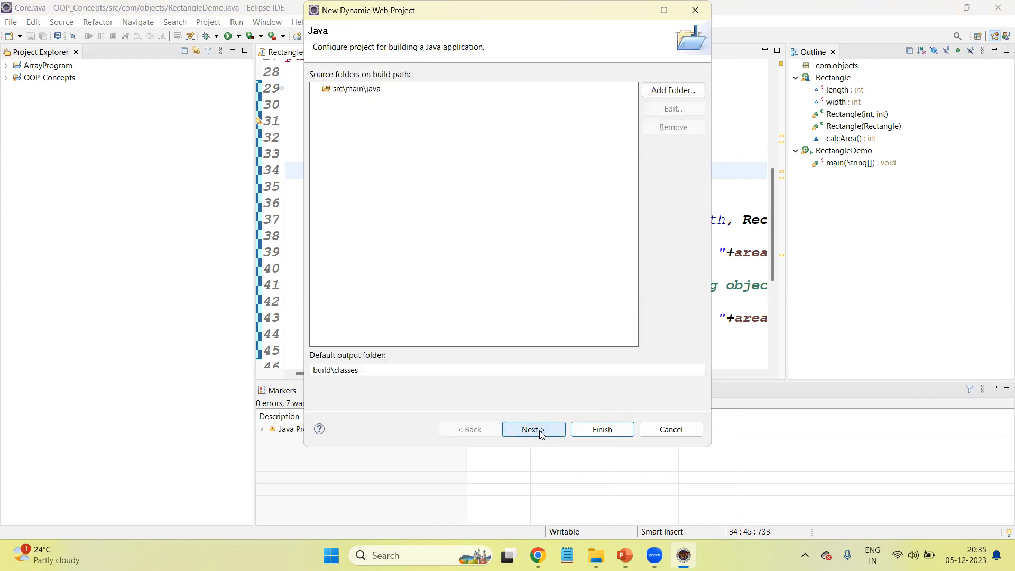
{"action": "left_click", "coordinate": [530, 429]}
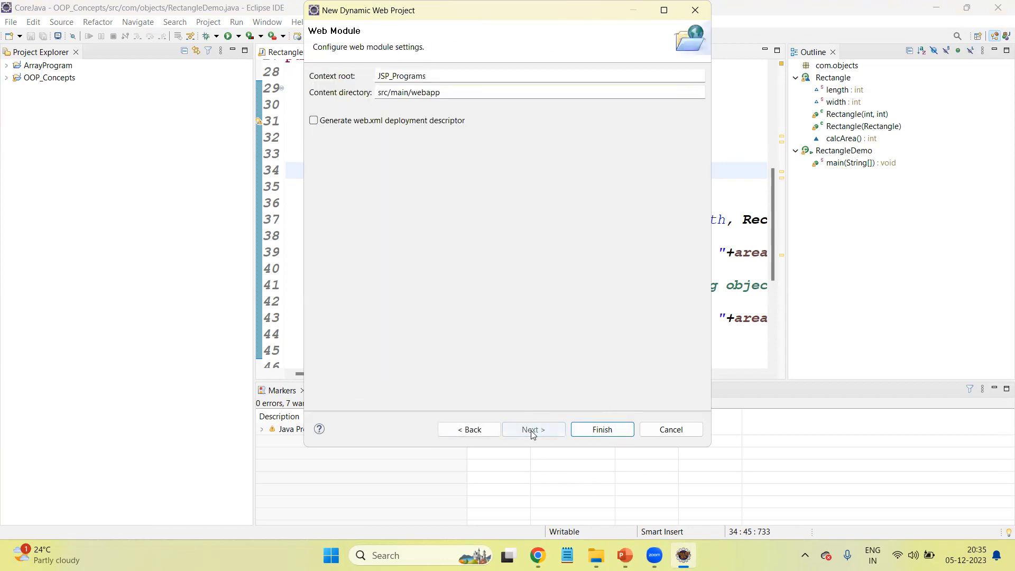
{"action": "left_click", "coordinate": [600, 429]}
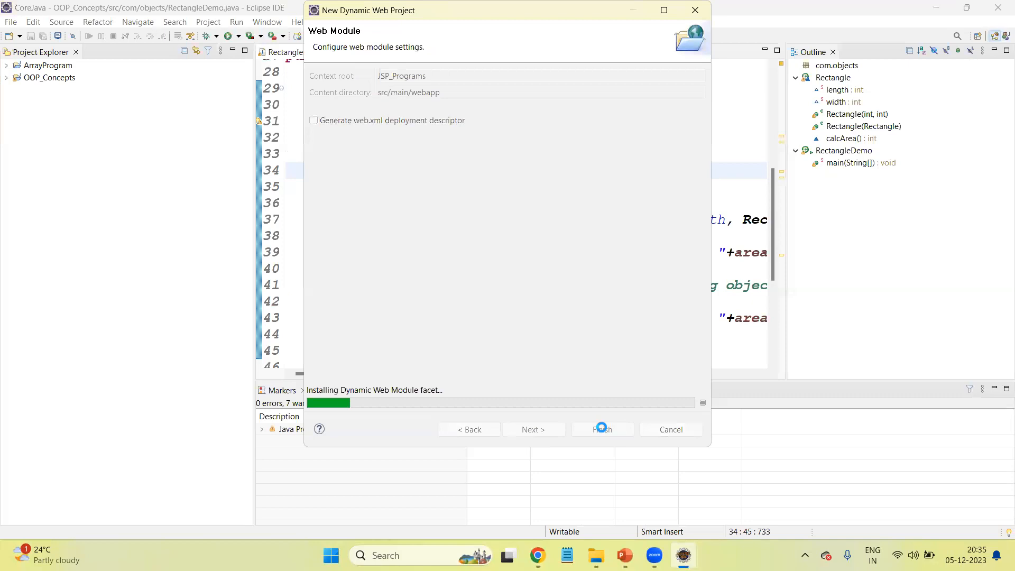
{"action": "left_click", "coordinate": [600, 429]}
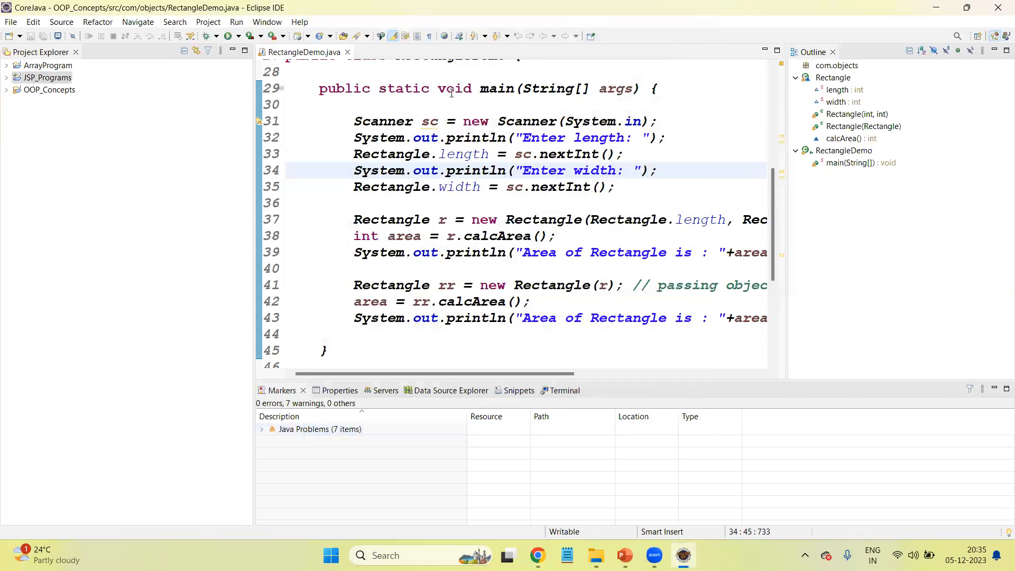
Step: Close RectangleDemo.java and expand JSP_Programs in Project Explorer, showing its context menu
{"action": "left_click", "coordinate": [348, 52]}
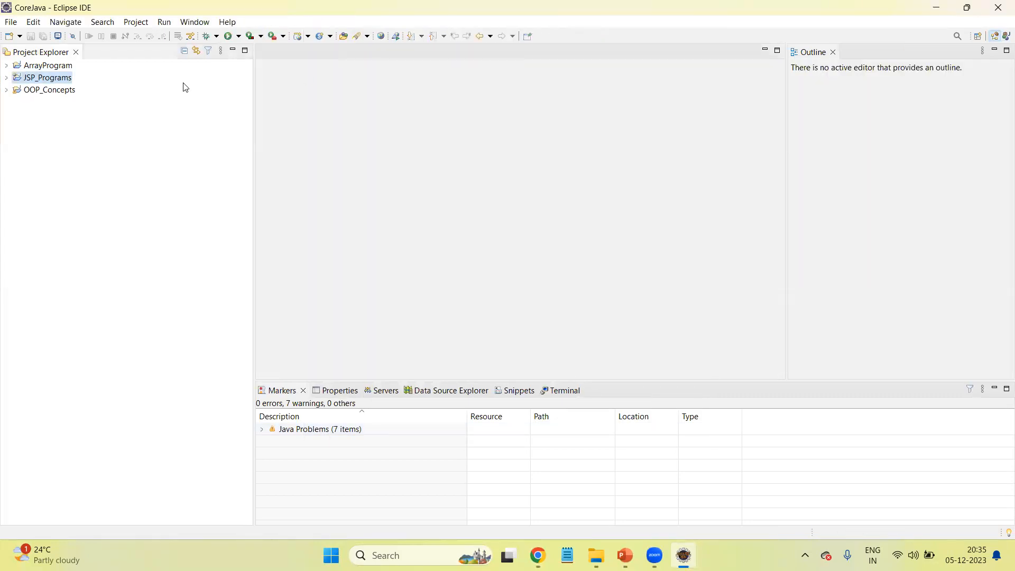
{"action": "mouse_move", "coordinate": [29, 88]}
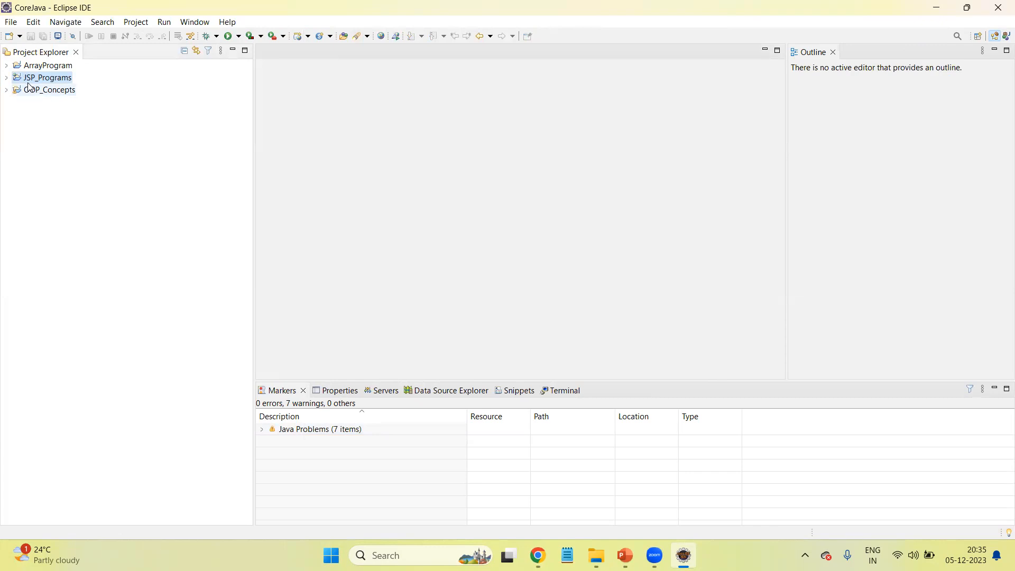
{"action": "left_click", "coordinate": [6, 77]}
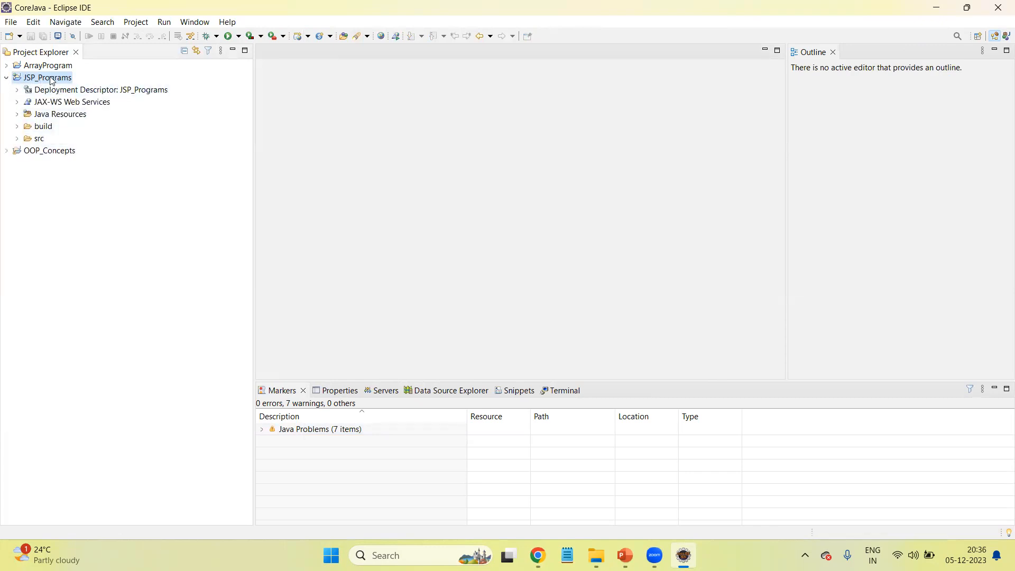
{"action": "right_click", "coordinate": [47, 78]}
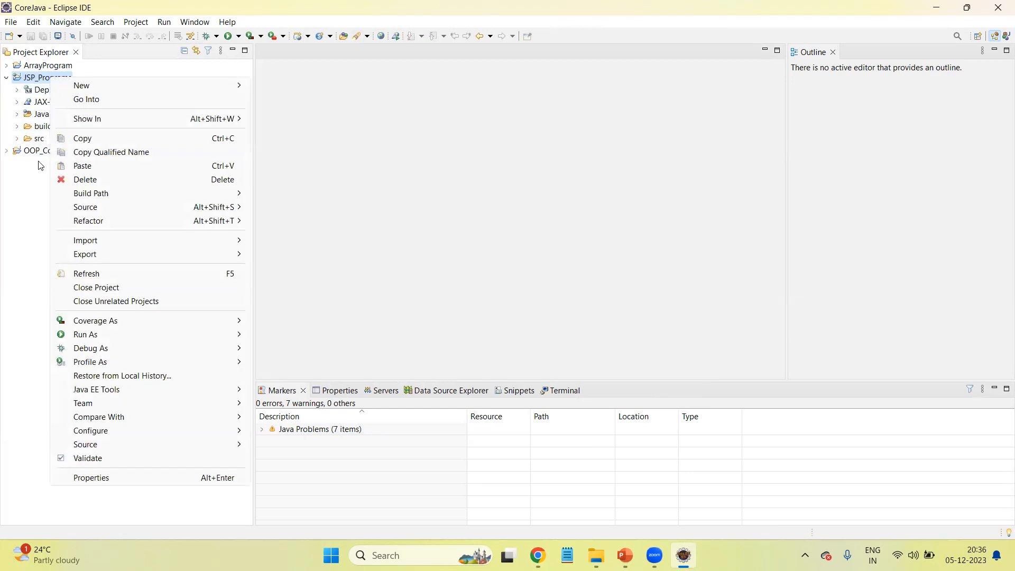
{"action": "mouse_move", "coordinate": [34, 166]}
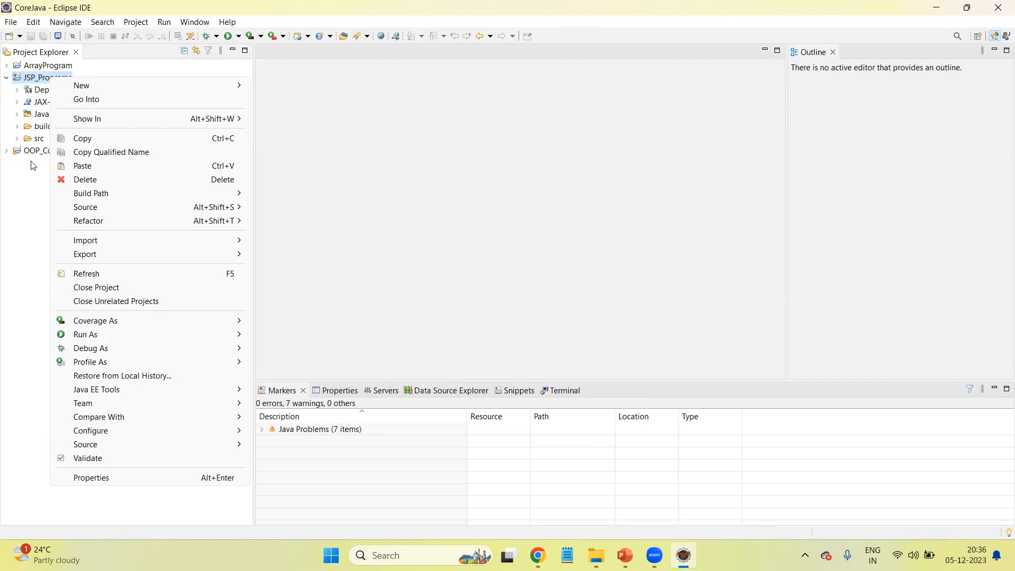
{"action": "mouse_move", "coordinate": [142, 124]}
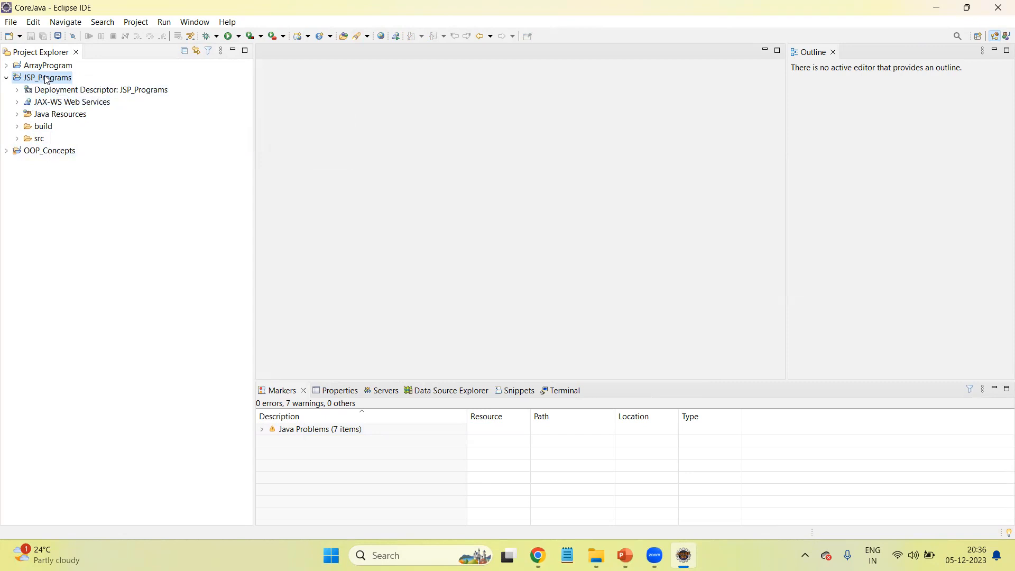
{"action": "mouse_move", "coordinate": [400, 386]}
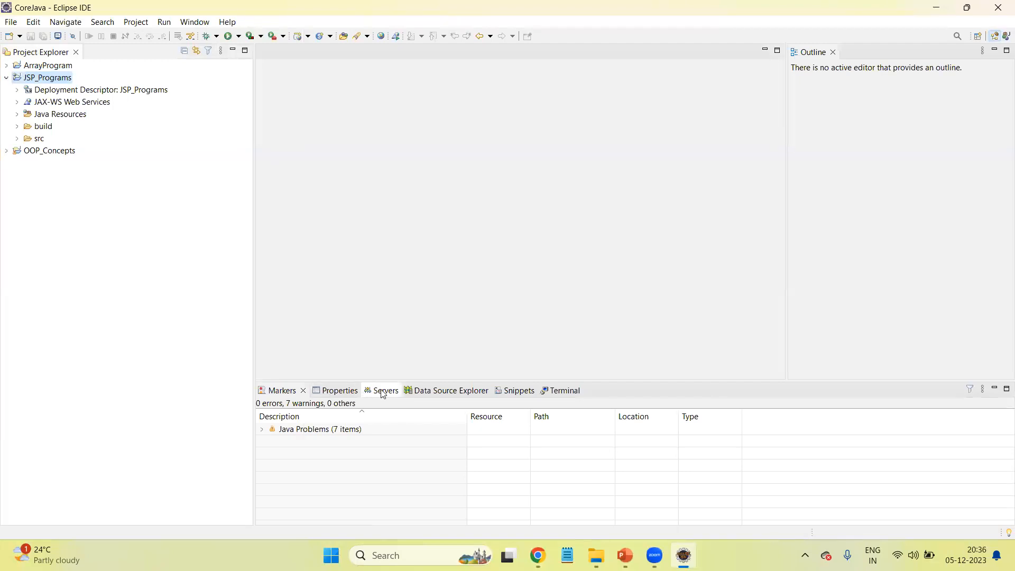
Step: From the Servers view, begin a new server of type Apache Tomcat v9.0
{"action": "left_click", "coordinate": [386, 390]}
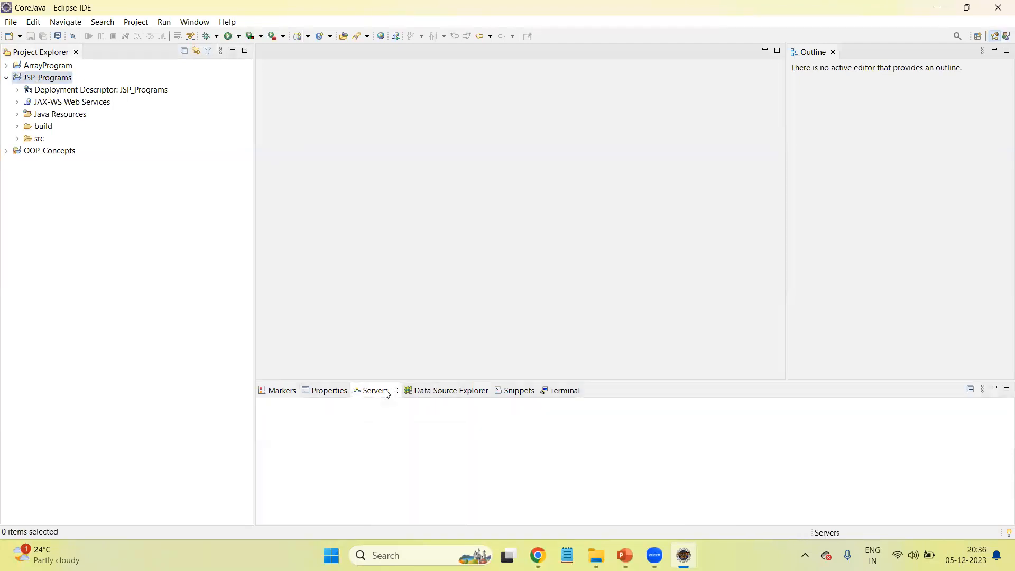
{"action": "left_click", "coordinate": [374, 390]}
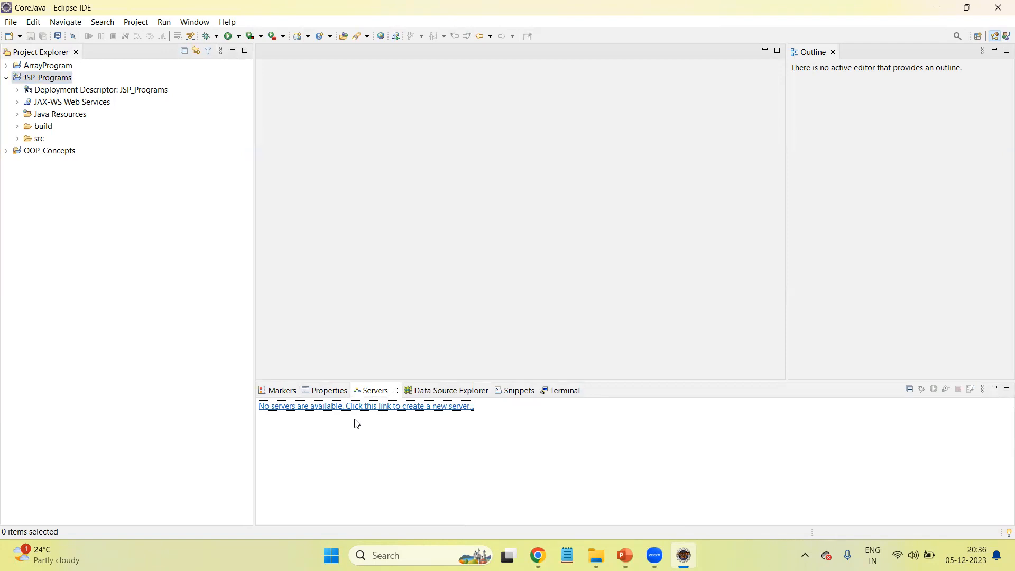
{"action": "mouse_move", "coordinate": [412, 413]}
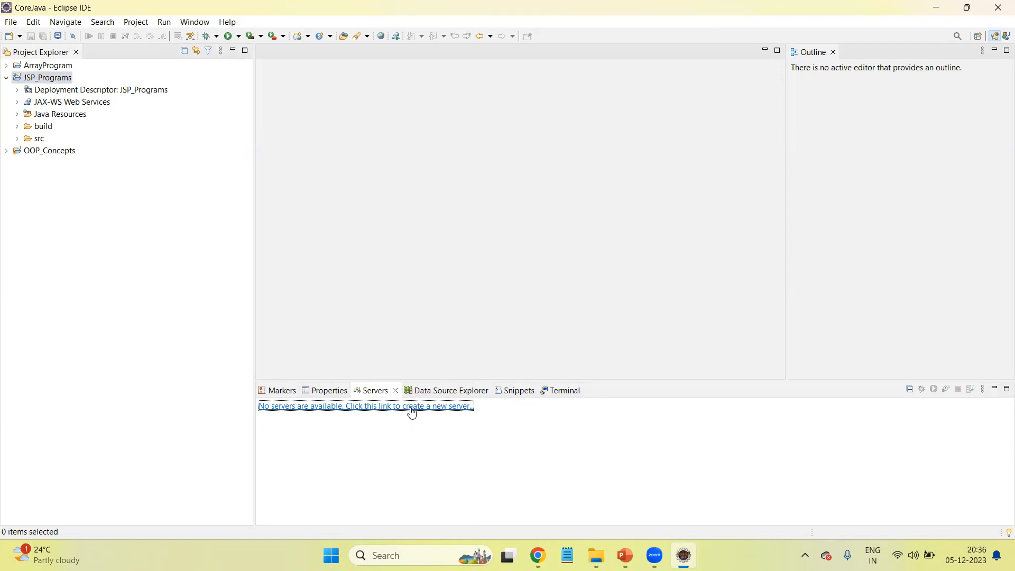
{"action": "left_click", "coordinate": [365, 405]}
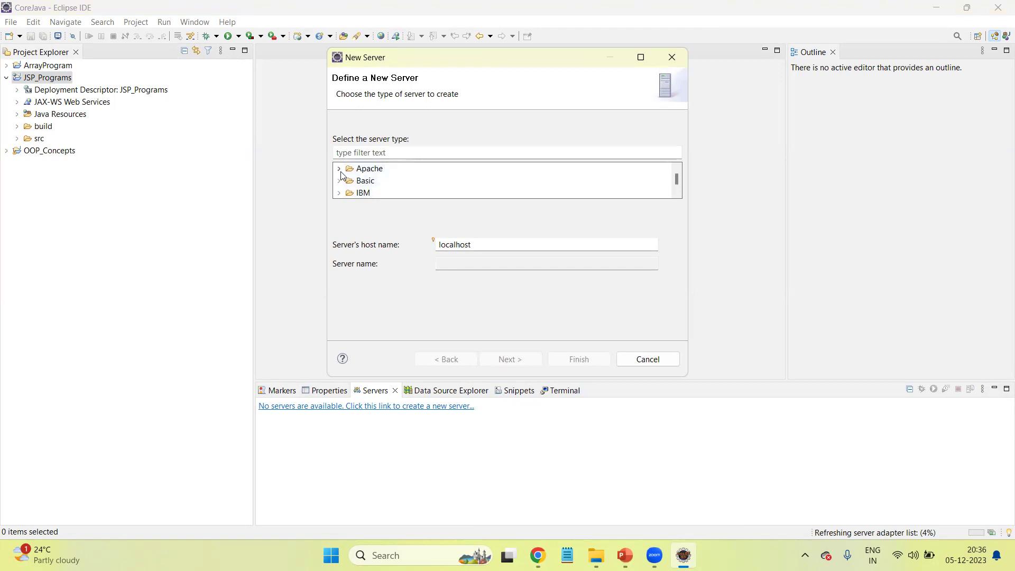
{"action": "left_click", "coordinate": [340, 168]}
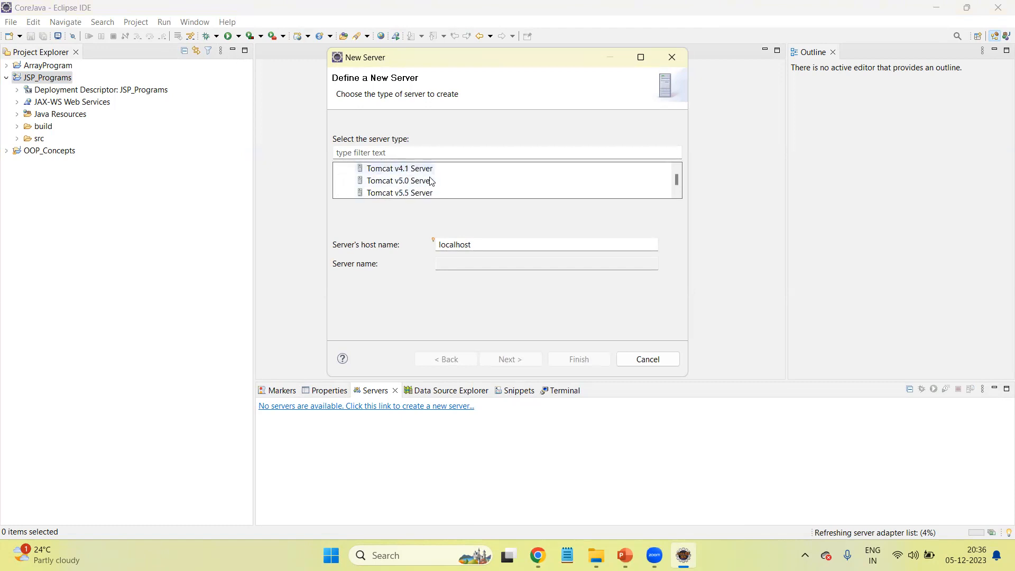
{"action": "scroll", "scroll_direction": "down", "scroll_amount": 3}
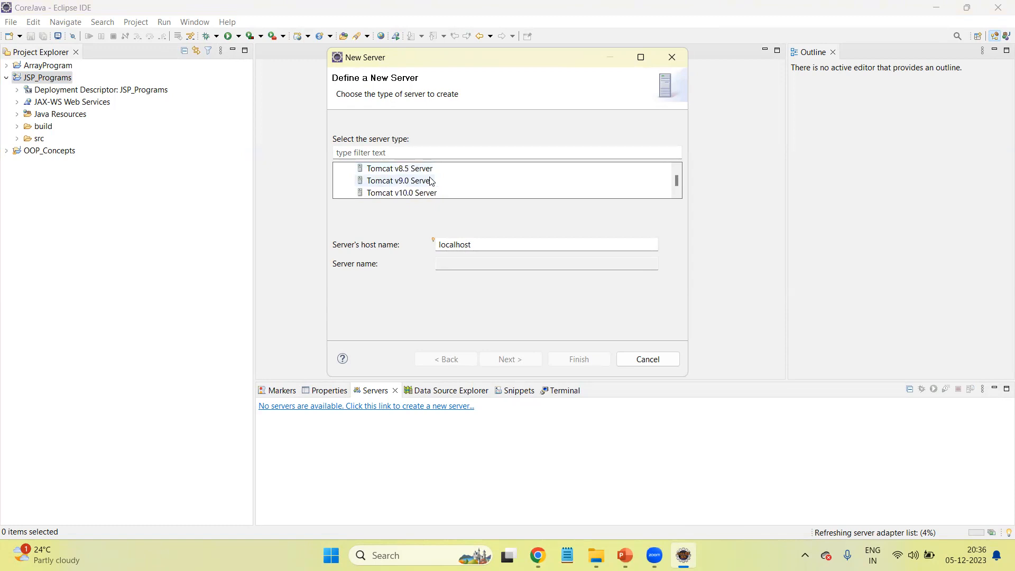
{"action": "left_click", "coordinate": [400, 181]}
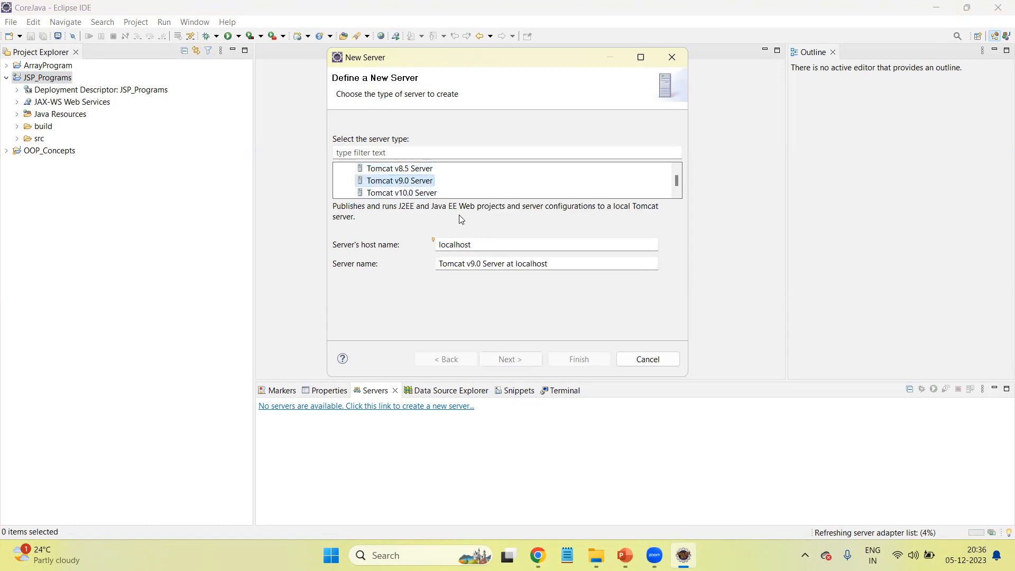
{"action": "left_click", "coordinate": [510, 359]}
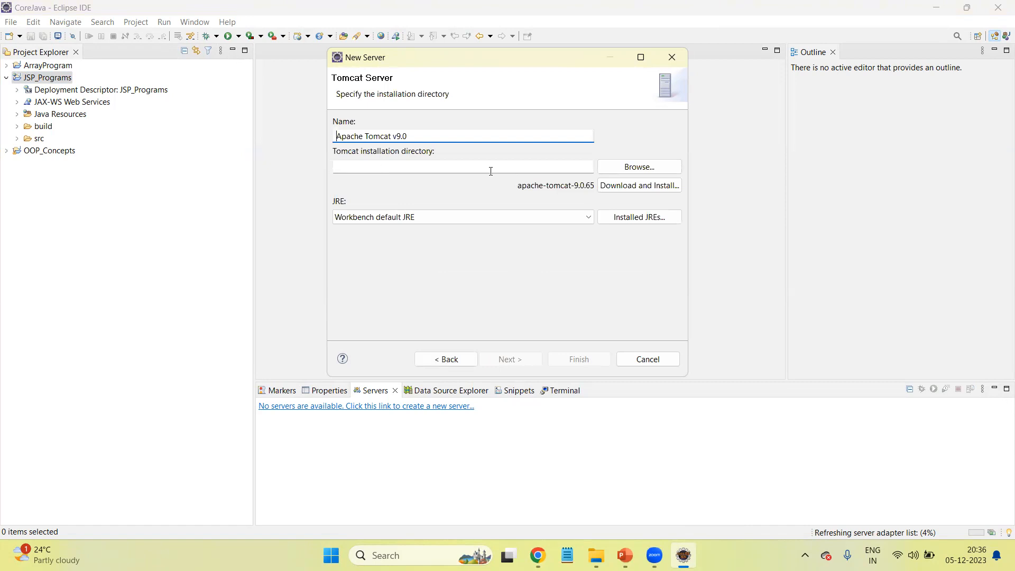
Step: Set the installation directory to D:\AY 2023-24\SEM-I\JAVA\apache-tomcat-9.0.82
{"action": "left_click", "coordinate": [638, 166]}
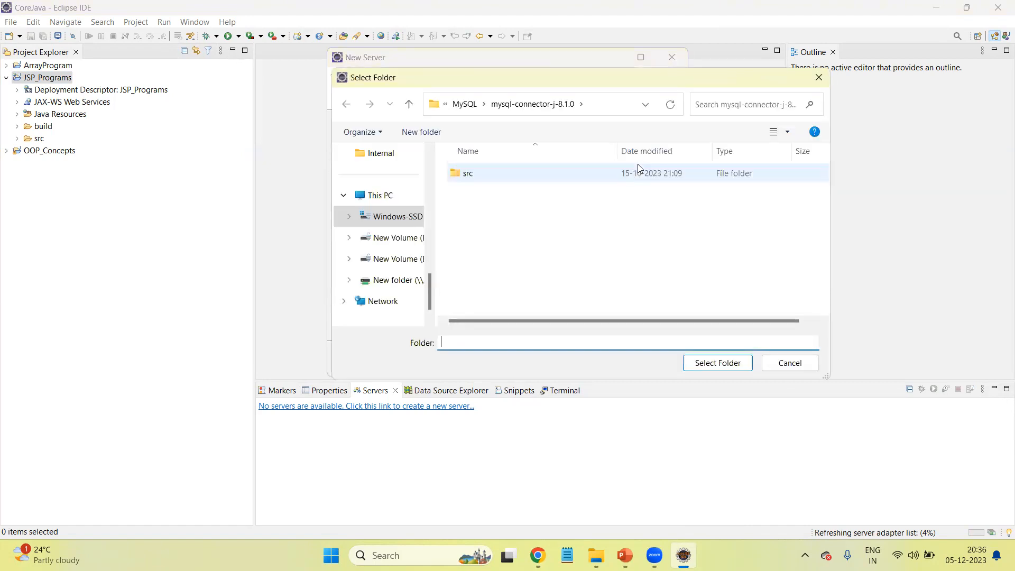
{"action": "mouse_move", "coordinate": [394, 237]}
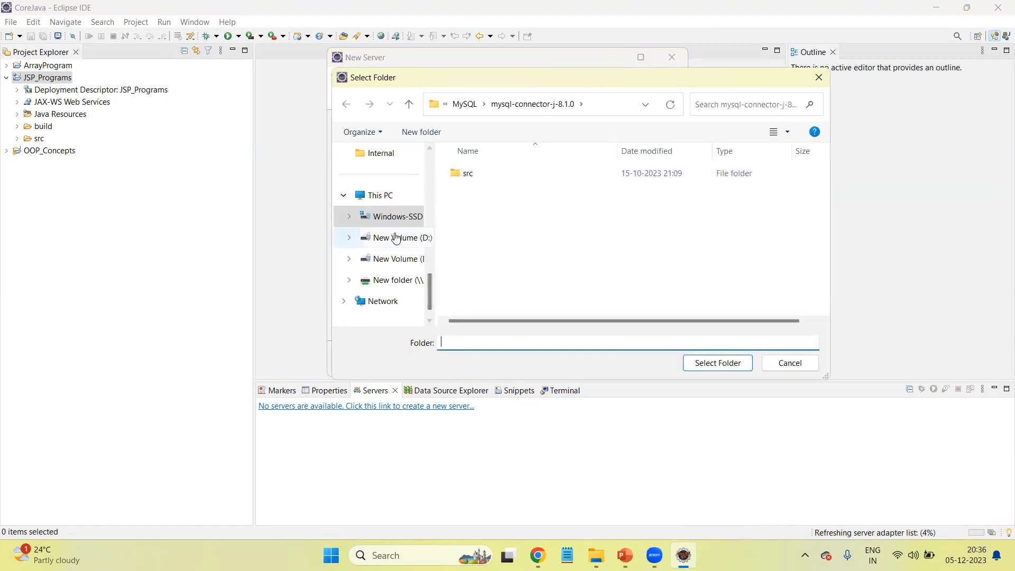
{"action": "left_click", "coordinate": [400, 237]}
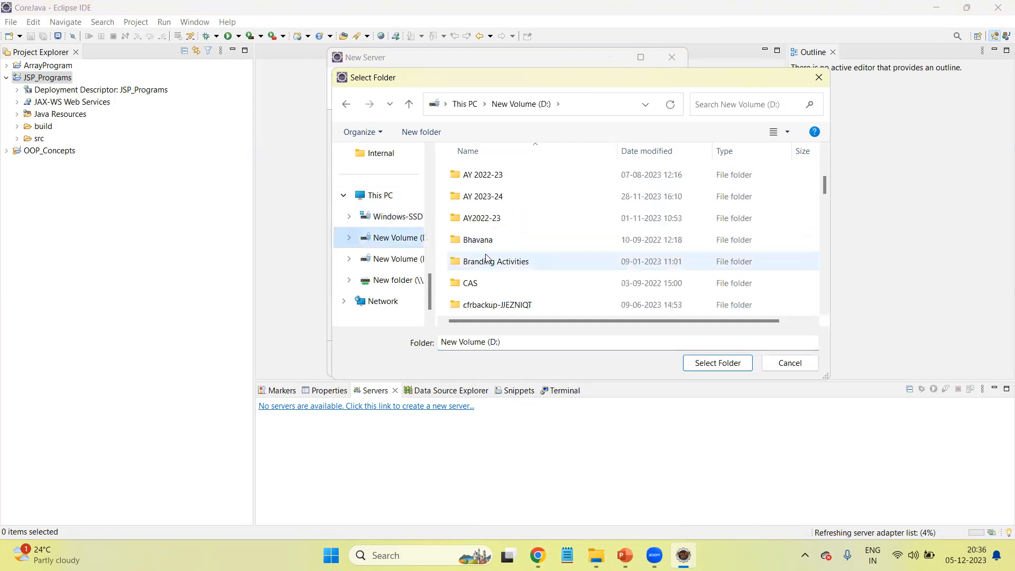
{"action": "double_click", "coordinate": [482, 197]}
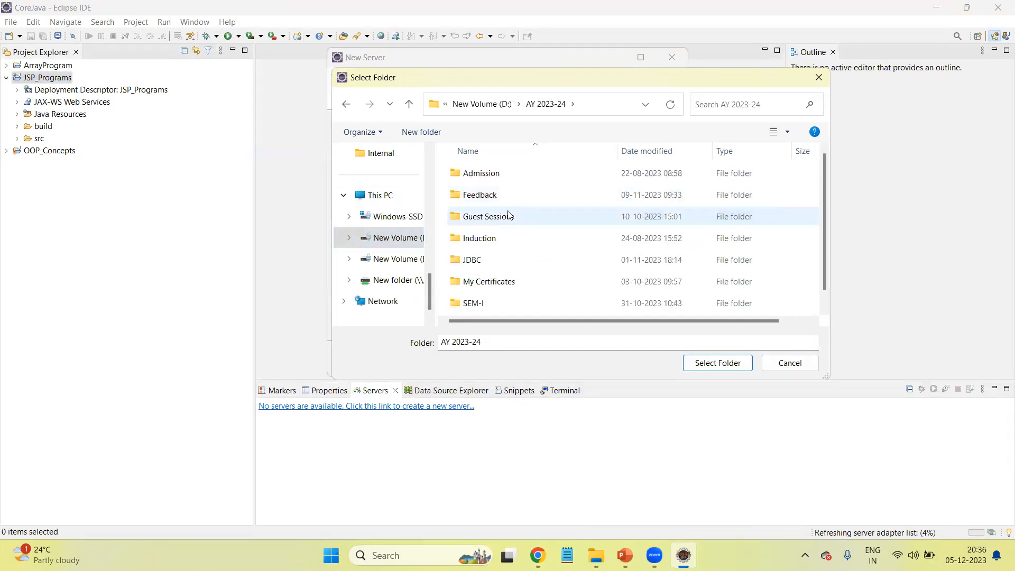
{"action": "double_click", "coordinate": [473, 302]}
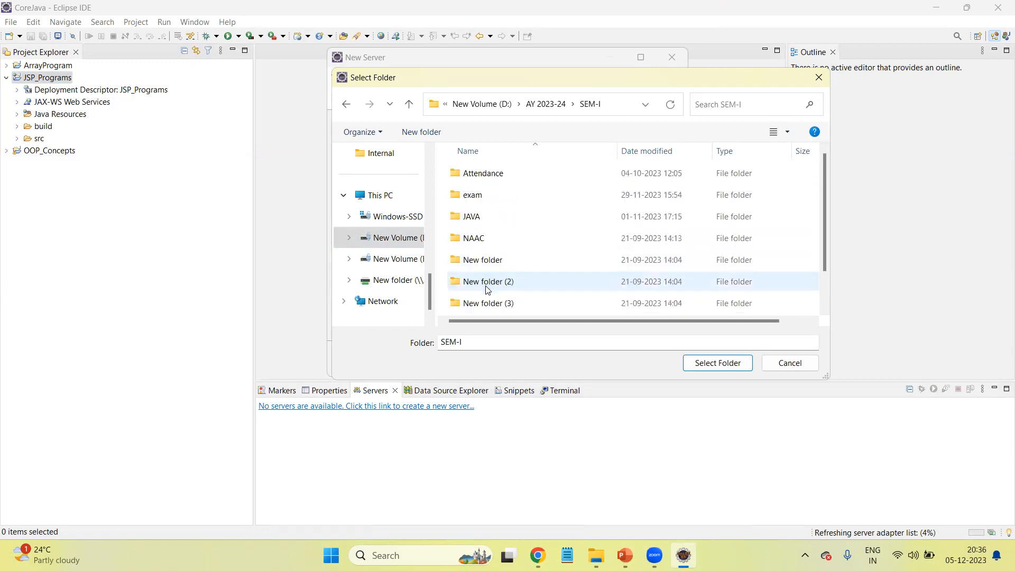
{"action": "double_click", "coordinate": [470, 216]}
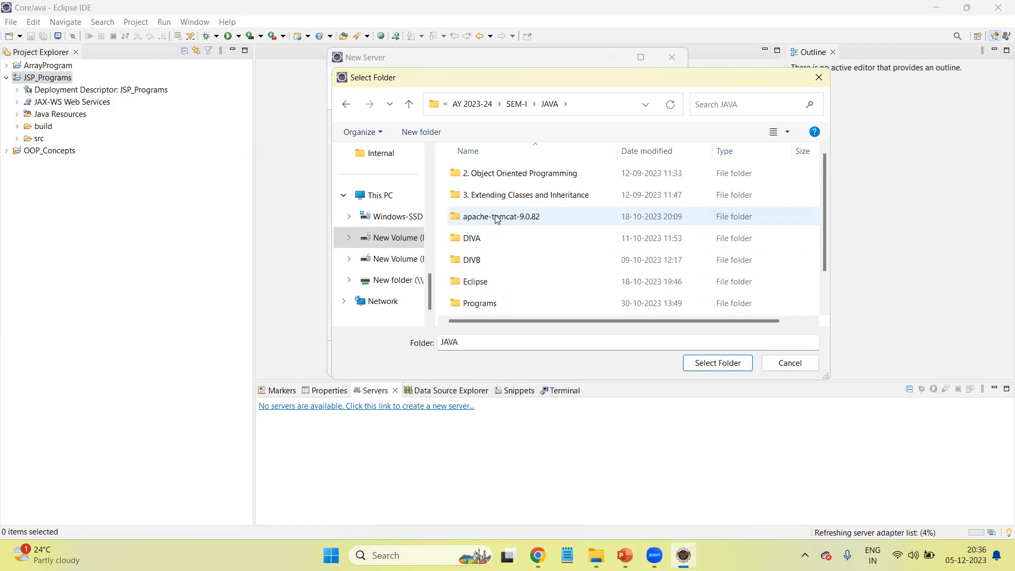
{"action": "left_click", "coordinate": [500, 216]}
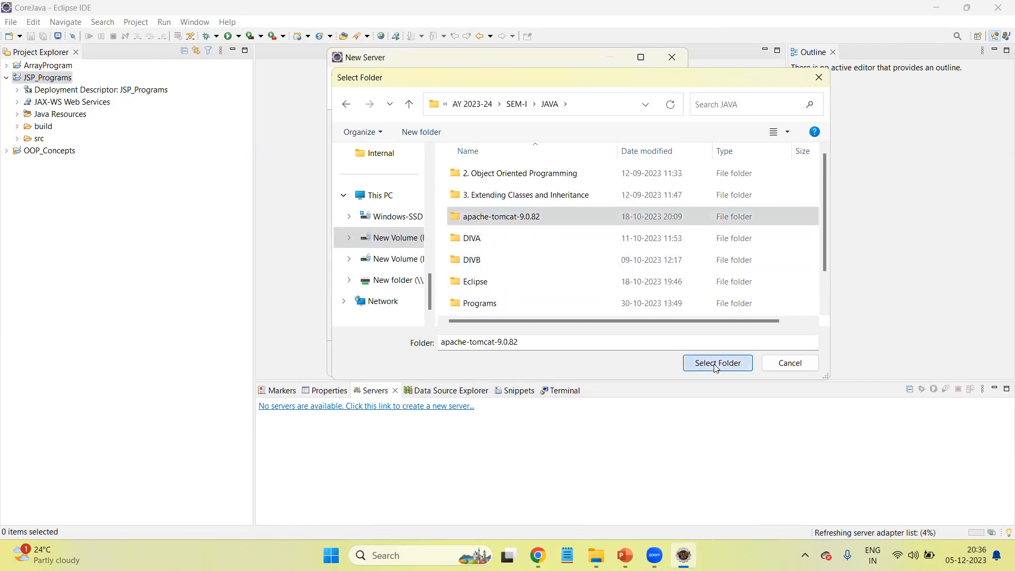
{"action": "left_click", "coordinate": [717, 363]}
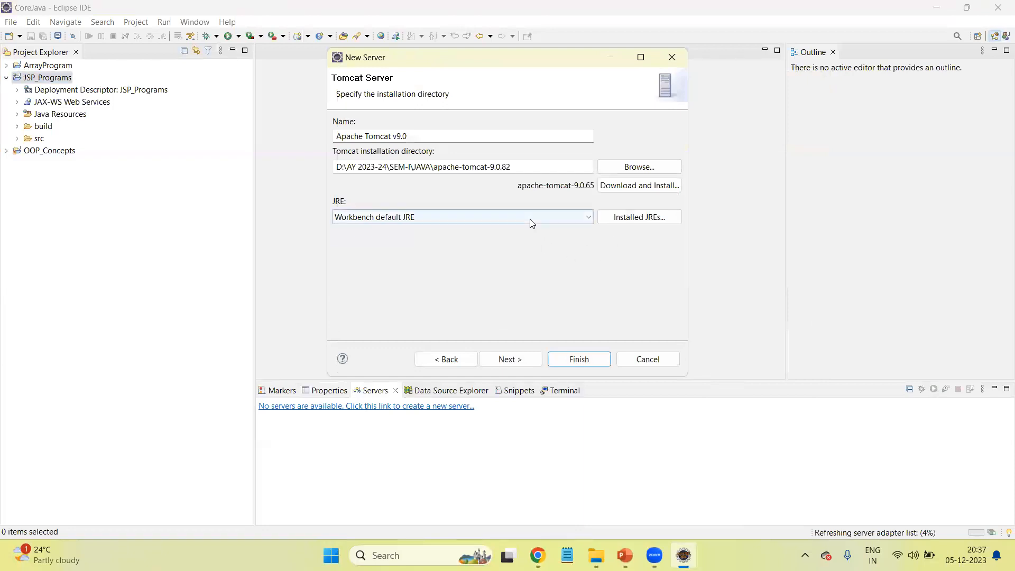
Step: Add the JSP_Programs project to the server and finish creating Tomcat v9.0 at localhost
{"action": "left_click", "coordinate": [510, 359]}
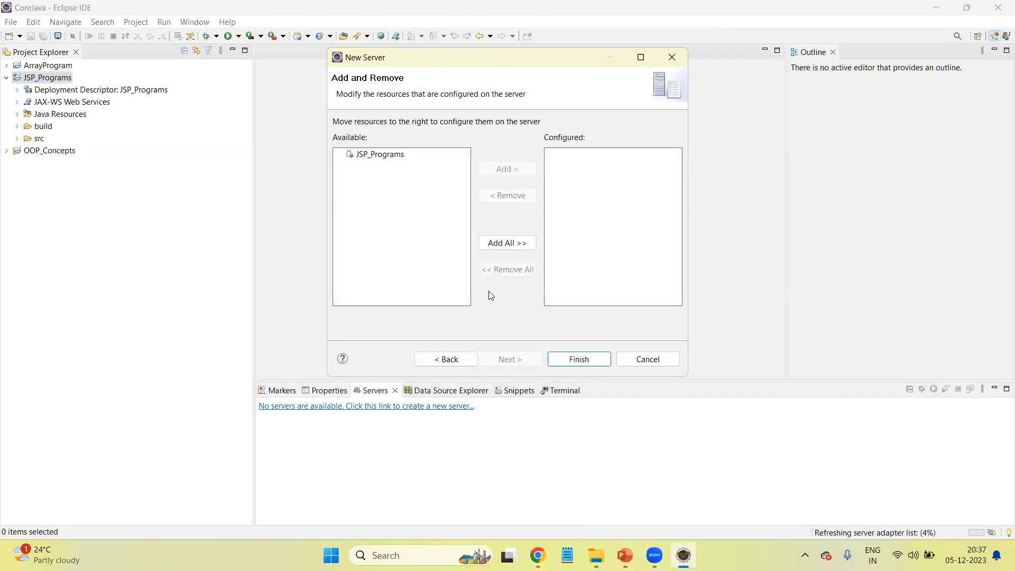
{"action": "left_click", "coordinate": [379, 154]}
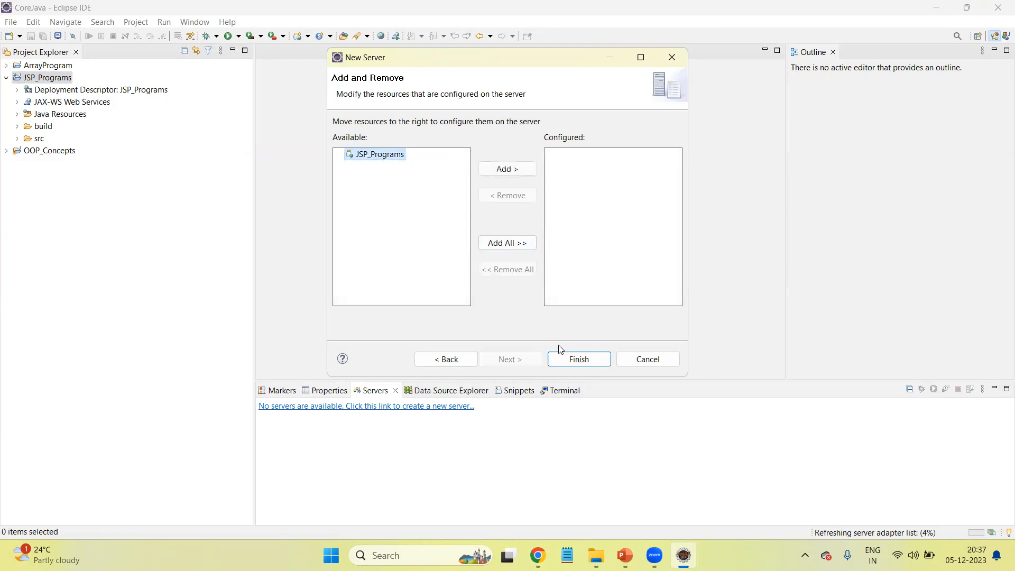
{"action": "left_click", "coordinate": [577, 359]}
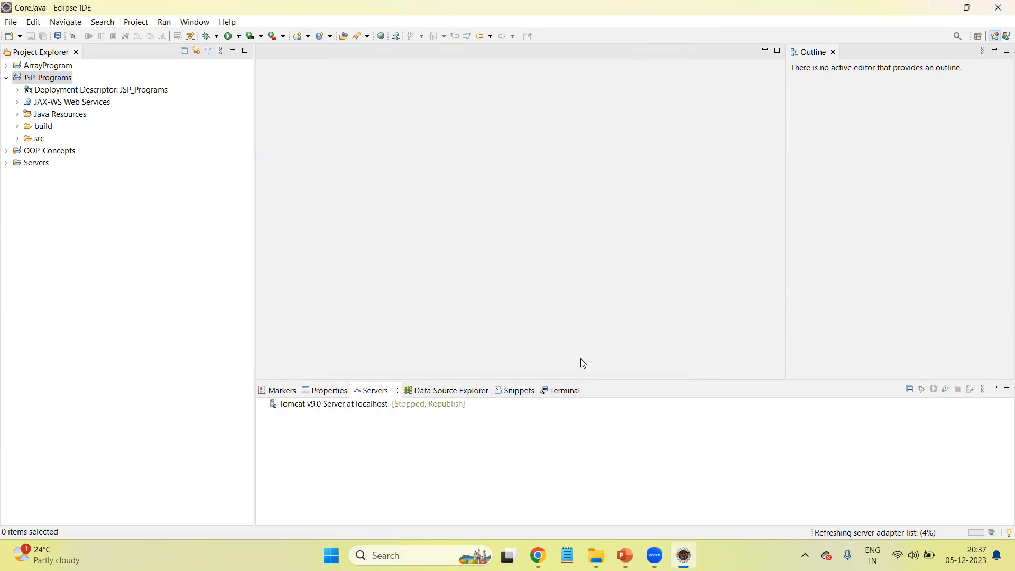
{"action": "mouse_move", "coordinate": [290, 413]}
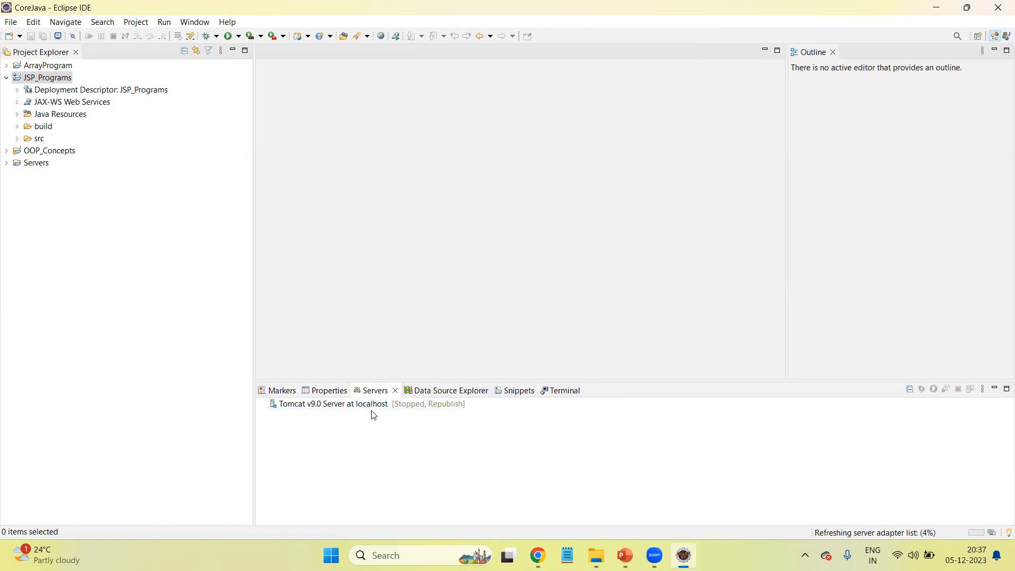
{"action": "mouse_move", "coordinate": [414, 425]}
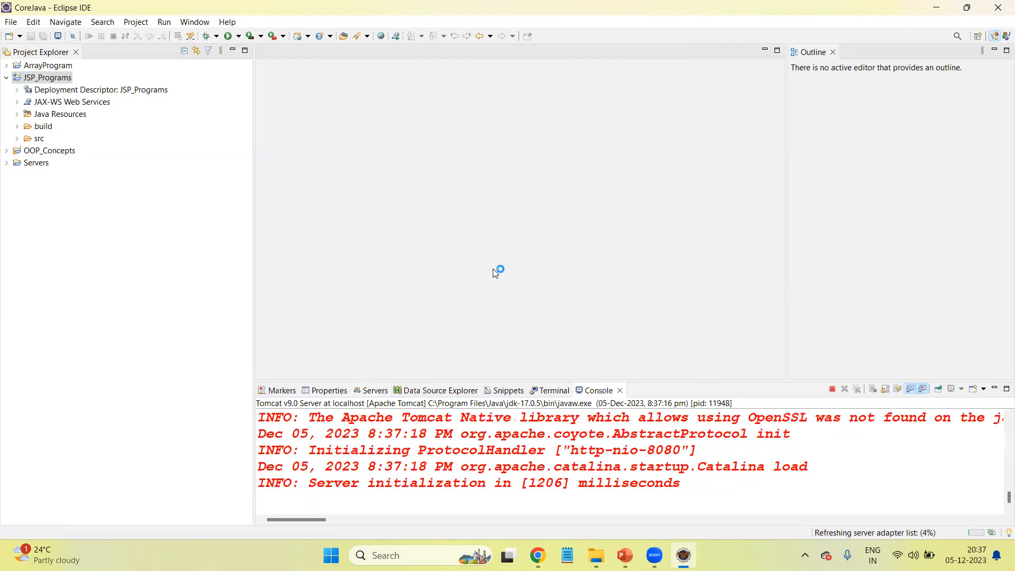
Step: Return to the Servers tab to confirm Tomcat v9.0 is Started, Synchronized
{"action": "left_click", "coordinate": [374, 390]}
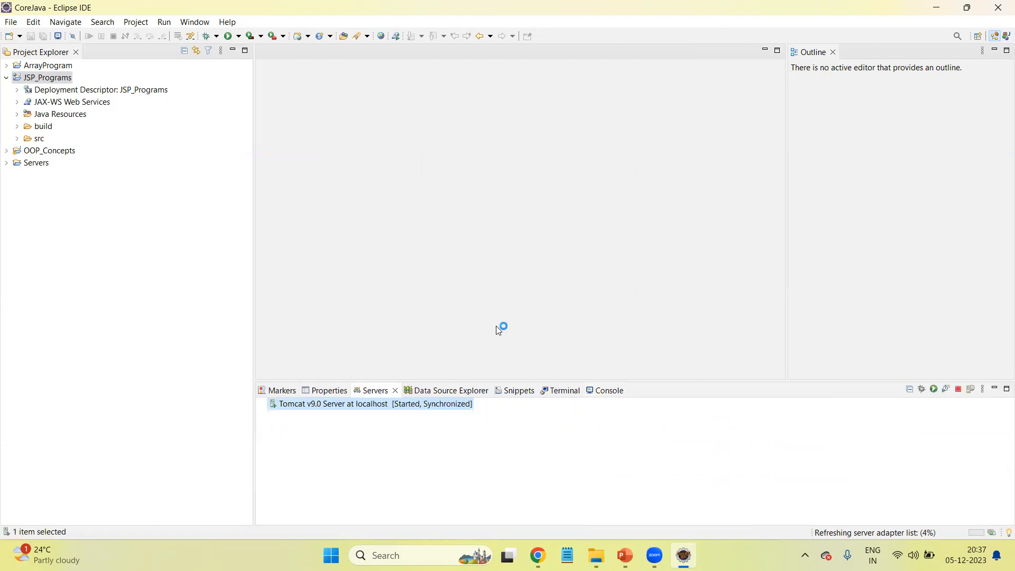
{"action": "mouse_move", "coordinate": [468, 445]}
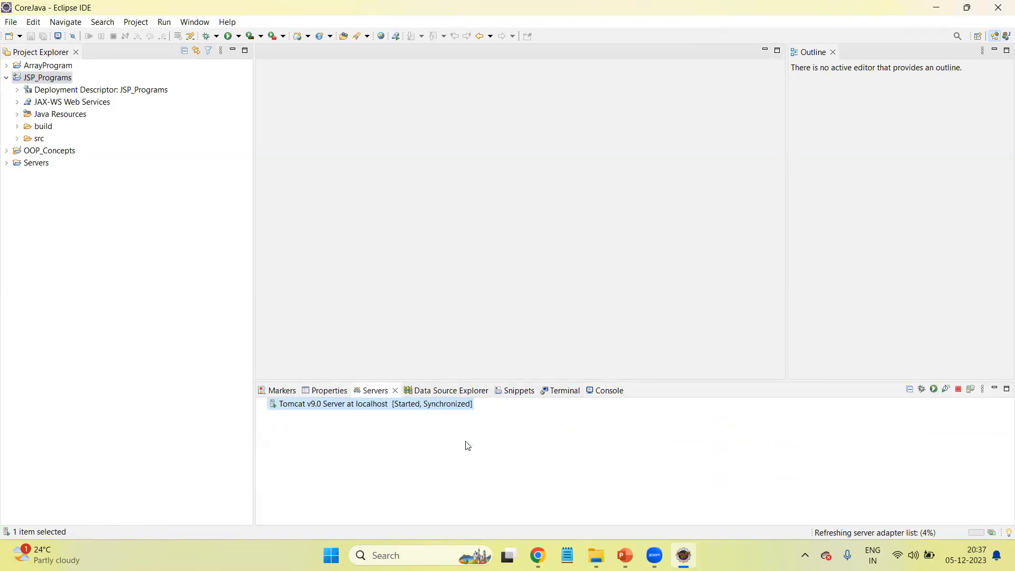
{"action": "mouse_move", "coordinate": [192, 222]}
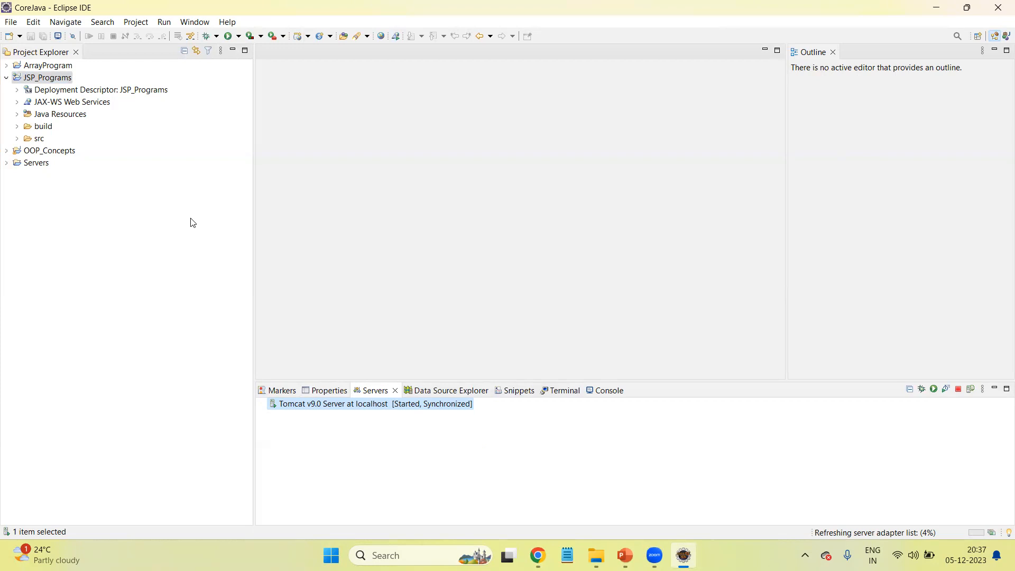
{"action": "mouse_move", "coordinate": [204, 237]}
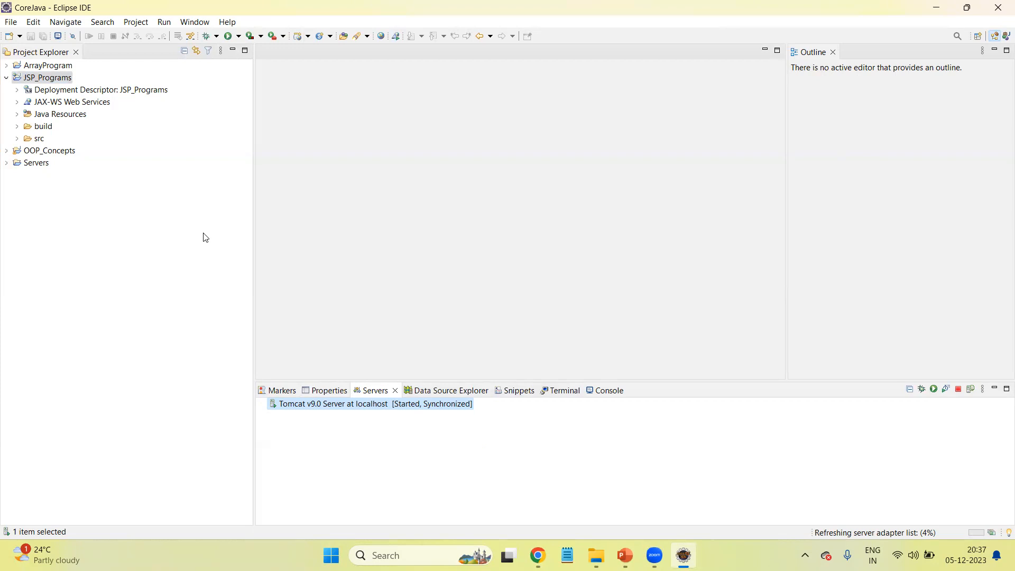
{"action": "mouse_move", "coordinate": [151, 184]}
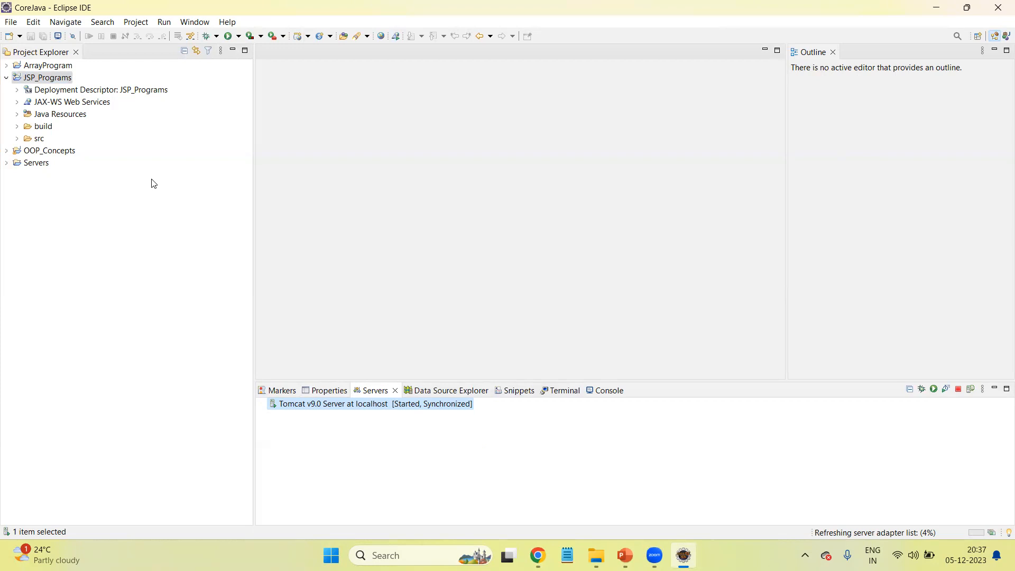
{"action": "mouse_move", "coordinate": [56, 104]}
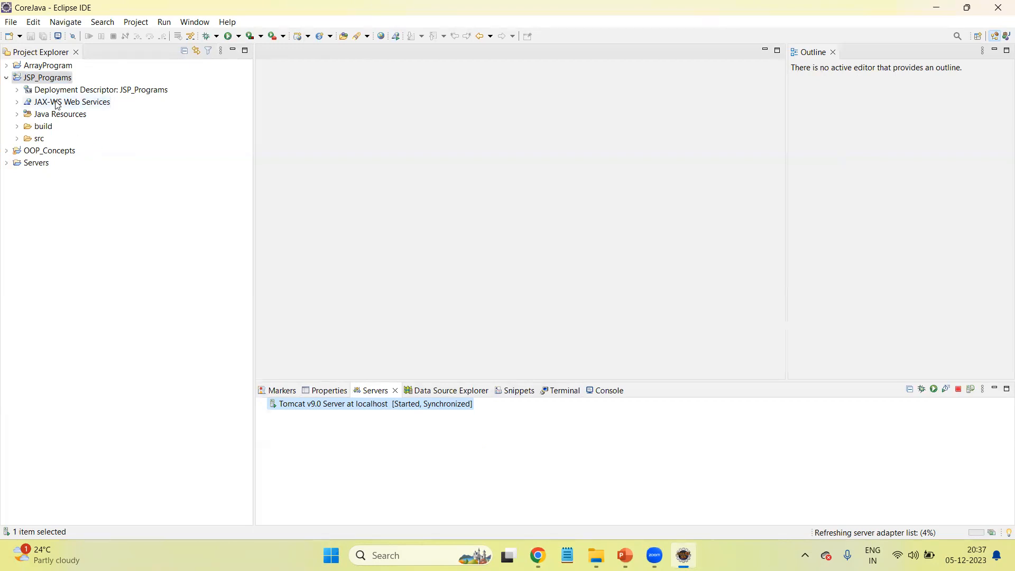
Step: Create an HTML file named Fact.html under src/main/webapp in JSP_Programs
{"action": "right_click", "coordinate": [46, 77]}
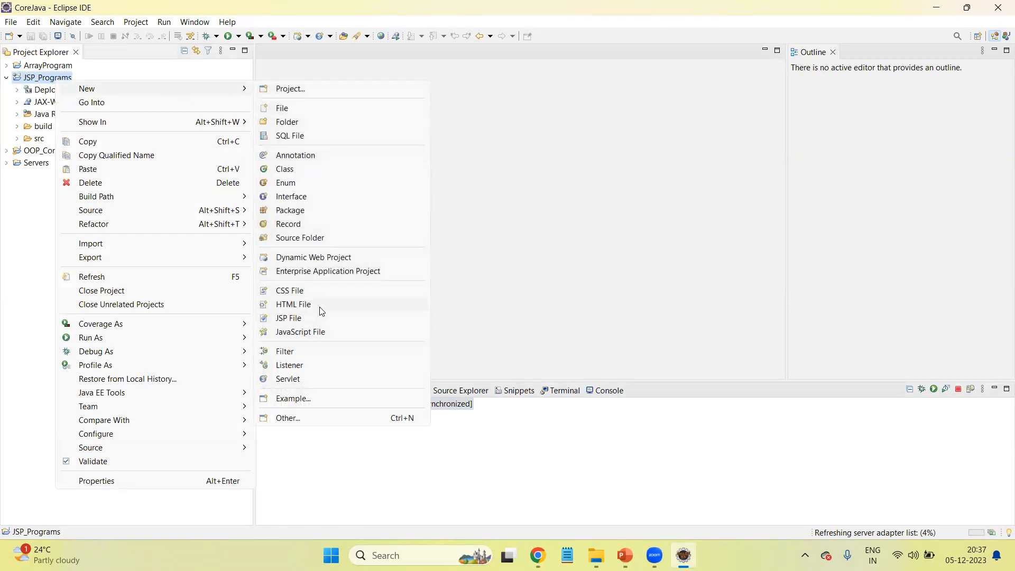
{"action": "left_click", "coordinate": [293, 303]}
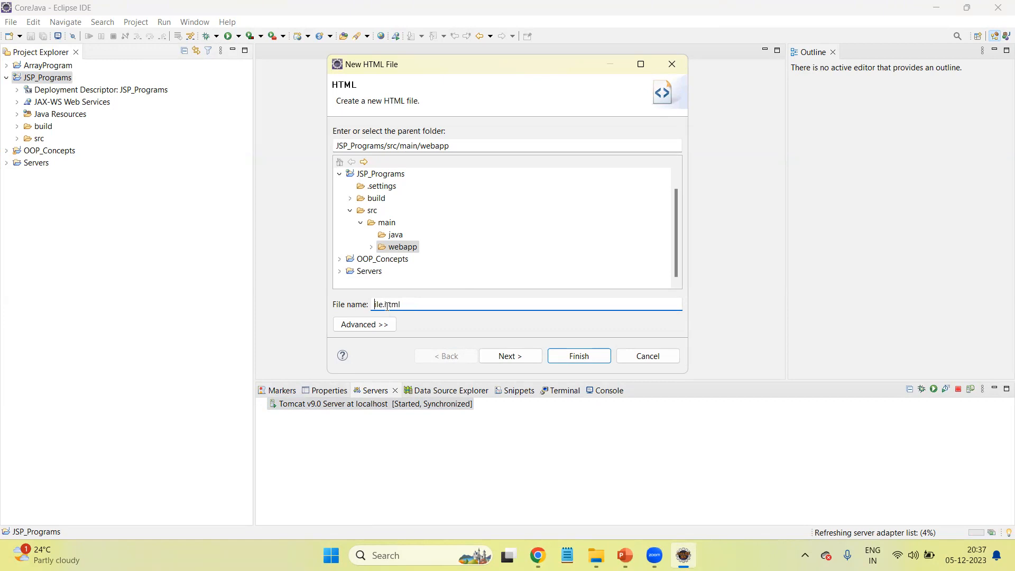
{"action": "type", "text": "Fa"}
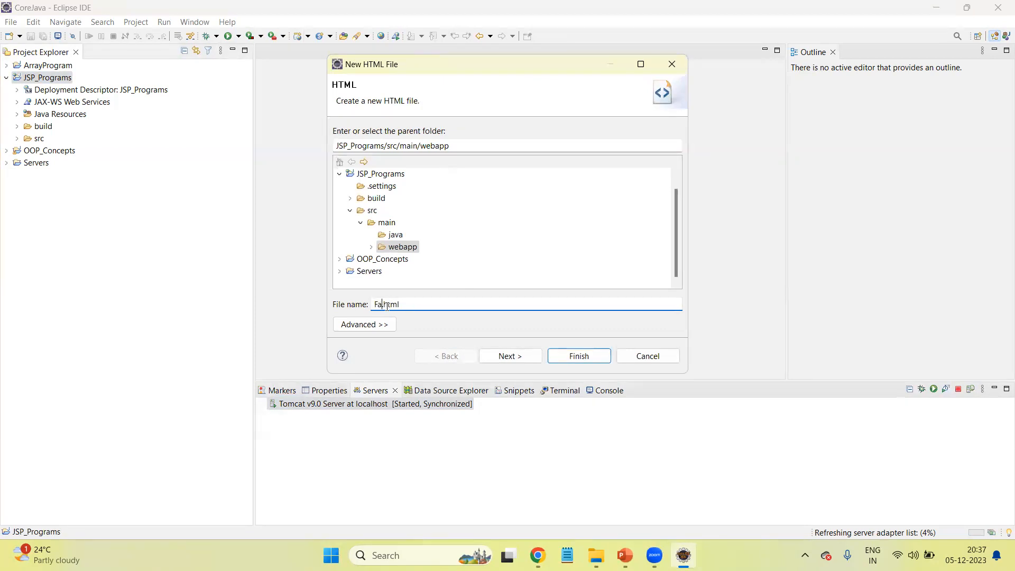
{"action": "type", "text": "ct"}
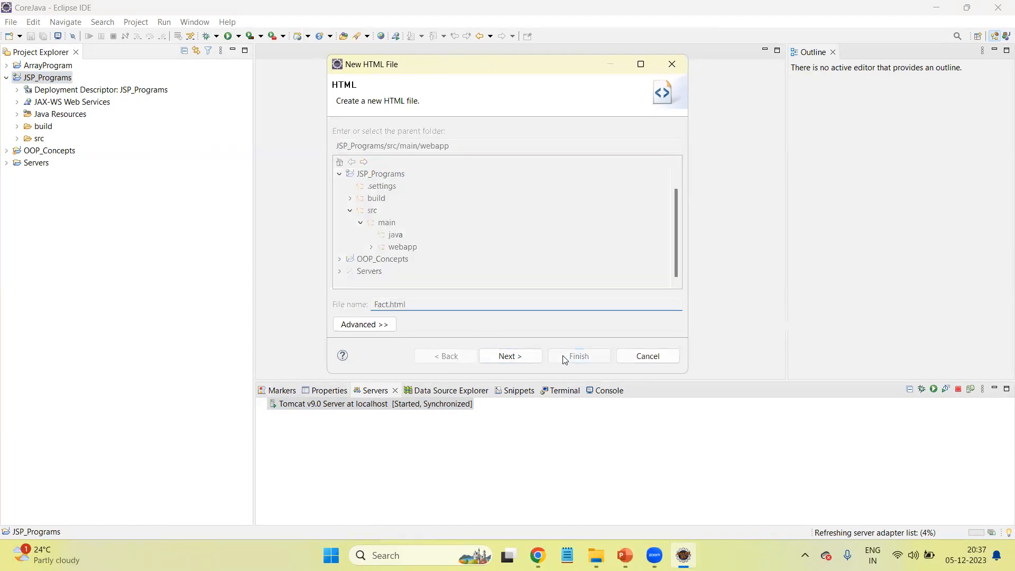
{"action": "left_click", "coordinate": [577, 355]}
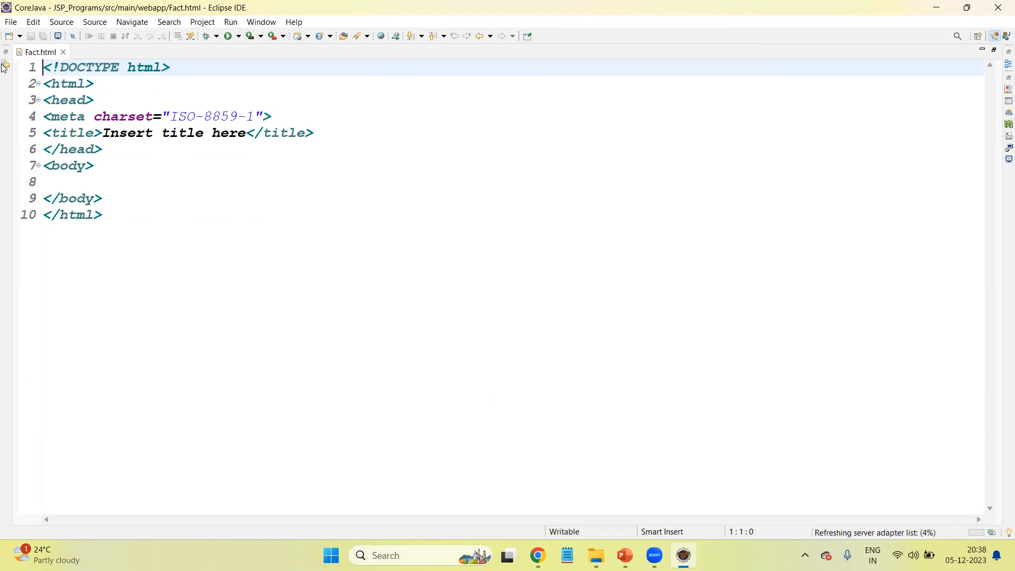
Step: Inside the body, add a form tag with action="fact.jsp"
{"action": "double_click", "coordinate": [111, 133]}
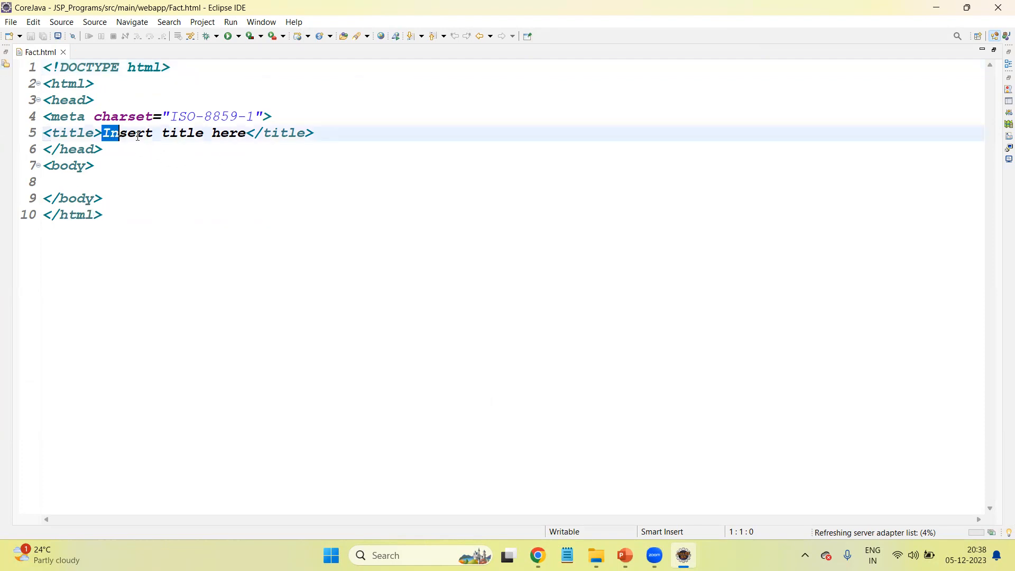
{"action": "left_click", "coordinate": [146, 166]}
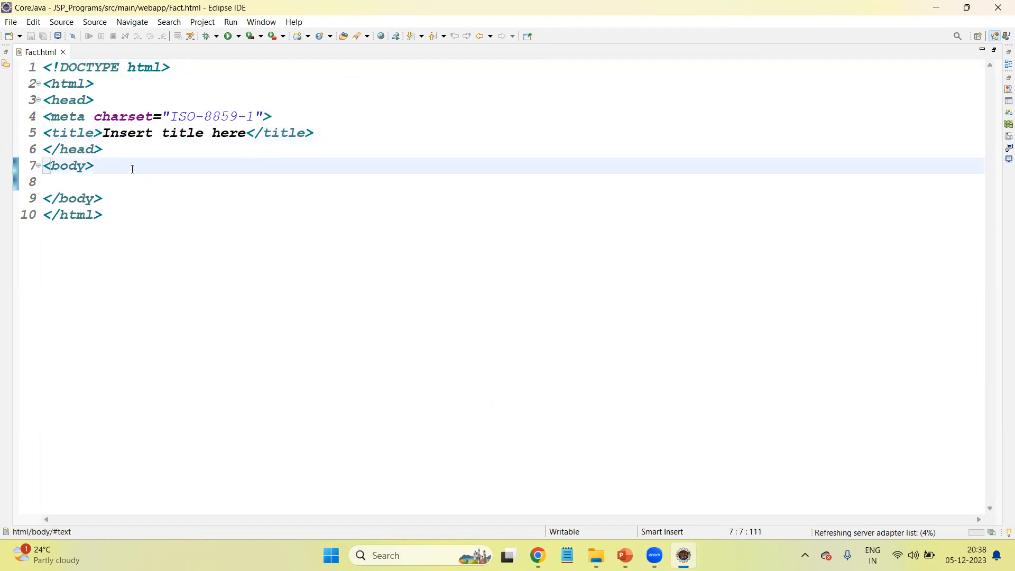
{"action": "key", "text": "Return"}
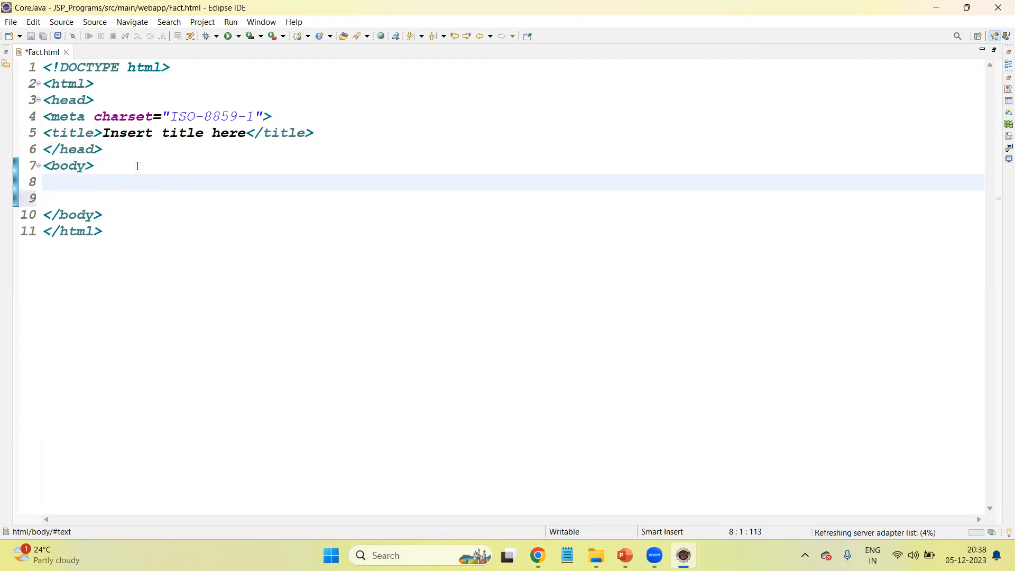
{"action": "type", "text": "<>"}
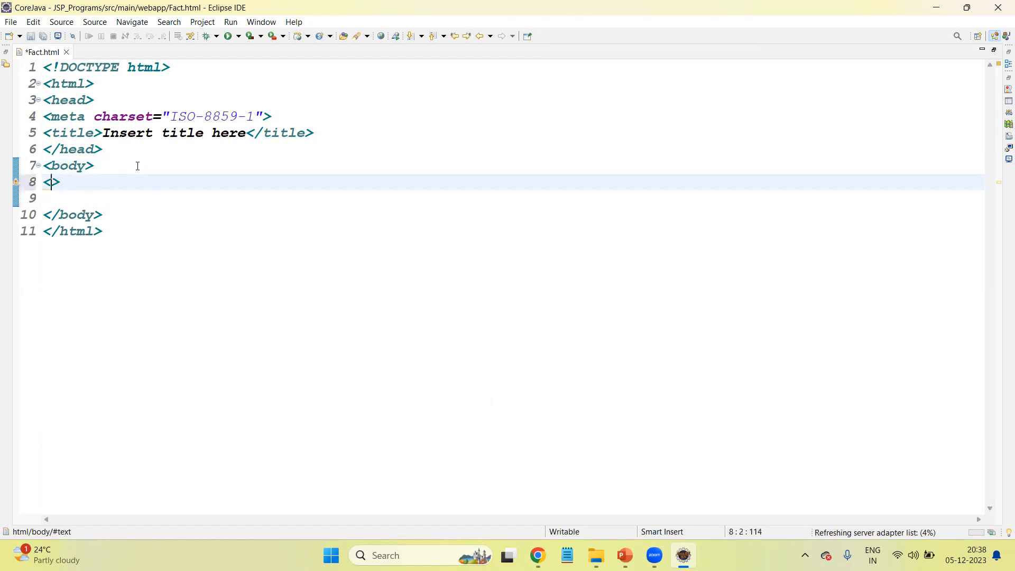
{"action": "type", "text": "form"}
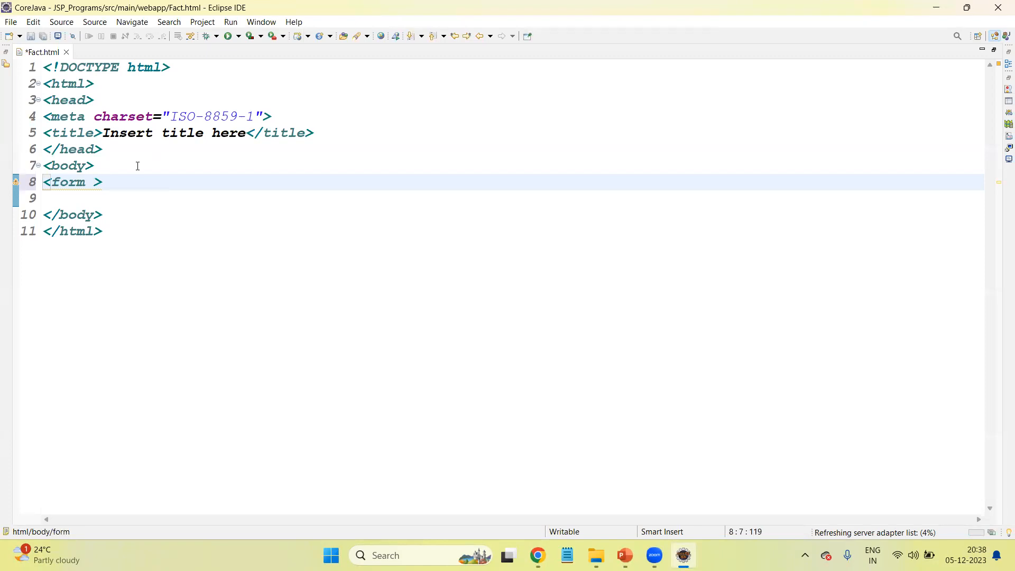
{"action": "type", "text": "action ="}
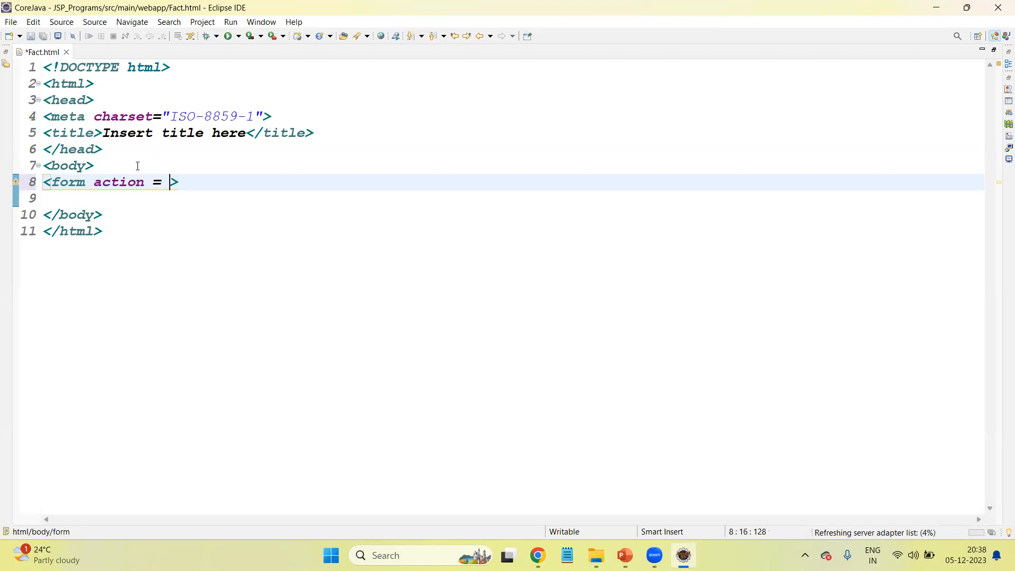
{"action": "type", "text": "\""}
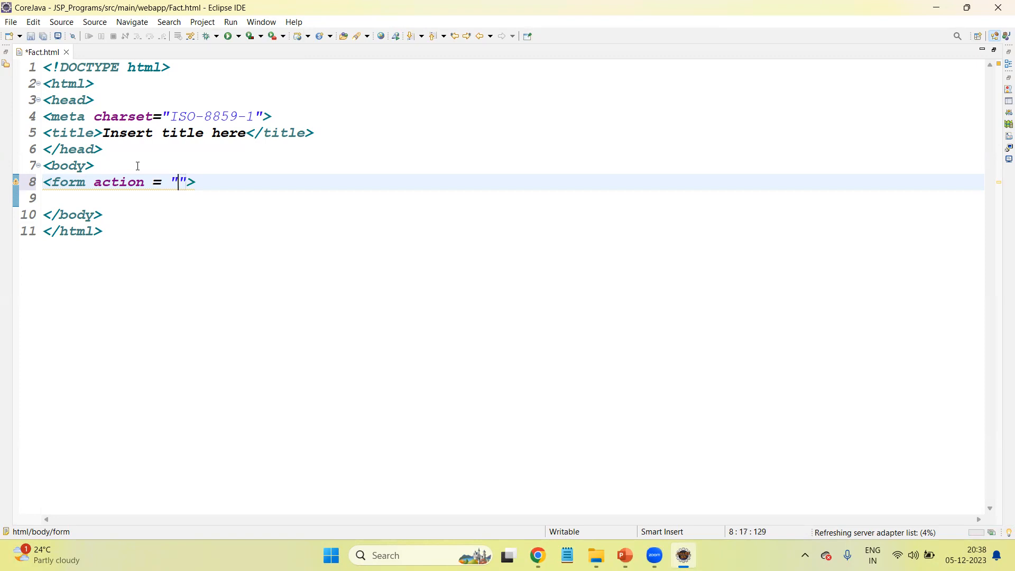
{"action": "type", "text": "fact"}
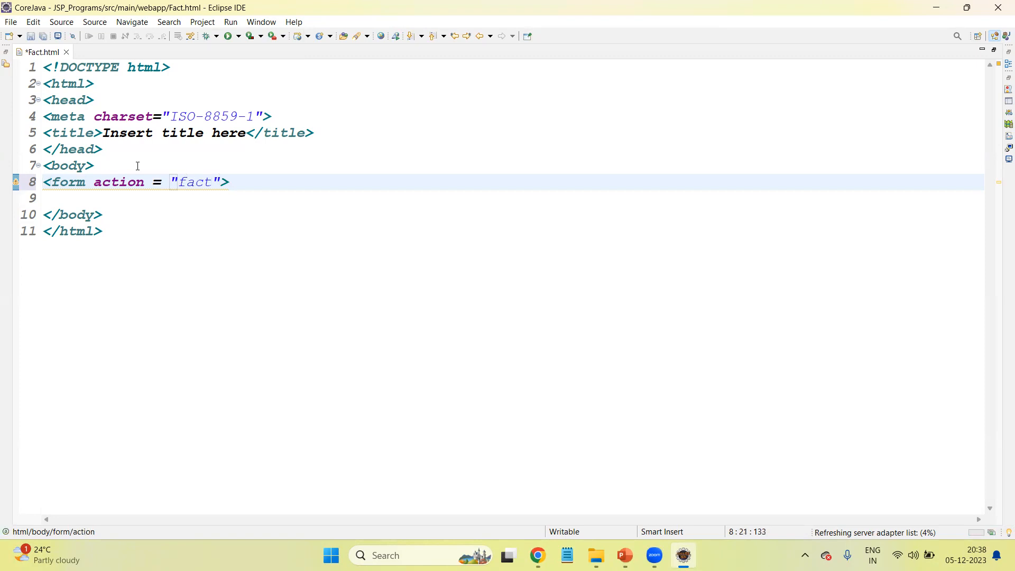
{"action": "type", "text": ".jas"}
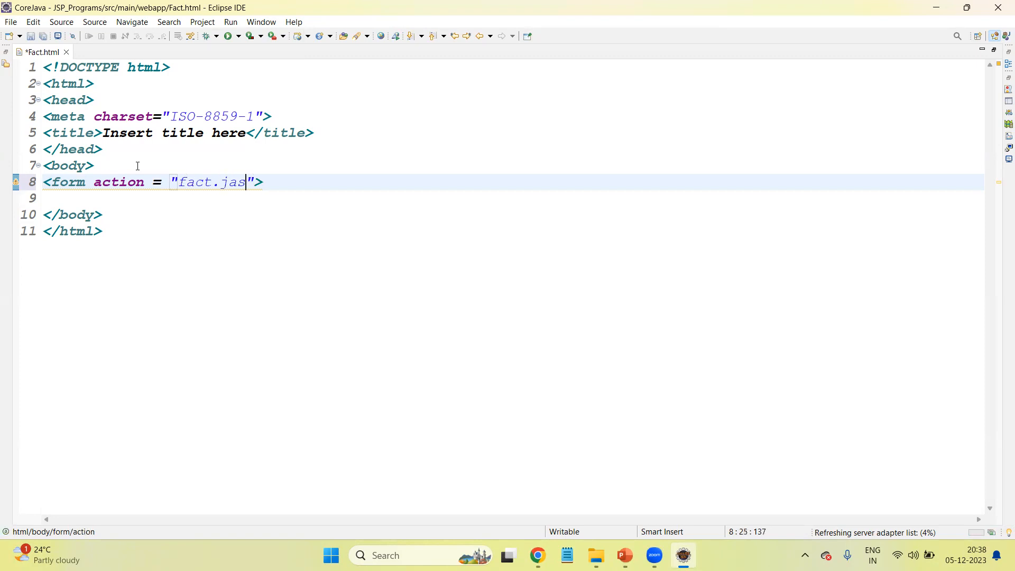
{"action": "type", "text": "p"}
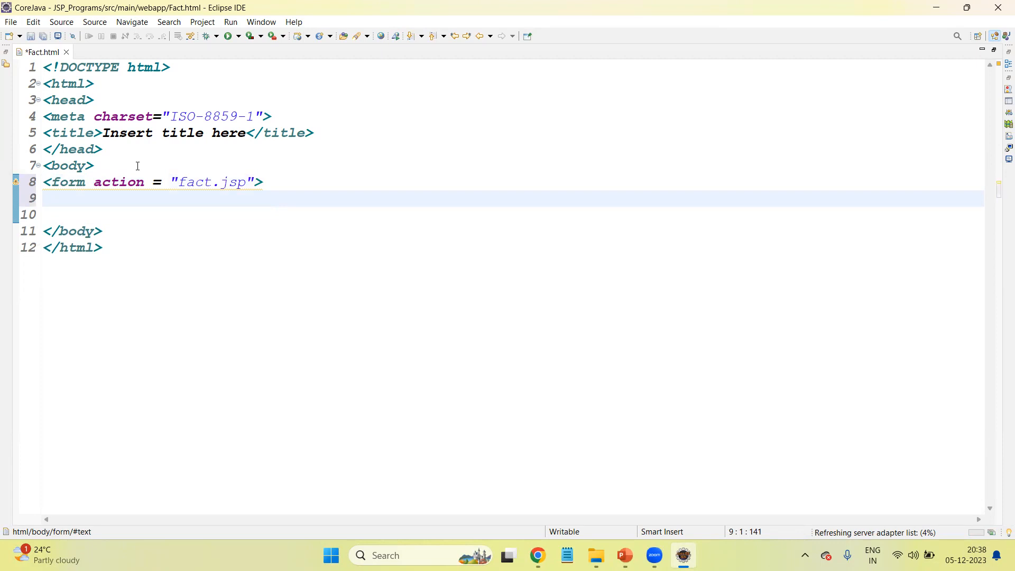
Step: Add the 'Enter number' label with a text input named num followed by a line break
{"action": "type", "text": "Enter"}
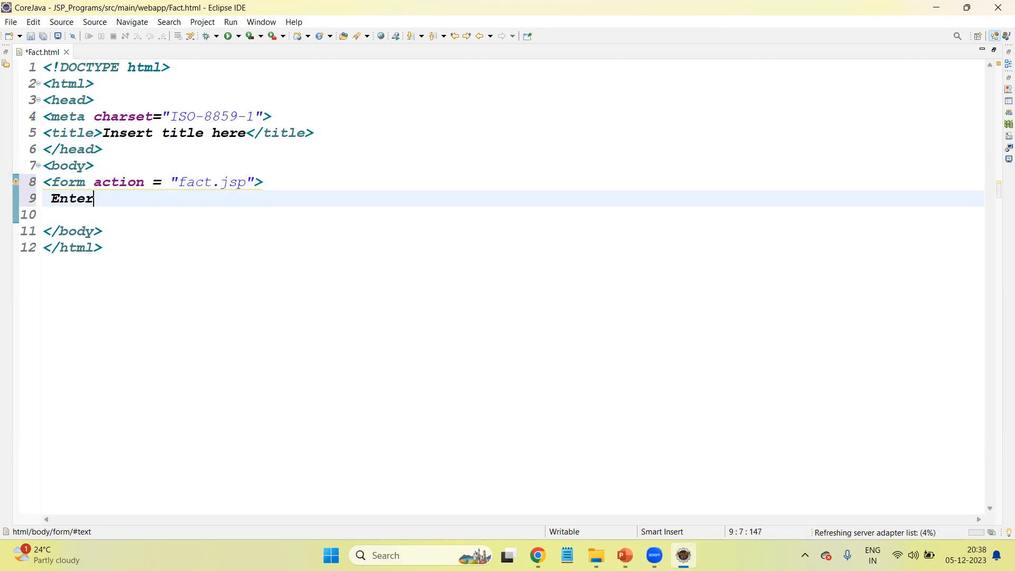
{"action": "type", "text": "numver"}
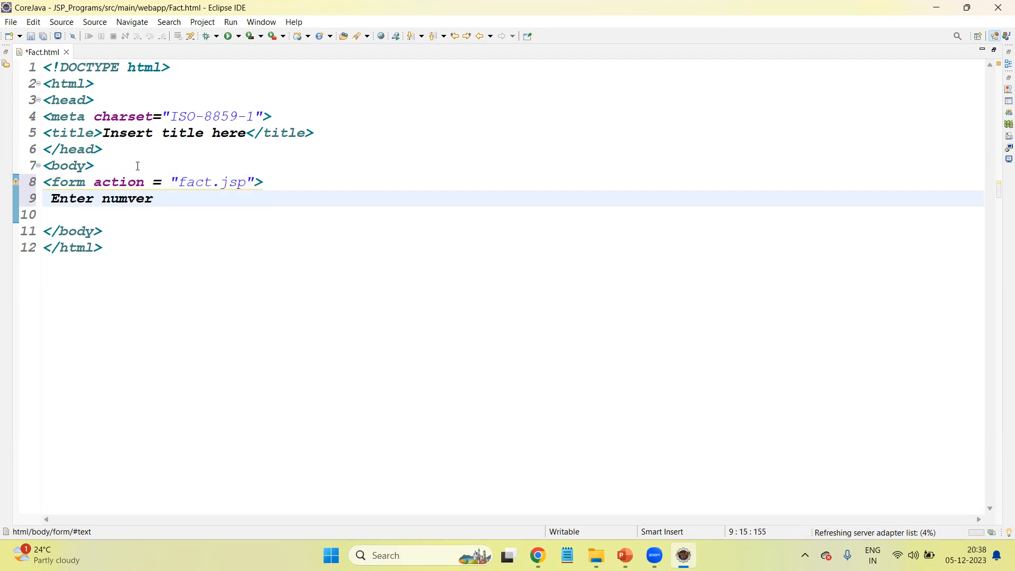
{"action": "type", "text": "number :"}
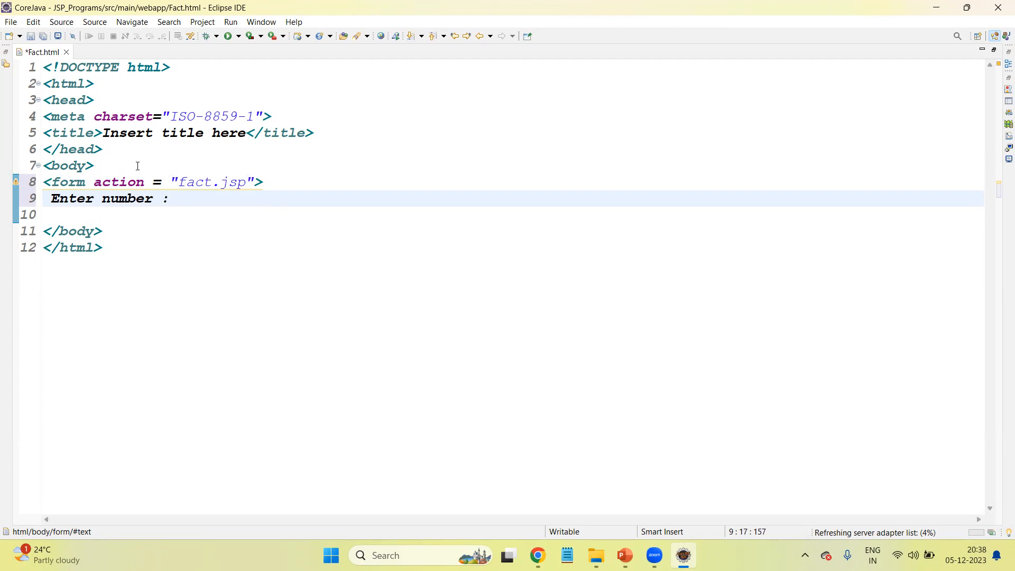
{"action": "type", "text": "<>"}
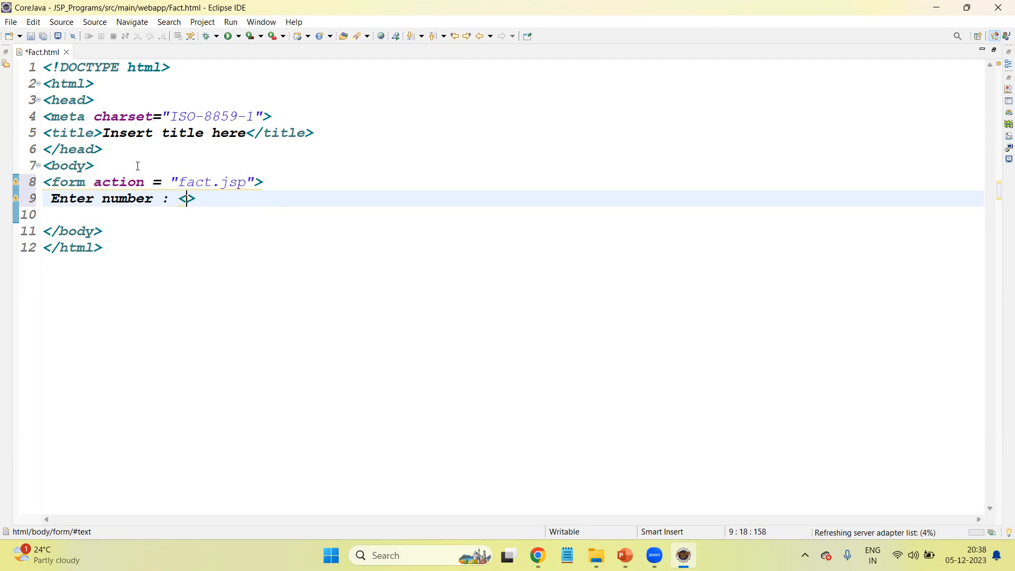
{"action": "type", "text": "ip"}
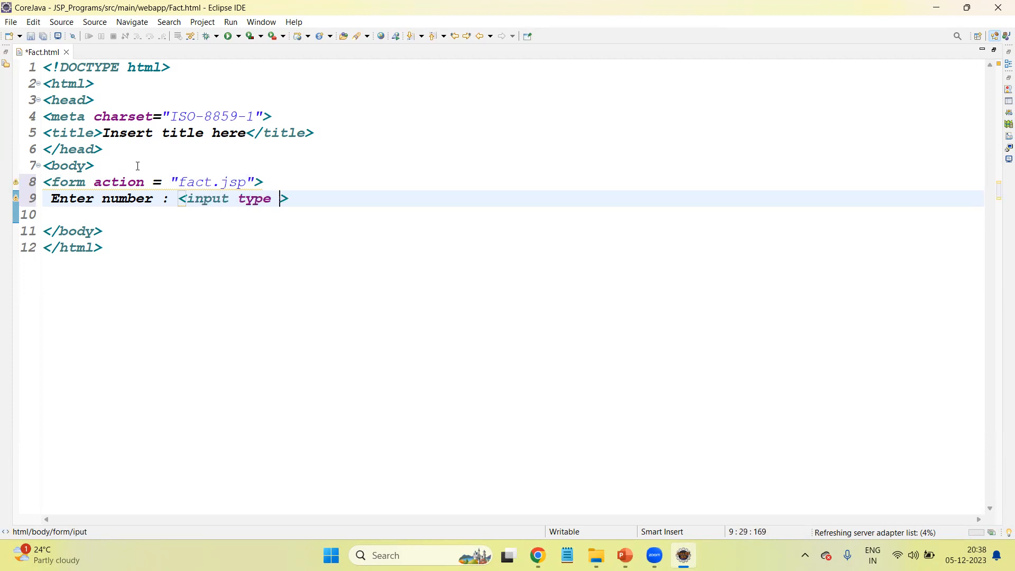
{"action": "type", "text": "=\"\""}
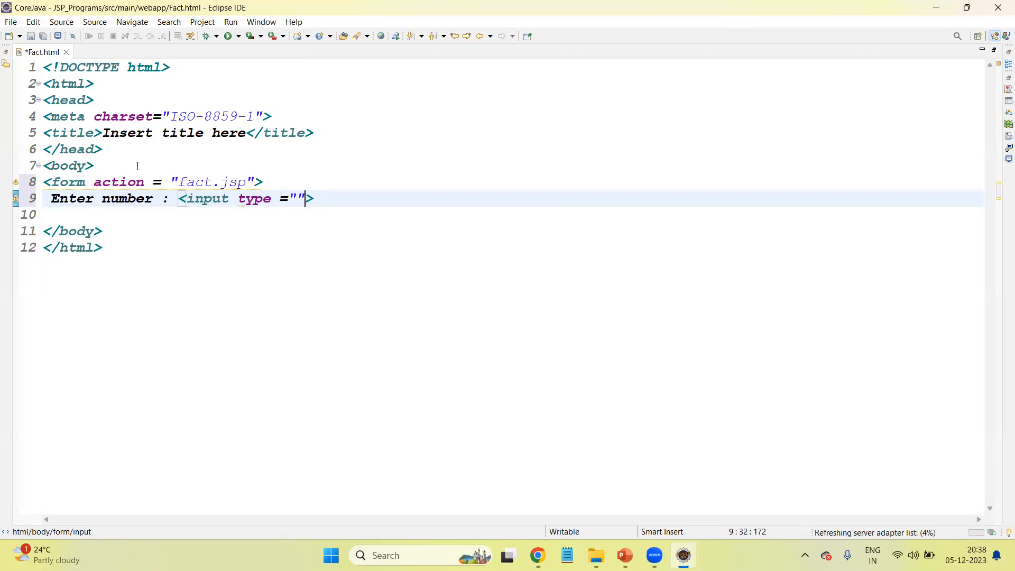
{"action": "type", "text": "ext"}
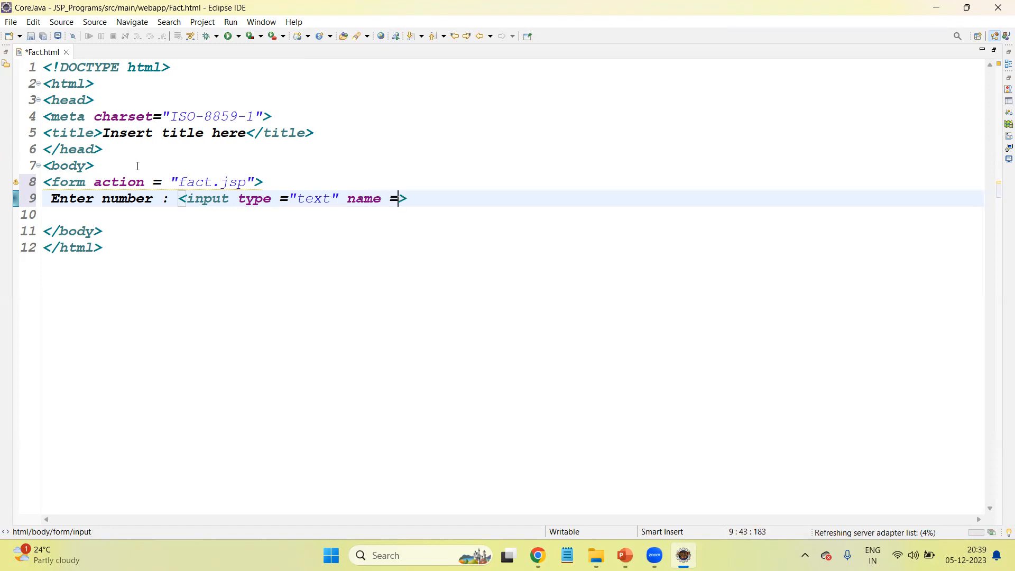
{"action": "type", "text": "\"\""}
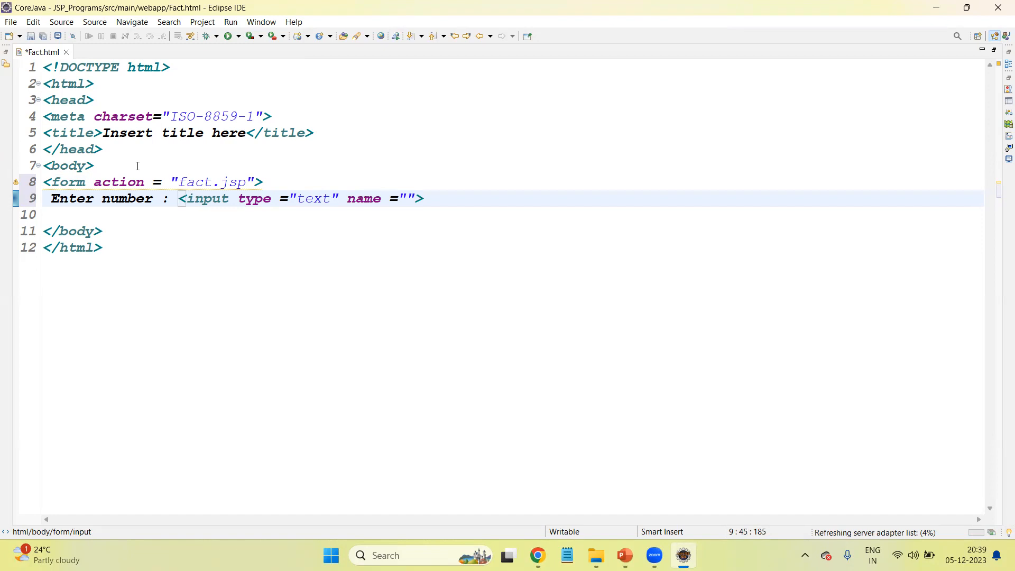
{"action": "type", "text": "num"}
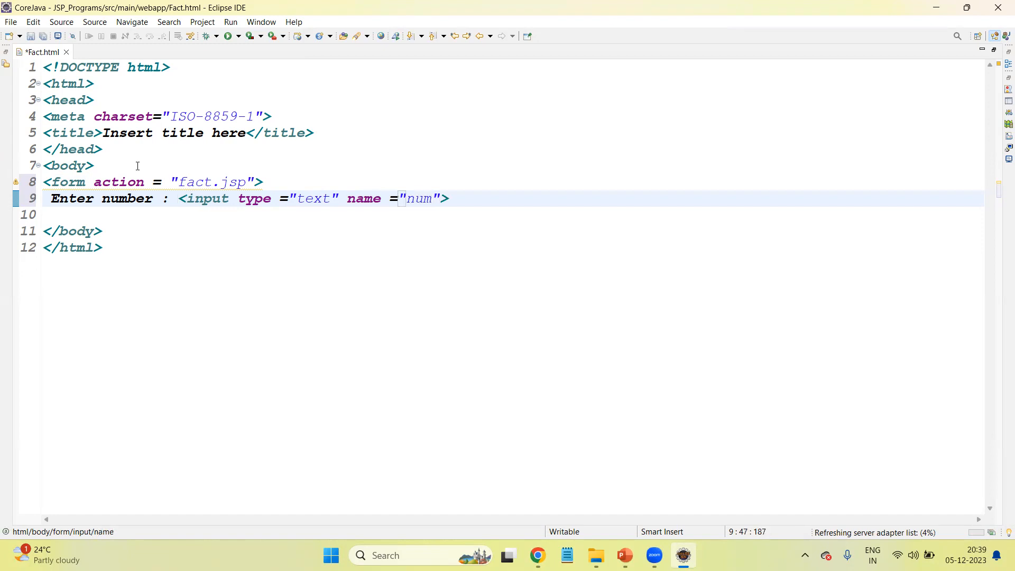
{"action": "type", "text": "<>"}
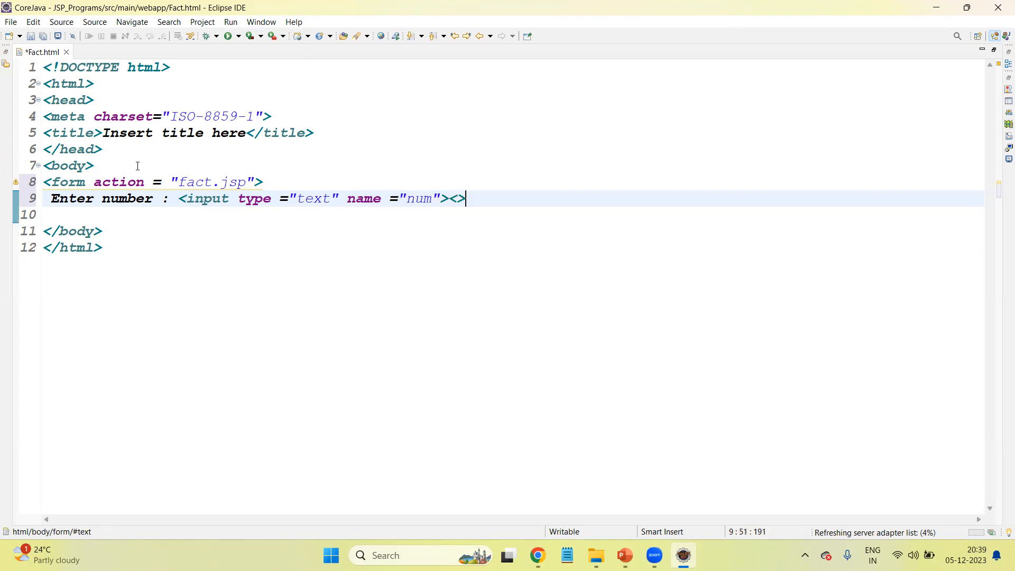
{"action": "type", "text": "br"}
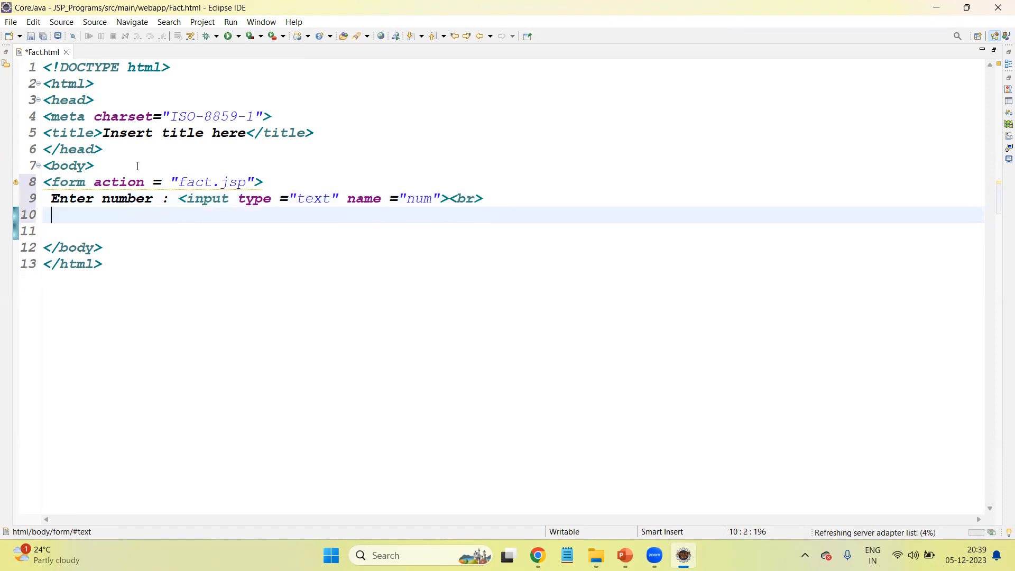
{"action": "type", "text": "()"}
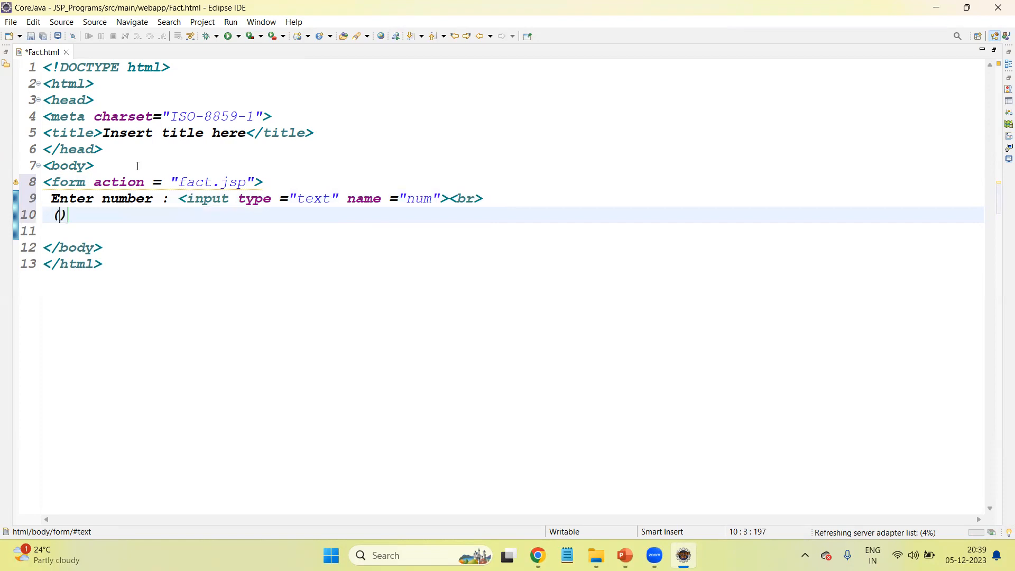
{"action": "type", "text": ">"}
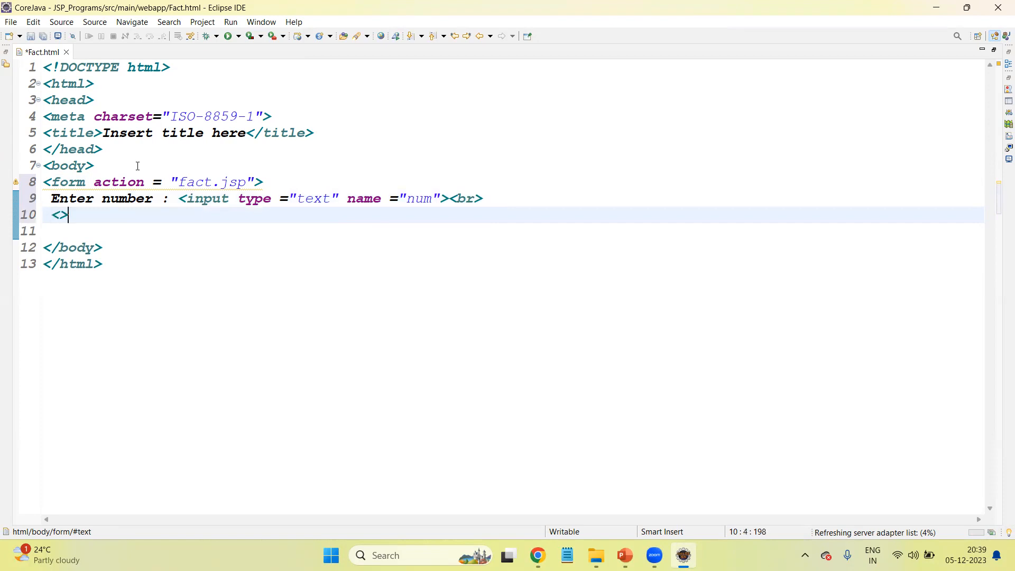
Step: Add a Submit input to the form and review the fact.jsp action value
{"action": "type", "text": "iput"}
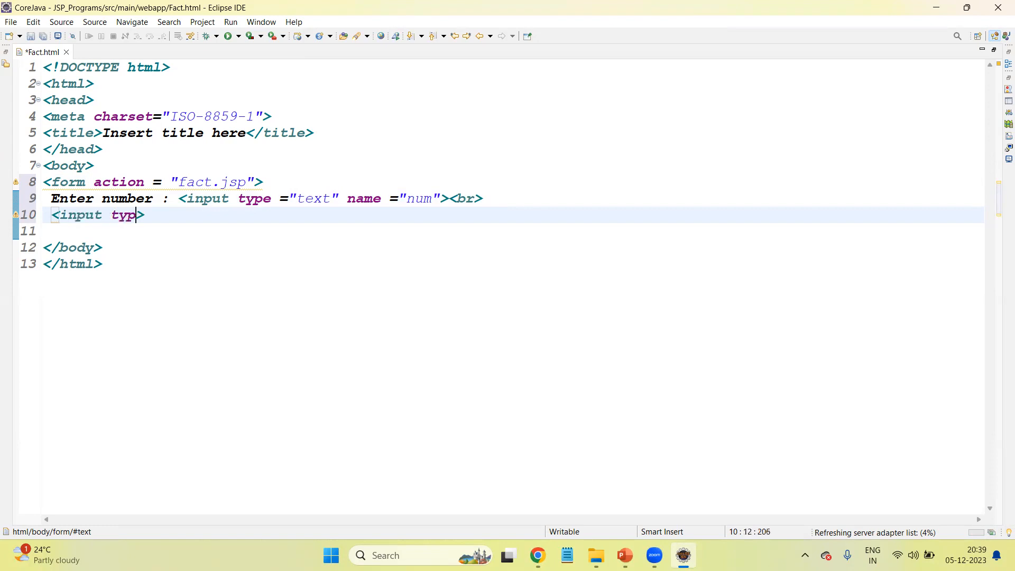
{"action": "type", "text": "e = \"\""}
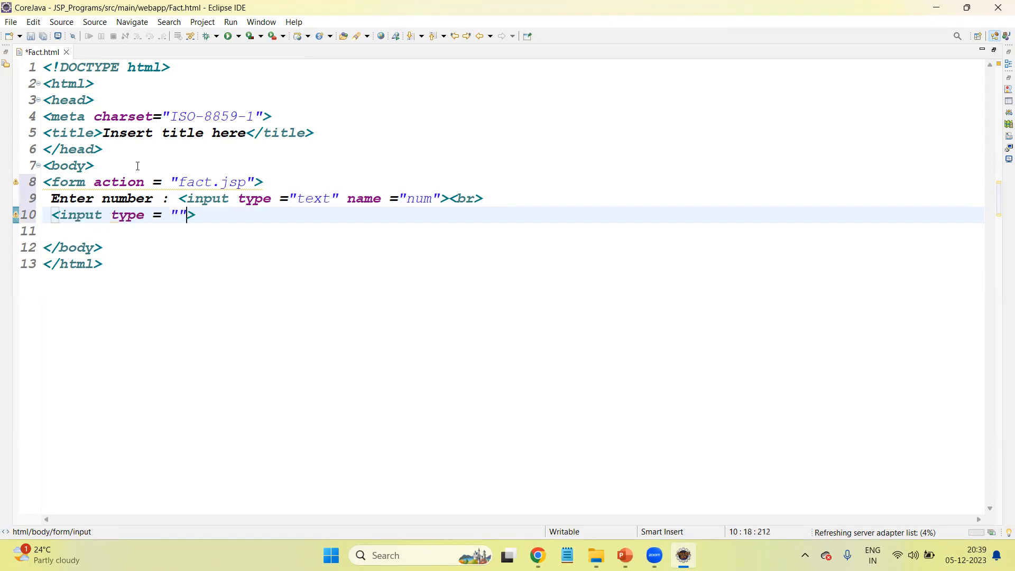
{"action": "type", "text": "Su"}
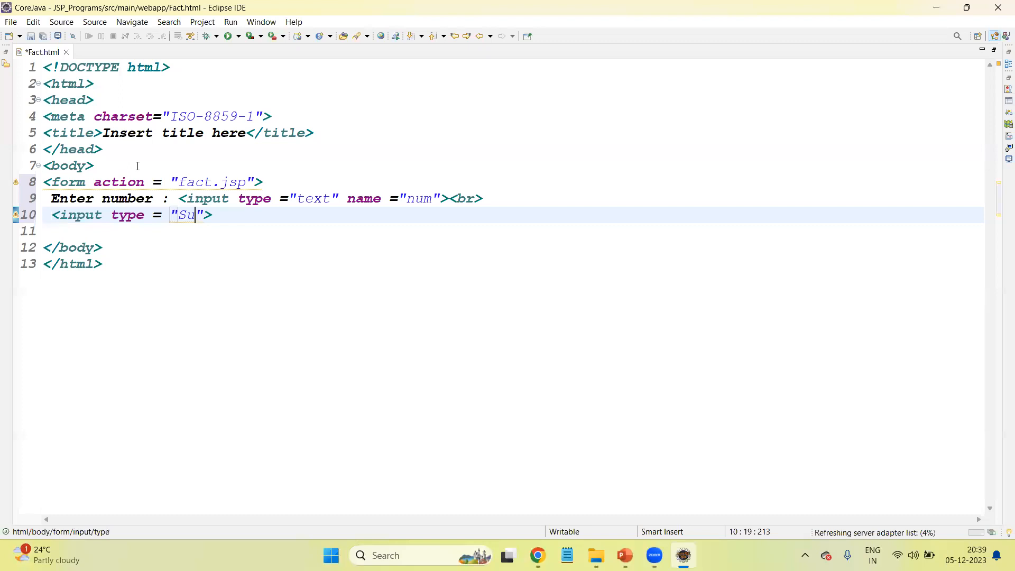
{"action": "type", "text": "bmit"}
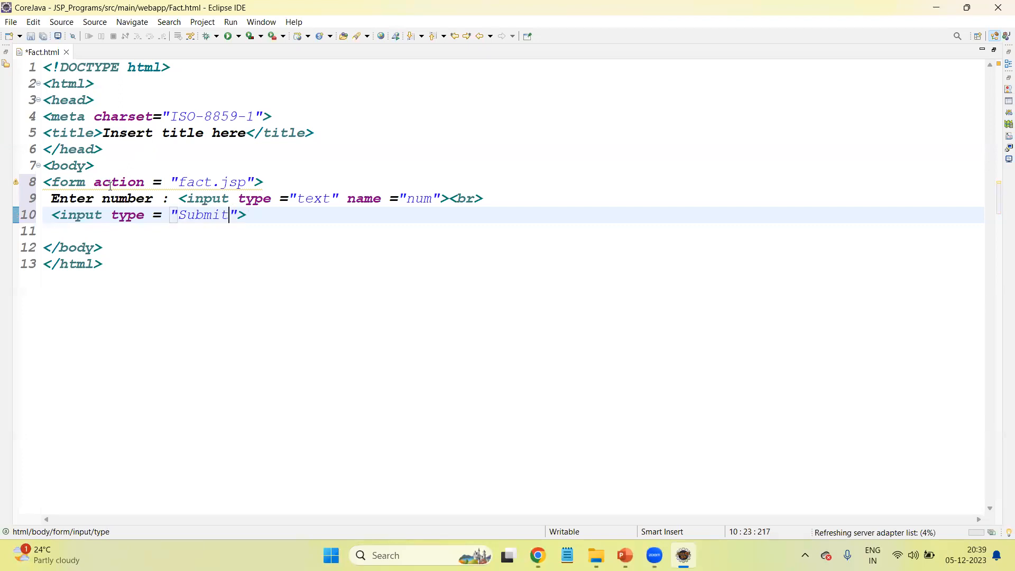
{"action": "mouse_move", "coordinate": [286, 242]}
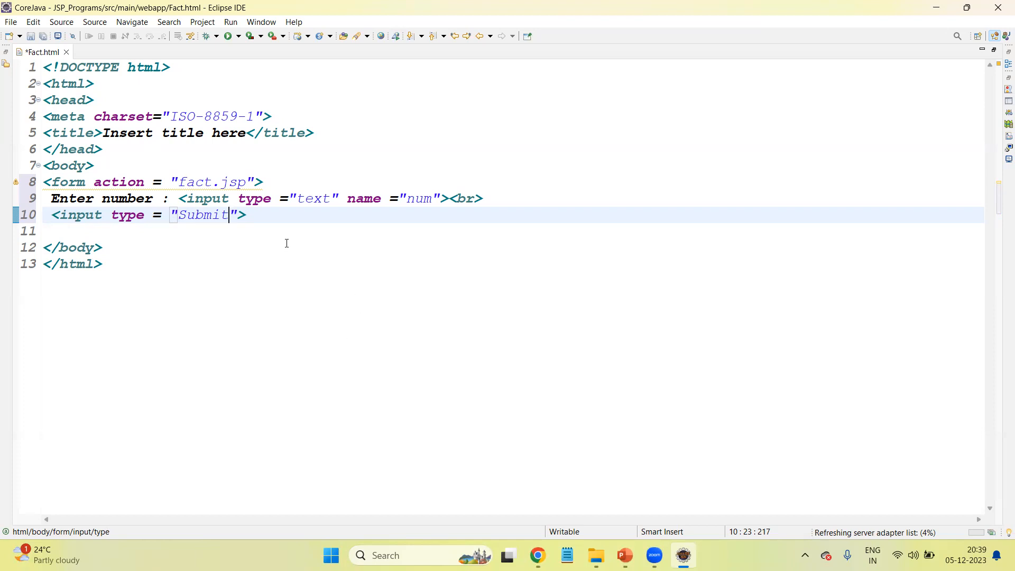
{"action": "mouse_move", "coordinate": [277, 238]}
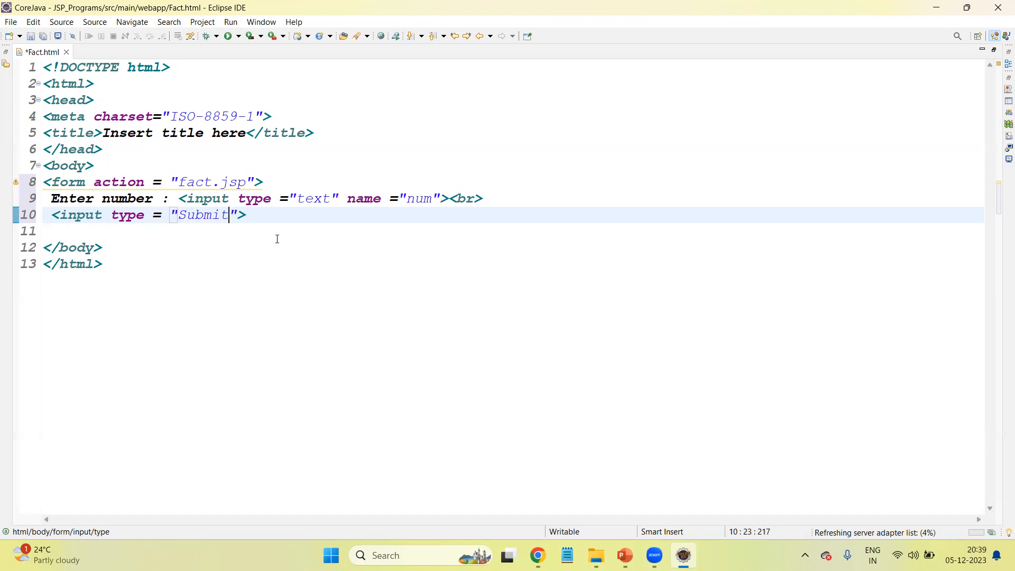
{"action": "double_click", "coordinate": [202, 181]}
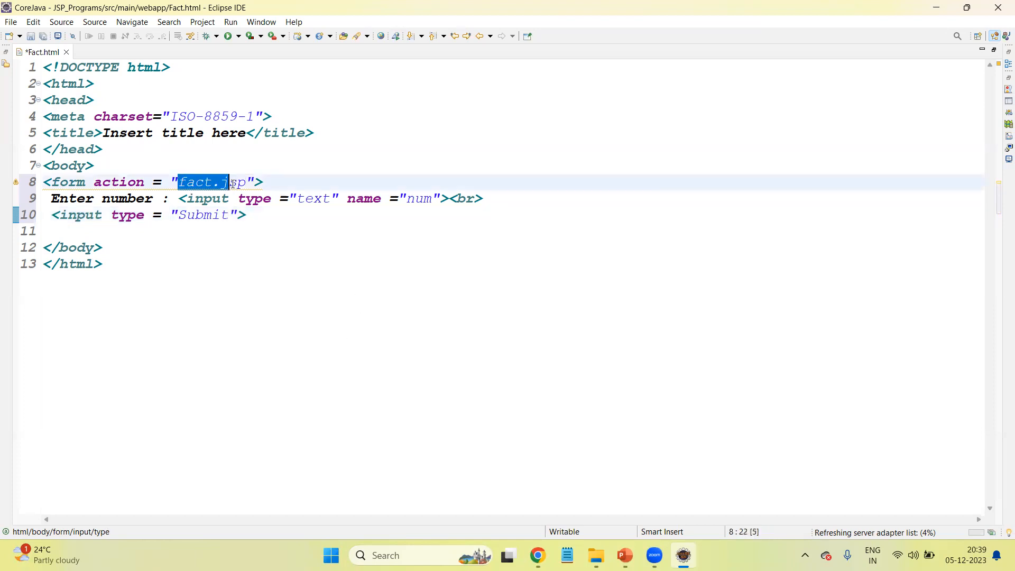
{"action": "left_click", "coordinate": [102, 264]}
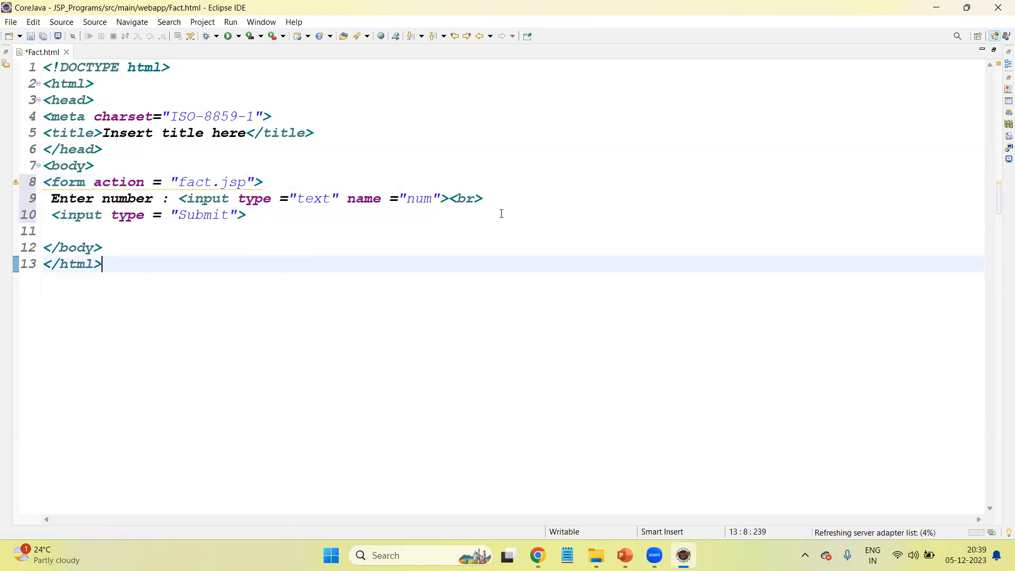
{"action": "mouse_move", "coordinate": [471, 214]}
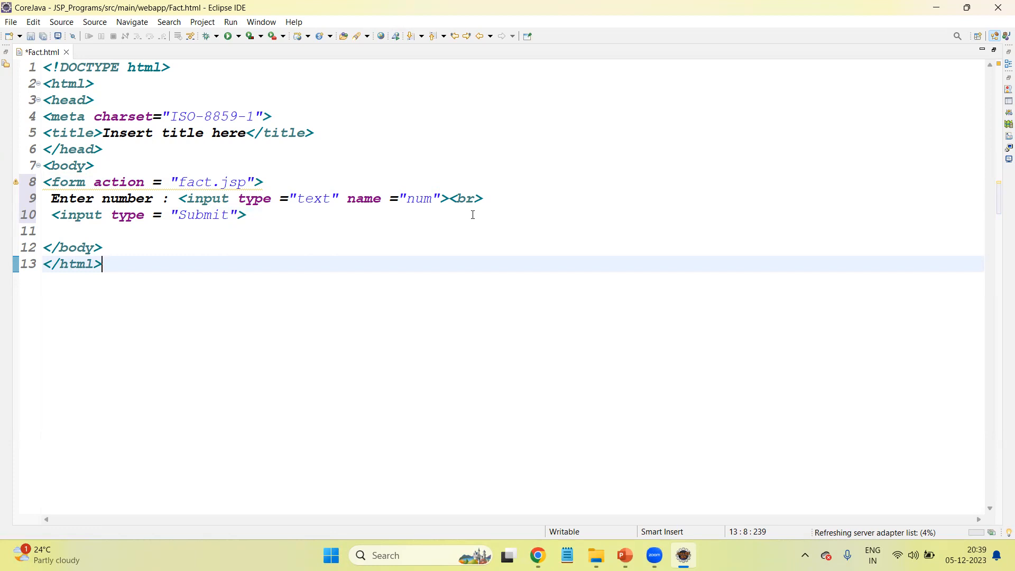
{"action": "mouse_move", "coordinate": [412, 238]}
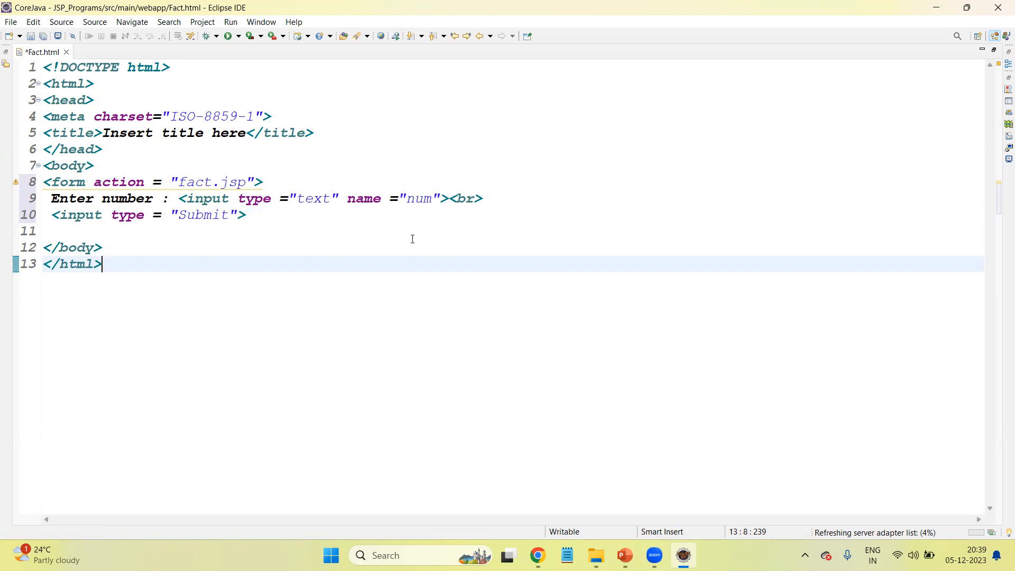
{"action": "mouse_move", "coordinate": [424, 257]}
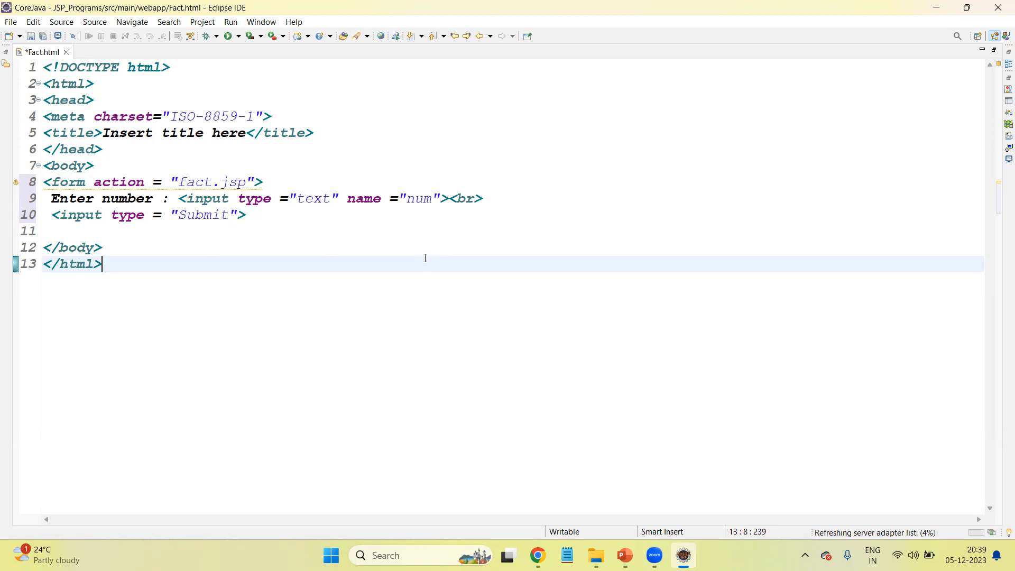
{"action": "mouse_move", "coordinate": [421, 234]}
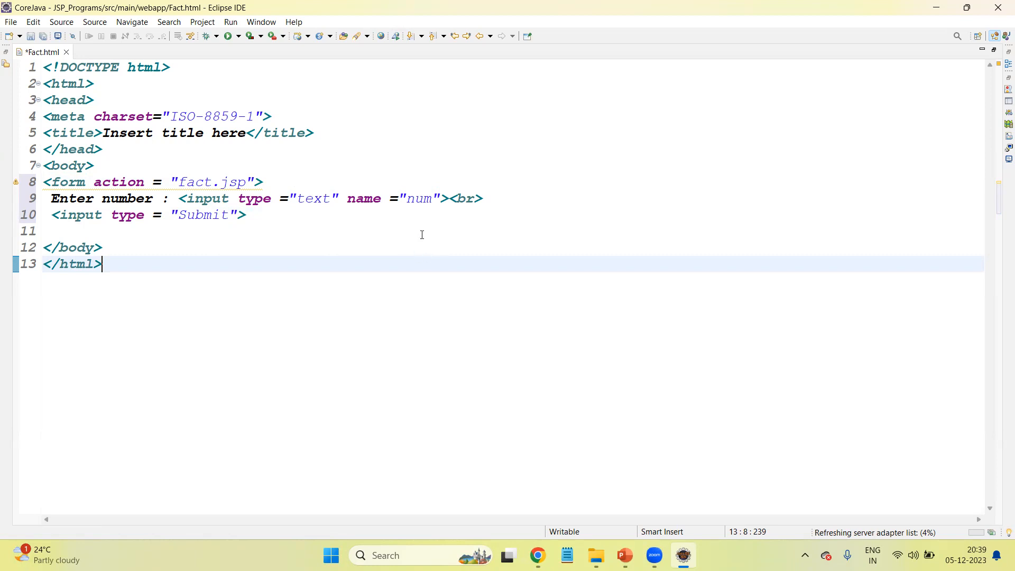
{"action": "right_click", "coordinate": [391, 224]}
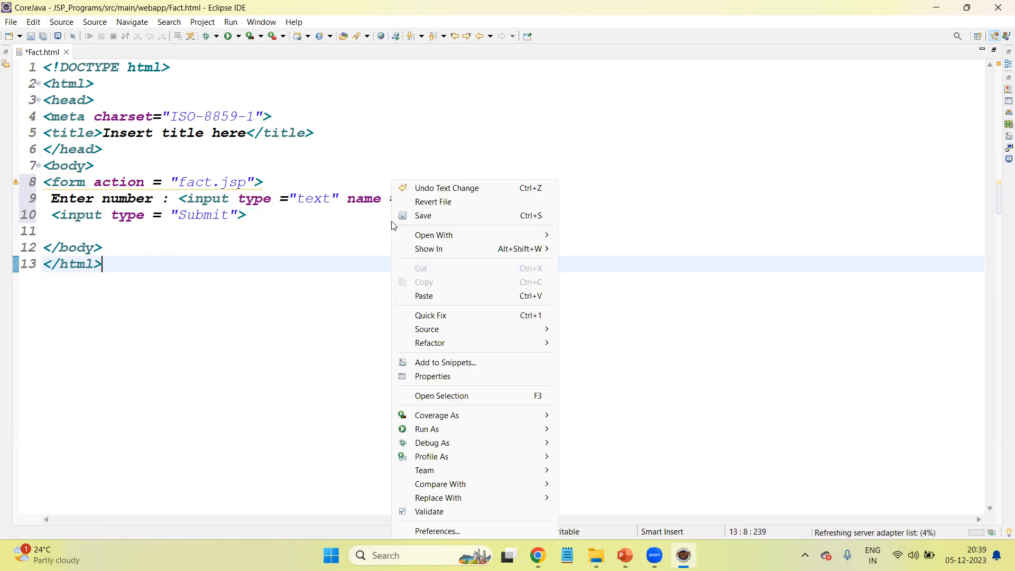
{"action": "mouse_move", "coordinate": [486, 425]}
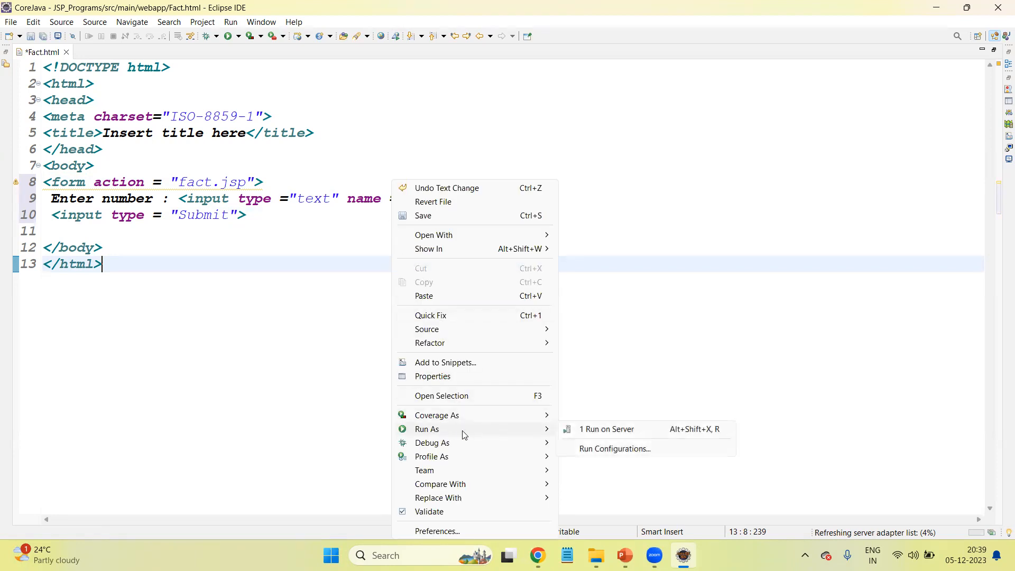
{"action": "mouse_move", "coordinate": [606, 429]}
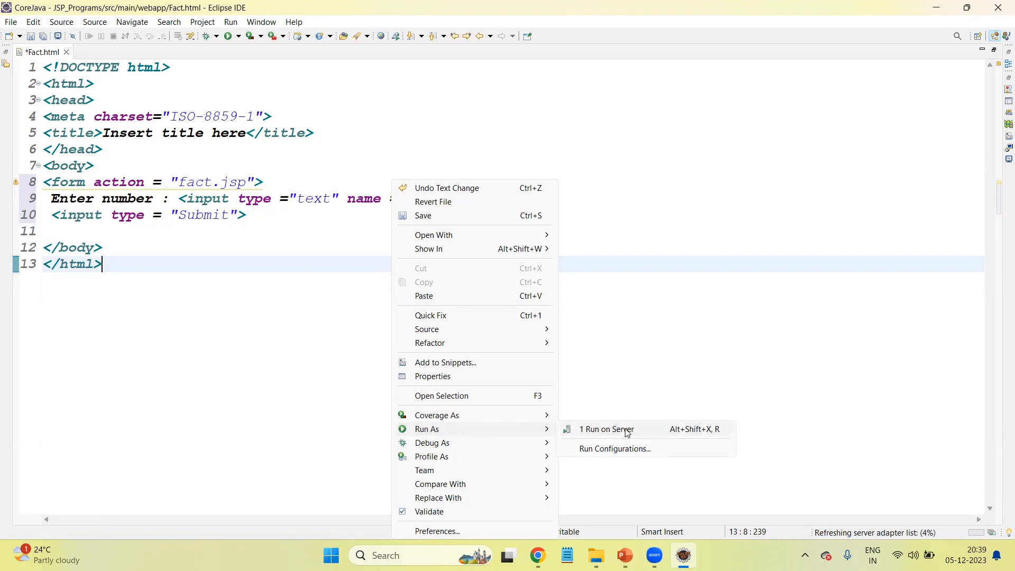
Step: Run Fact.html on Tomcat v9.0 at localhost, saving the file and agreeing to restart the server
{"action": "left_click", "coordinate": [605, 428]}
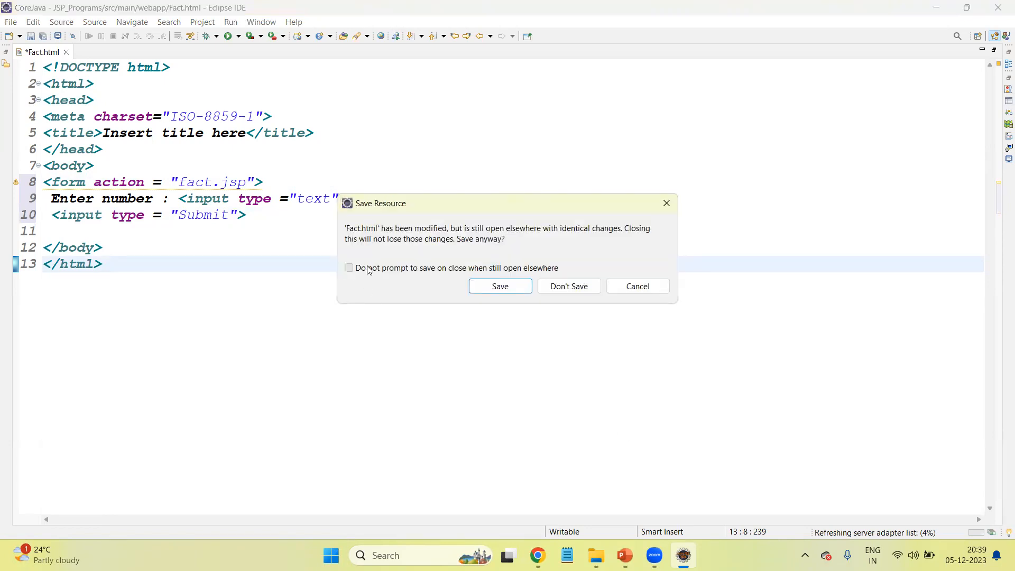
{"action": "left_click", "coordinate": [498, 286]}
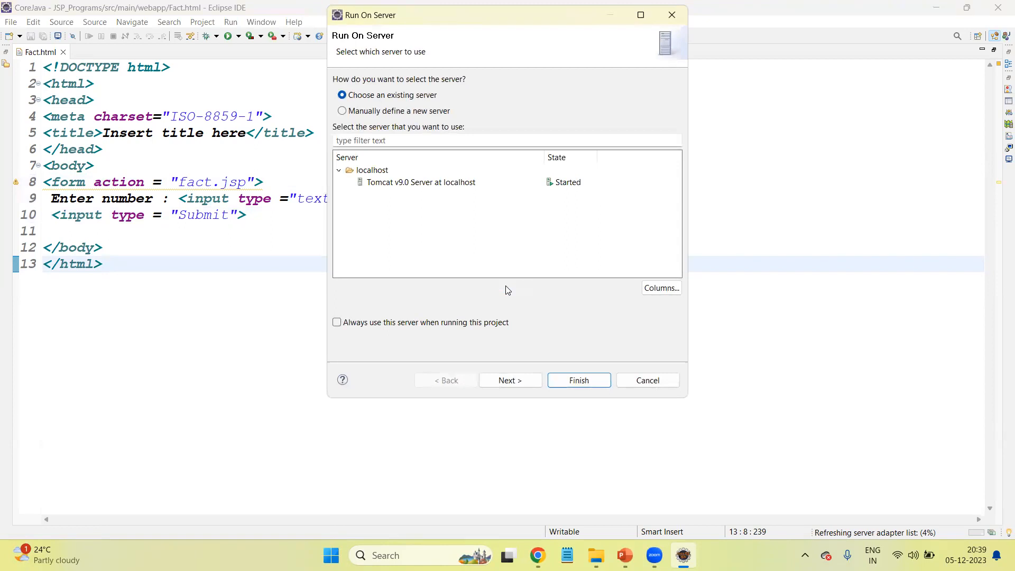
{"action": "left_click", "coordinate": [421, 182]}
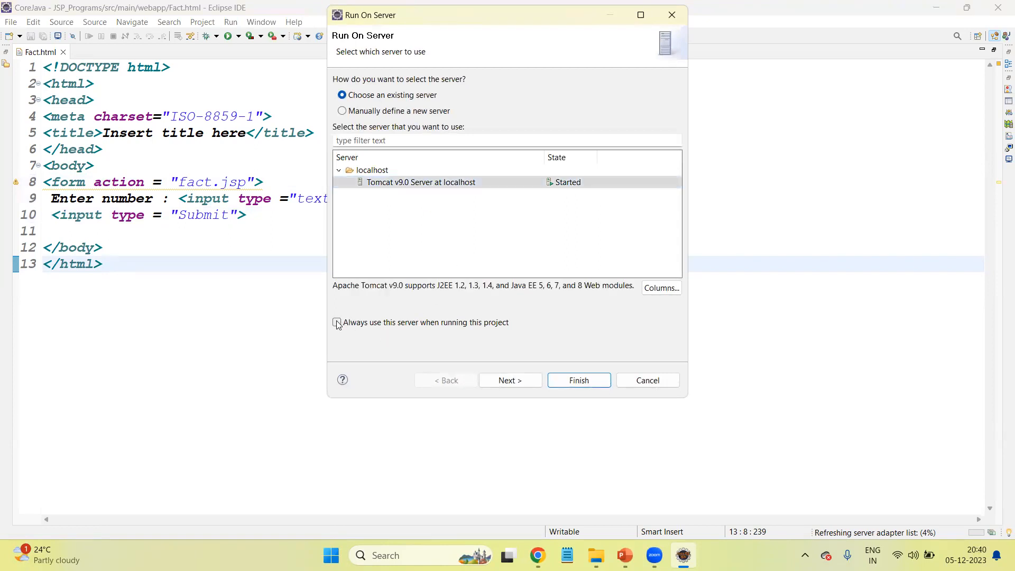
{"action": "left_click", "coordinate": [509, 380]}
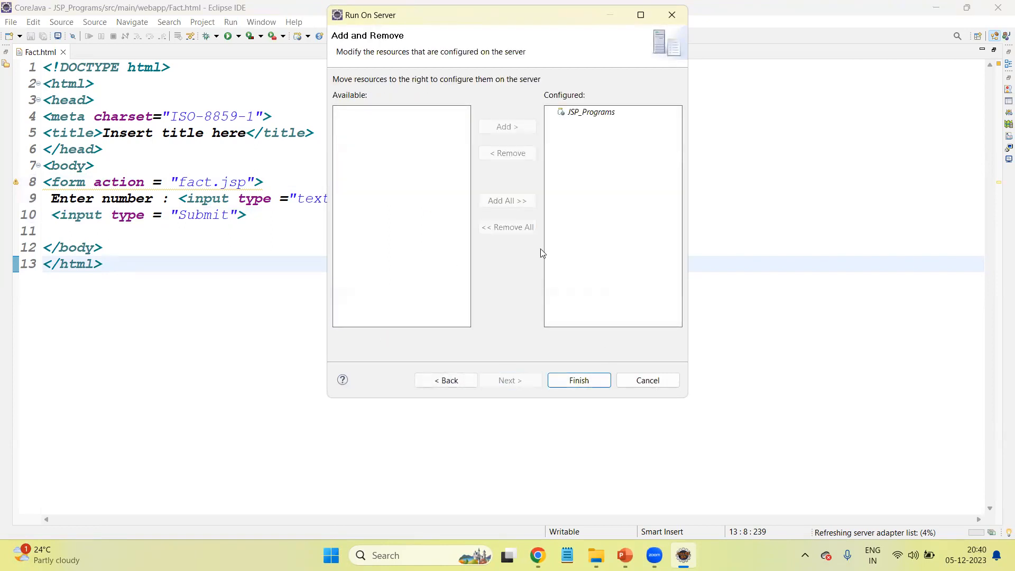
{"action": "left_click", "coordinate": [590, 112]}
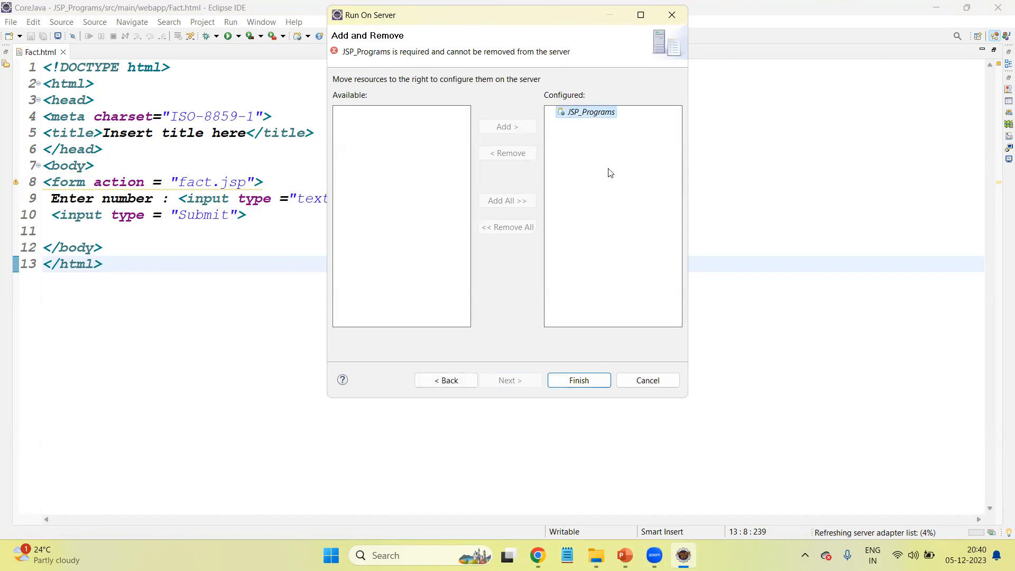
{"action": "mouse_move", "coordinate": [437, 263]}
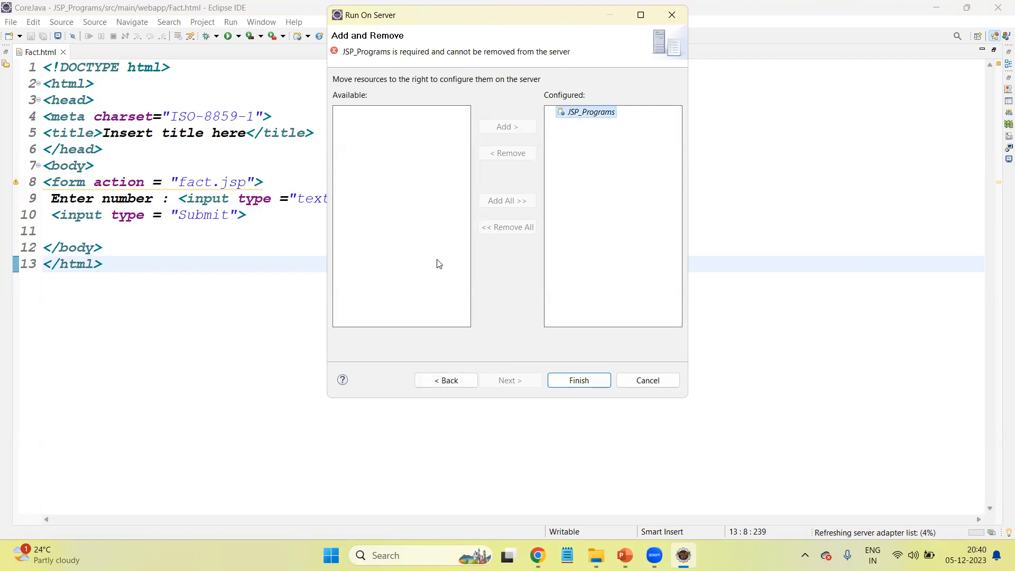
{"action": "mouse_move", "coordinate": [432, 246]}
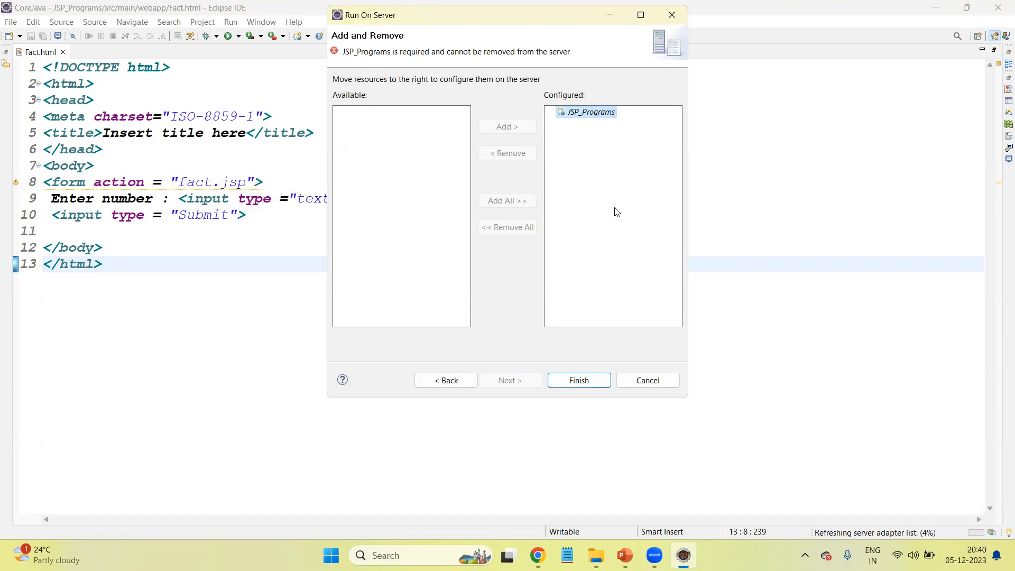
{"action": "mouse_move", "coordinate": [599, 133]}
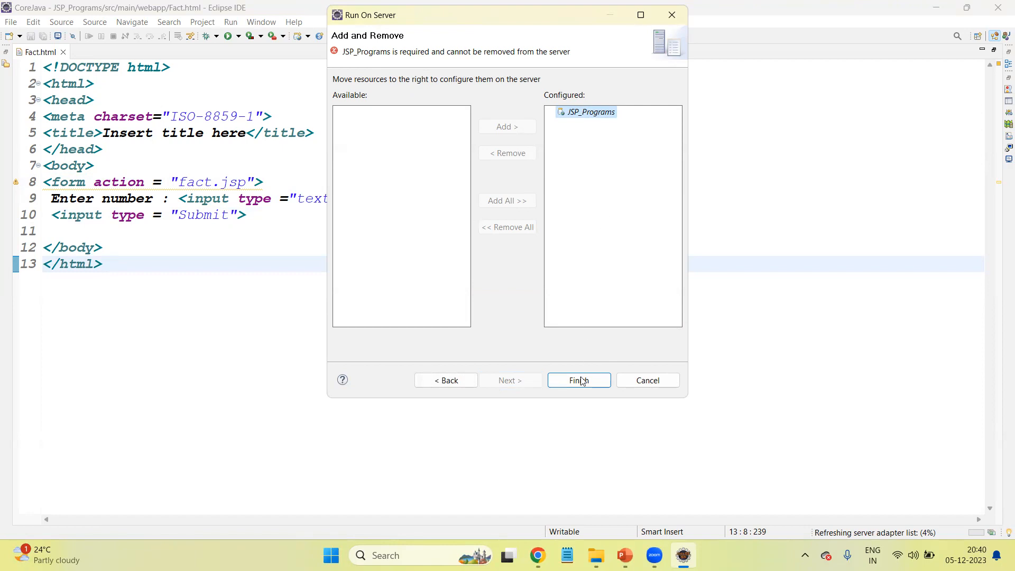
{"action": "left_click", "coordinate": [577, 380]}
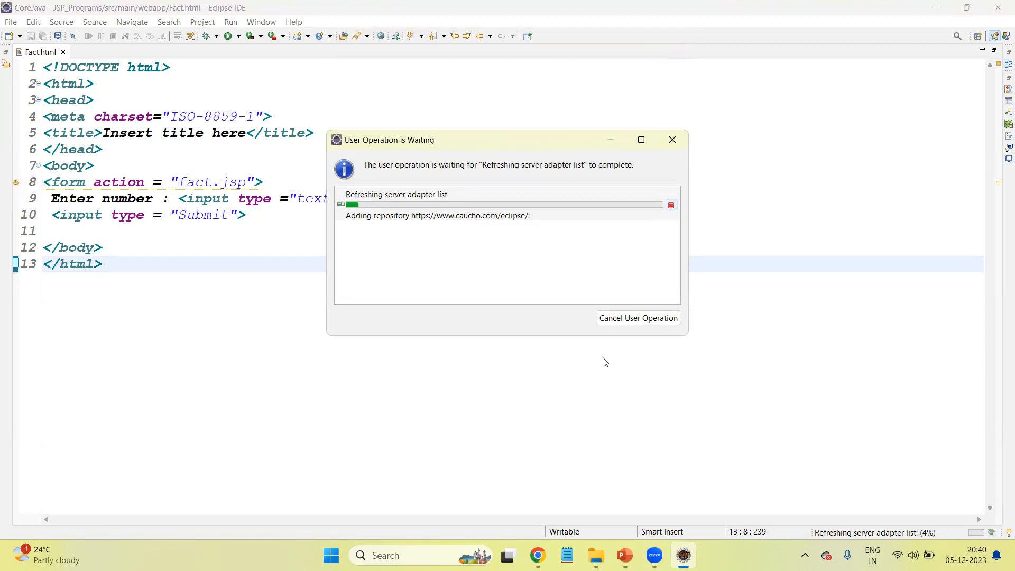
{"action": "mouse_move", "coordinate": [624, 345]}
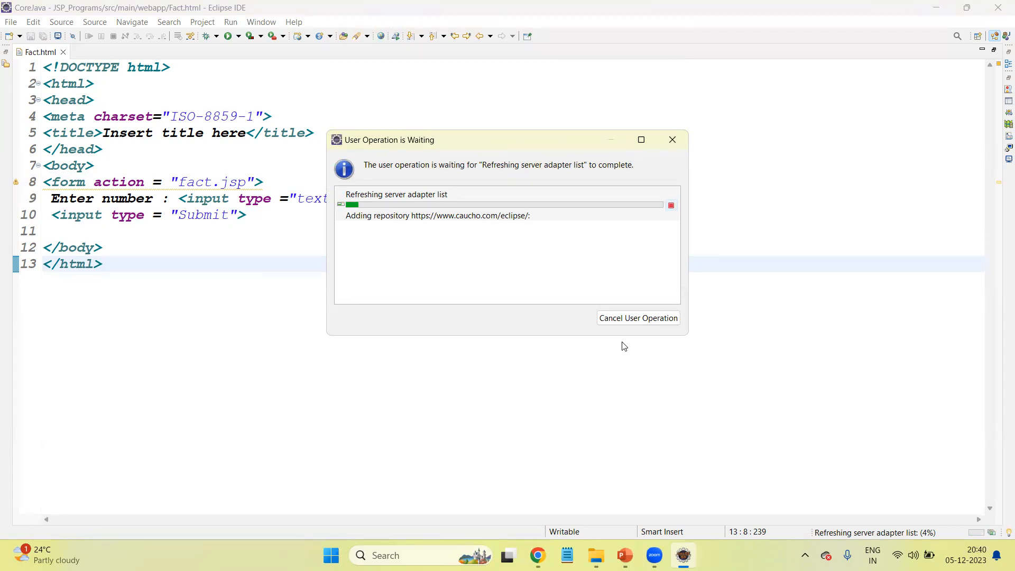
{"action": "mouse_move", "coordinate": [618, 350]}
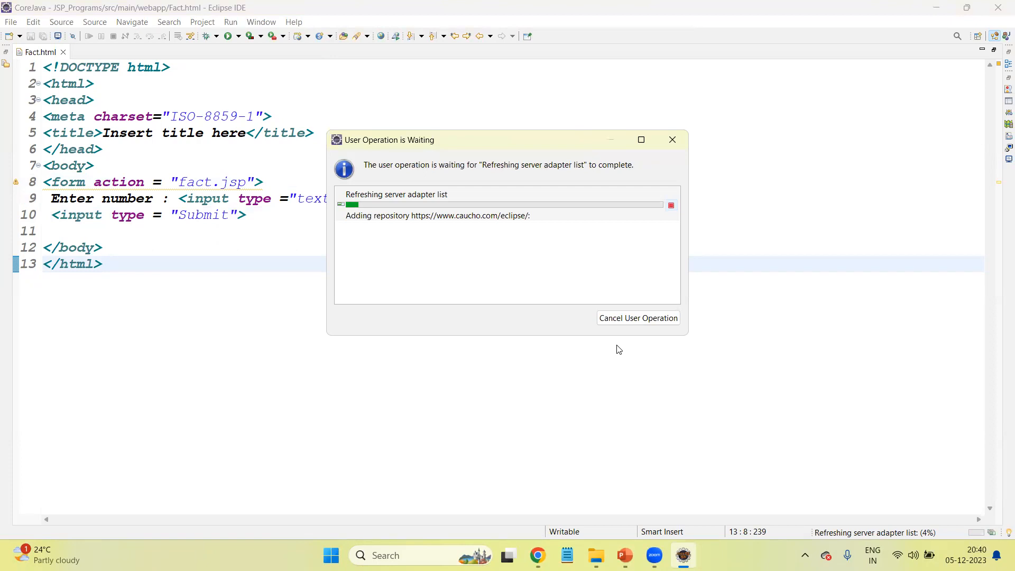
{"action": "mouse_move", "coordinate": [680, 384]}
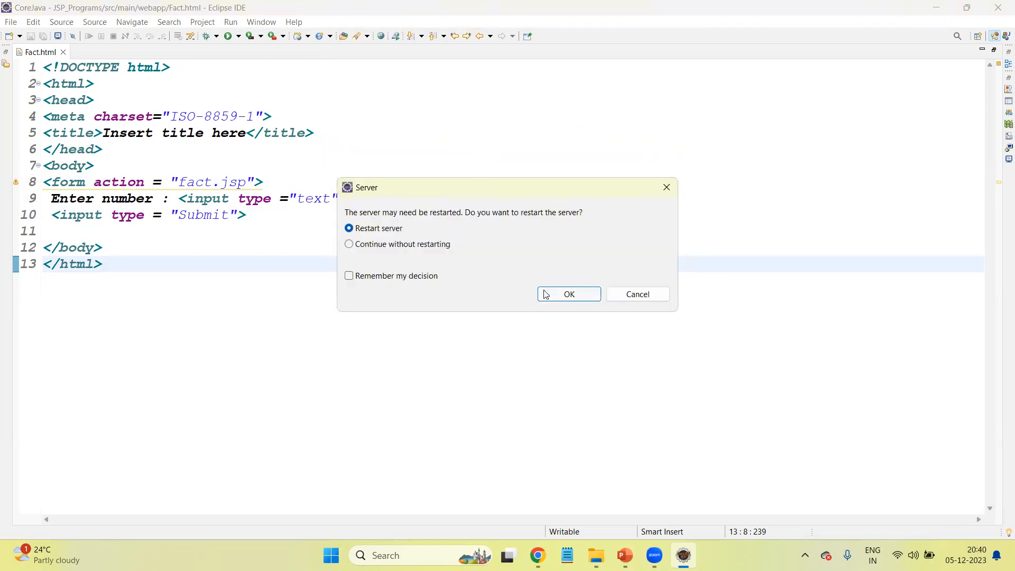
{"action": "left_click", "coordinate": [568, 294]}
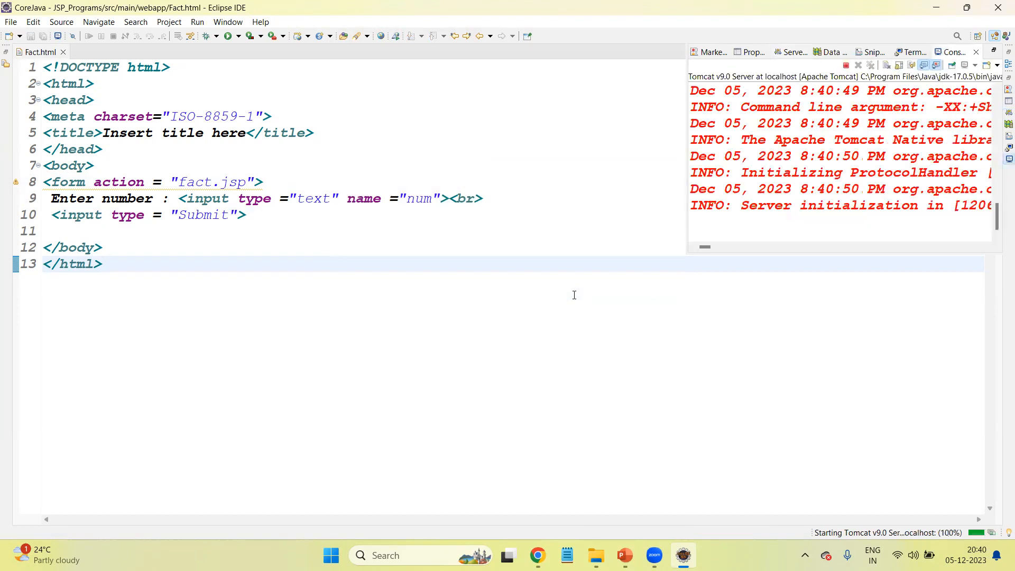
Step: With localhost:8080/JSP_Programs/Fact.html loaded, focus the Enter number field
{"action": "left_click", "coordinate": [794, 52]}
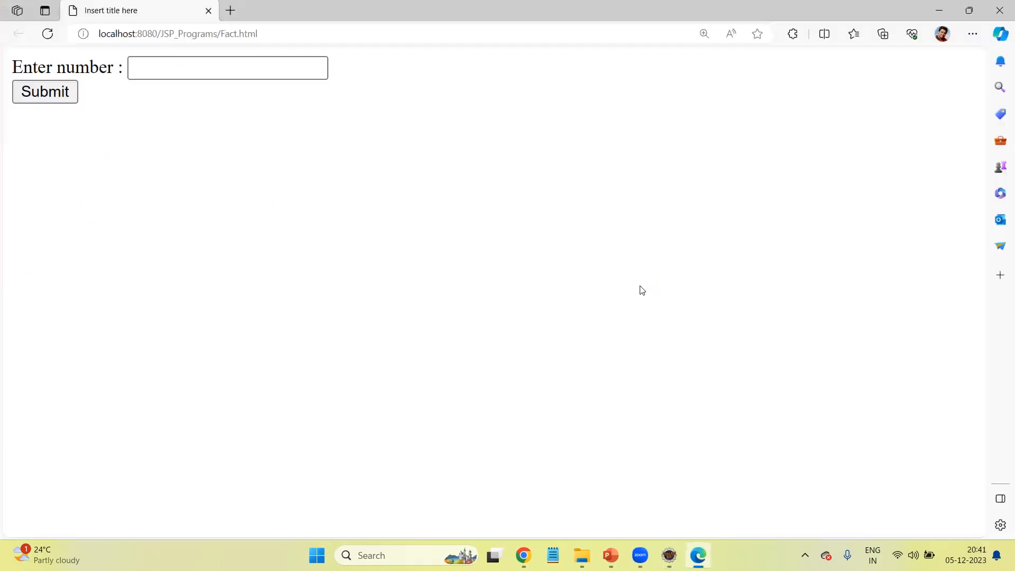
{"action": "mouse_move", "coordinate": [510, 257]}
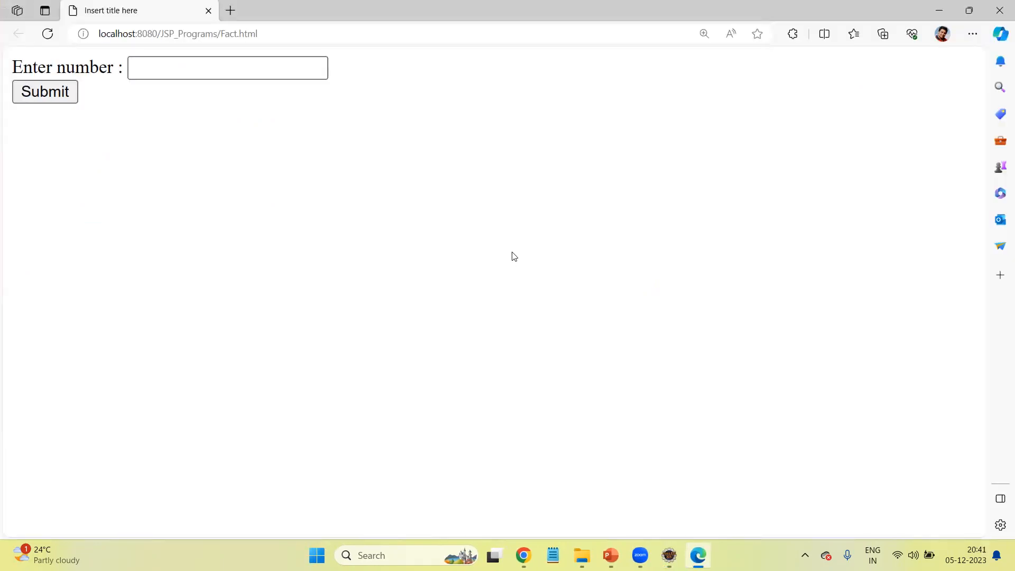
{"action": "left_click", "coordinate": [227, 67]}
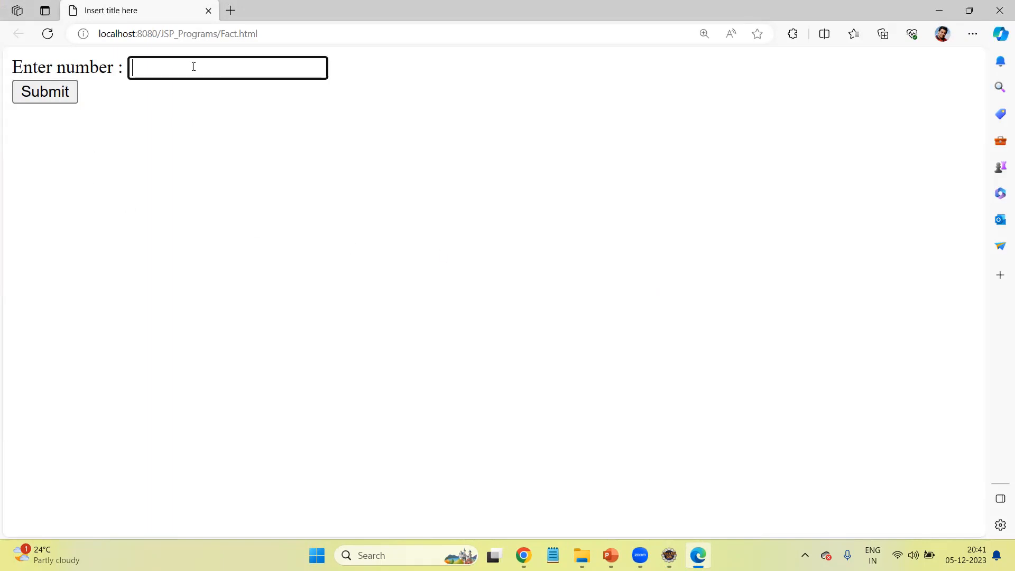
Step: Submit 4 in the Enter number form, landing on an HTTP 404 page for fact.jsp
{"action": "type", "text": "4"}
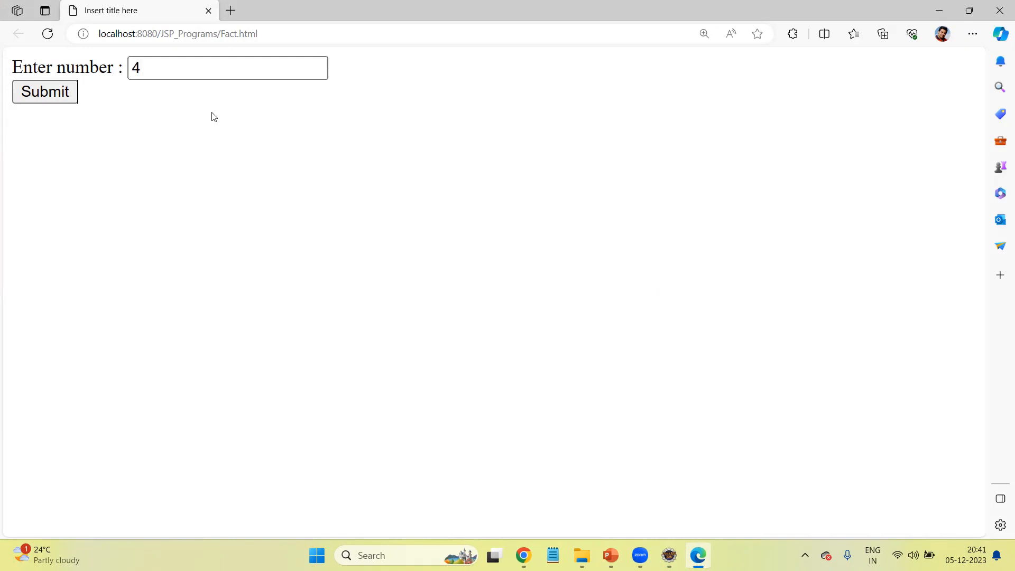
{"action": "mouse_move", "coordinate": [150, 34]}
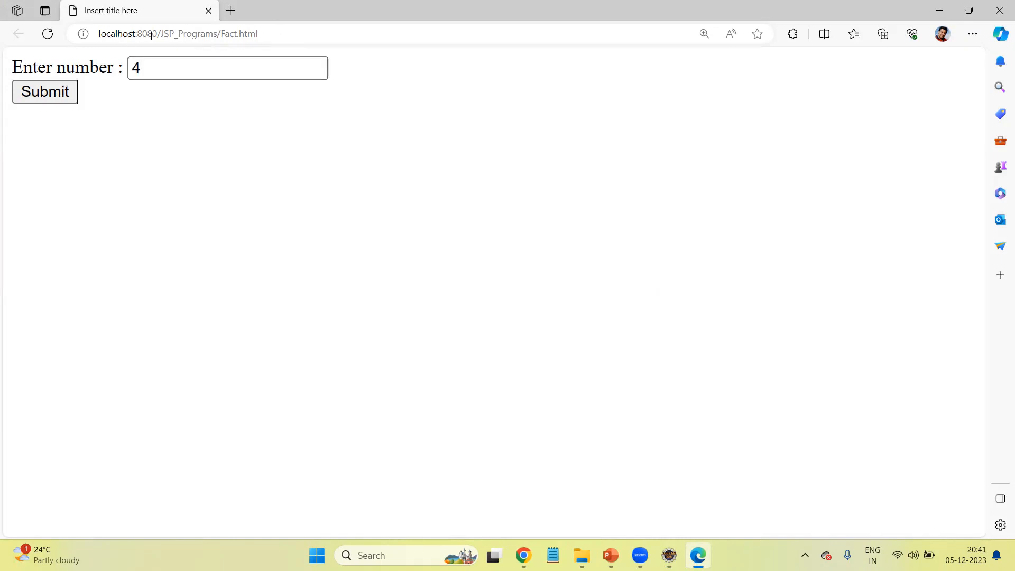
{"action": "mouse_move", "coordinate": [258, 34]}
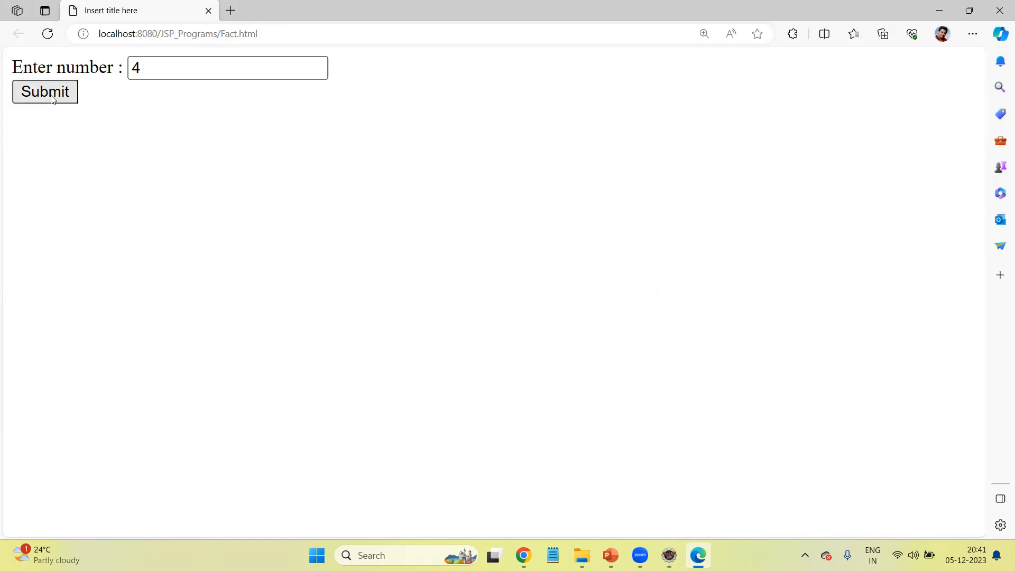
{"action": "left_click", "coordinate": [668, 555]}
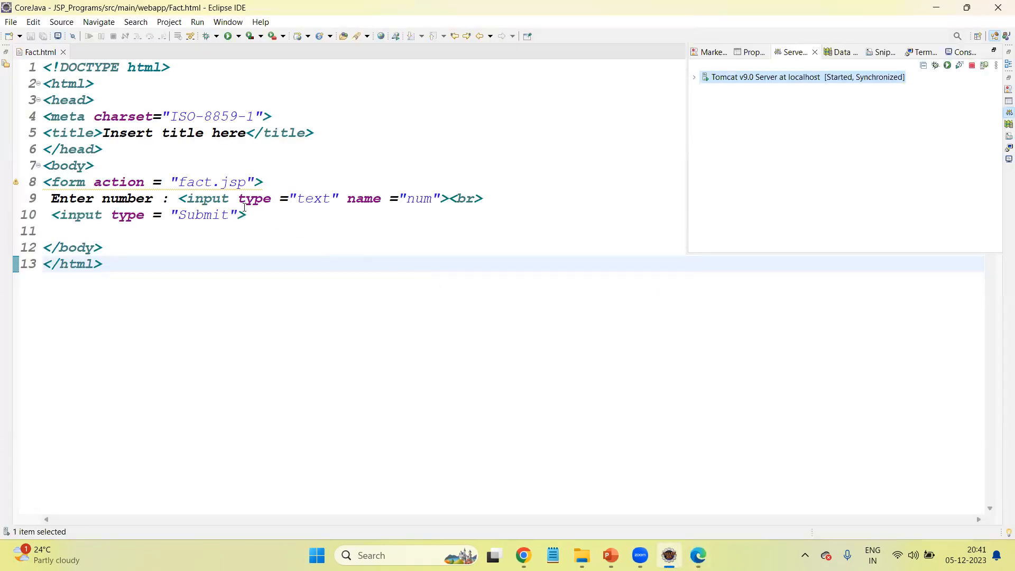
{"action": "double_click", "coordinate": [207, 181]}
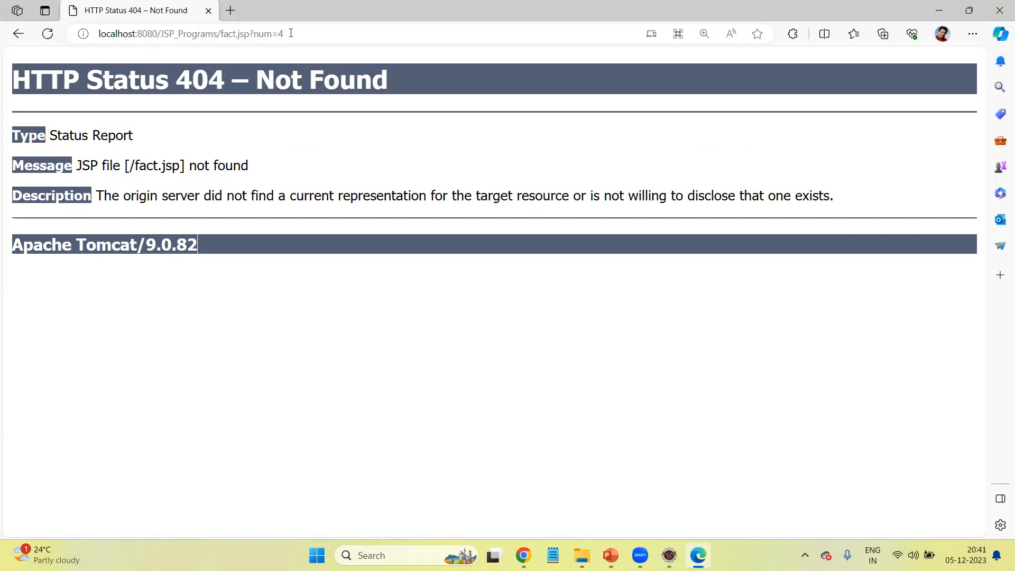
{"action": "mouse_move", "coordinate": [283, 166]}
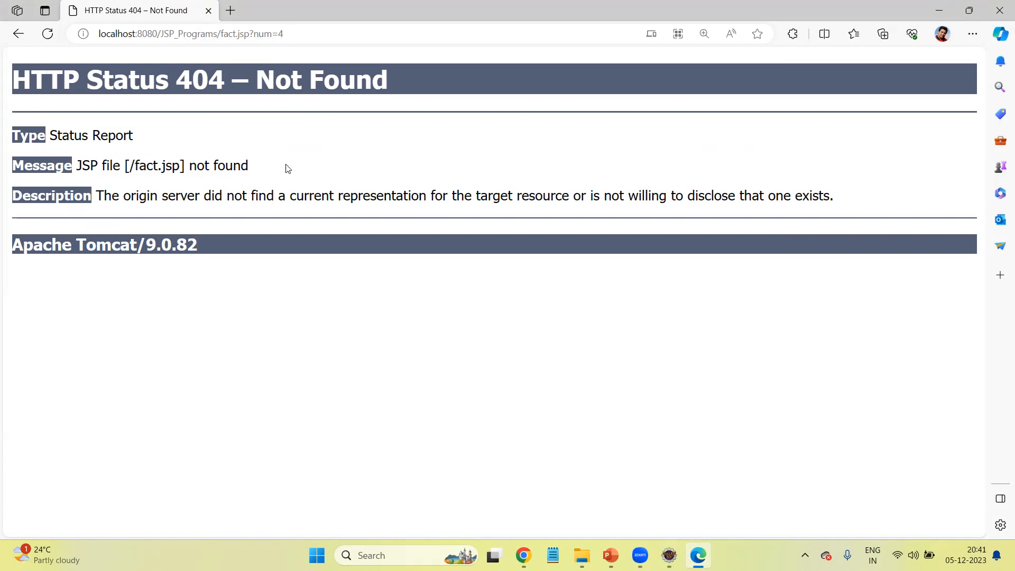
{"action": "mouse_move", "coordinate": [182, 189]}
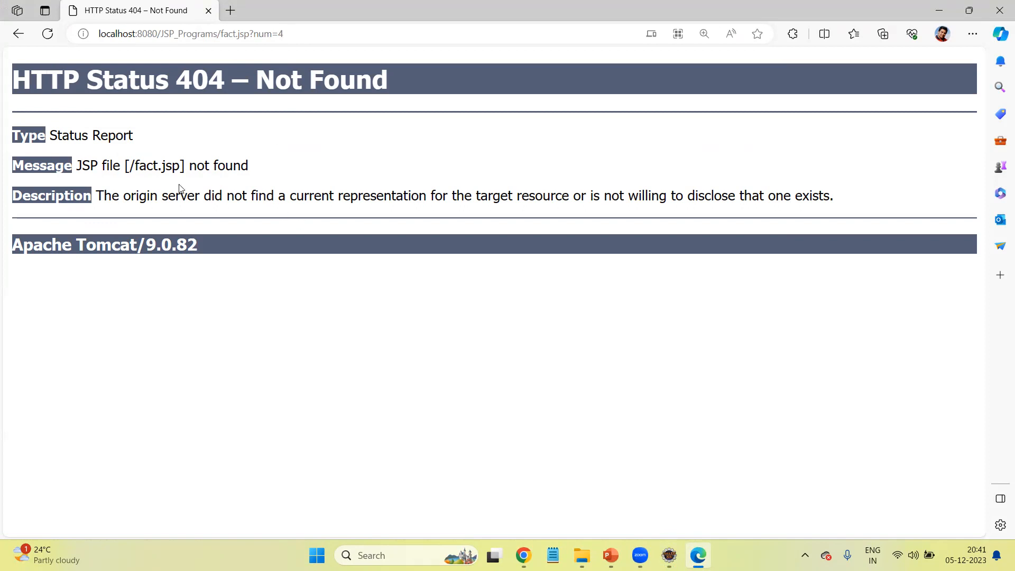
Step: Highlight the missing fact.jsp name in the 404 message and return to the Fact.html source
{"action": "left_click_drag", "start_coordinate": [133, 165], "coordinate": [205, 165]}
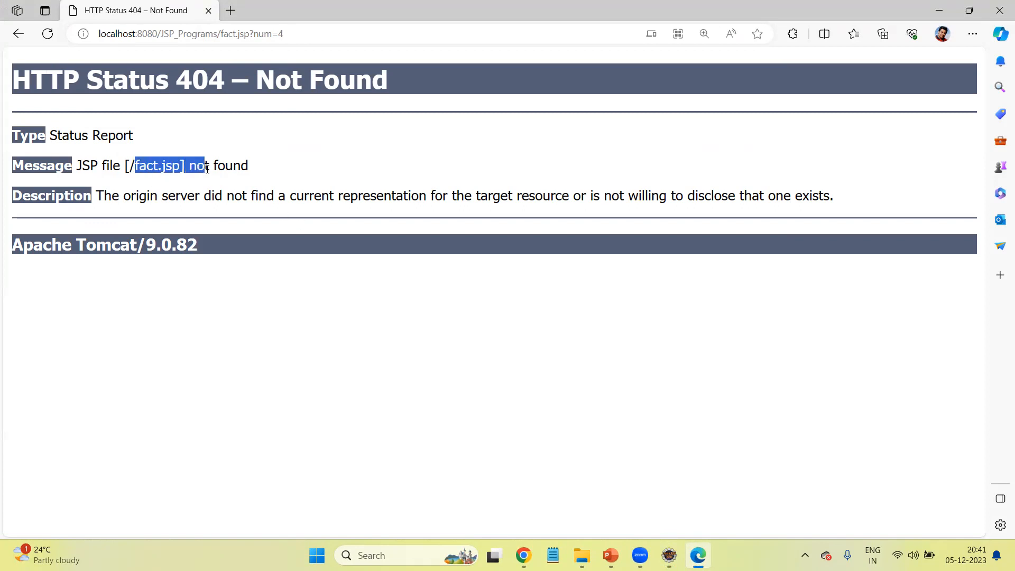
{"action": "mouse_move", "coordinate": [560, 296]}
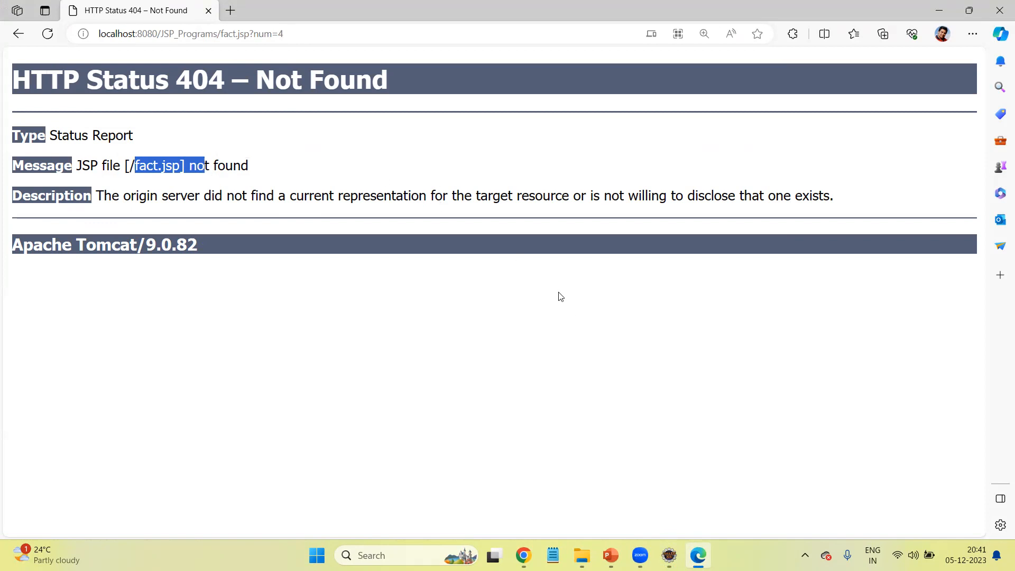
{"action": "mouse_move", "coordinate": [652, 376]}
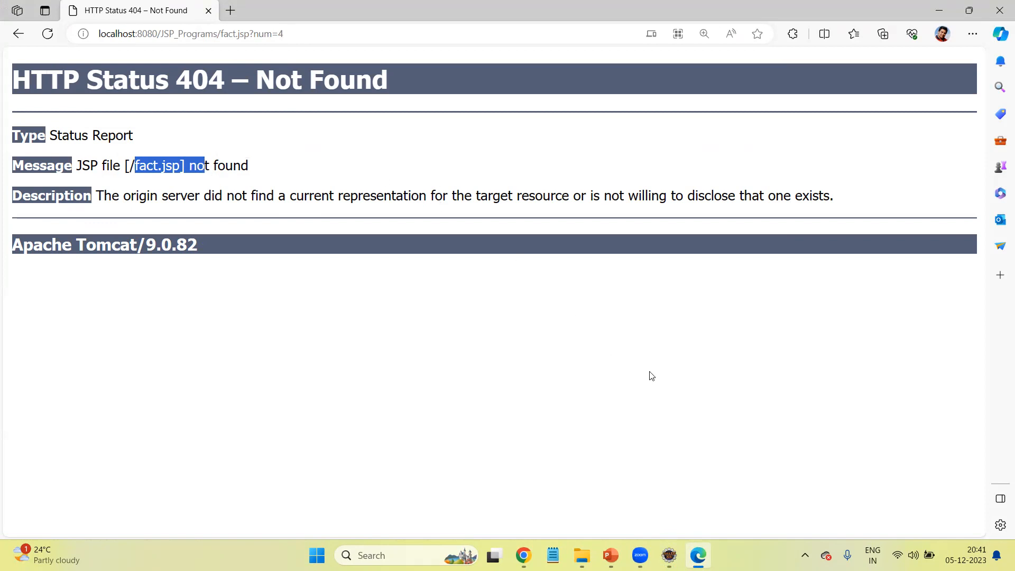
{"action": "mouse_move", "coordinate": [665, 461]}
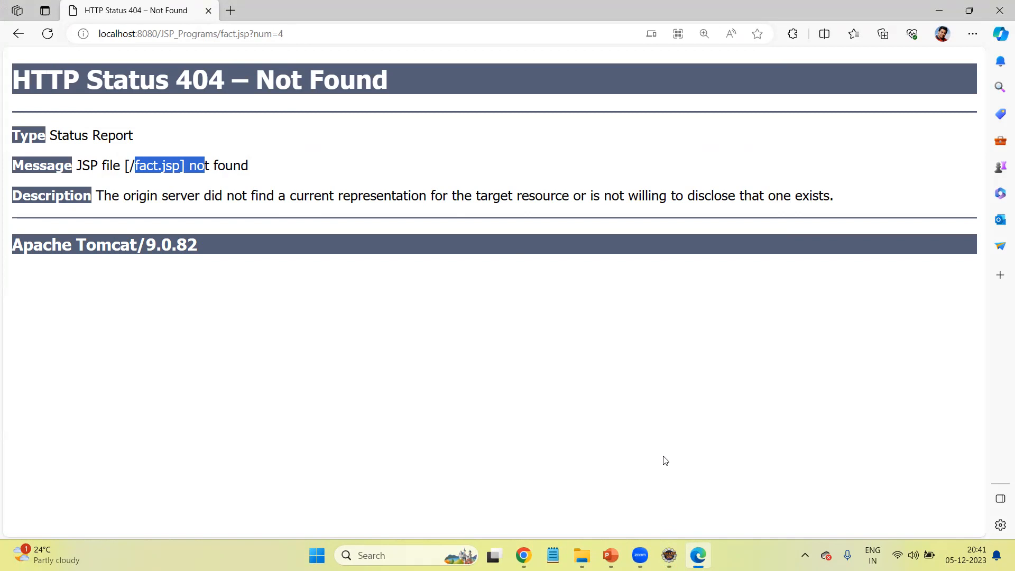
{"action": "mouse_move", "coordinate": [227, 34]}
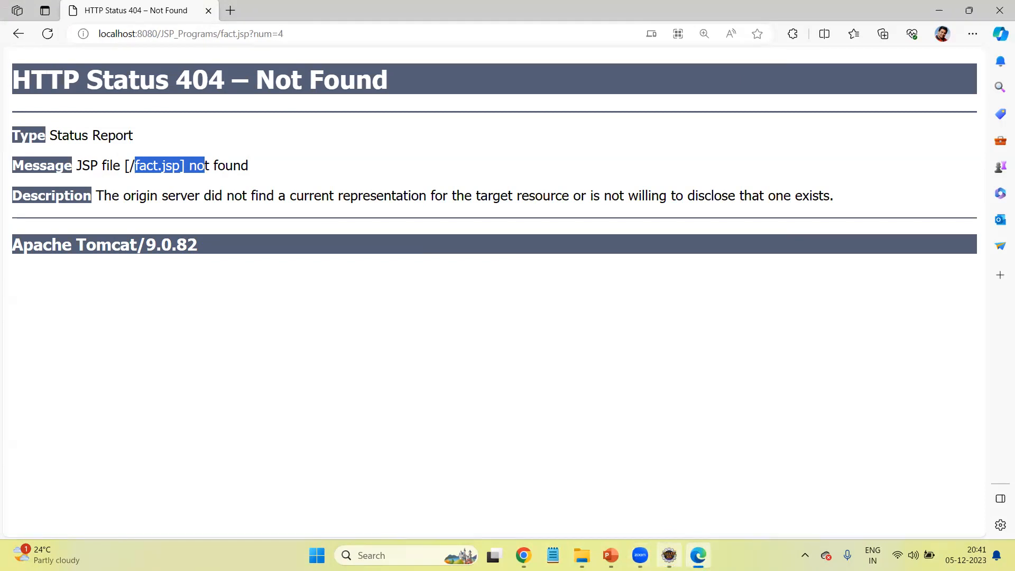
{"action": "left_click", "coordinate": [668, 556]}
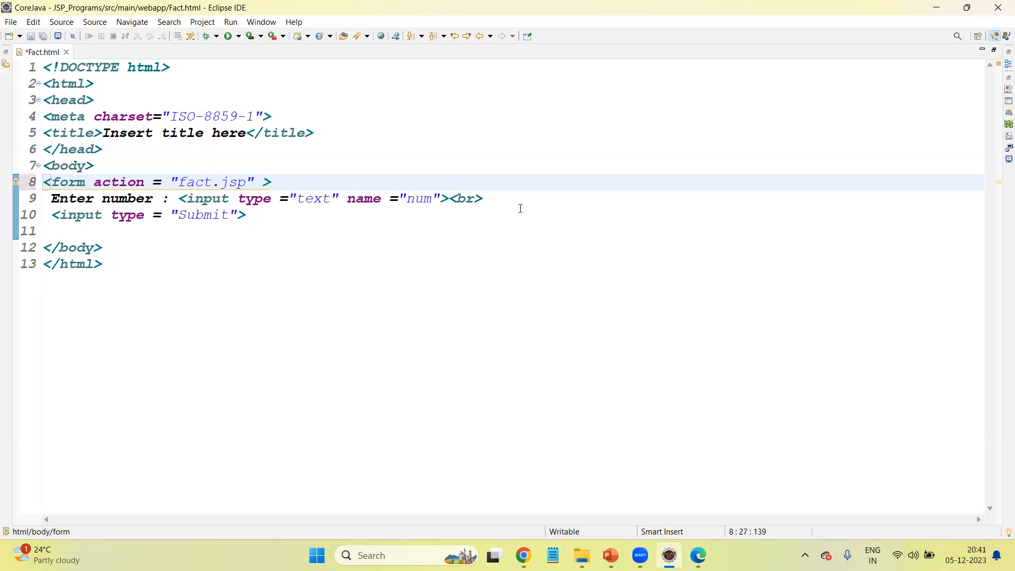
Step: Add method="GET" to the form tag in Fact.html
{"action": "type", "text": "method="}
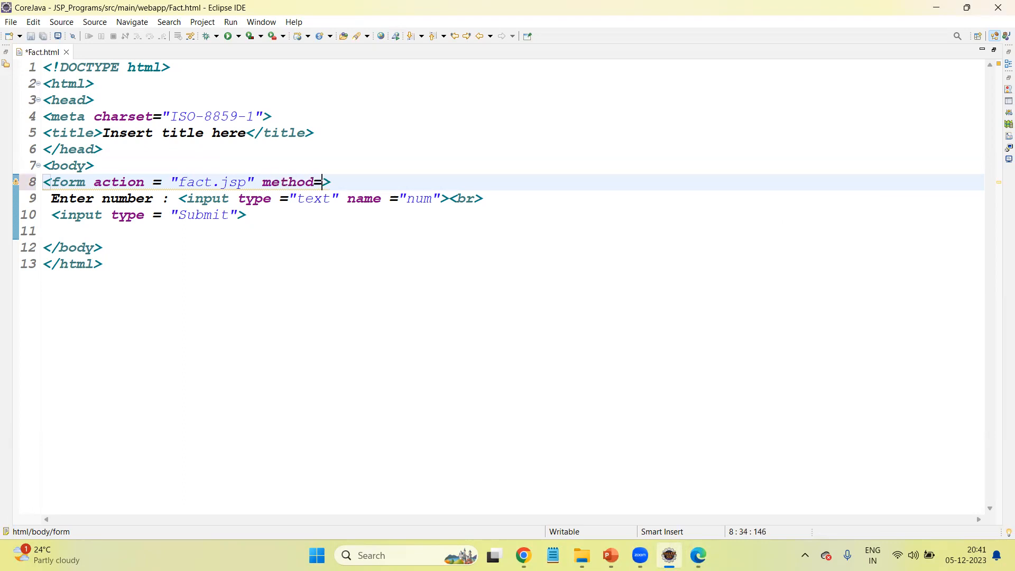
{"action": "type", "text": "\"\""}
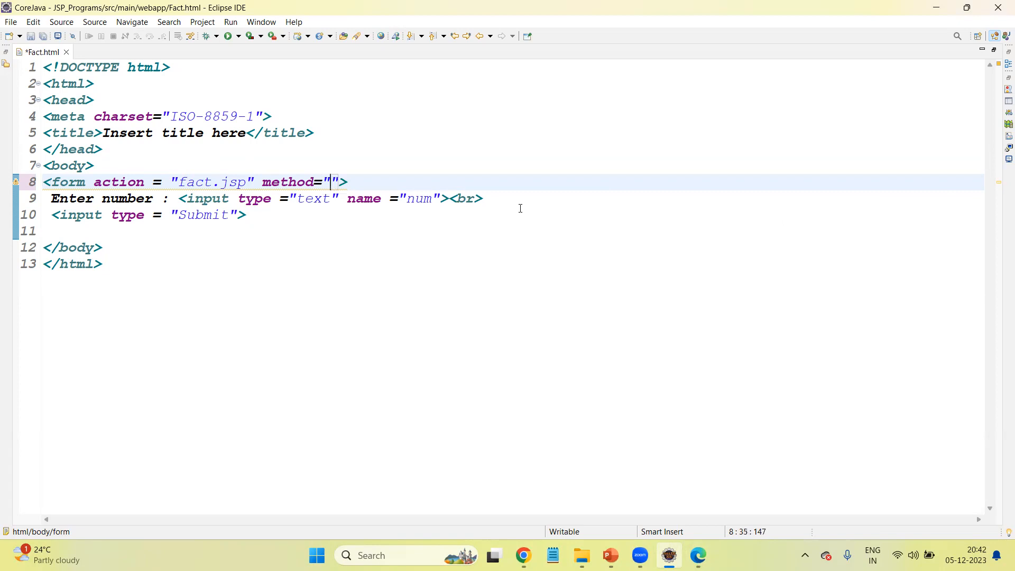
{"action": "type", "text": "GET"}
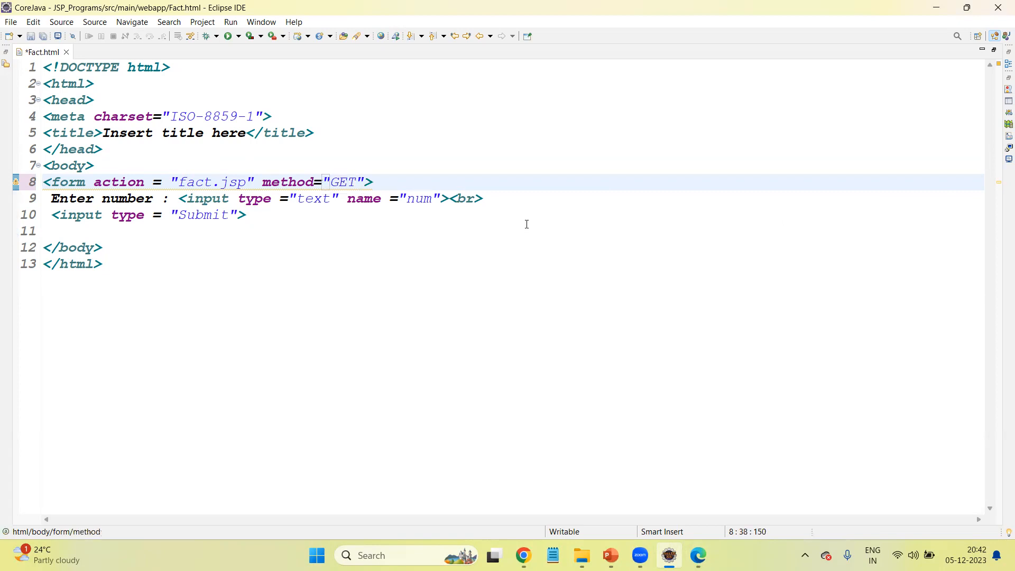
{"action": "mouse_move", "coordinate": [495, 234]}
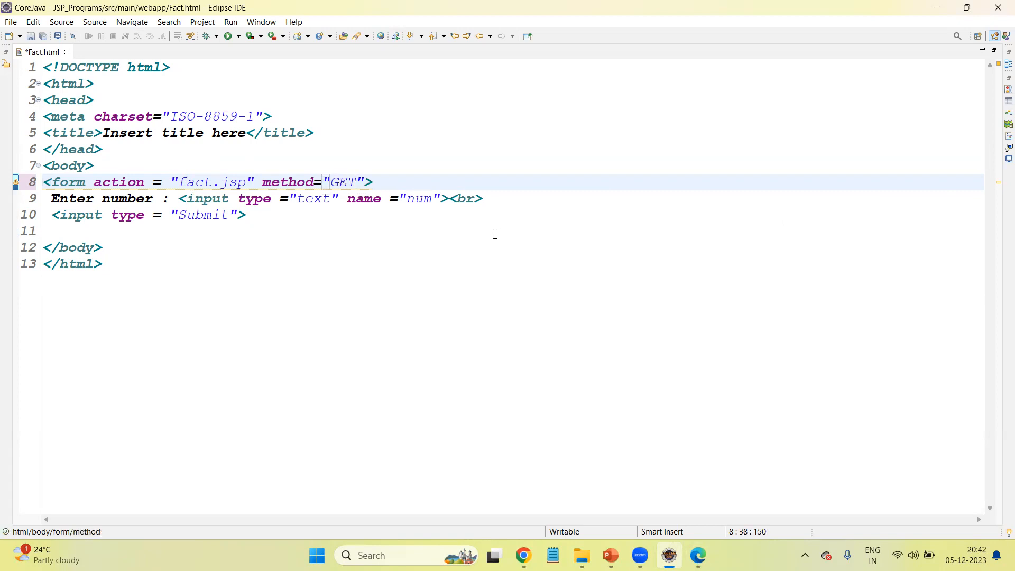
Step: Replace the GET method value with Post
{"action": "left_click", "coordinate": [366, 181]}
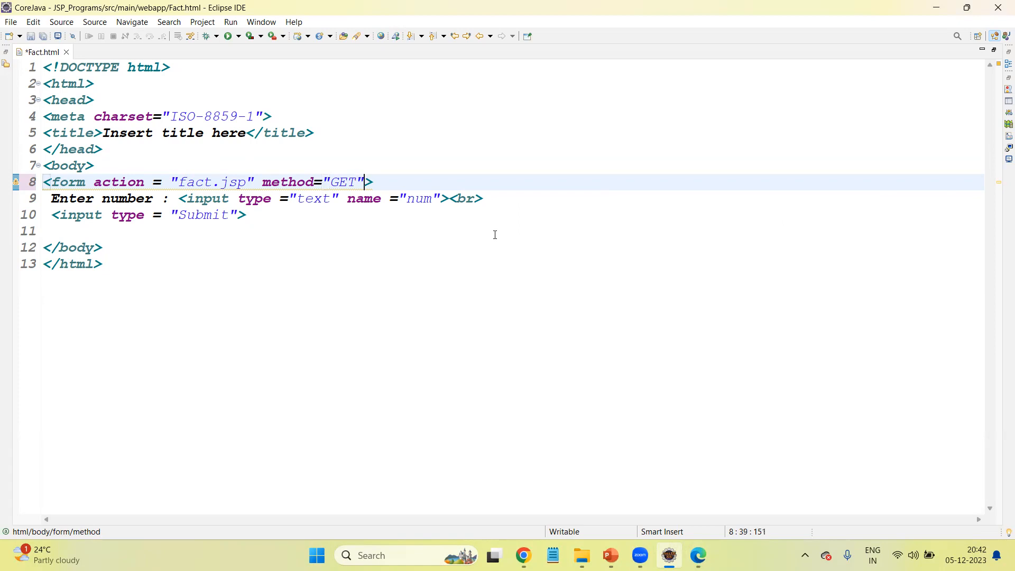
{"action": "key", "text": "BackSpace"}
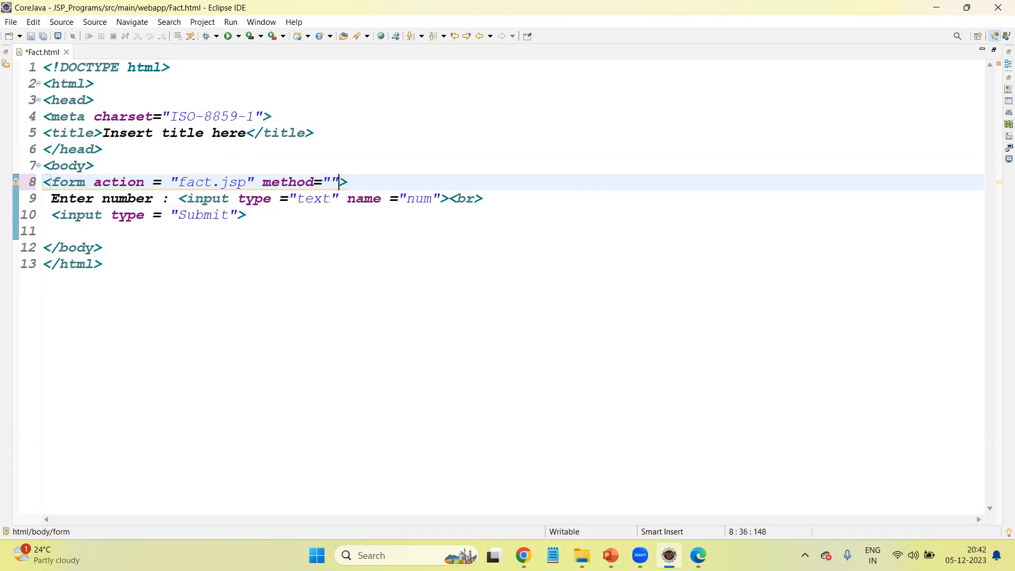
{"action": "type", "text": "P"}
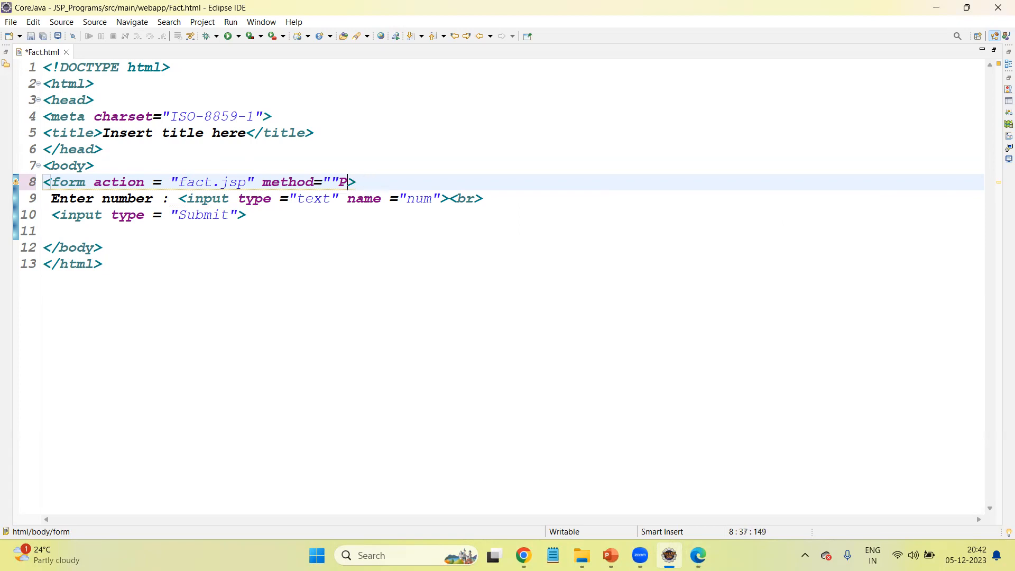
{"action": "type", "text": "s"}
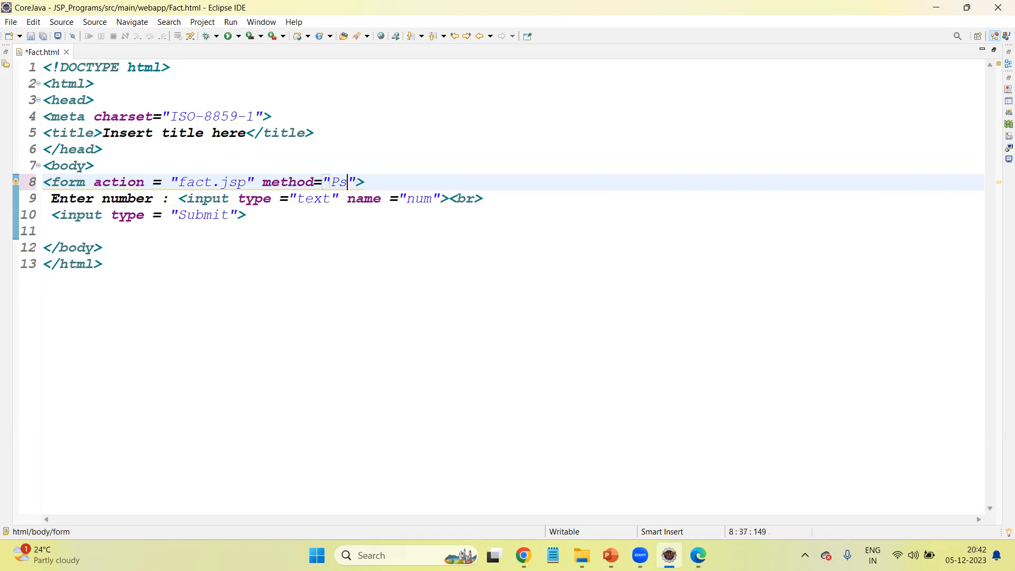
{"action": "type", "text": "ost"}
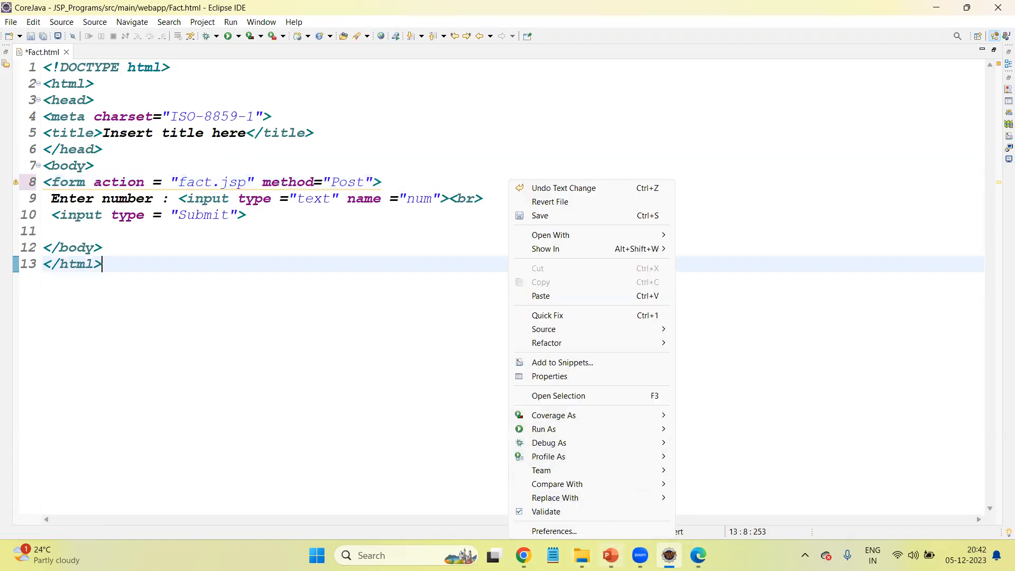
Step: Go back from the error page to the number form in Edge, then return to Eclipse
{"action": "left_click", "coordinate": [698, 556]}
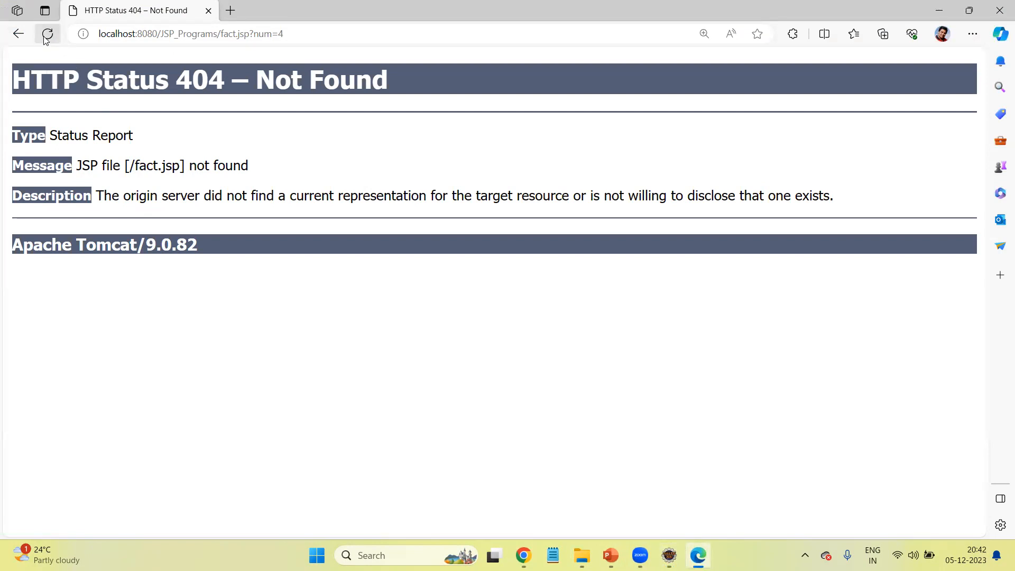
{"action": "left_click", "coordinate": [18, 33]}
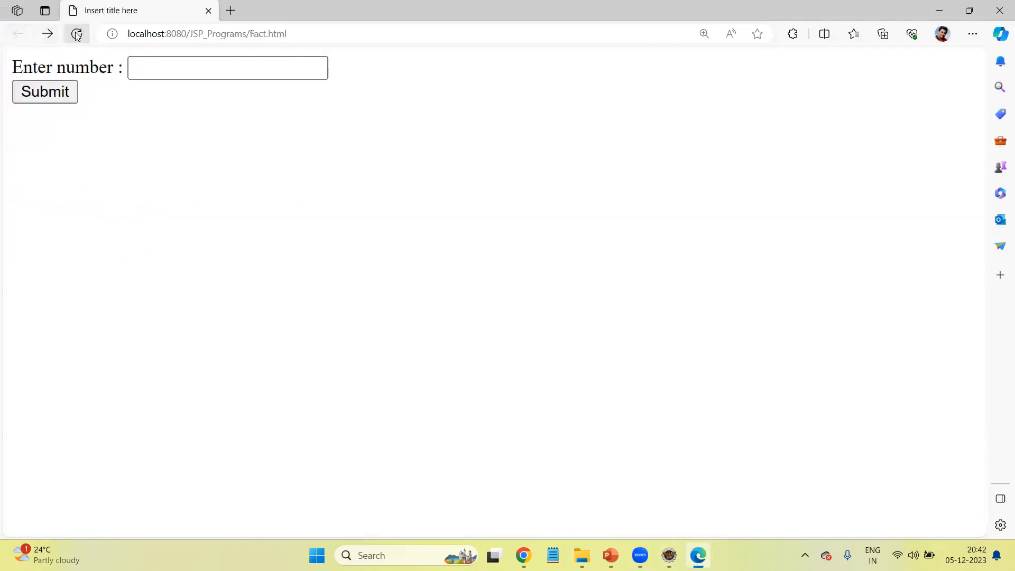
{"action": "left_click", "coordinate": [227, 67]}
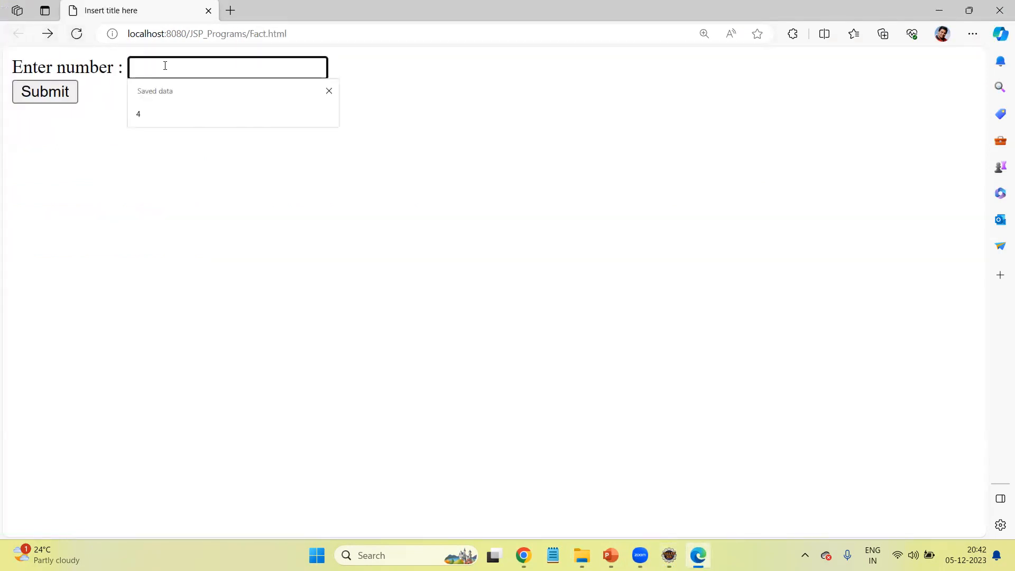
{"action": "left_click", "coordinate": [45, 91]}
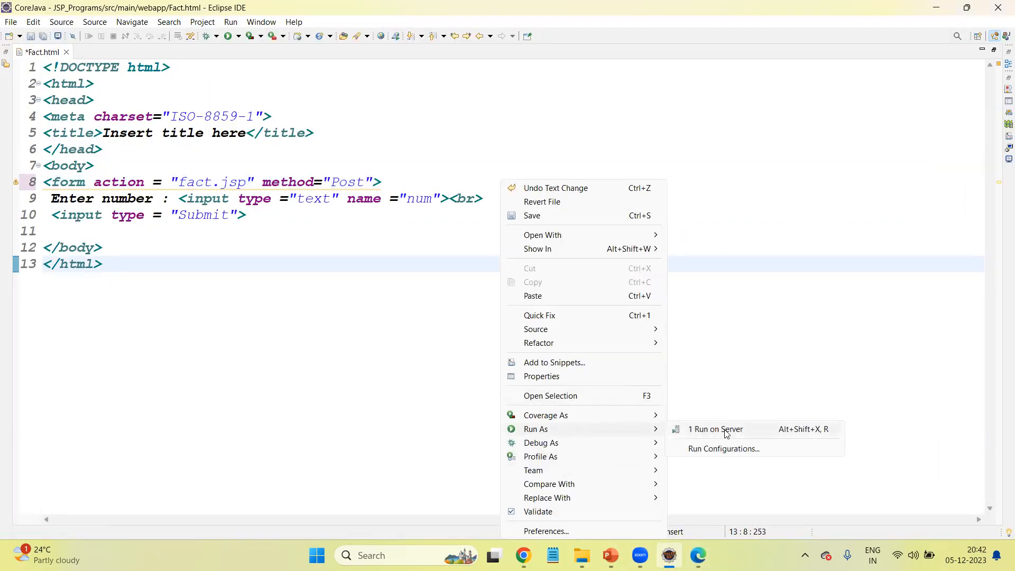
Step: Run Fact.html on the server, fill the saved value 4 and submit it to fact.jsp
{"action": "left_click", "coordinate": [715, 429]}
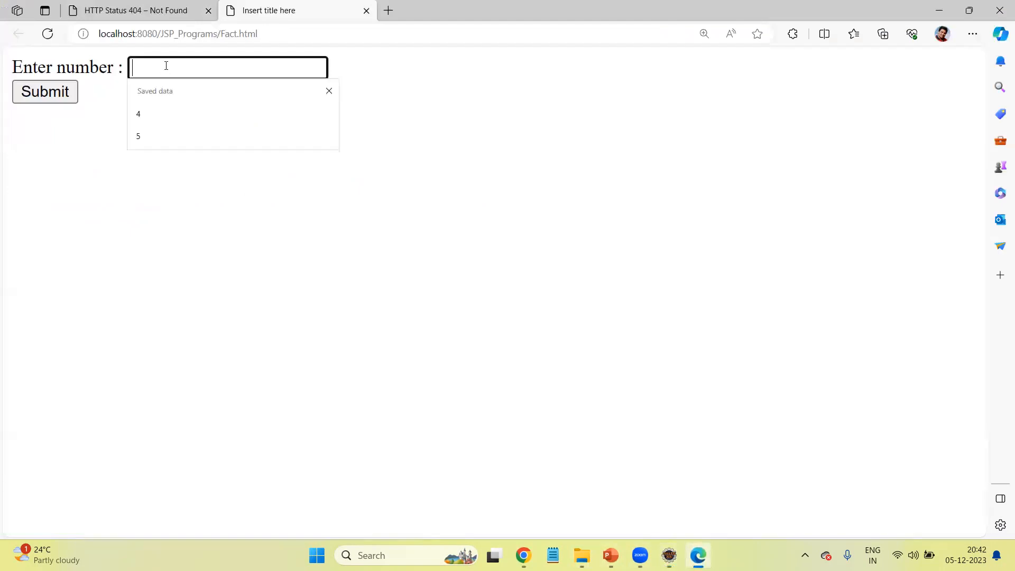
{"action": "left_click", "coordinate": [138, 115]}
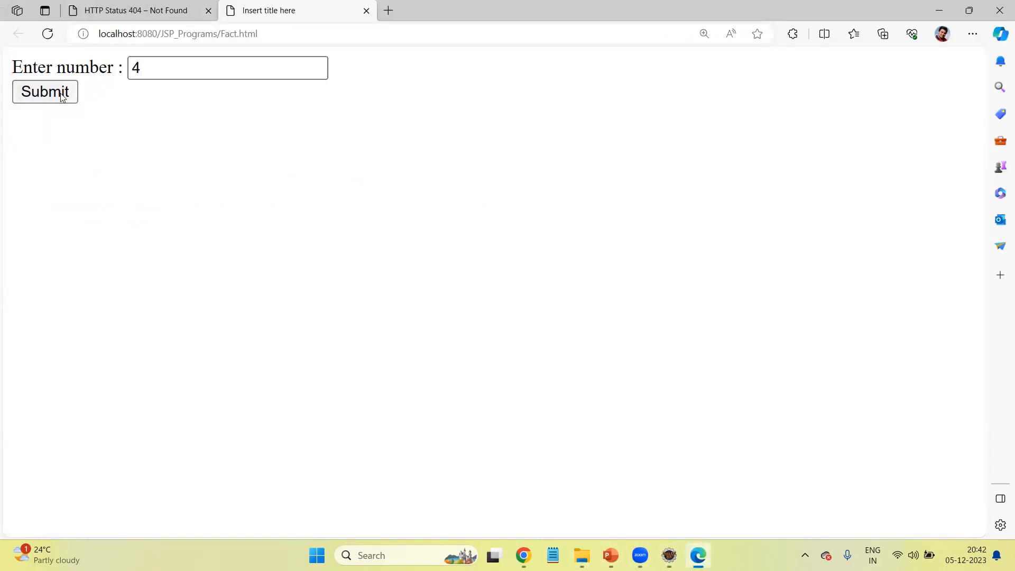
{"action": "left_click", "coordinate": [44, 92]}
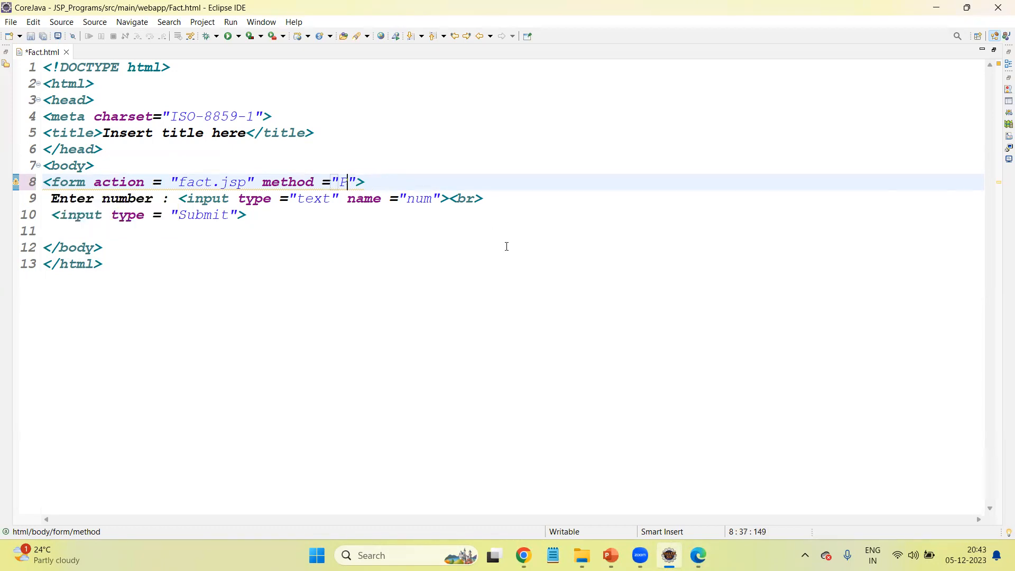
Step: Retype the Post method value, then remove the method attribute leaving only action fact.jsp
{"action": "type", "text": "OST"}
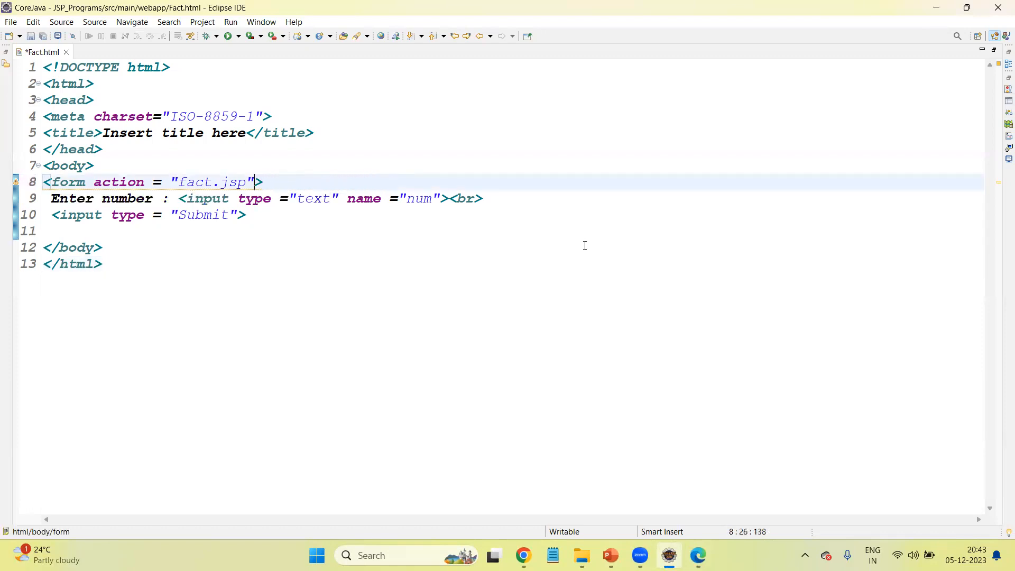
{"action": "left_click", "coordinate": [71, 247]}
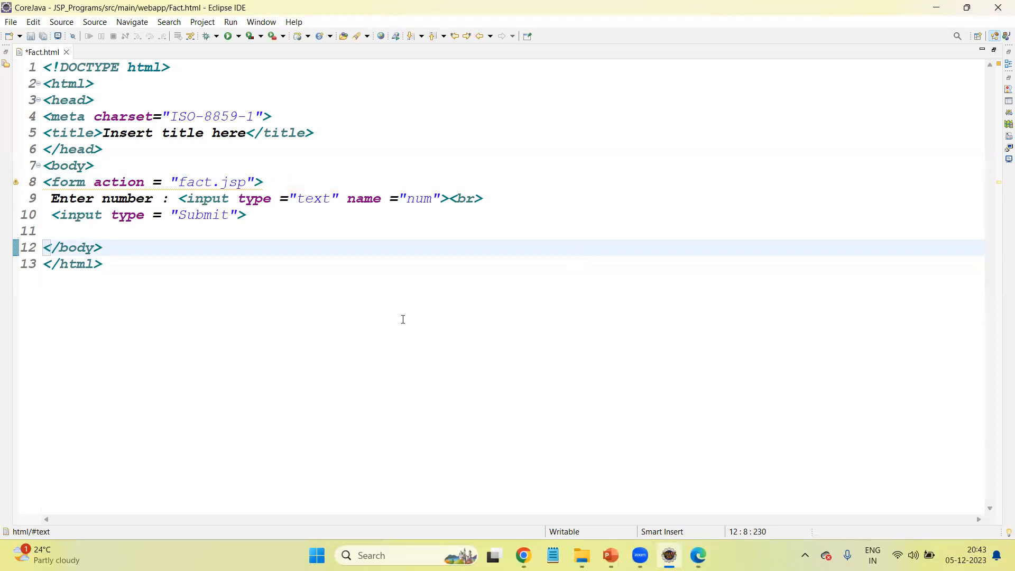
{"action": "mouse_move", "coordinate": [486, 373]}
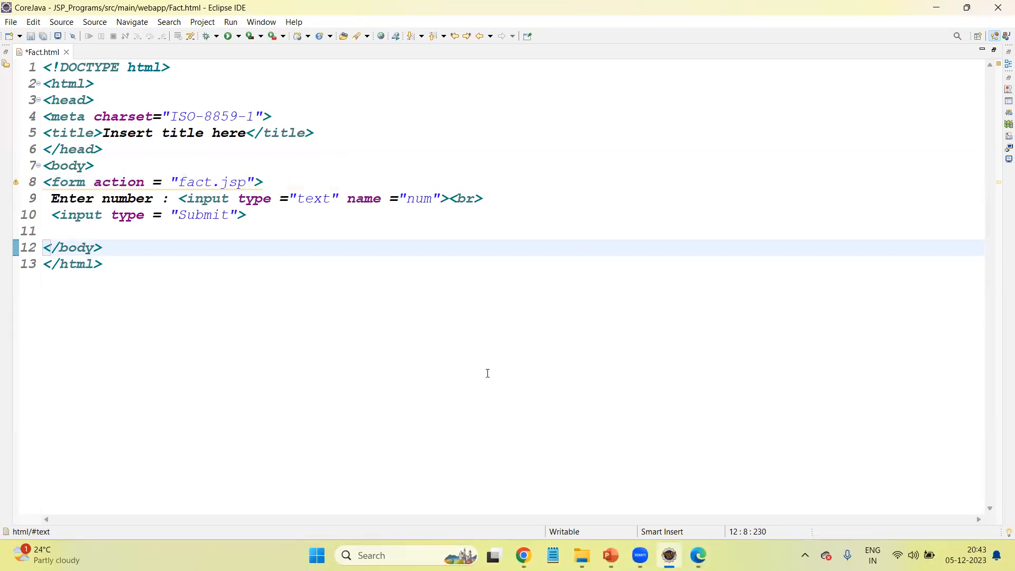
{"action": "mouse_move", "coordinate": [383, 285]}
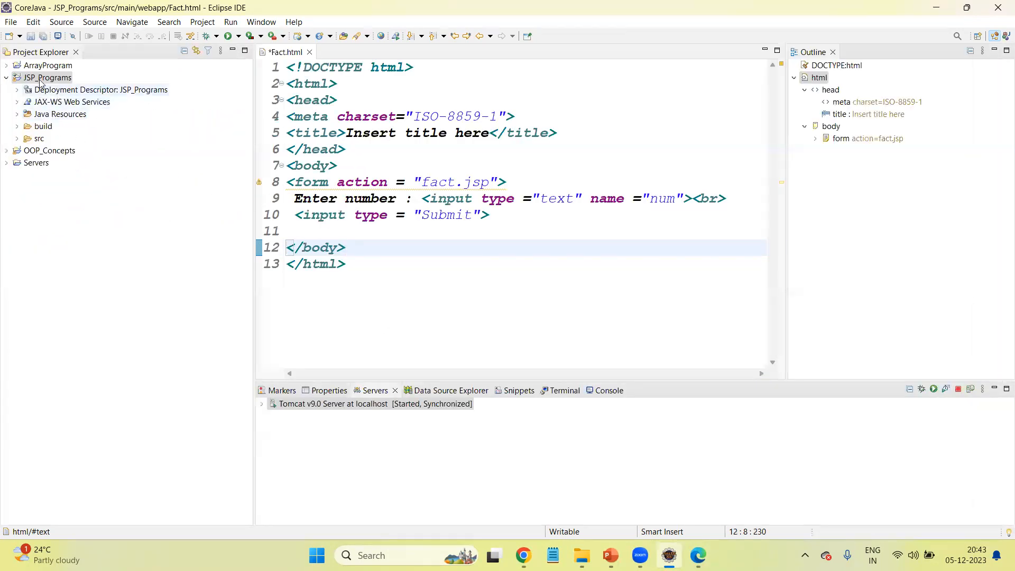
Step: Create a new JSP file fact.jsp in the JSP_Programs webapp folder
{"action": "right_click", "coordinate": [47, 77]}
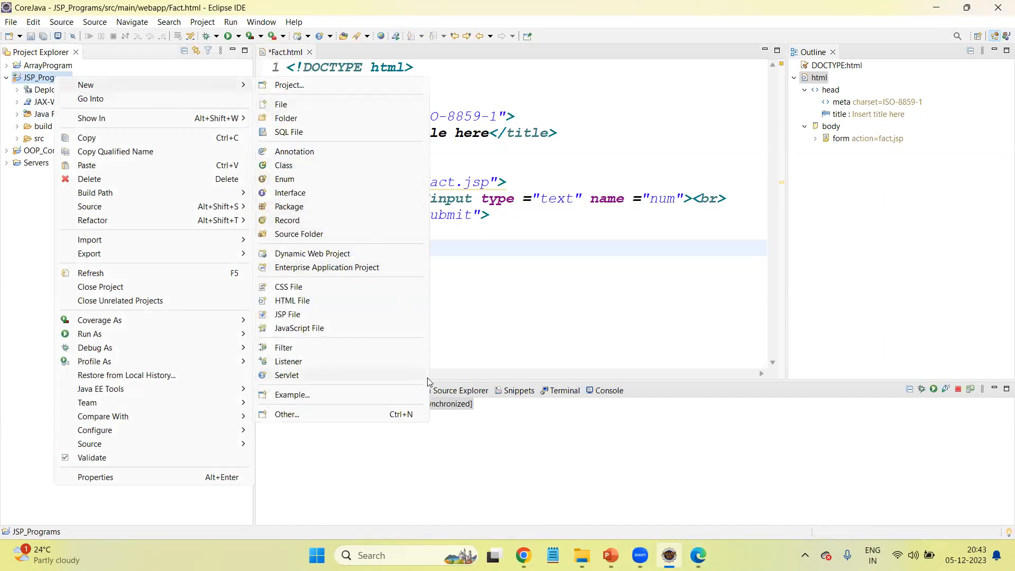
{"action": "mouse_move", "coordinate": [287, 314]}
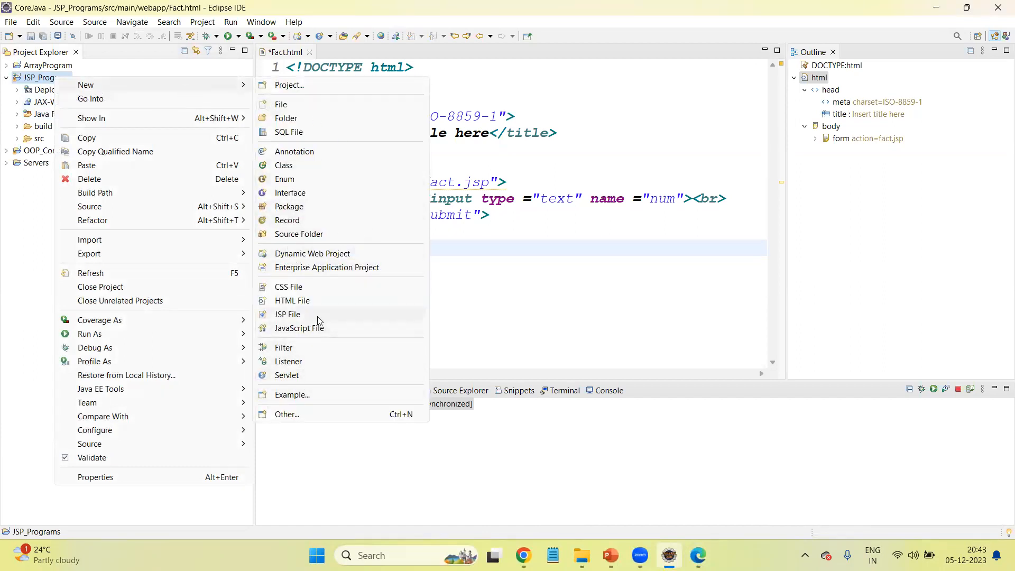
{"action": "left_click", "coordinate": [288, 314]}
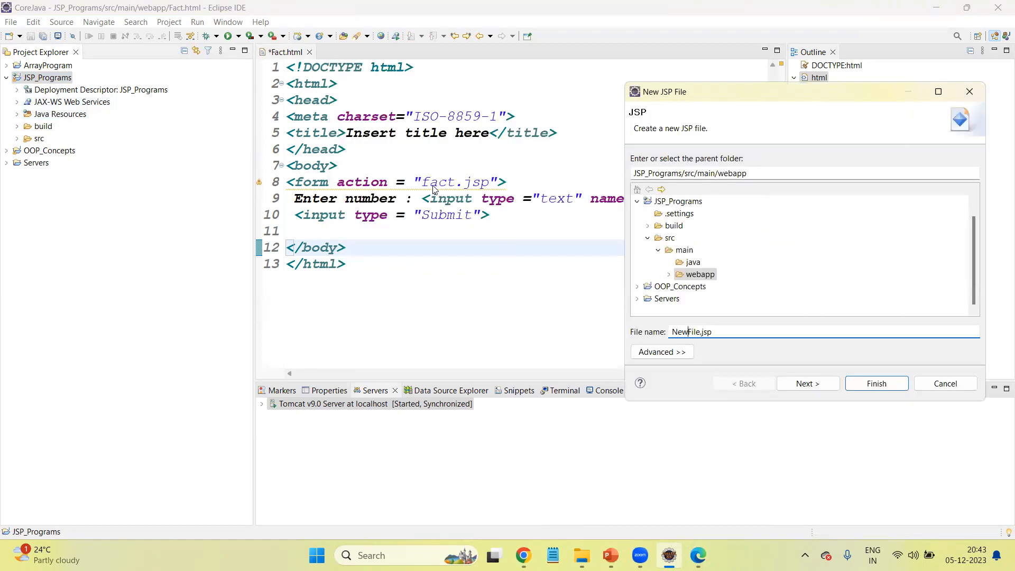
{"action": "mouse_move", "coordinate": [763, 342]}
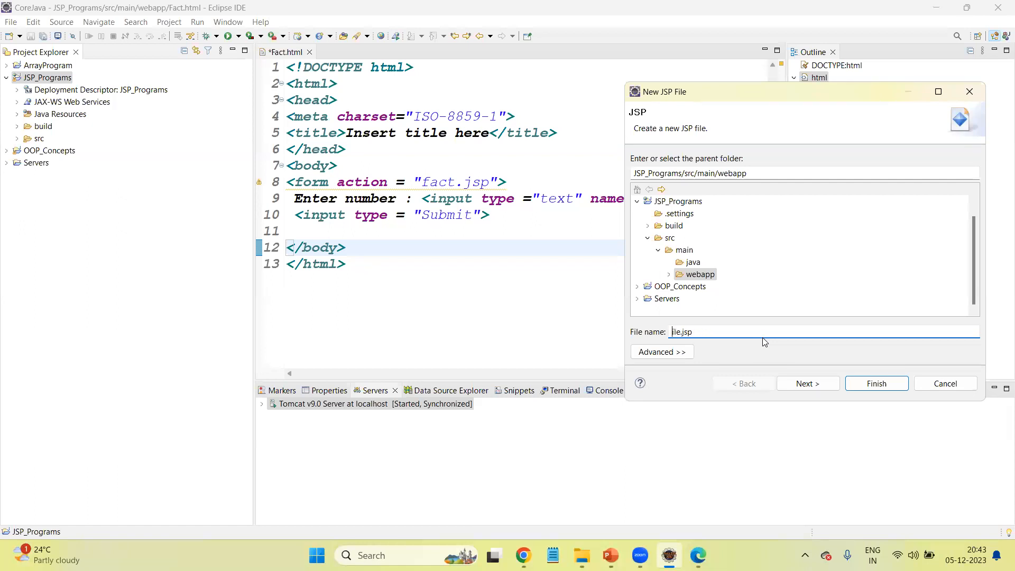
{"action": "type", "text": "fact.jsp"}
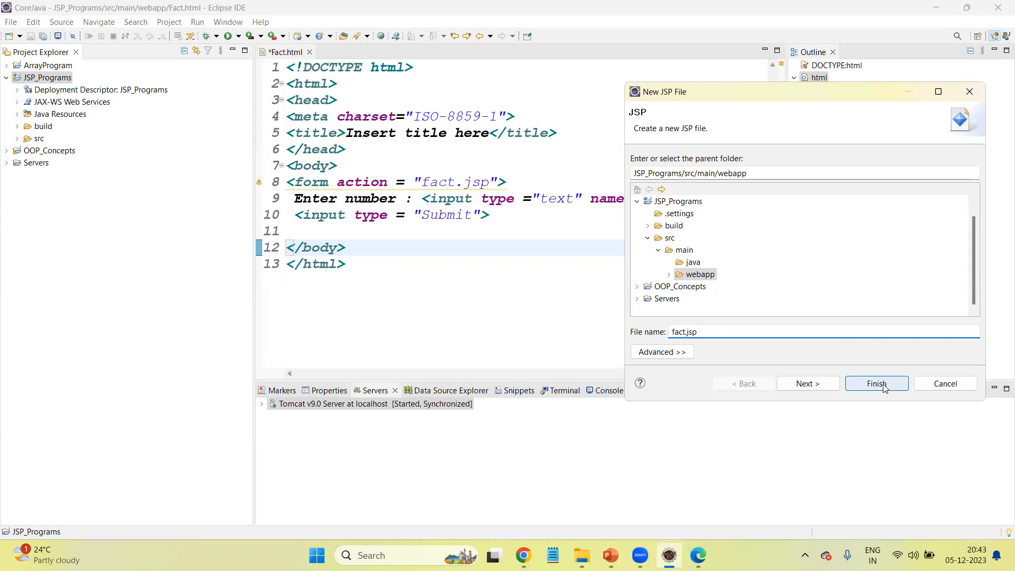
{"action": "left_click", "coordinate": [876, 383]}
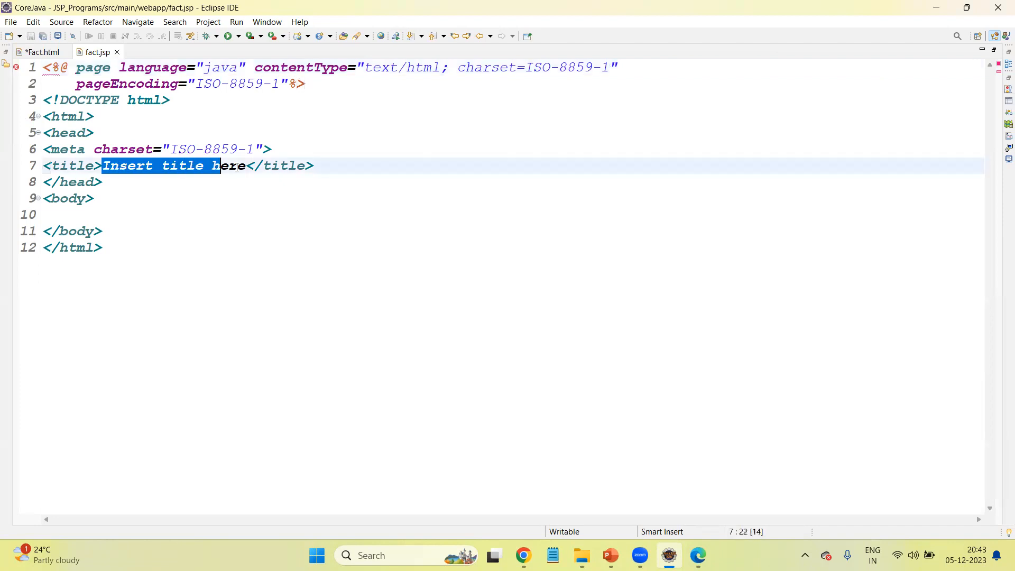
Step: Set the fact.jsp page title to Fact of Number
{"action": "type", "text": "Fac</title>"}
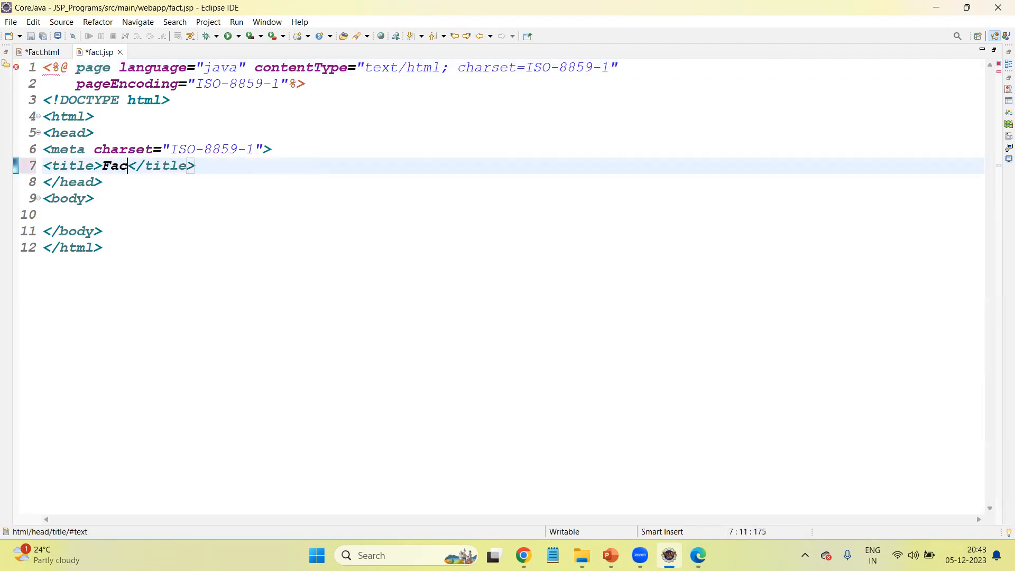
{"action": "type", "text": "t of Numbers"}
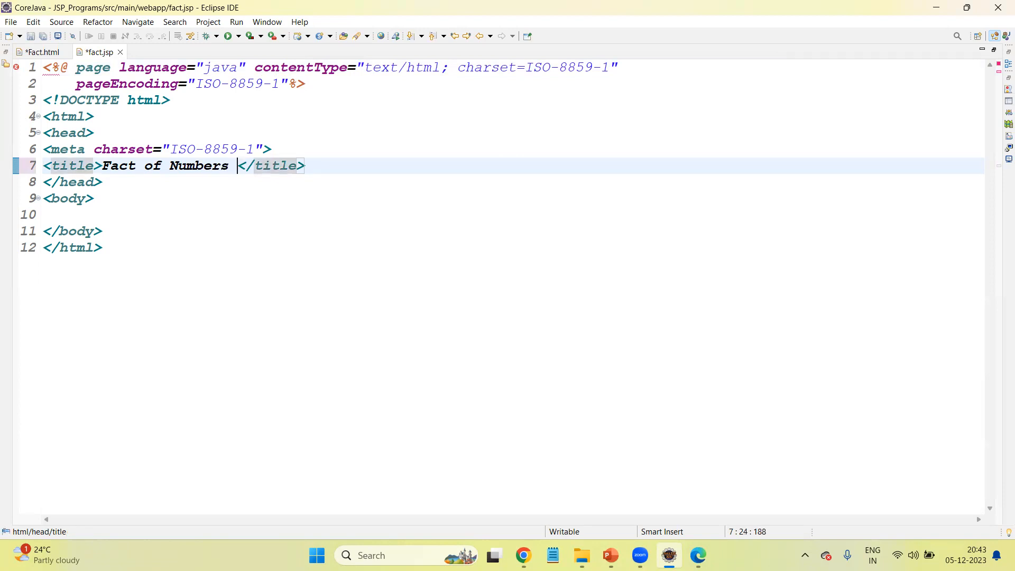
{"action": "key", "text": "Backspace"}
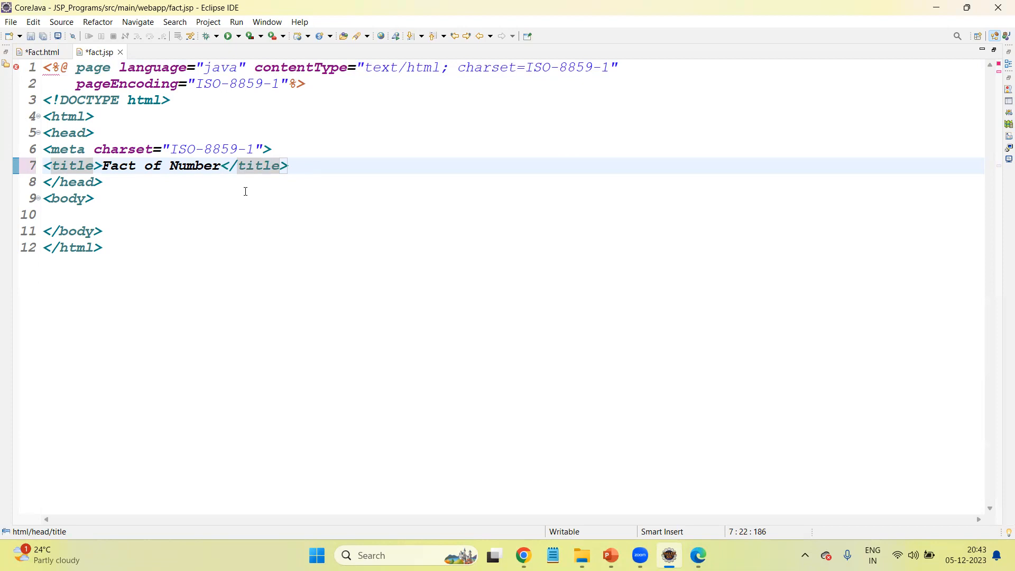
{"action": "mouse_move", "coordinate": [110, 202]}
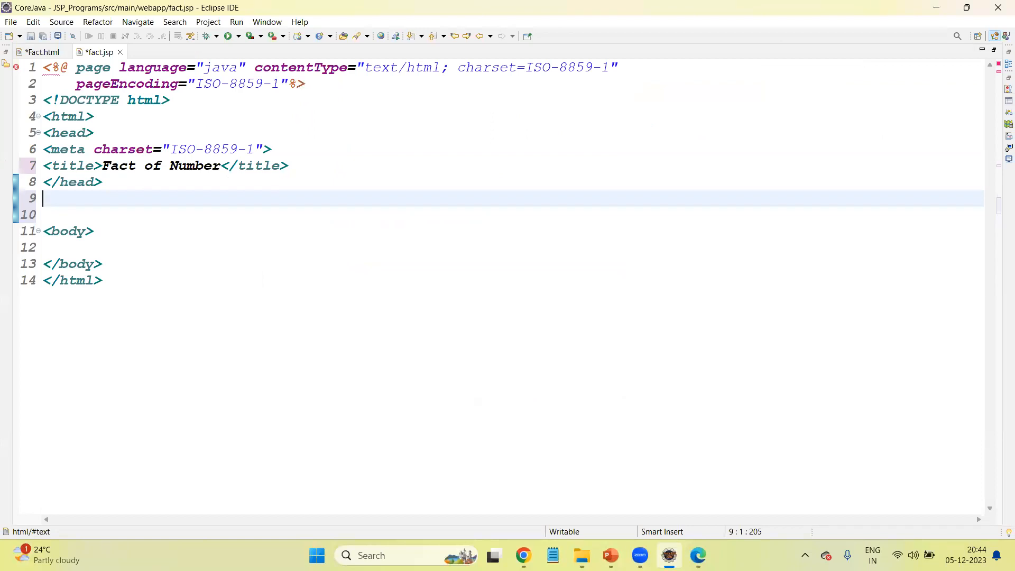
Step: Insert an empty <% %> scriptlet after </head> in fact.jsp
{"action": "type", "text": "<"}
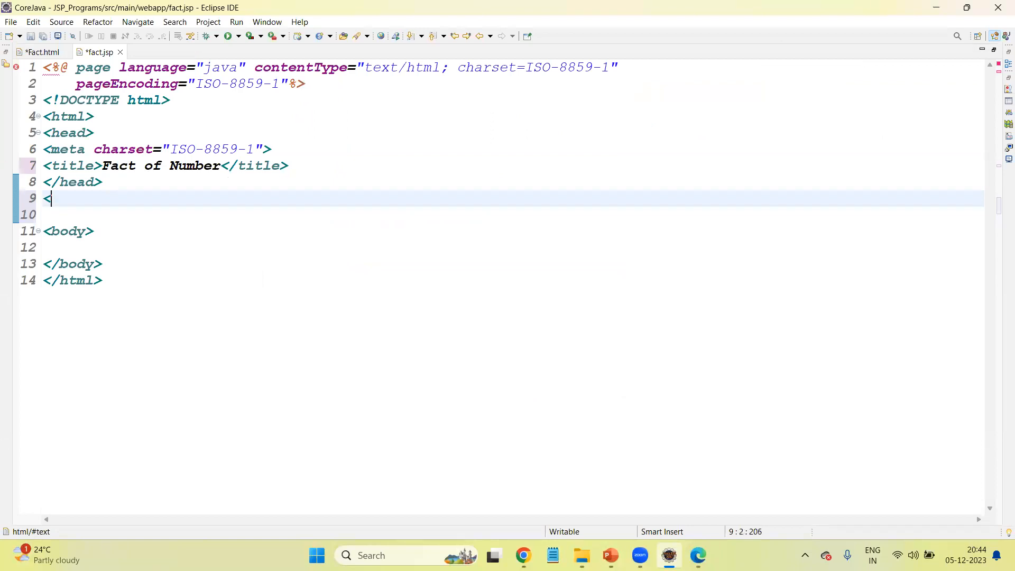
{"action": "type", "text": ">"}
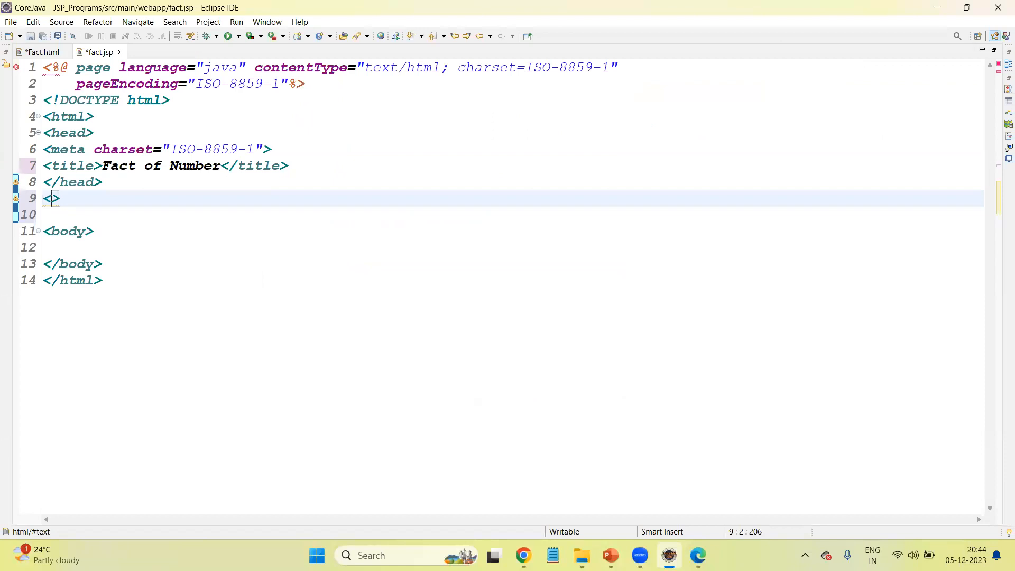
{"action": "type", "text": "%"}
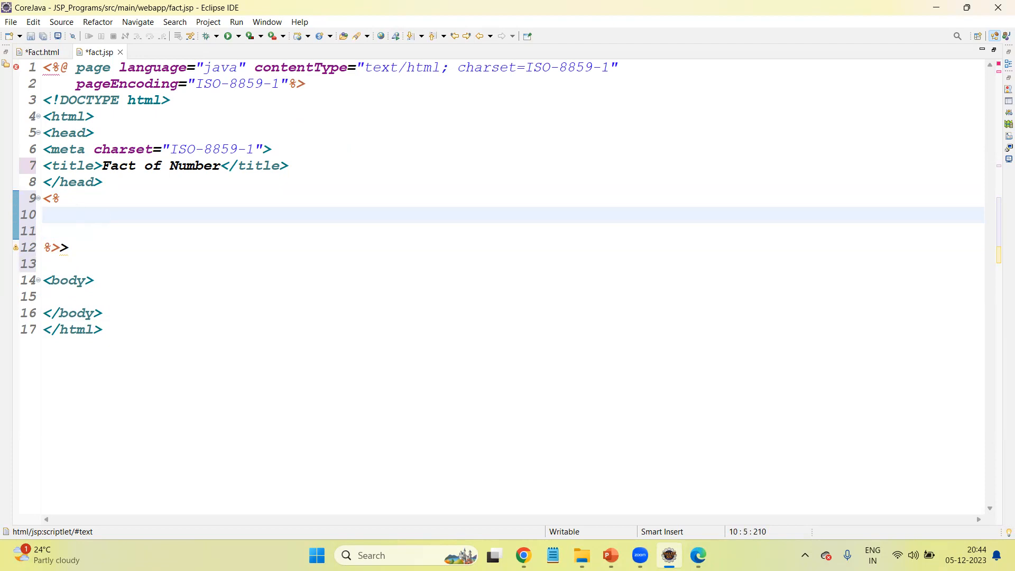
{"action": "mouse_move", "coordinate": [311, 489]}
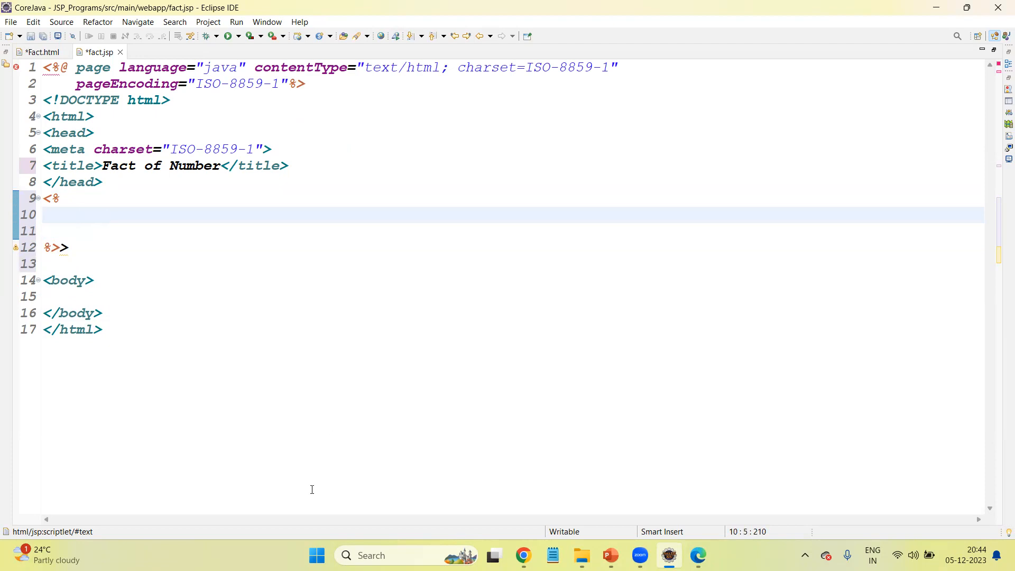
{"action": "left_click", "coordinate": [697, 555]}
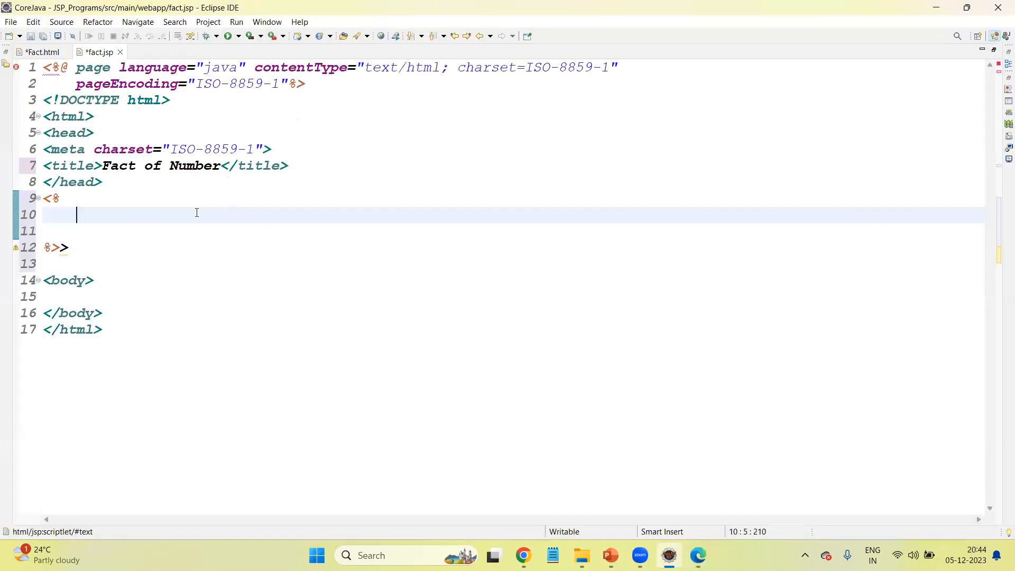
Step: Write int n = Integer.parseInt(request.getParameter("num")); inside the scriptlet
{"action": "type", "text": "in"}
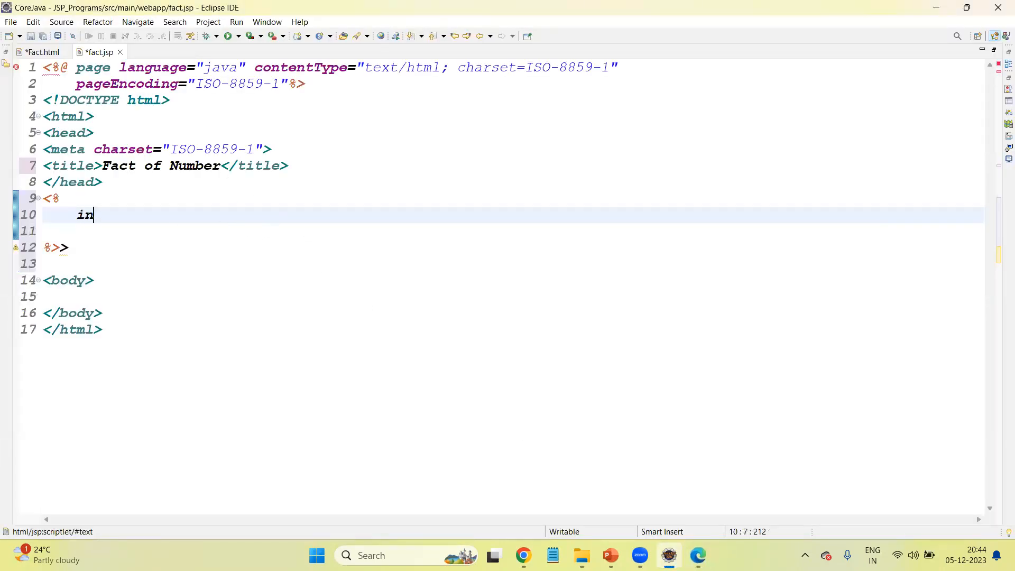
{"action": "type", "text": "t n ="}
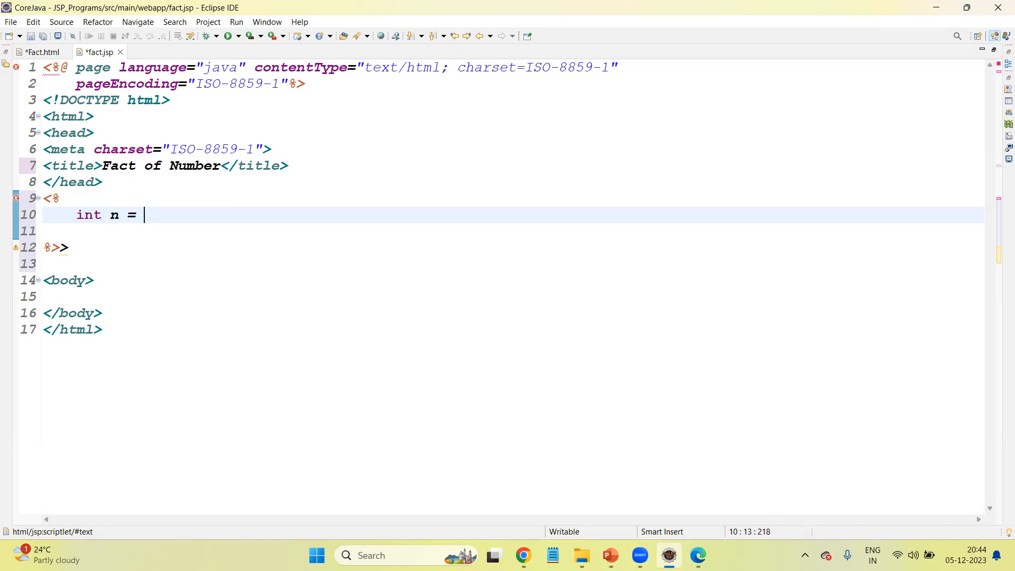
{"action": "type", "text": "I"}
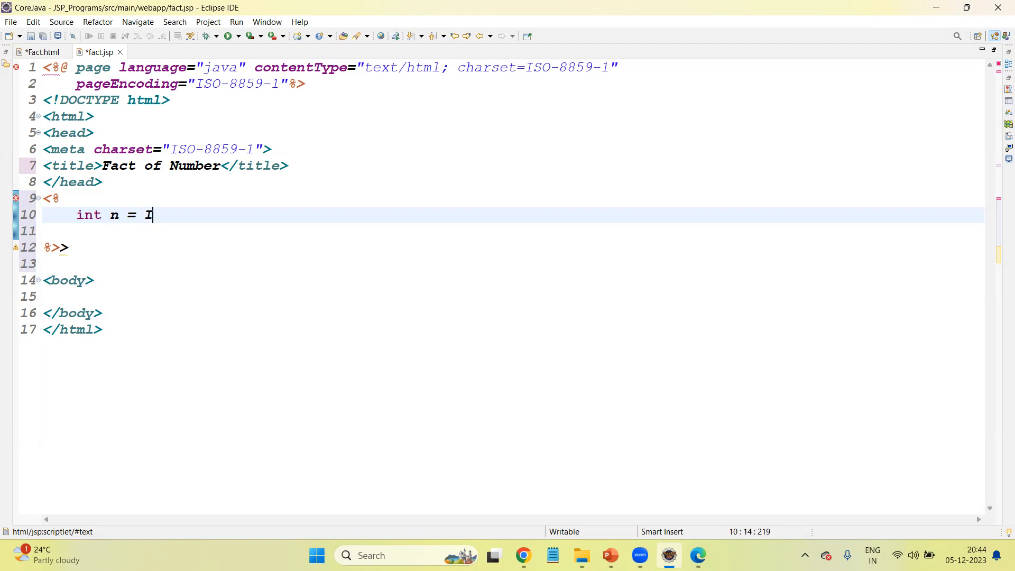
{"action": "type", "text": "nteger."}
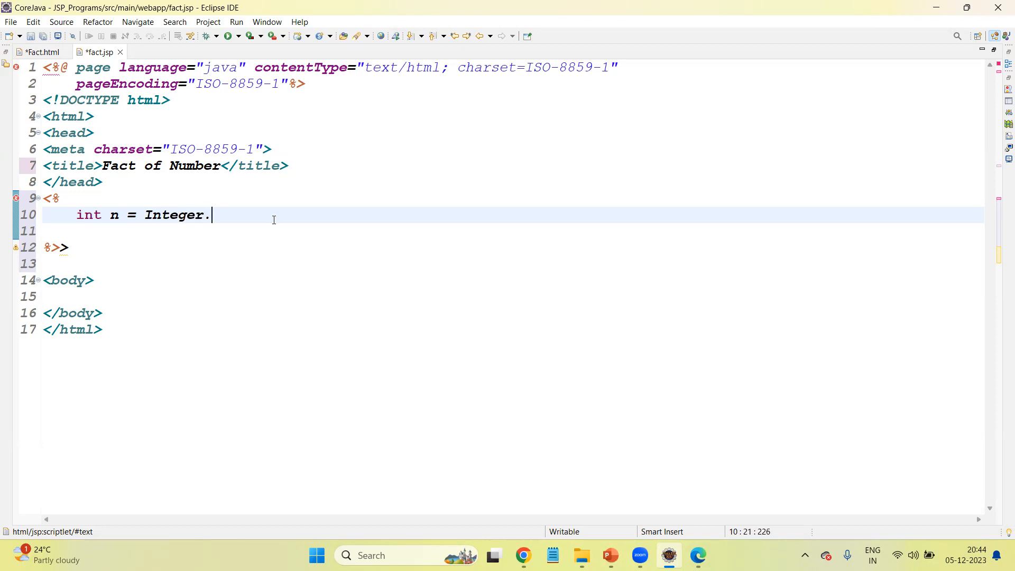
{"action": "type", "text": "."}
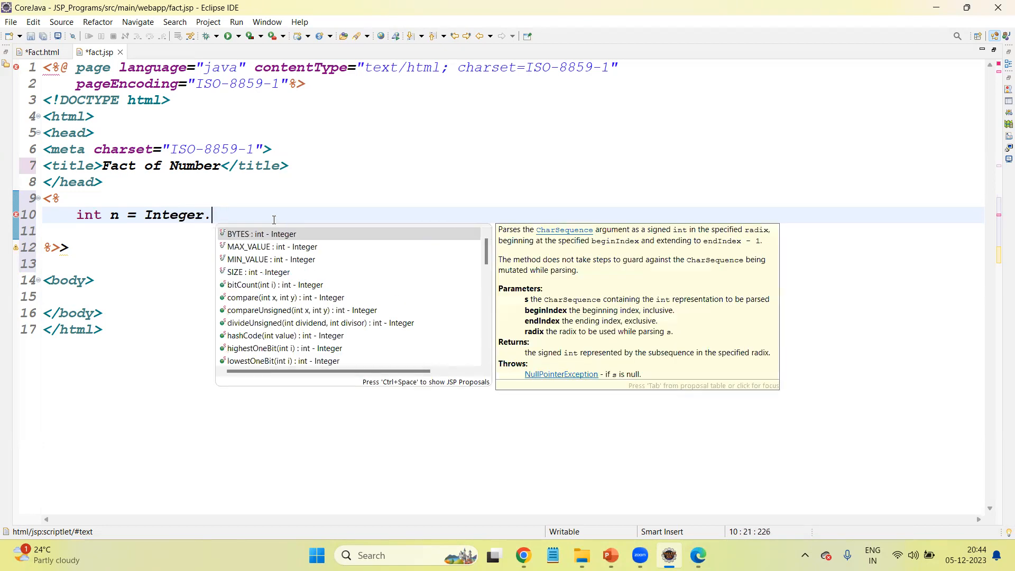
{"action": "type", "text": "parseInt"}
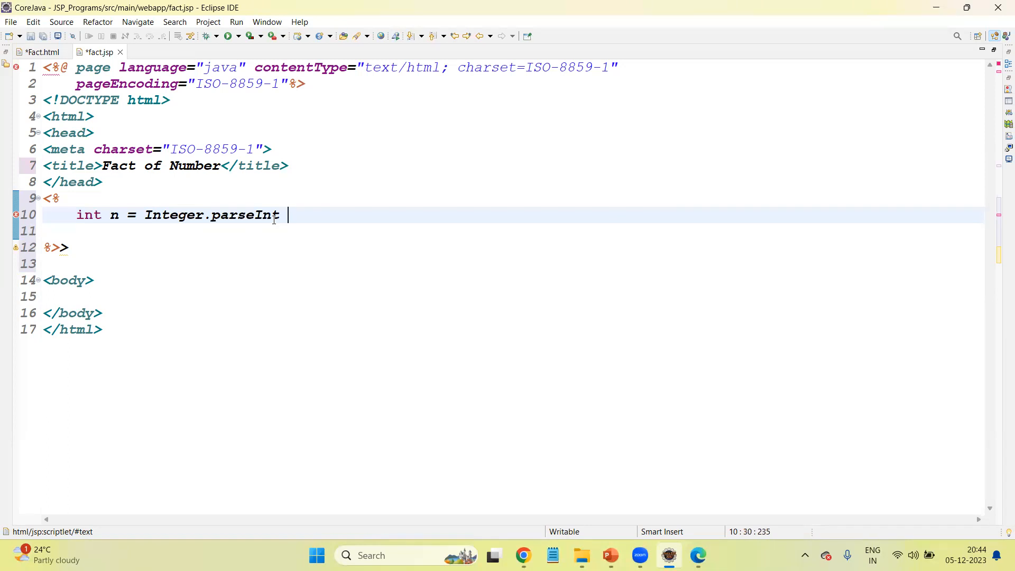
{"action": "type", "text": "()"}
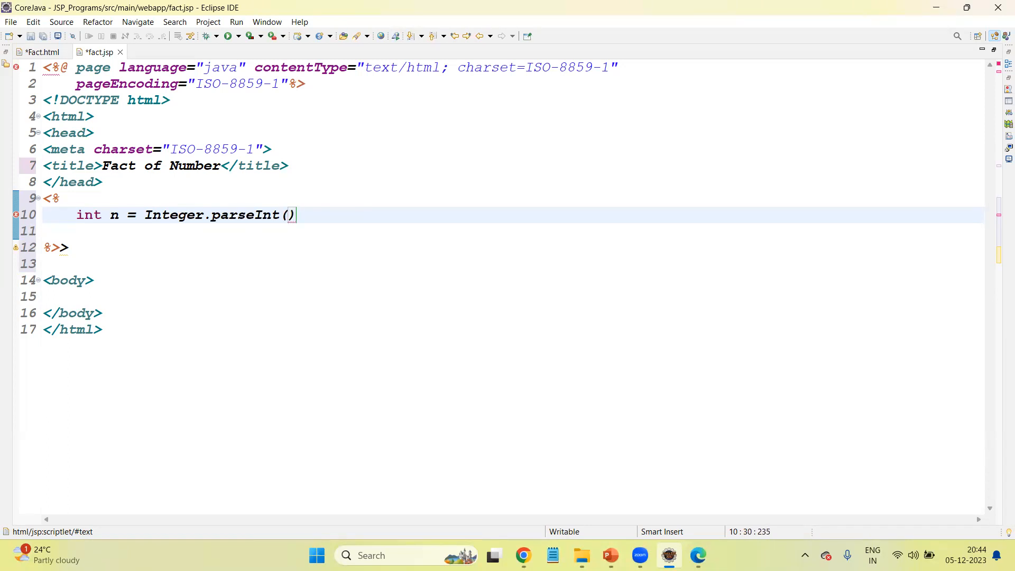
{"action": "type", "text": "reque"}
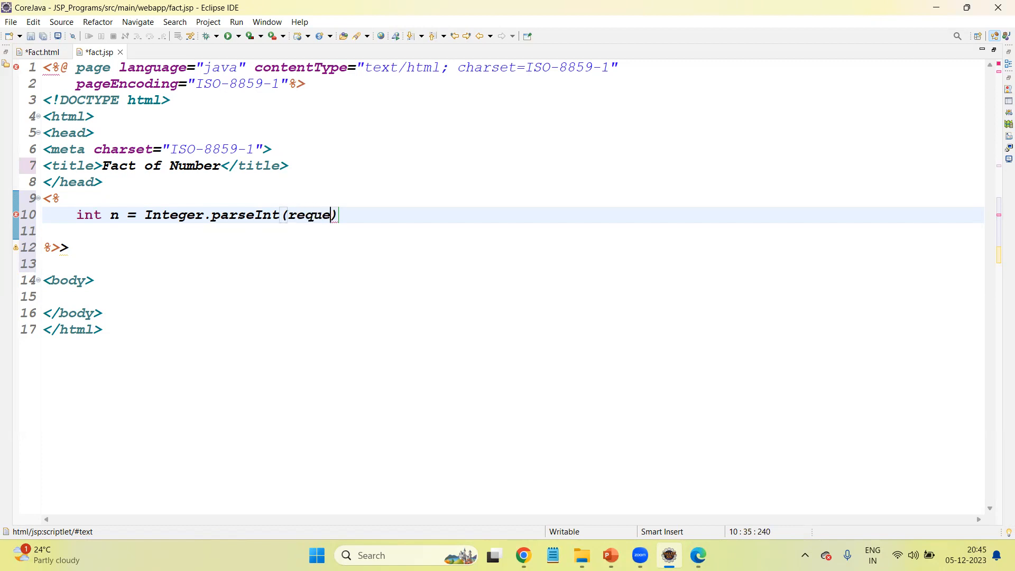
{"action": "type", "text": "st."}
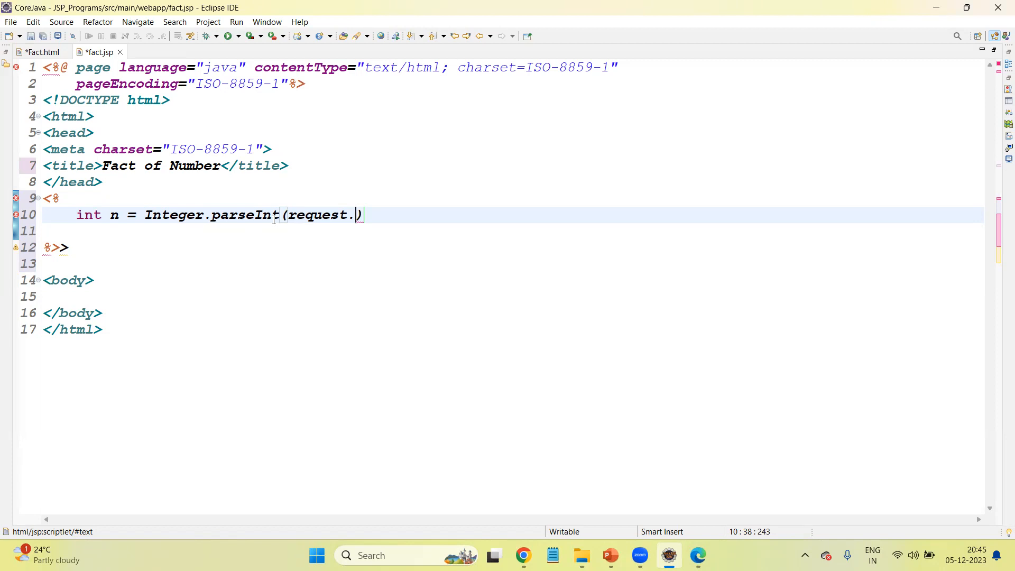
{"action": "type", "text": "getPar"}
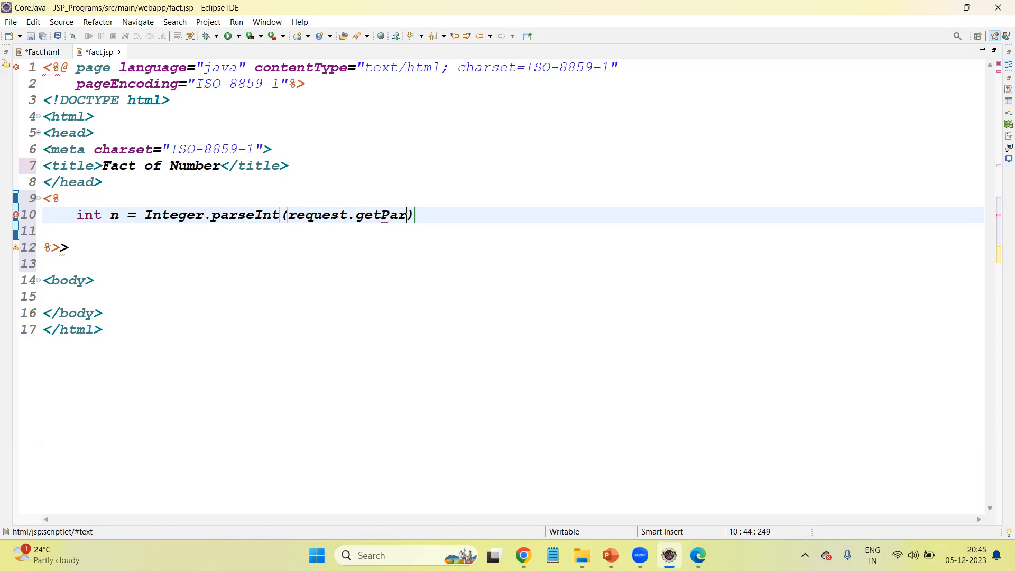
{"action": "type", "text": "ameter"}
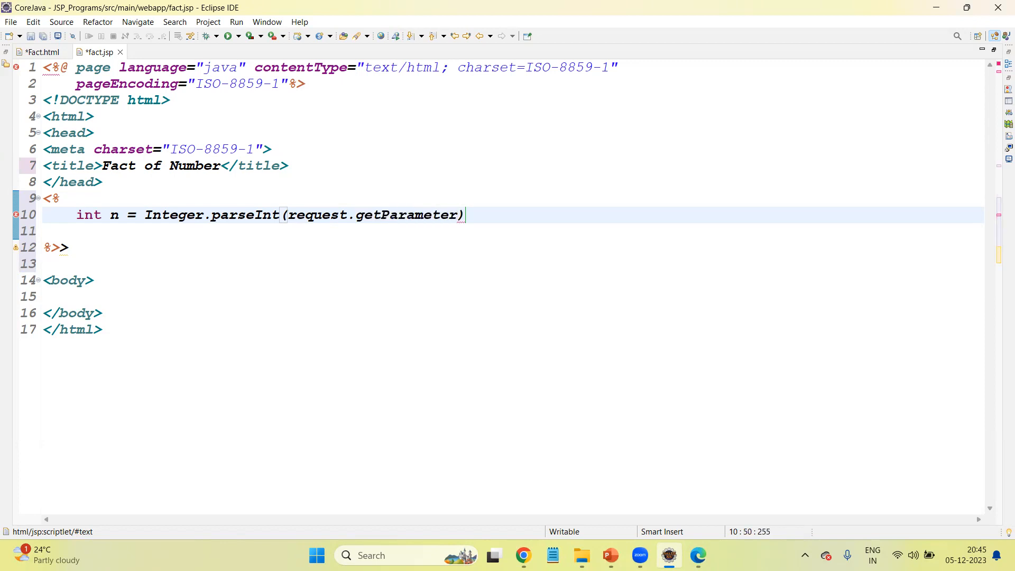
{"action": "type", "text": "()"}
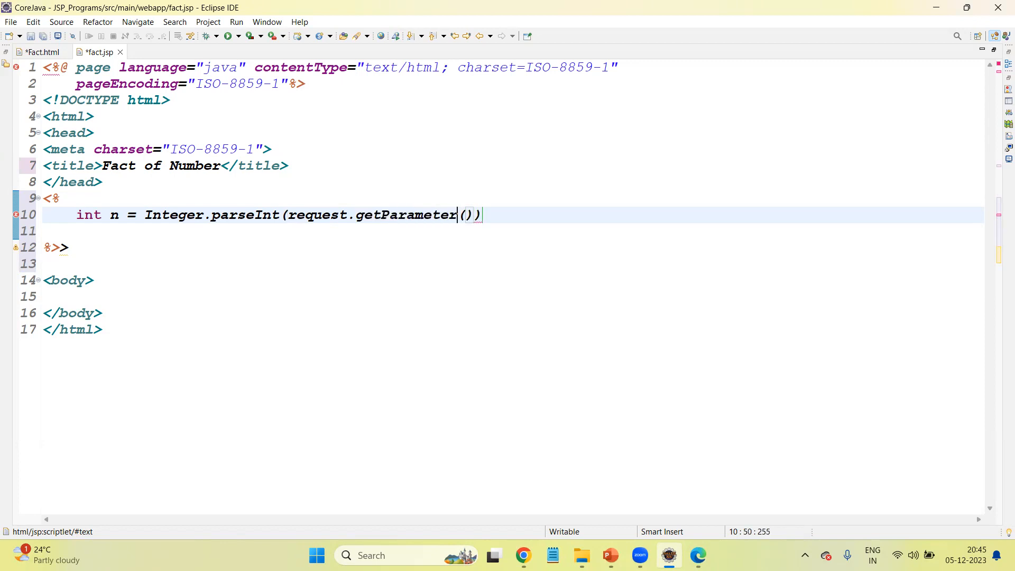
{"action": "type", "text": "\"\""}
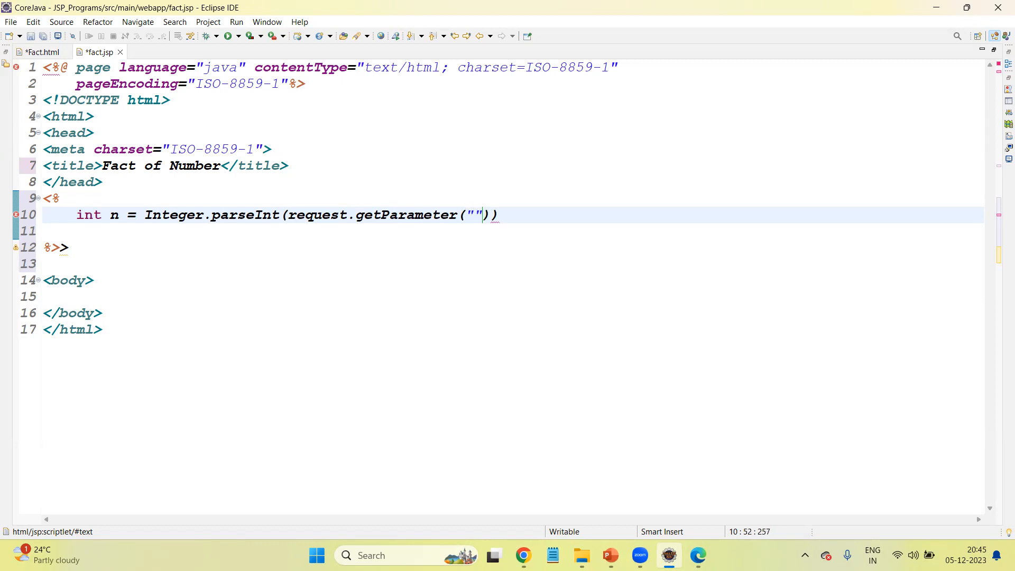
{"action": "type", "text": "num"}
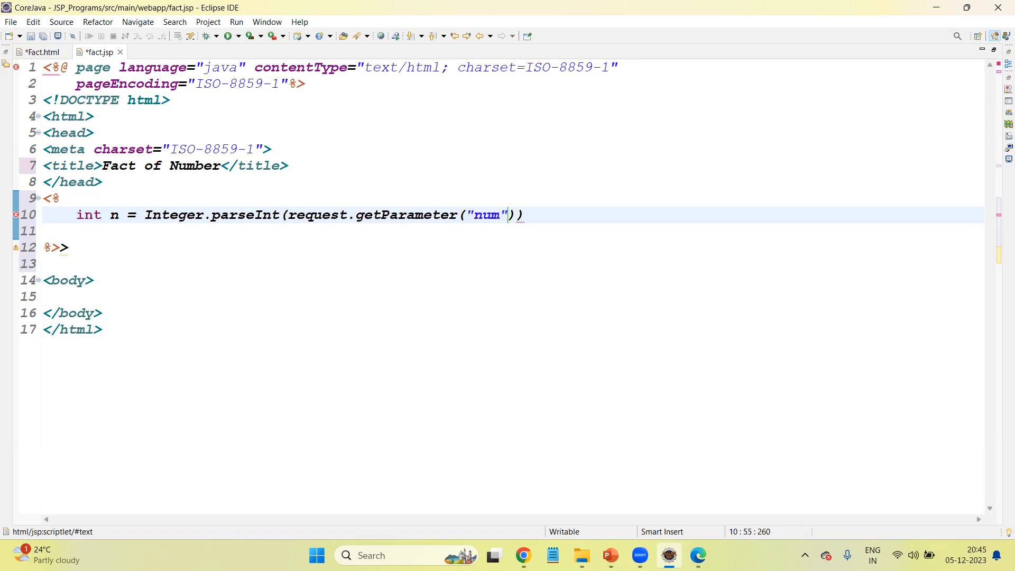
{"action": "type", "text": ";"}
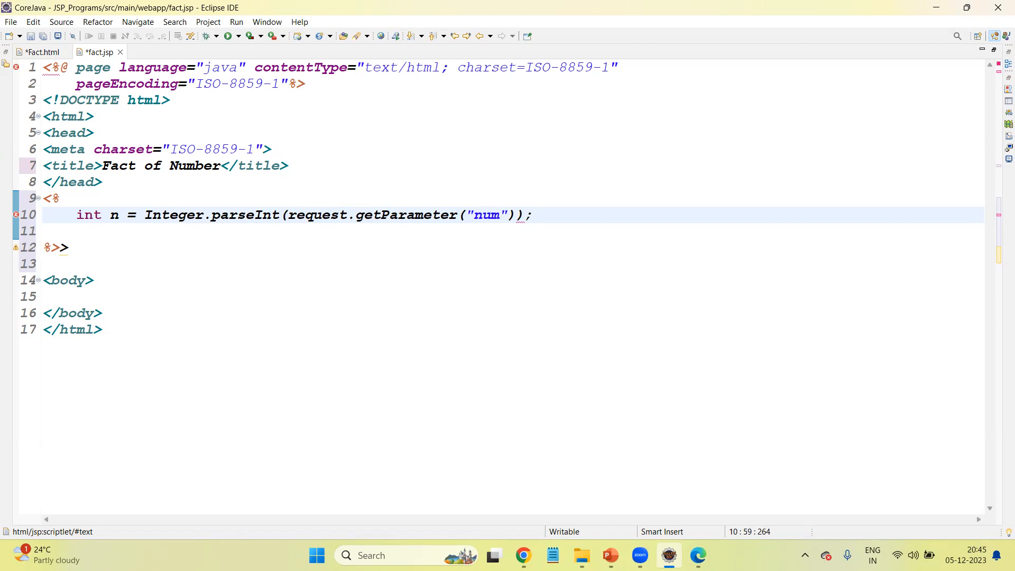
{"action": "left_click", "coordinate": [532, 215]}
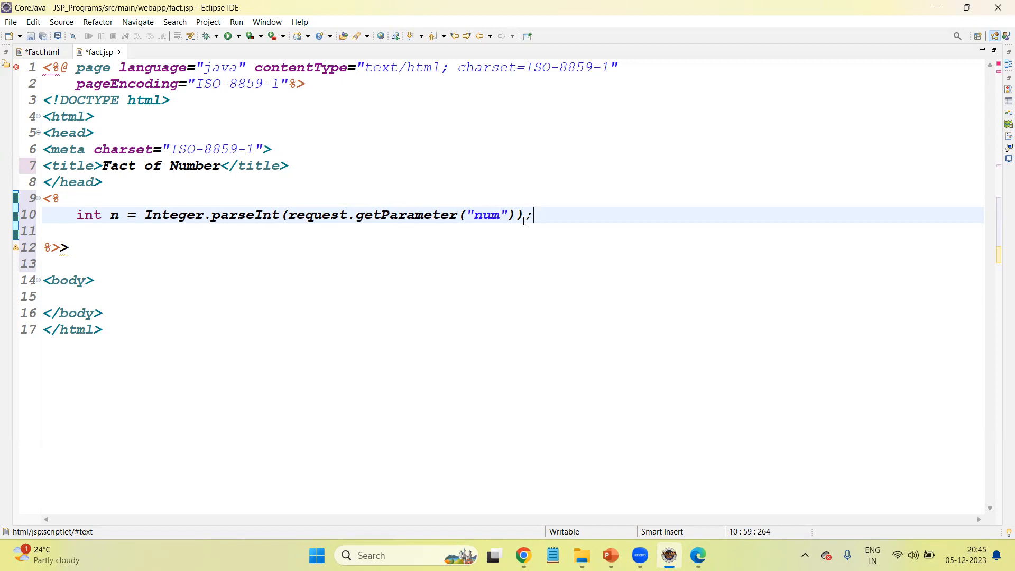
{"action": "left_click", "coordinate": [698, 555]}
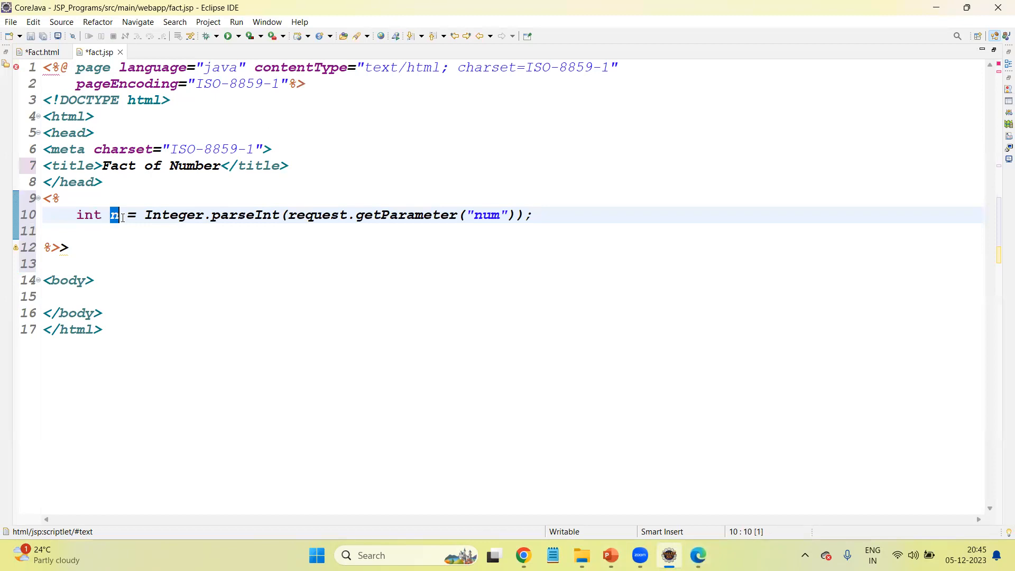
Step: Declare int fact = 1; on a new line below the parameter line
{"action": "key", "text": "Return"}
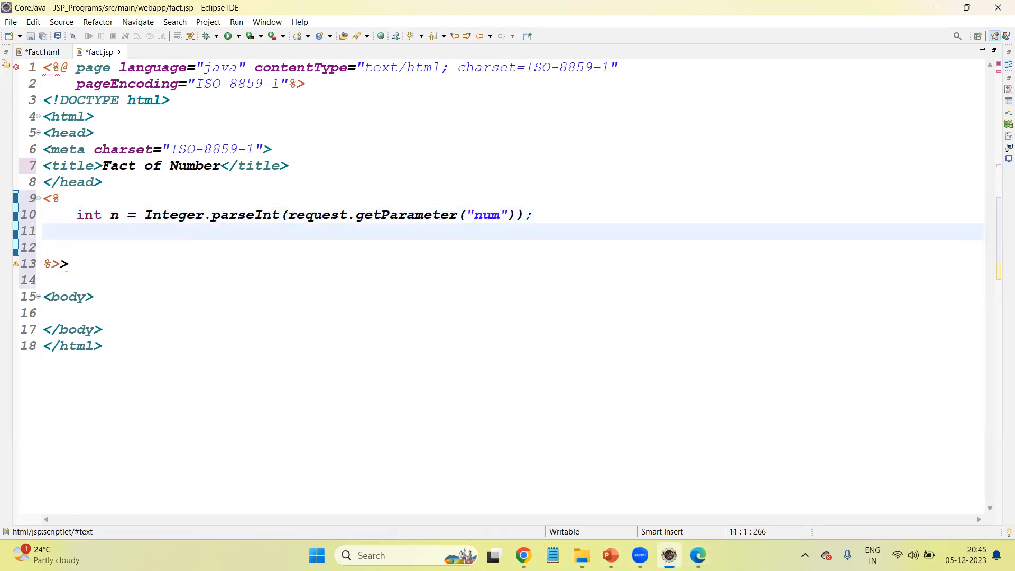
{"action": "type", "text": "int fact"}
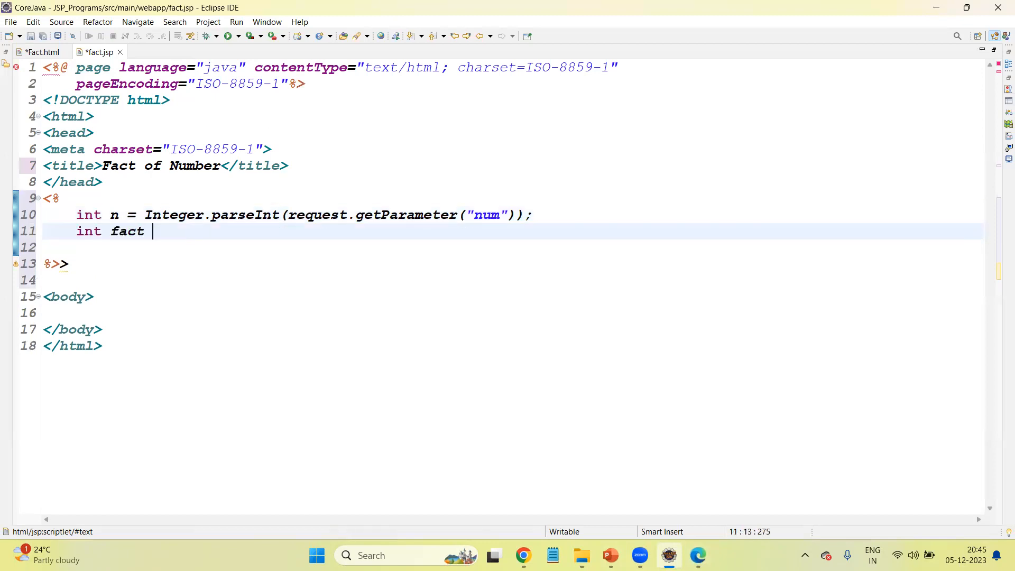
{"action": "type", "text": "="}
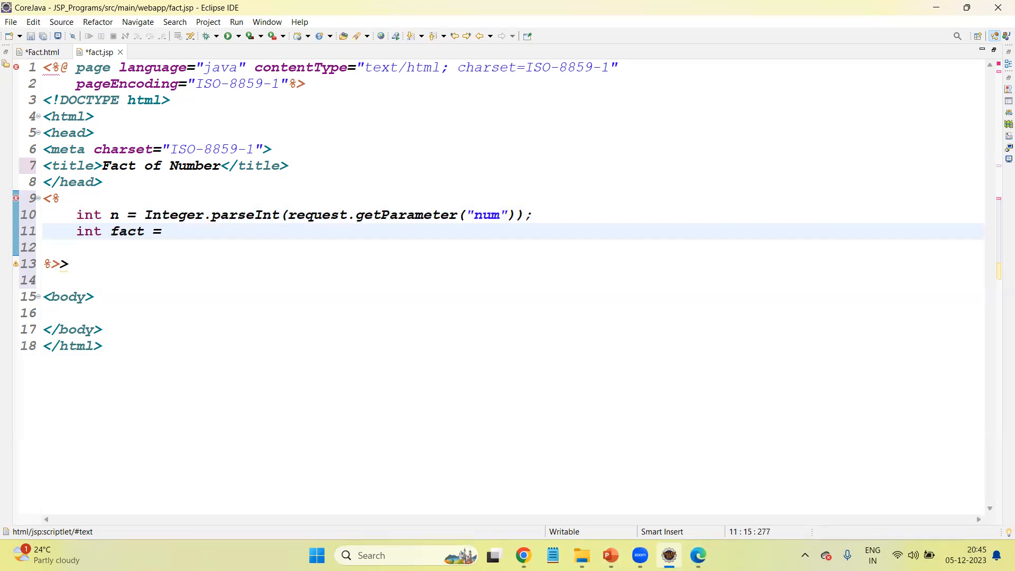
{"action": "type", "text": "1;"}
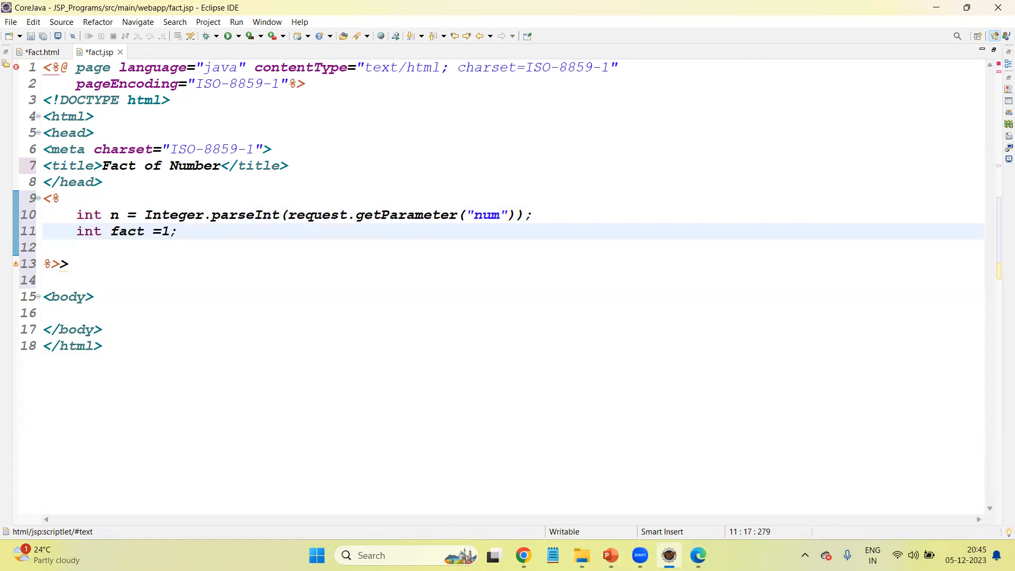
Step: Write the for loop header iterating i from 1 to n, fixing the duplicated int
{"action": "key", "text": "Return"}
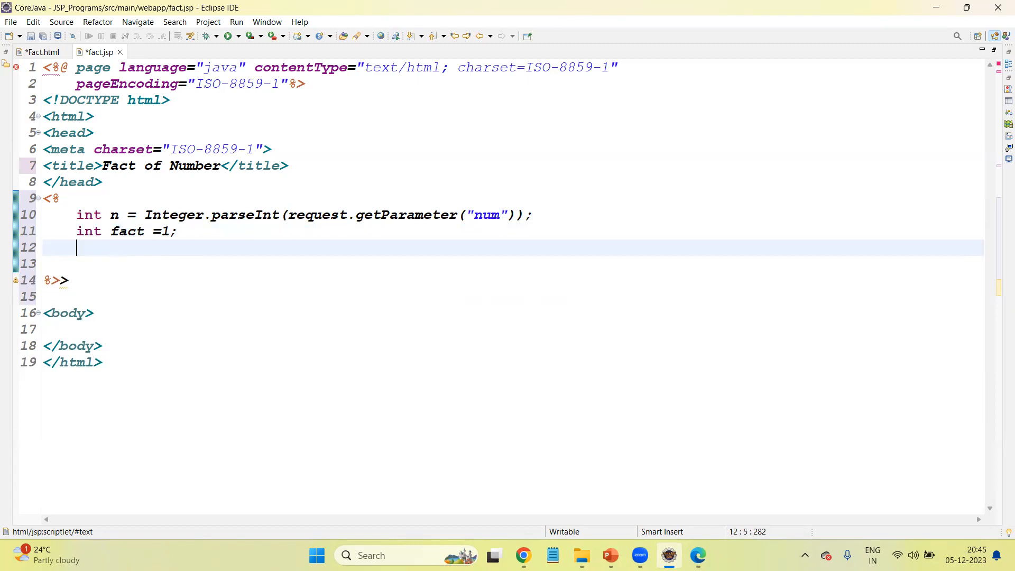
{"action": "type", "text": "for (int i"}
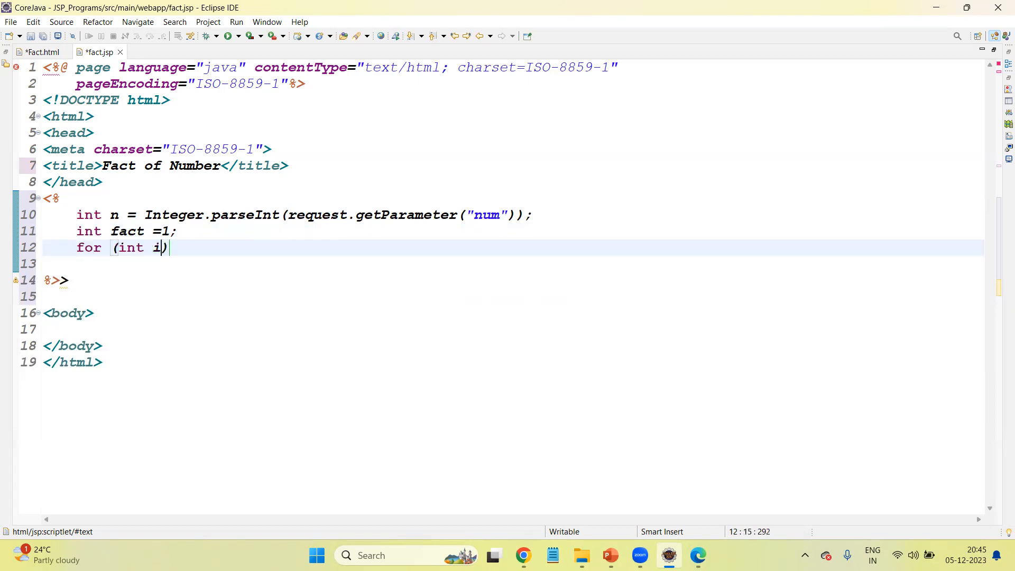
{"action": "type", "text": "n ="}
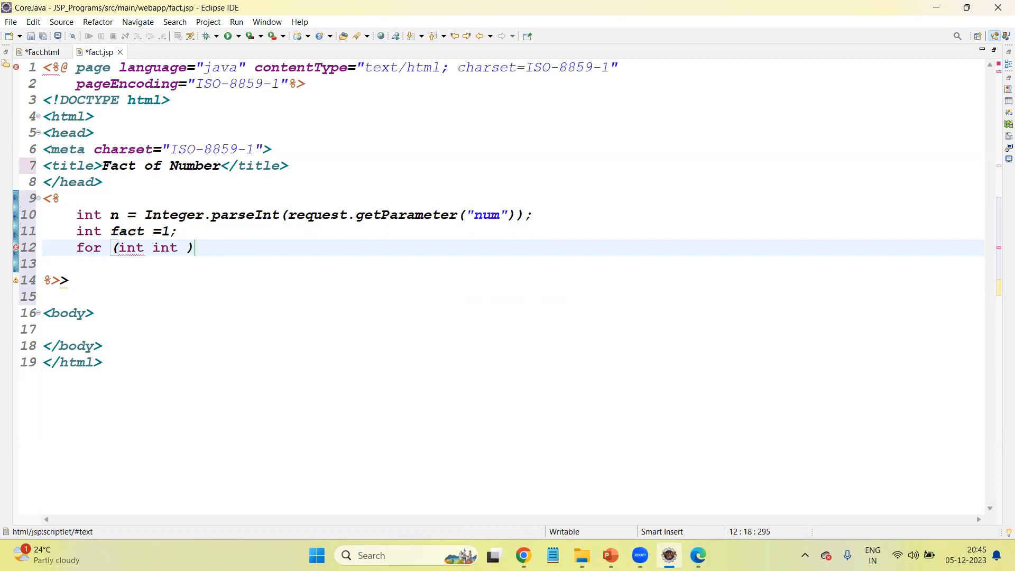
{"action": "type", "text": "i=1;"}
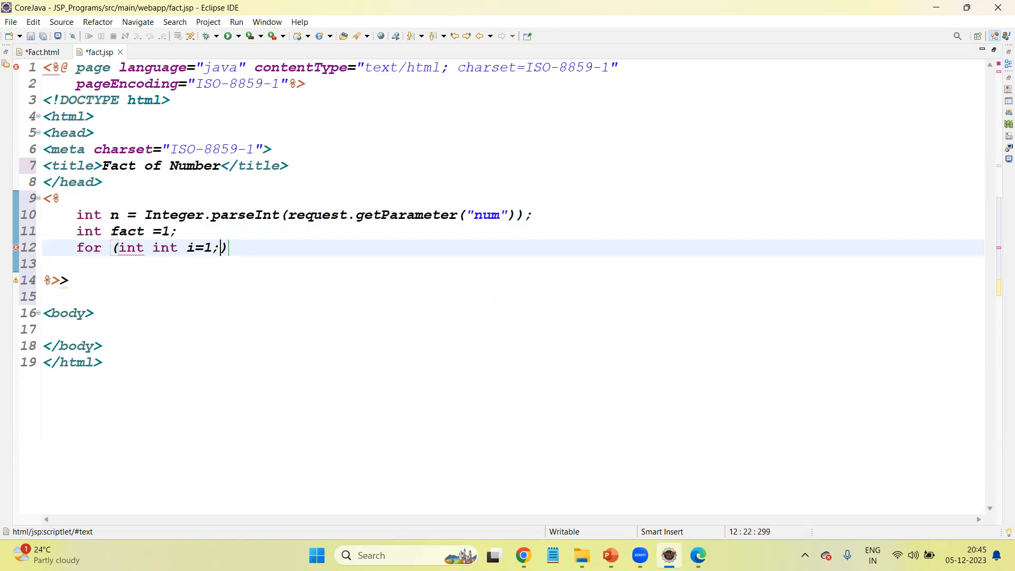
{"action": "type", "text": "i<"}
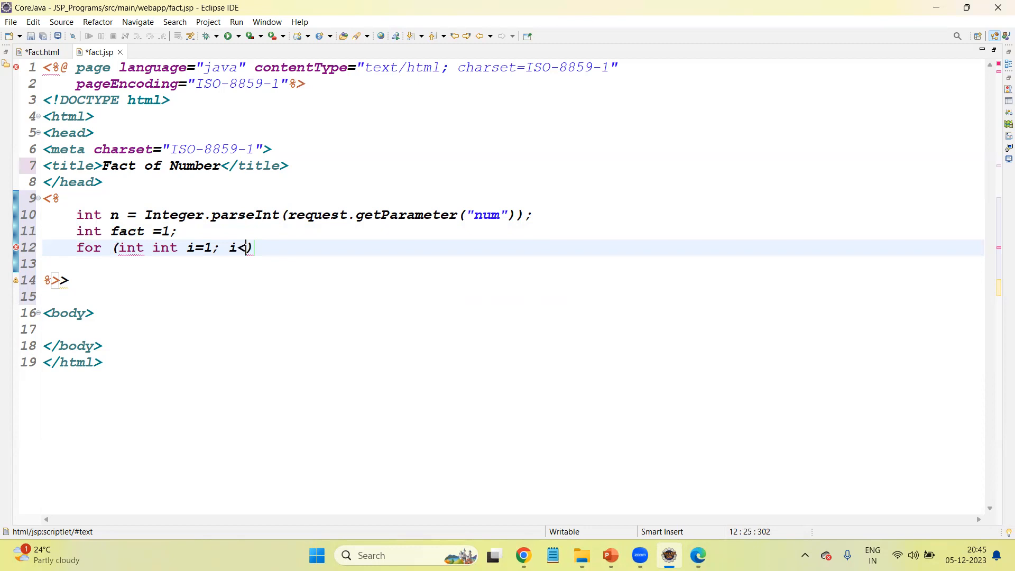
{"action": "type", "text": "=n ; i++"}
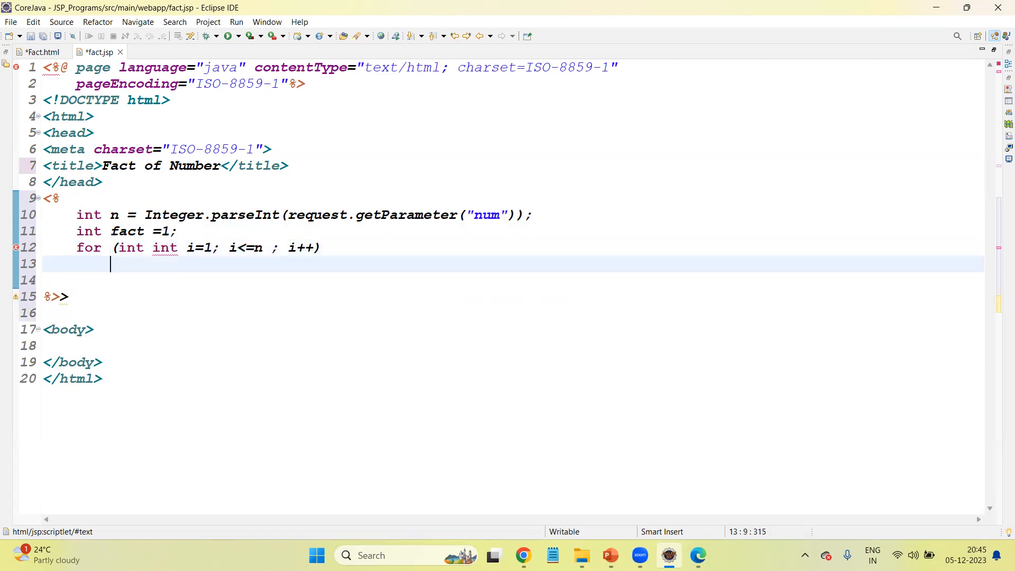
{"action": "type", "text": "{"}
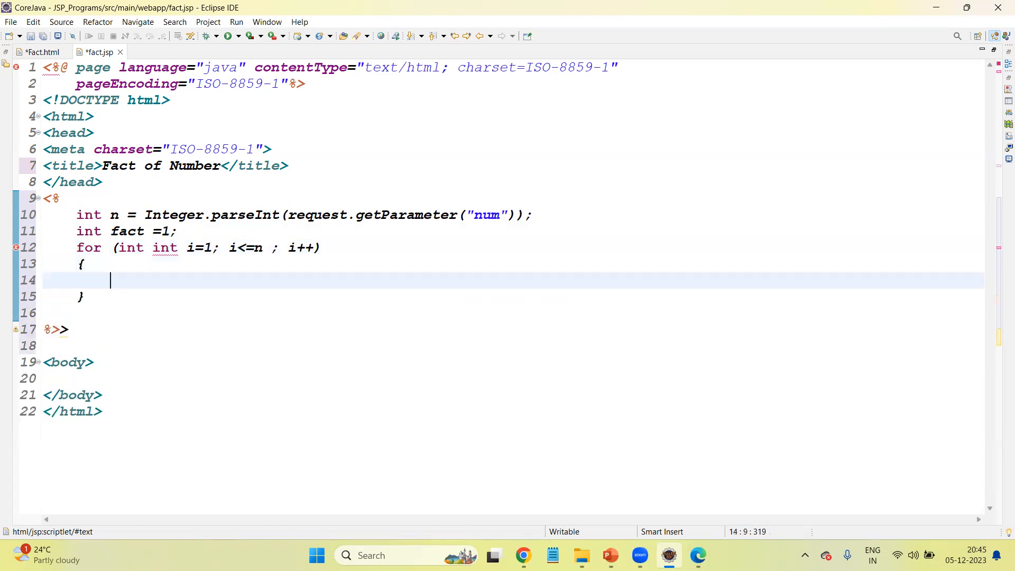
{"action": "left_click", "coordinate": [113, 247]}
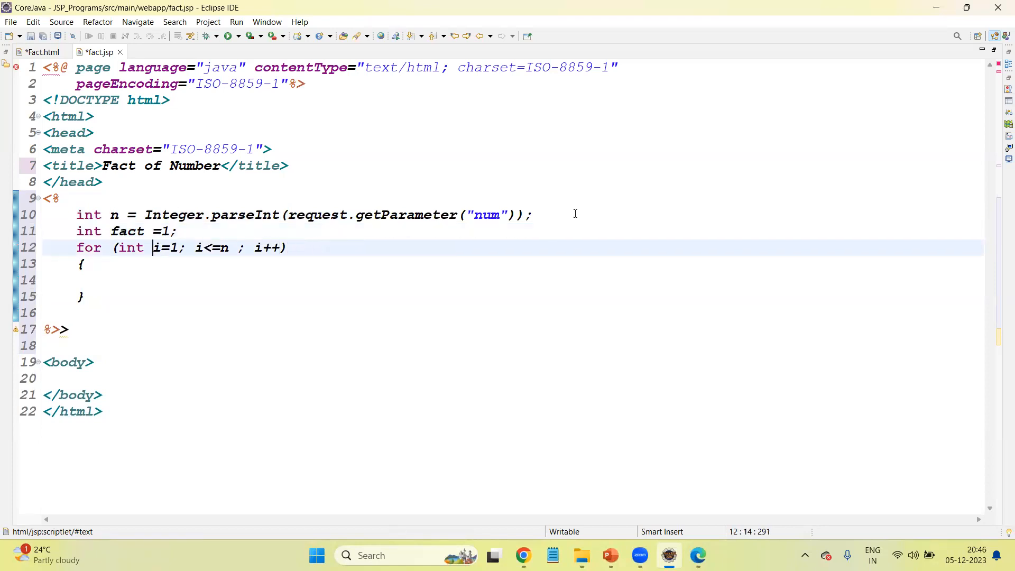
Step: Add fact = fact *i; inside the loop body
{"action": "type", "text": "fa"}
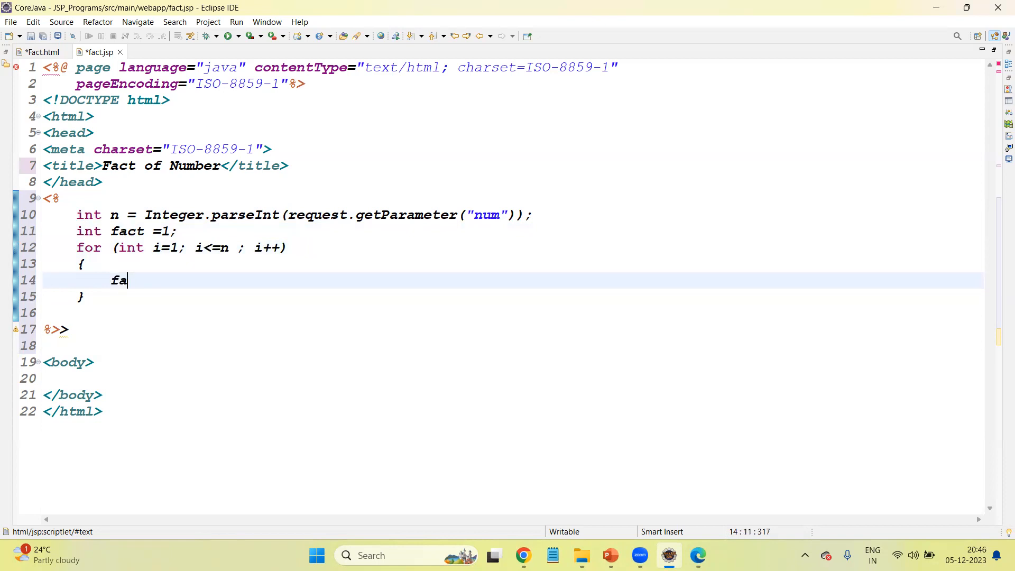
{"action": "type", "text": "ct = fact"}
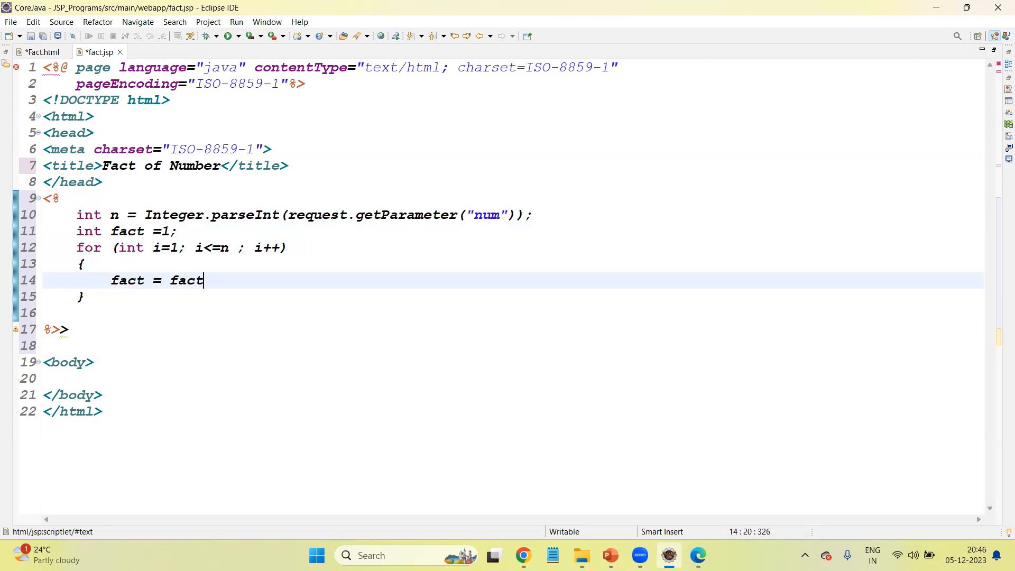
{"action": "type", "text": "*"}
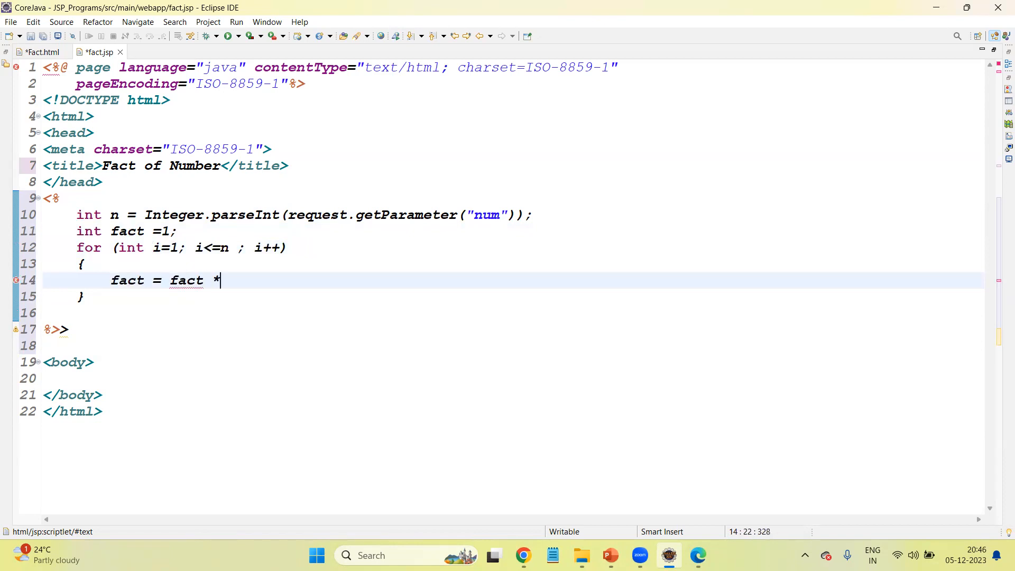
{"action": "type", "text": "i;"}
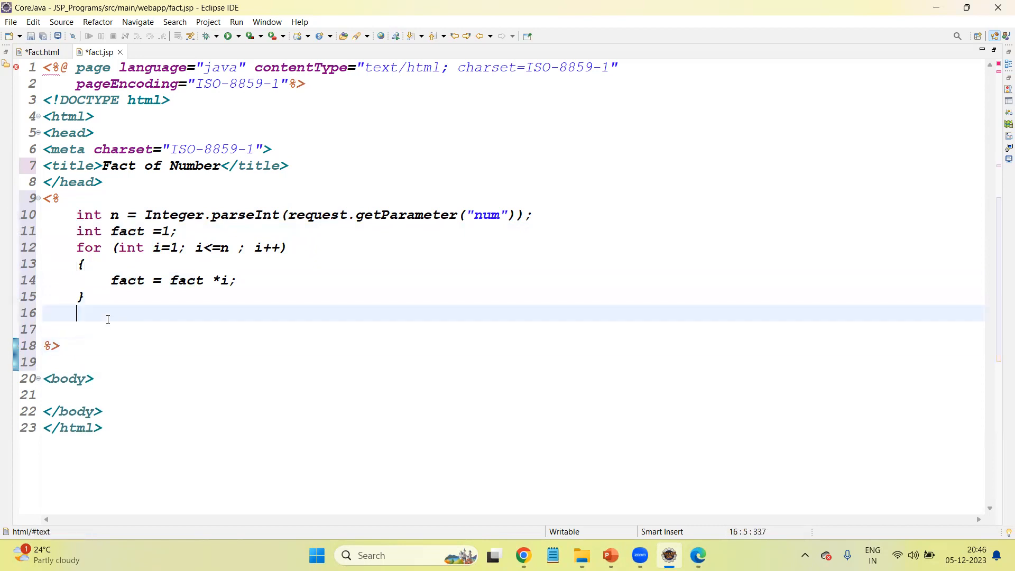
Step: Write out.println("The factorial of number : "+fact); after the loop
{"action": "type", "text": "out"}
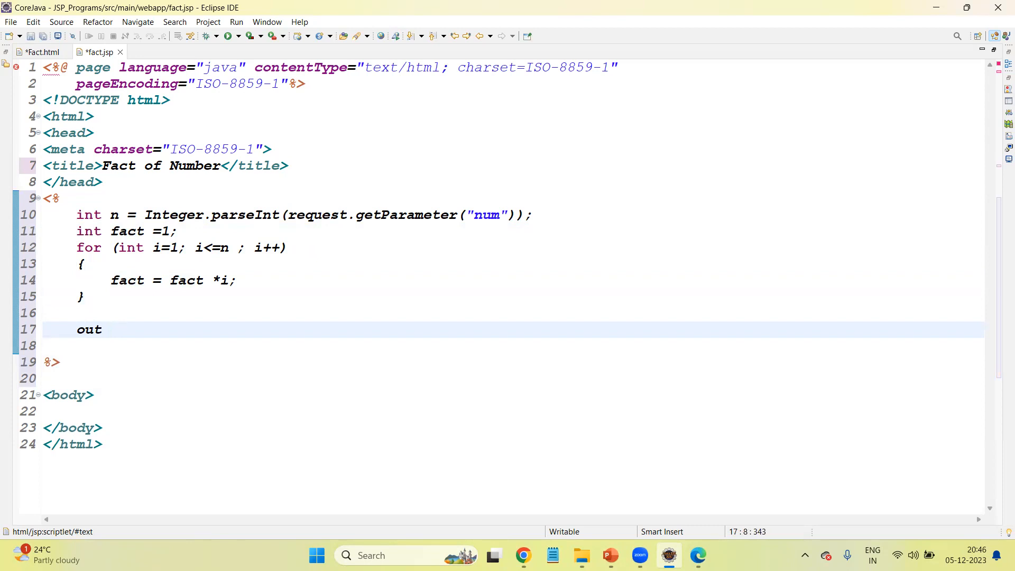
{"action": "type", "text": ".p"}
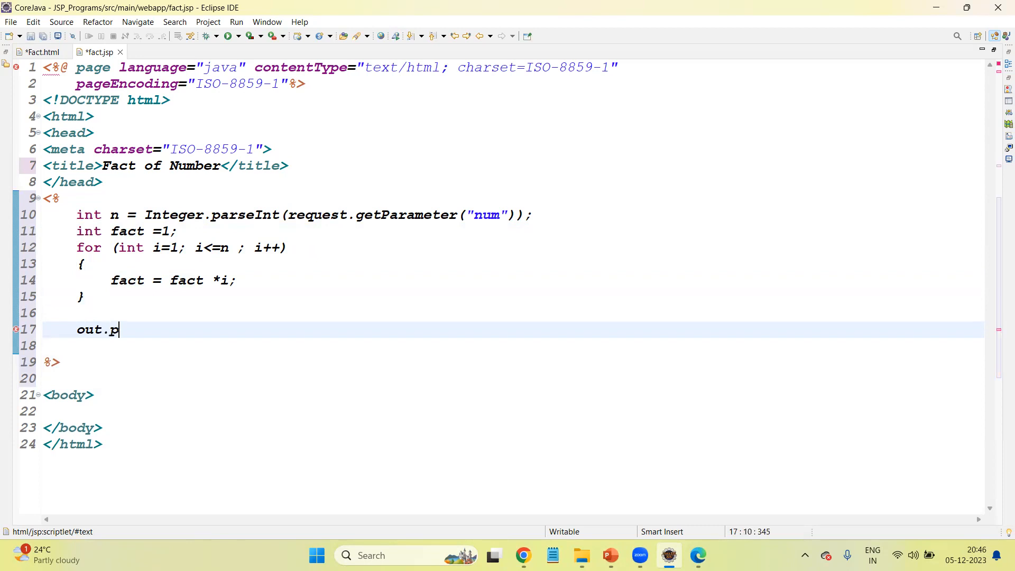
{"action": "type", "text": "rintln()"}
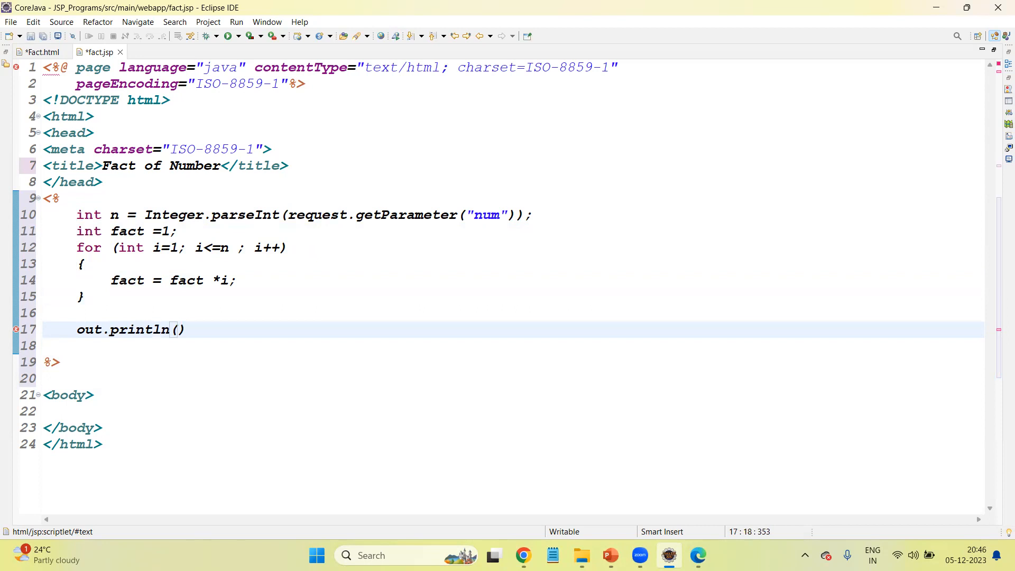
{"action": "type", "text": ";"}
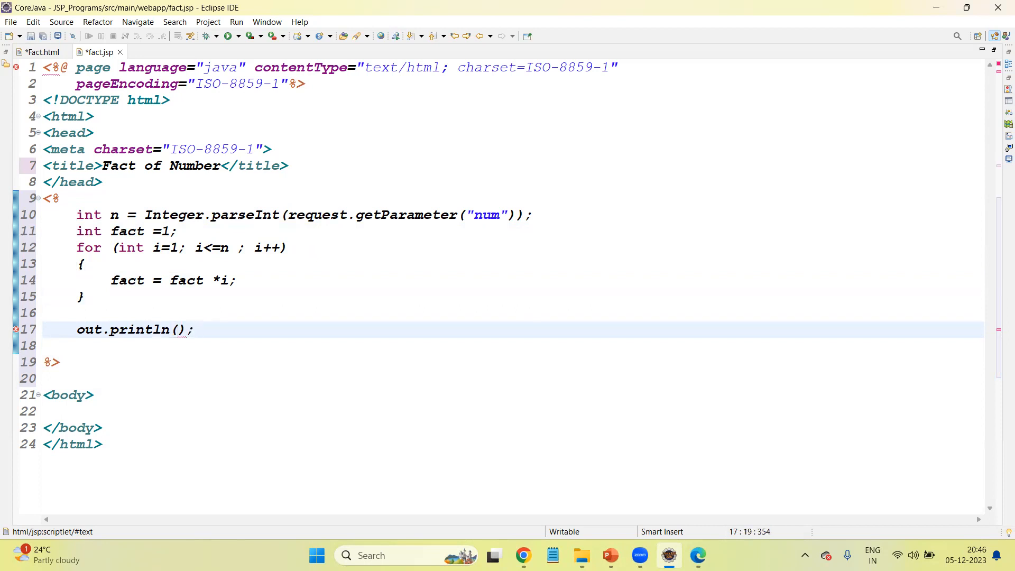
{"action": "type", "text": "\""}
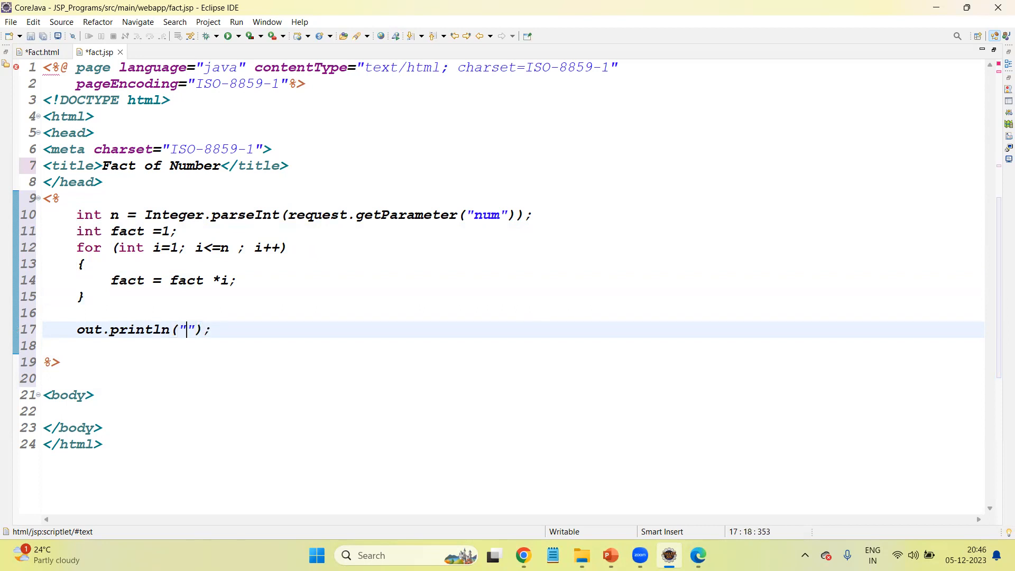
{"action": "type", "text": "The factorial"}
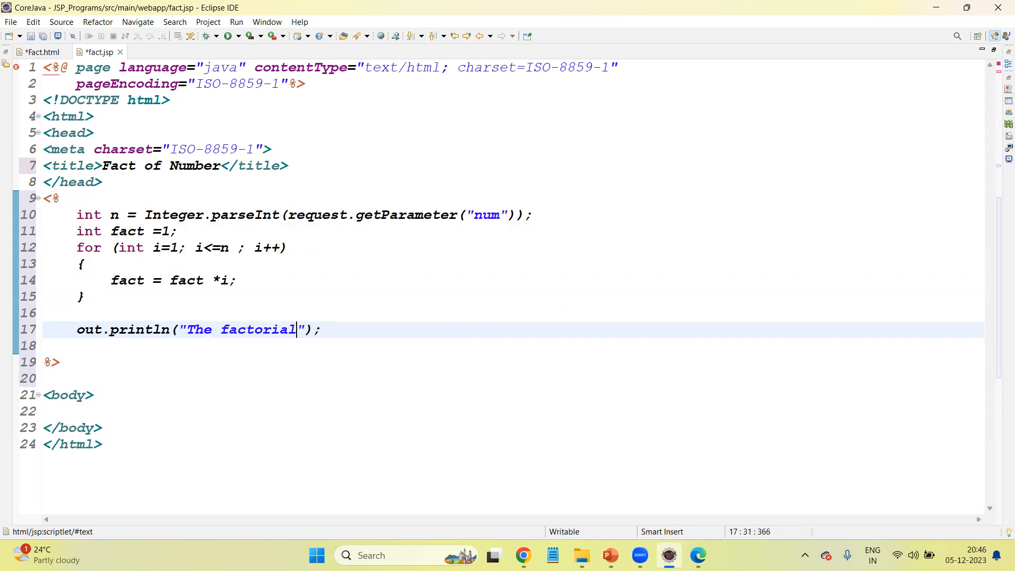
{"action": "type", "text": "of number :"}
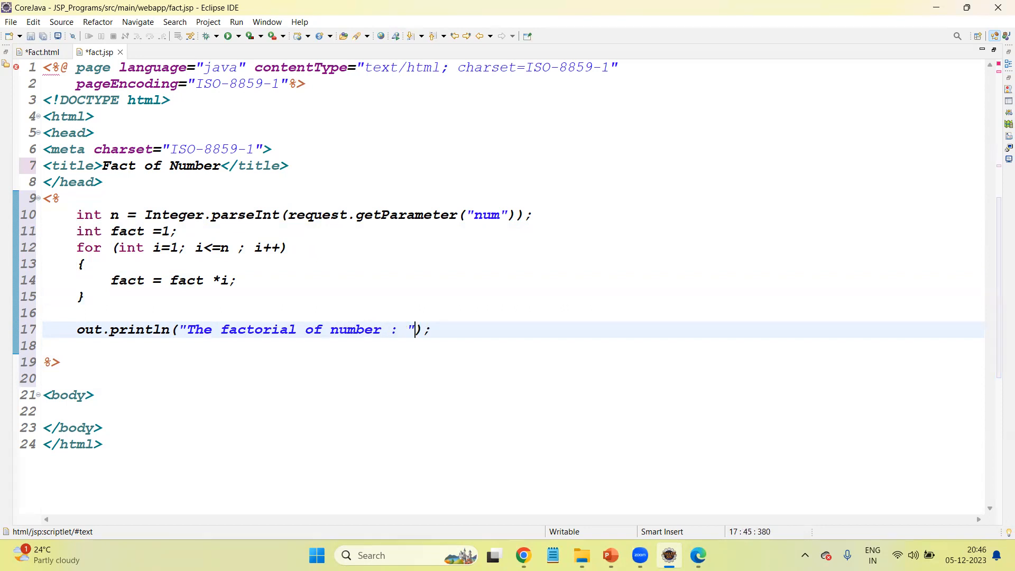
{"action": "type", "text": "+fact"}
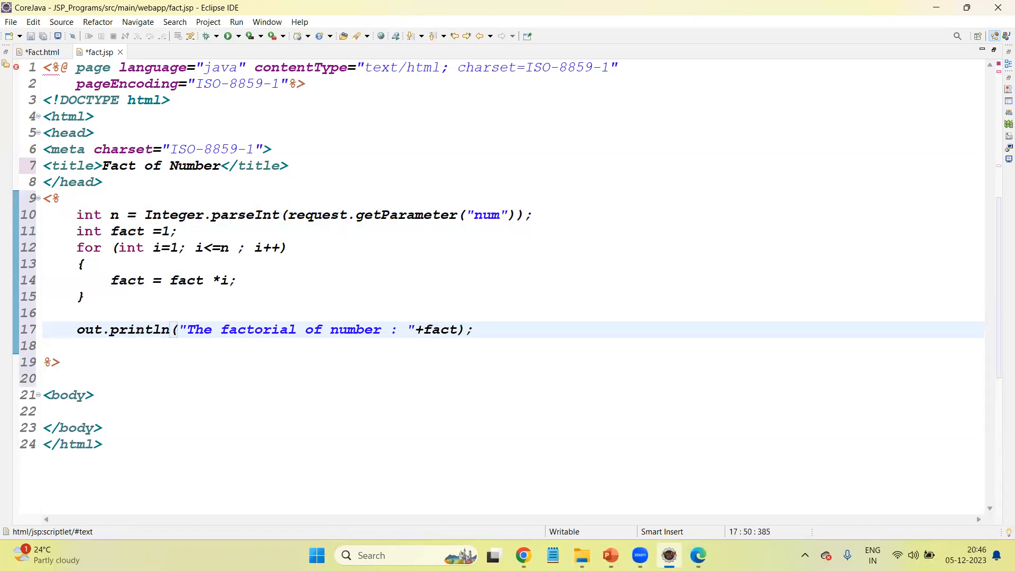
Step: Save fact.jsp and run the Fact.html form on the server
{"action": "left_click", "coordinate": [101, 427]}
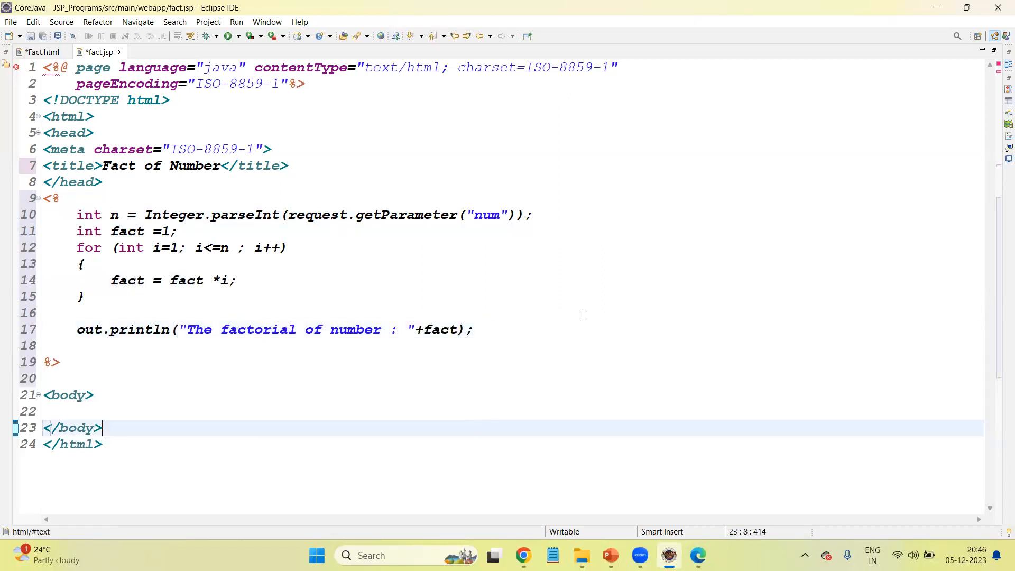
{"action": "key", "text": "ctrl+s"}
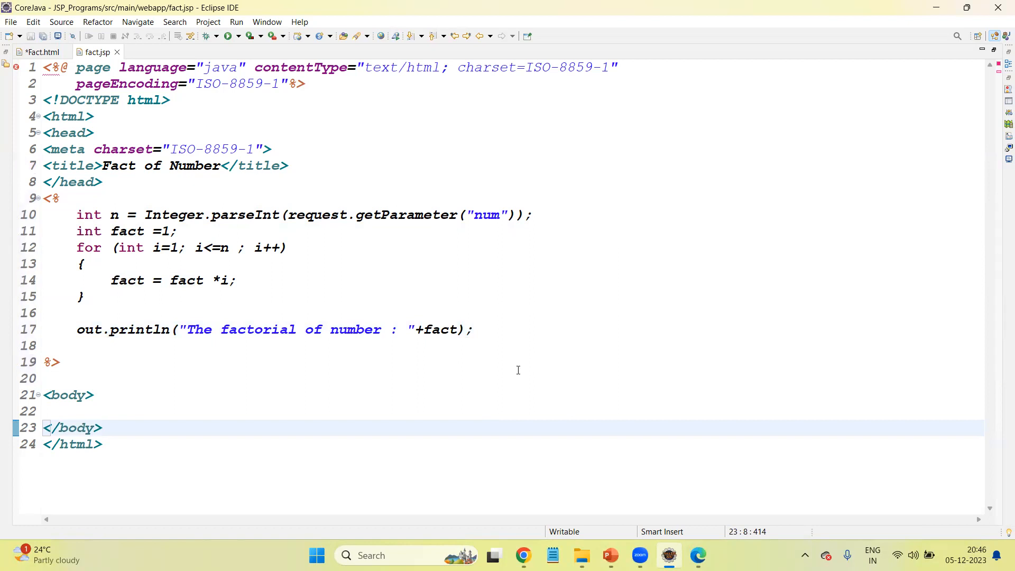
{"action": "left_click", "coordinate": [38, 52]}
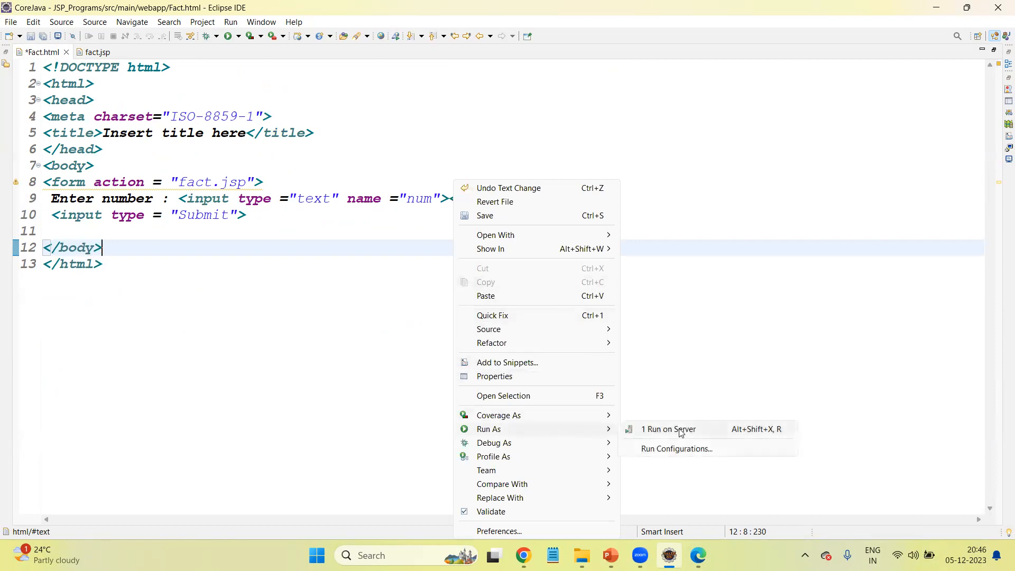
{"action": "left_click", "coordinate": [668, 429]}
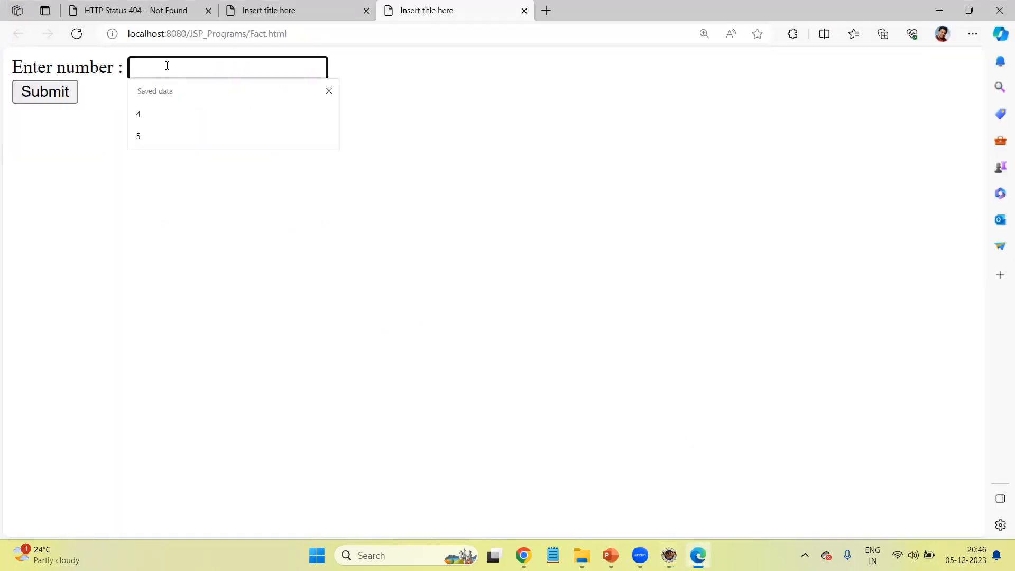
Step: Submit 6 in the factorial form and select the result line 'The factorial of number : 720'
{"action": "type", "text": "6"}
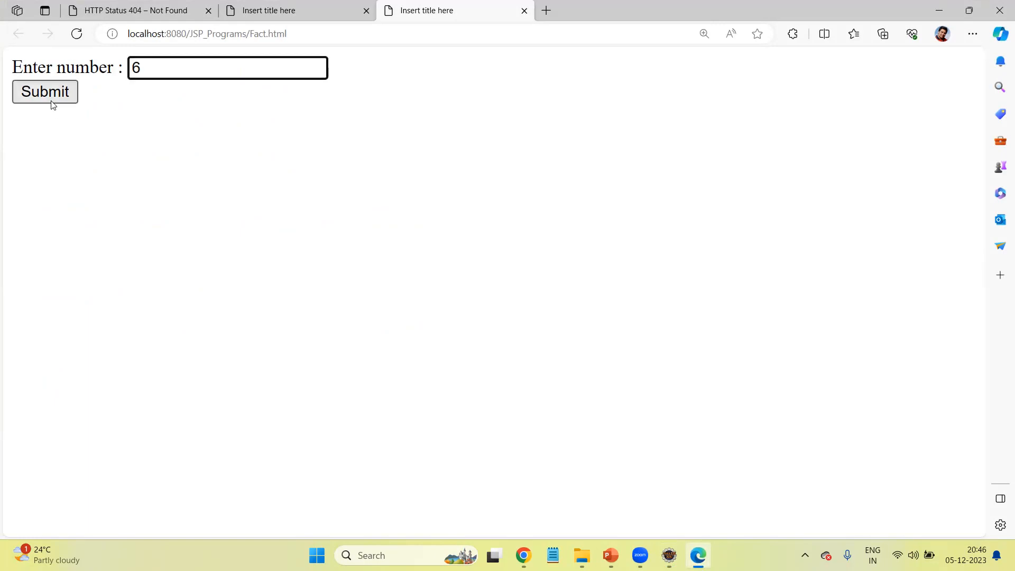
{"action": "left_click", "coordinate": [45, 92]}
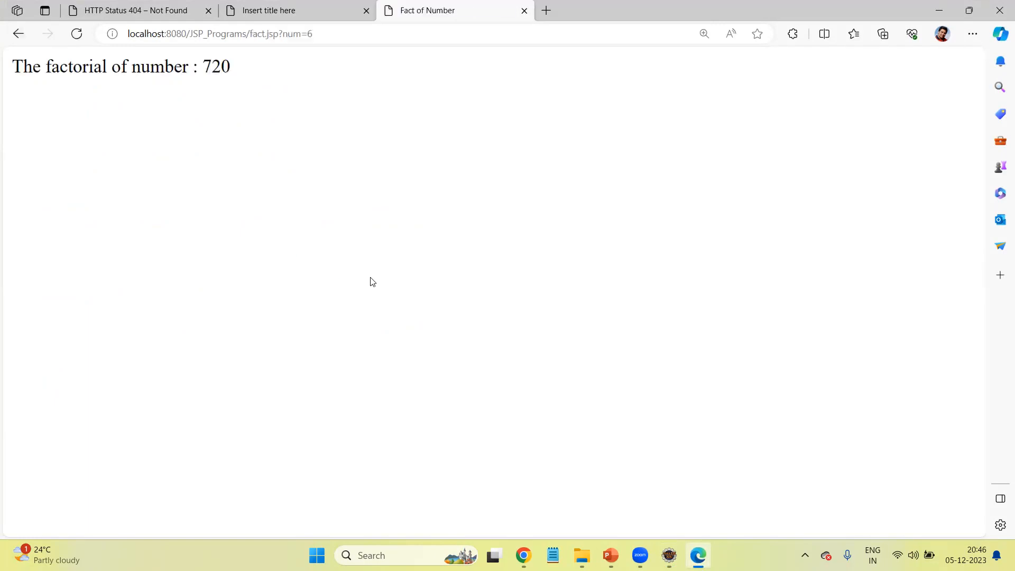
{"action": "triple_click", "coordinate": [120, 66]}
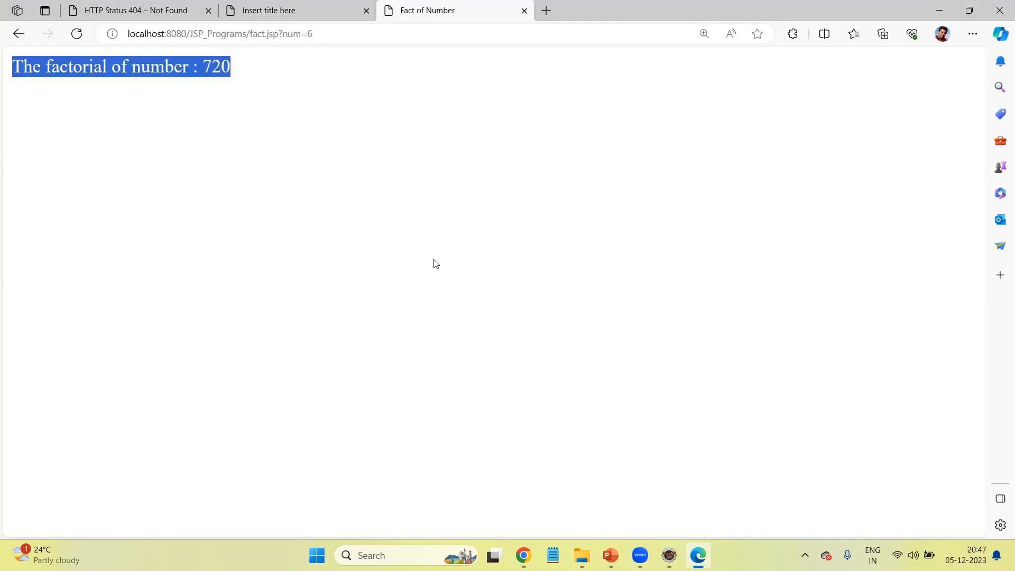
{"action": "mouse_move", "coordinate": [450, 242]}
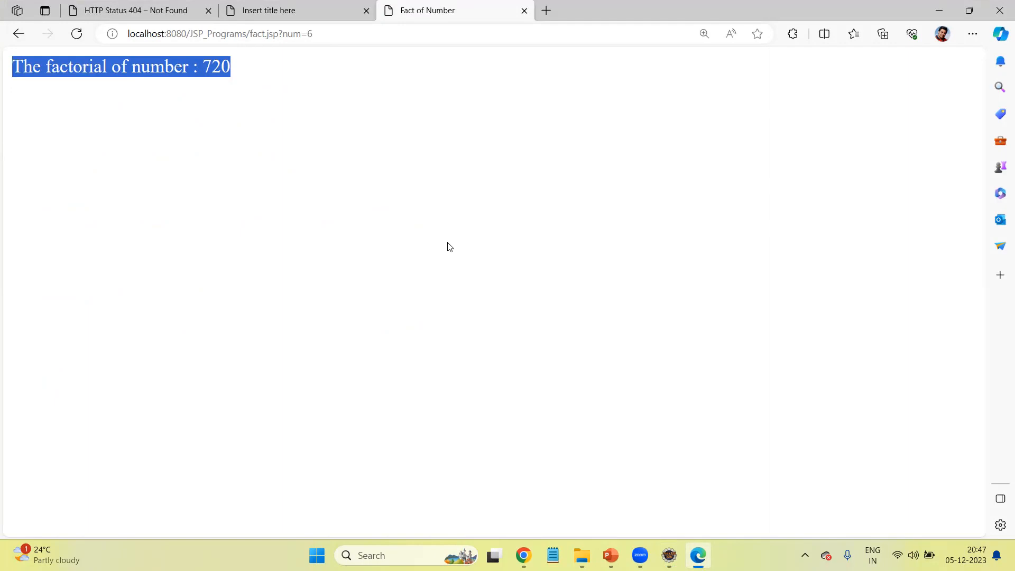
{"action": "mouse_move", "coordinate": [438, 268]}
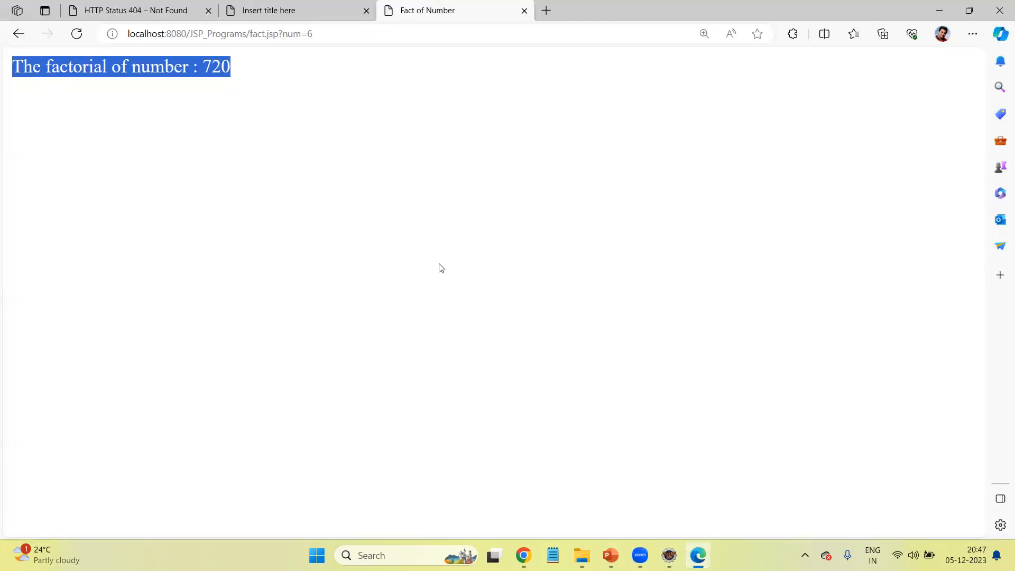
{"action": "mouse_move", "coordinate": [453, 270]}
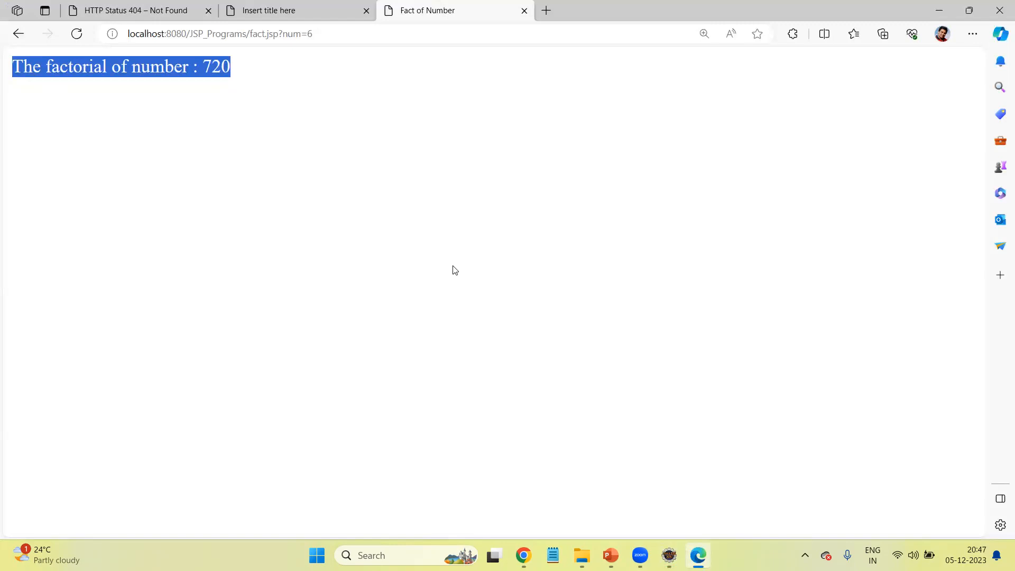
{"action": "mouse_move", "coordinate": [334, 190]}
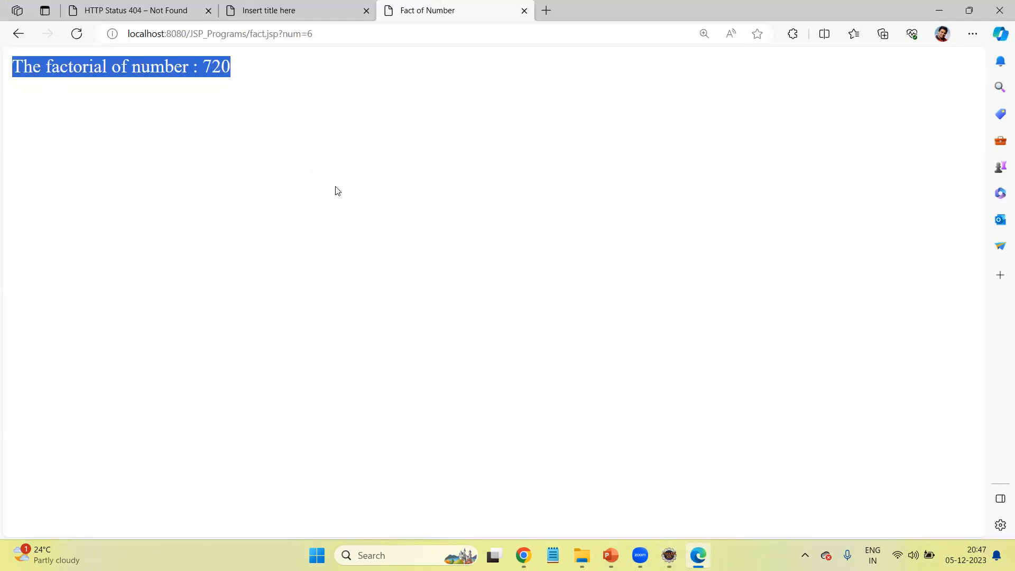
{"action": "mouse_move", "coordinate": [233, 169]}
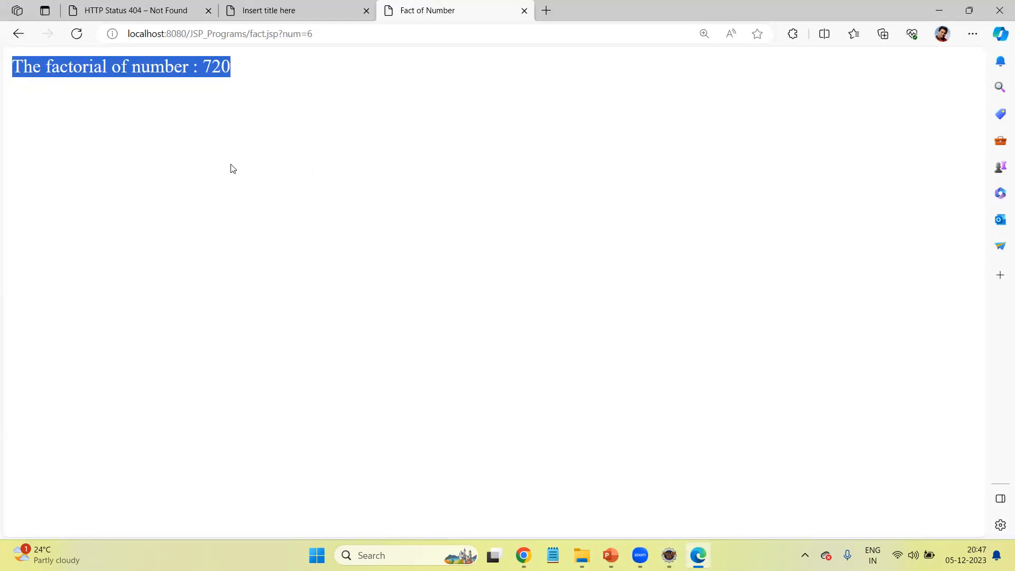
{"action": "mouse_move", "coordinate": [383, 259]}
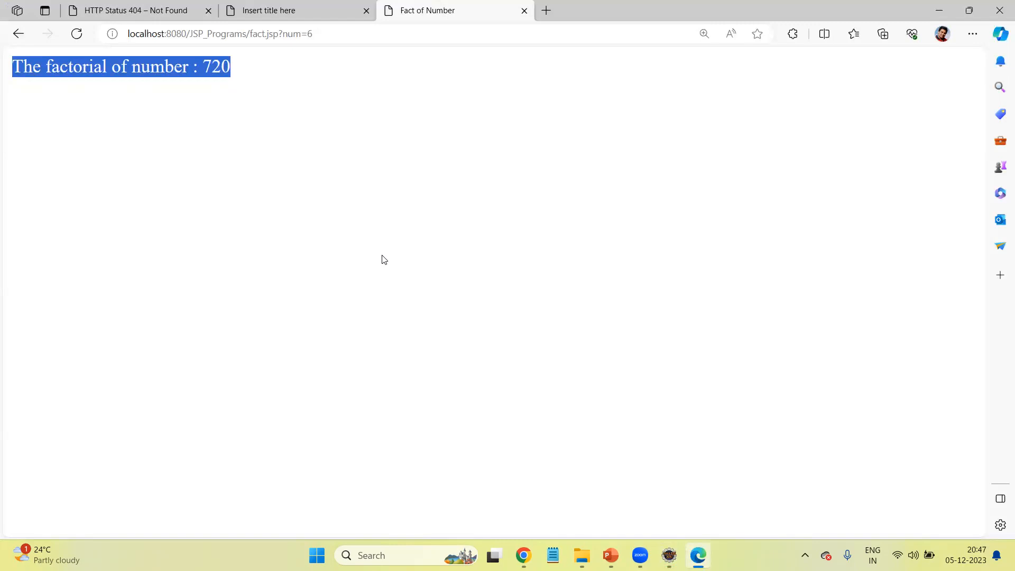
{"action": "mouse_move", "coordinate": [704, 554]}
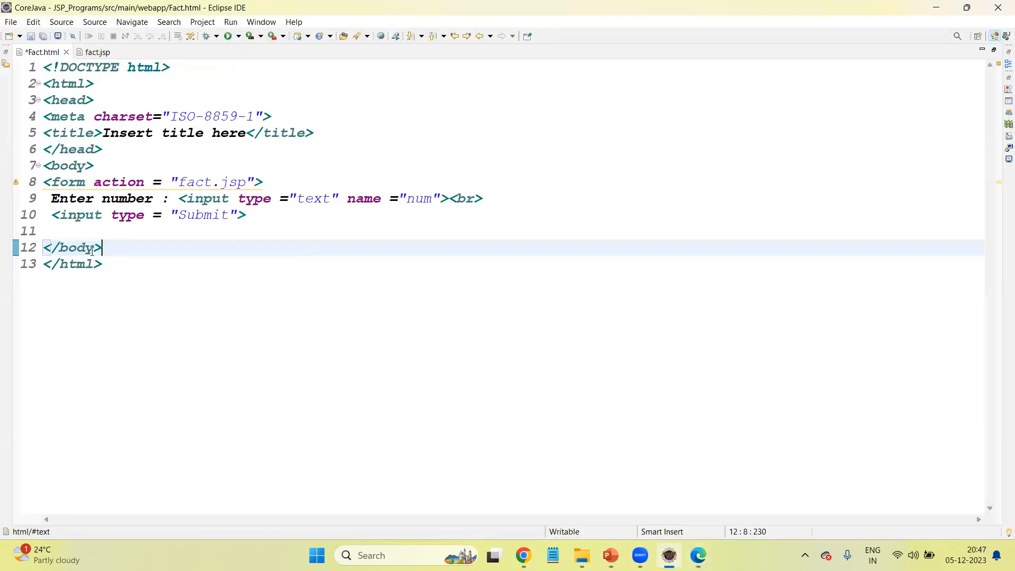
Step: Cut the out.println from the scriptlet, add bgcolor = blue to <body>, re-add the println in its own <% %>, and save
{"action": "left_click", "coordinate": [98, 52]}
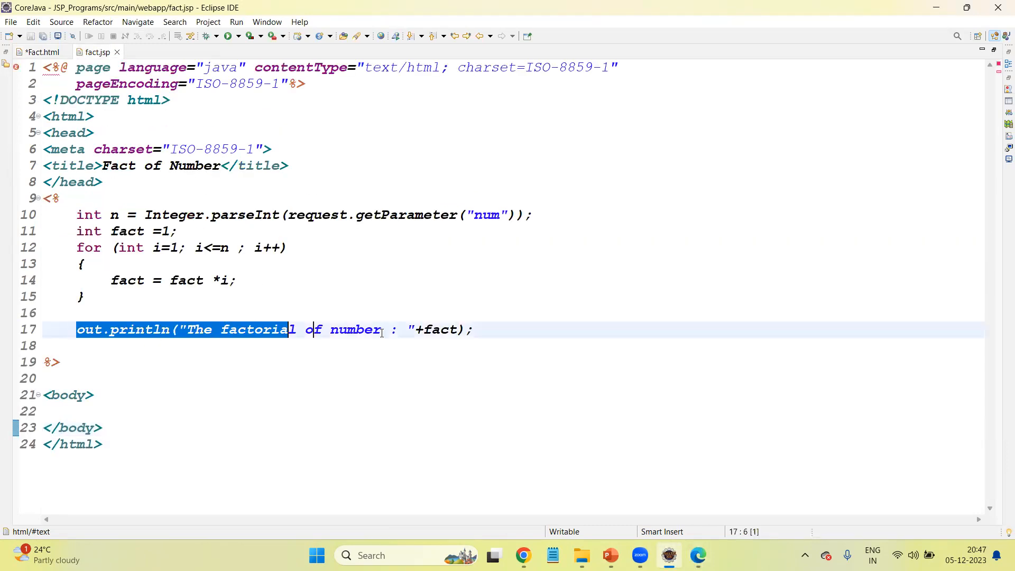
{"action": "key", "text": "Delete"}
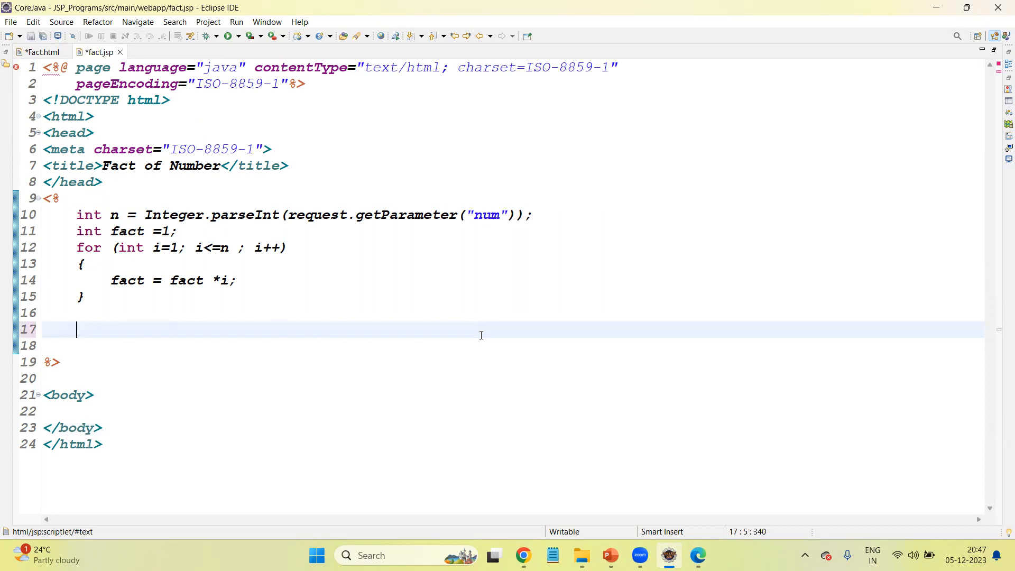
{"action": "left_click", "coordinate": [84, 395]}
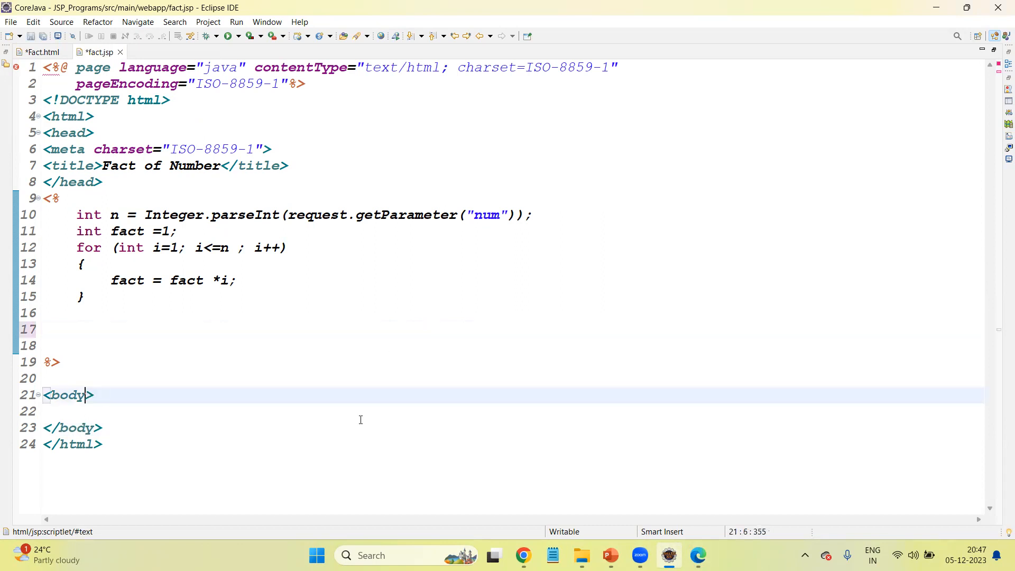
{"action": "type", "text": "bgl"}
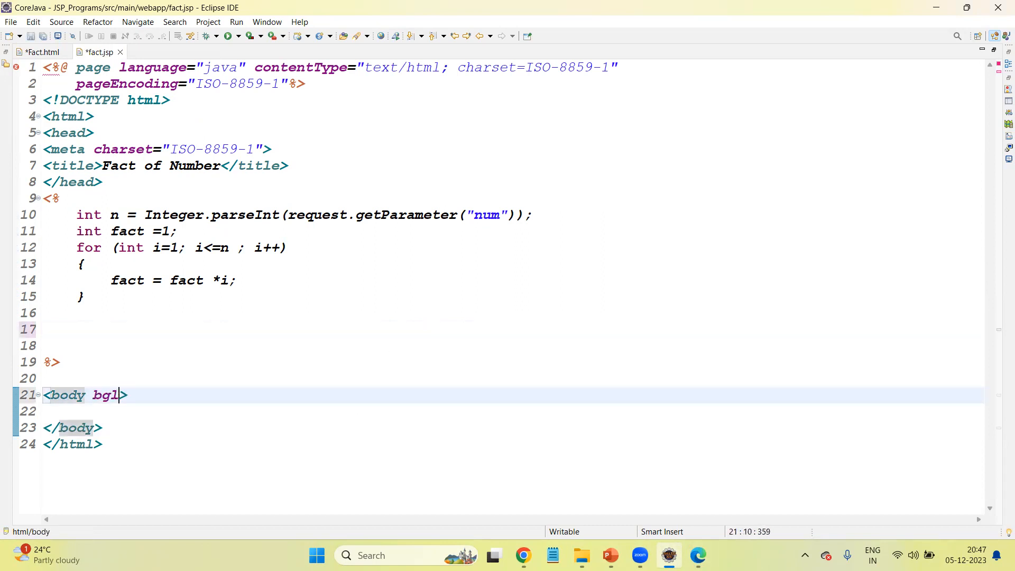
{"action": "type", "text": "cloo"}
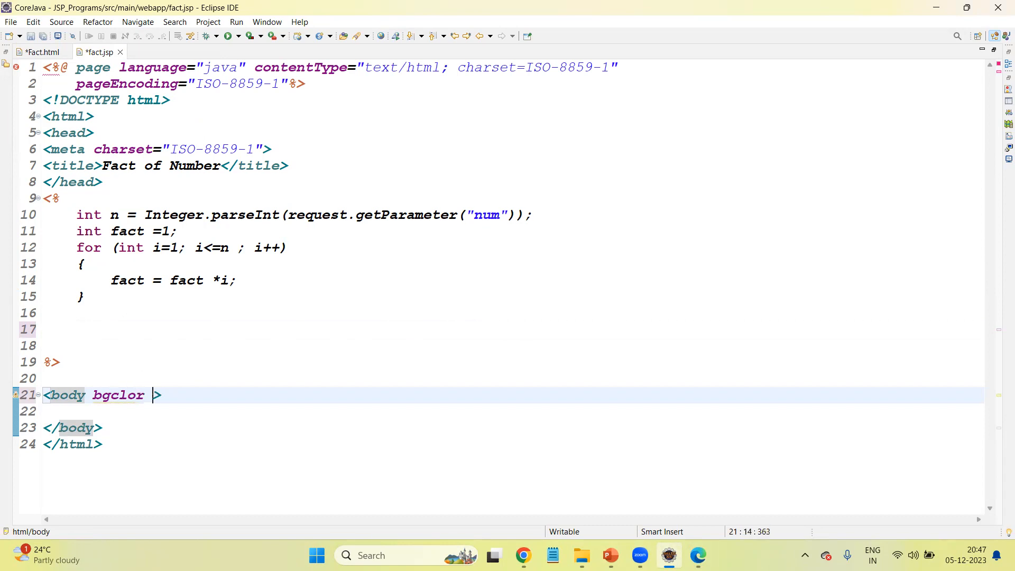
{"action": "type", "text": "= blue"}
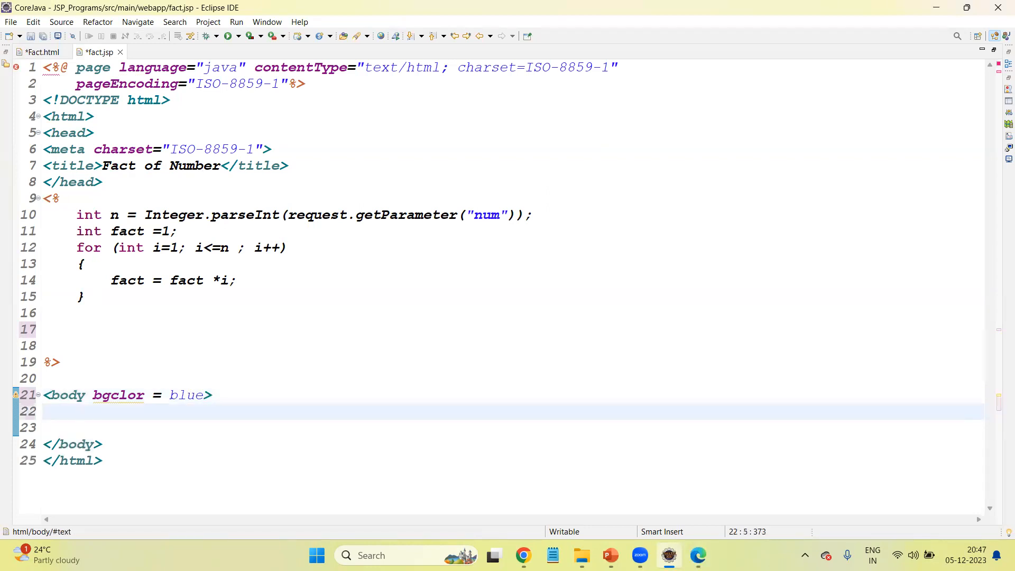
{"action": "type", "text": "<"}
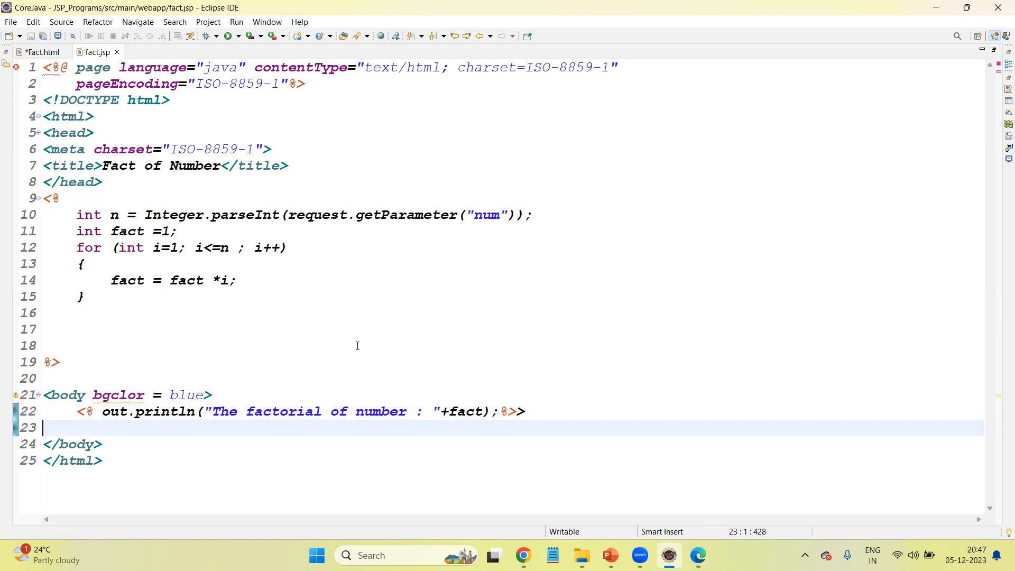
{"action": "mouse_move", "coordinate": [548, 423]}
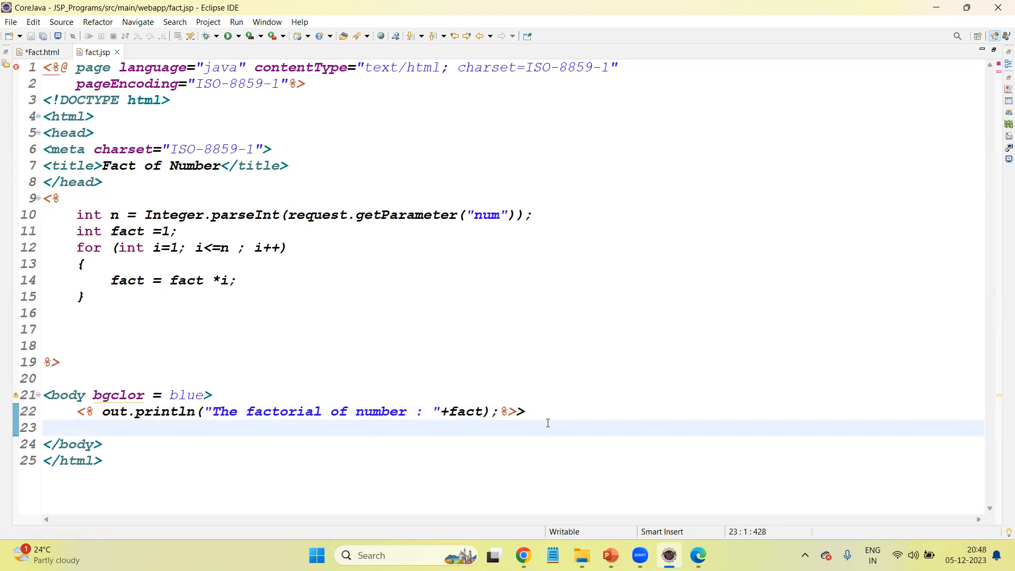
{"action": "left_click", "coordinate": [38, 52]}
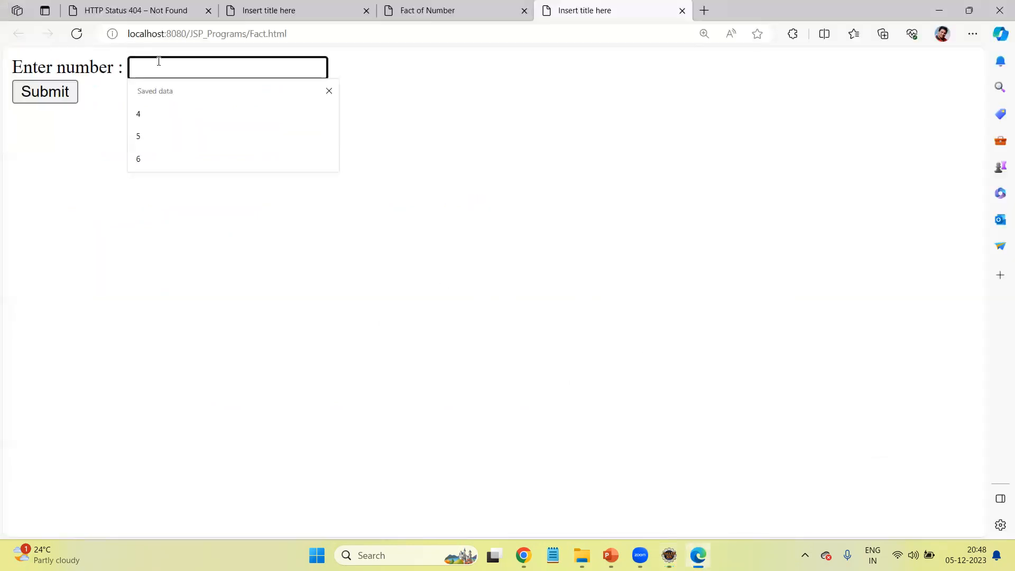
Step: Submit the number 3 in the Fact.html form to test the updated fact.jsp
{"action": "type", "text": "3"}
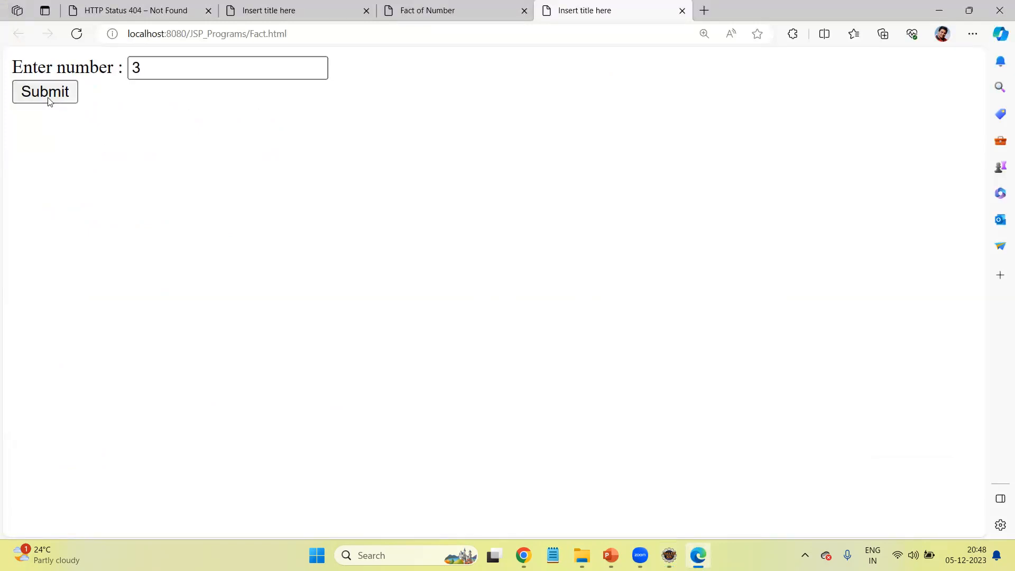
{"action": "left_click", "coordinate": [44, 91]}
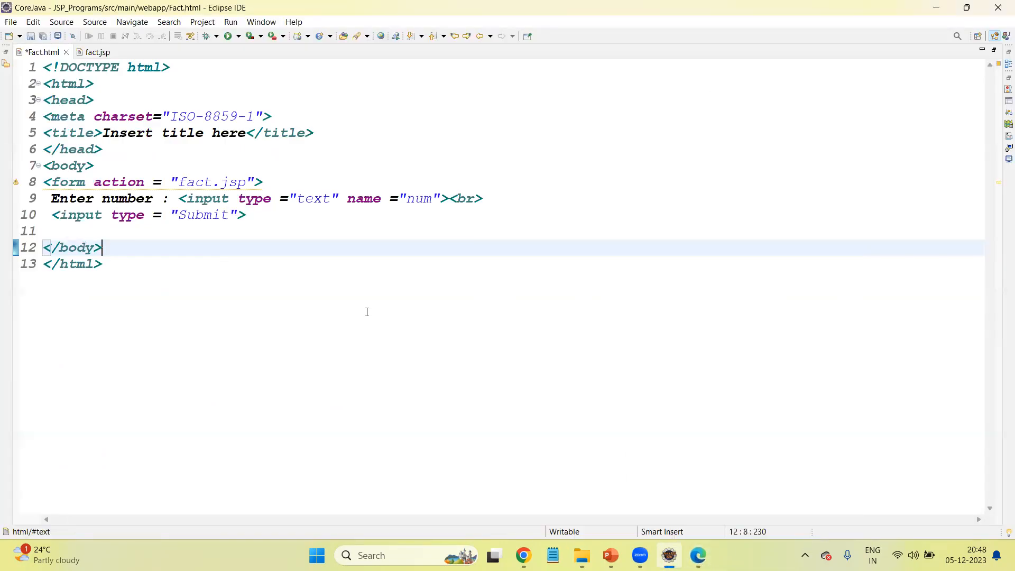
Step: Fix 'bgclor' to 'bgcolor' on the body tag of fact.jsp, save and rerun
{"action": "left_click", "coordinate": [95, 51]}
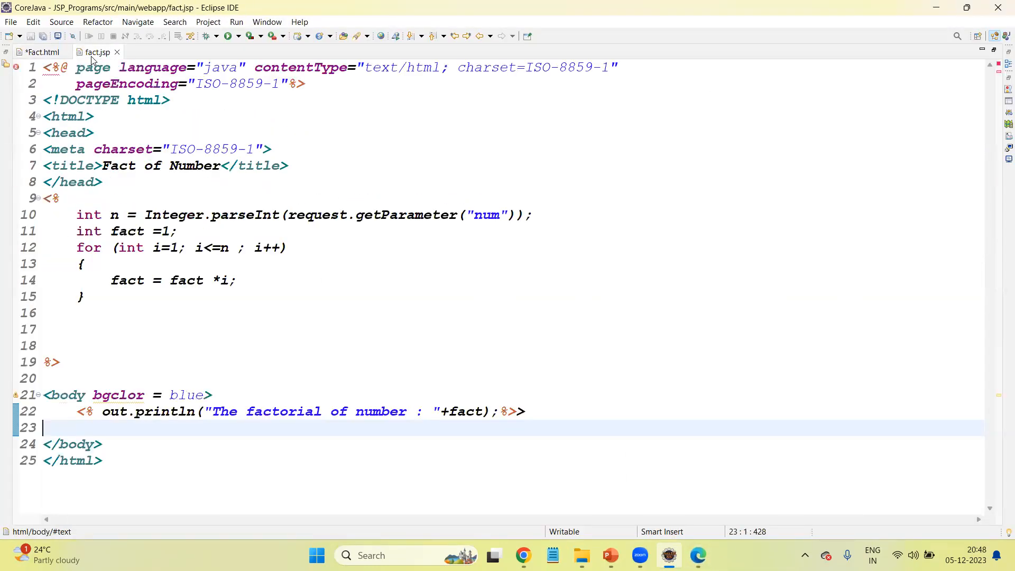
{"action": "mouse_move", "coordinate": [257, 260]}
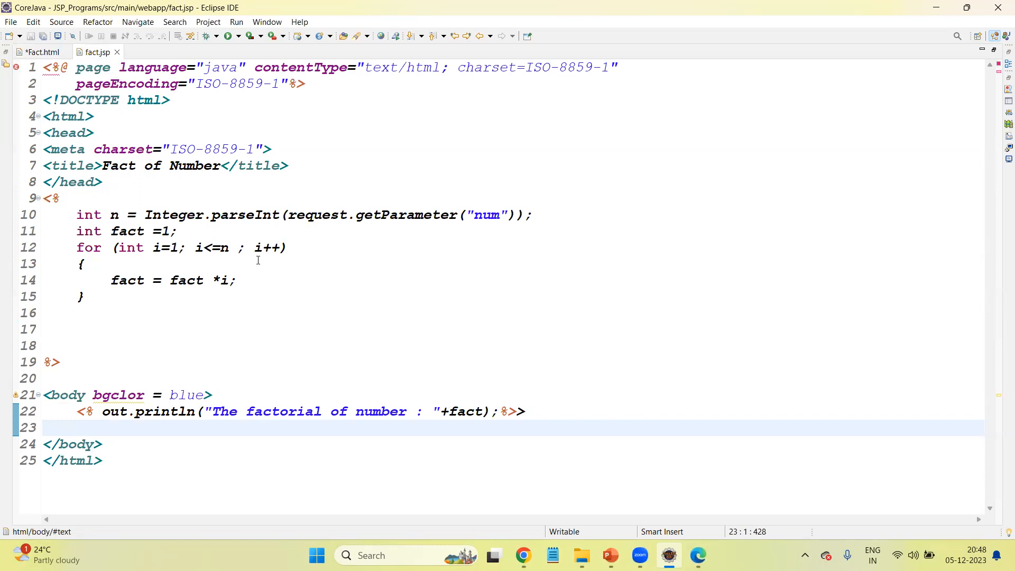
{"action": "mouse_move", "coordinate": [167, 369]}
{"action": "type", "text": "o"}
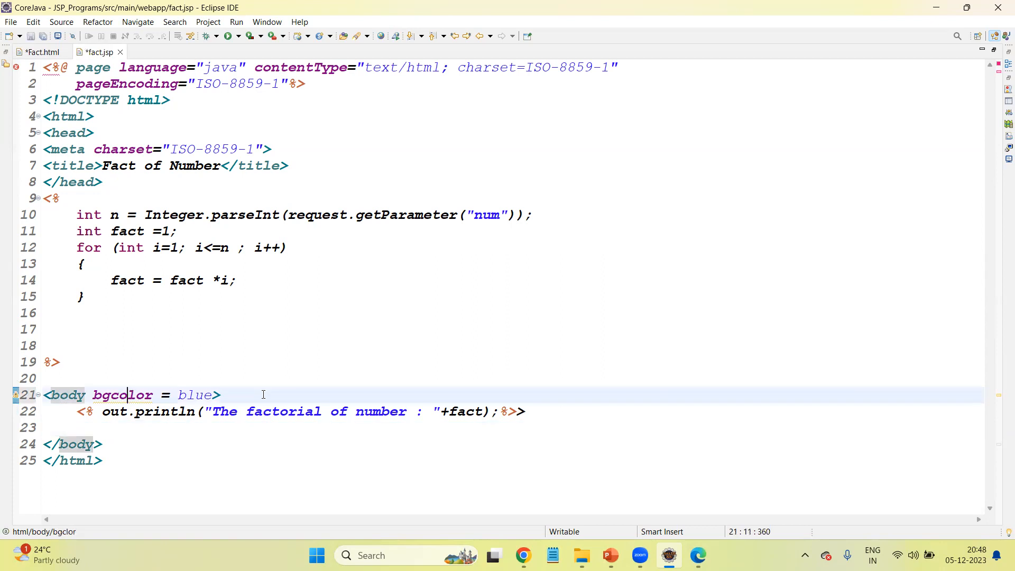
{"action": "left_click", "coordinate": [76, 328]}
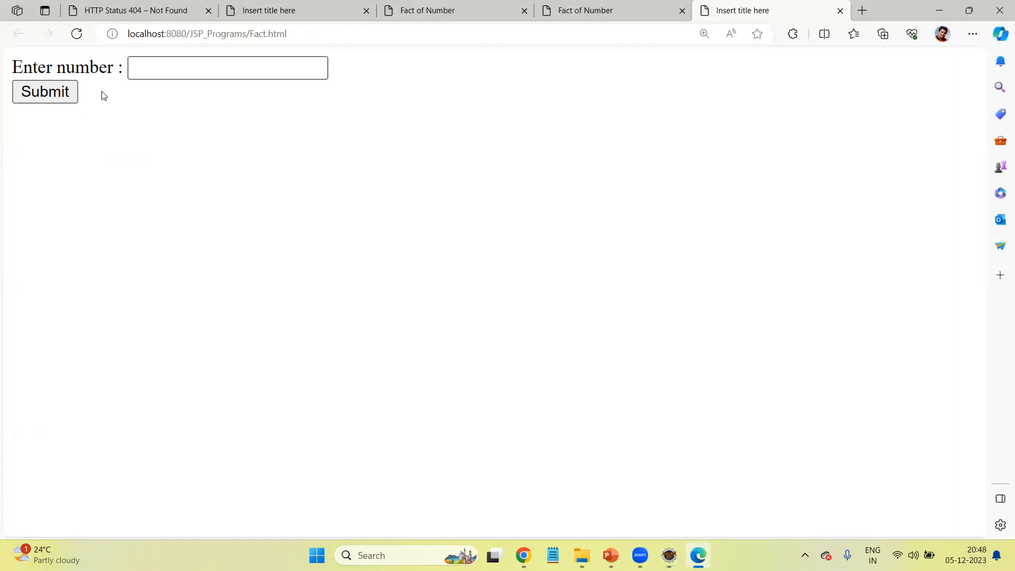
Step: Submit 3 to see the blue 'factorial of number : 6' page, then delete the stray > after the scriptlet on line 22
{"action": "type", "text": "3"}
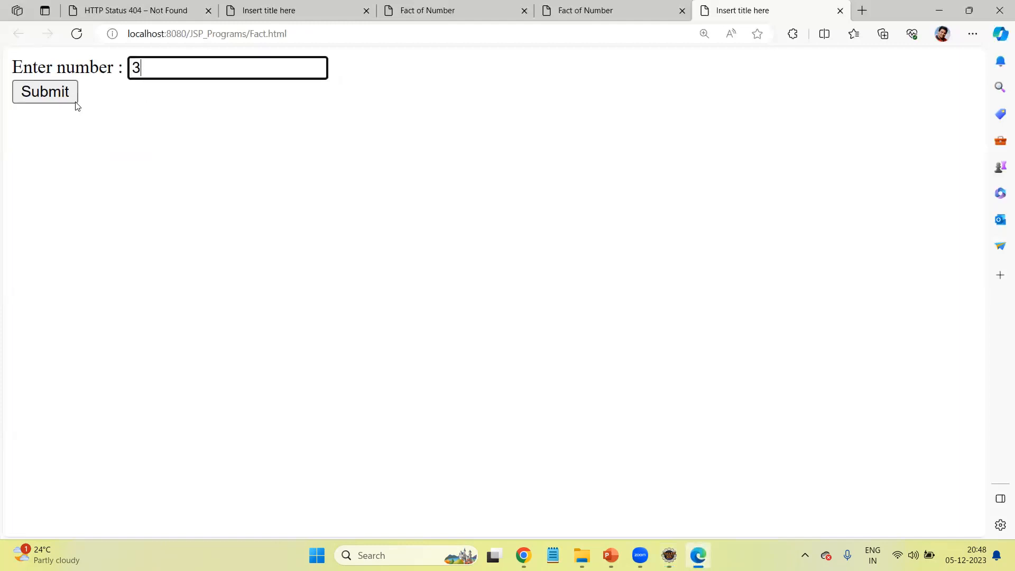
{"action": "left_click", "coordinate": [45, 90]}
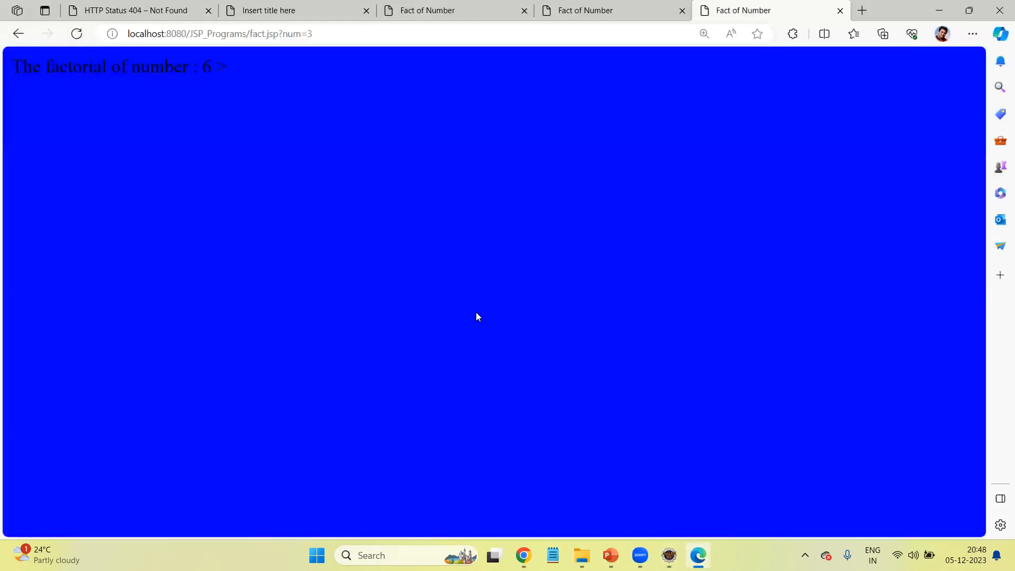
{"action": "mouse_move", "coordinate": [216, 84]}
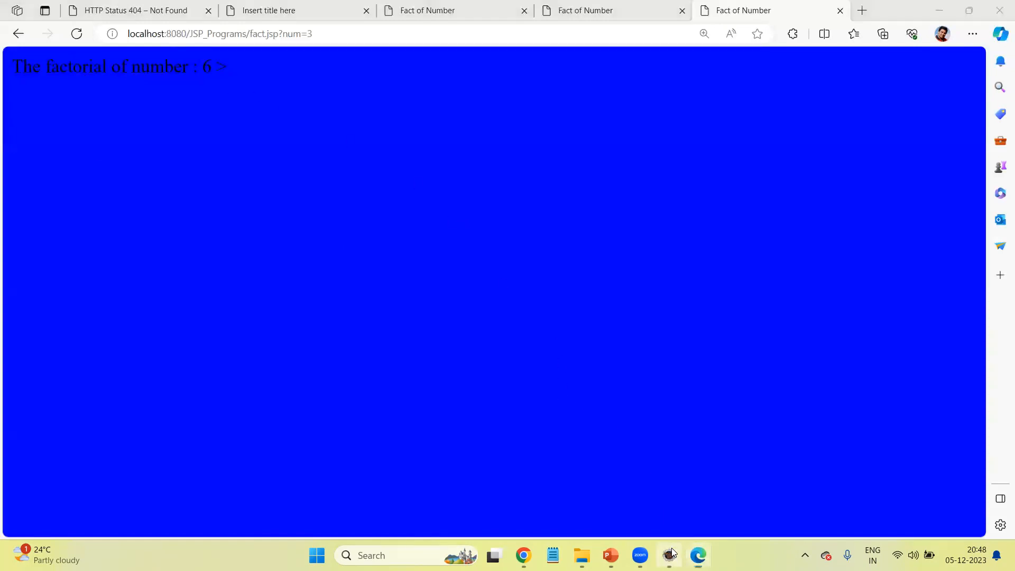
{"action": "left_click", "coordinate": [668, 555]}
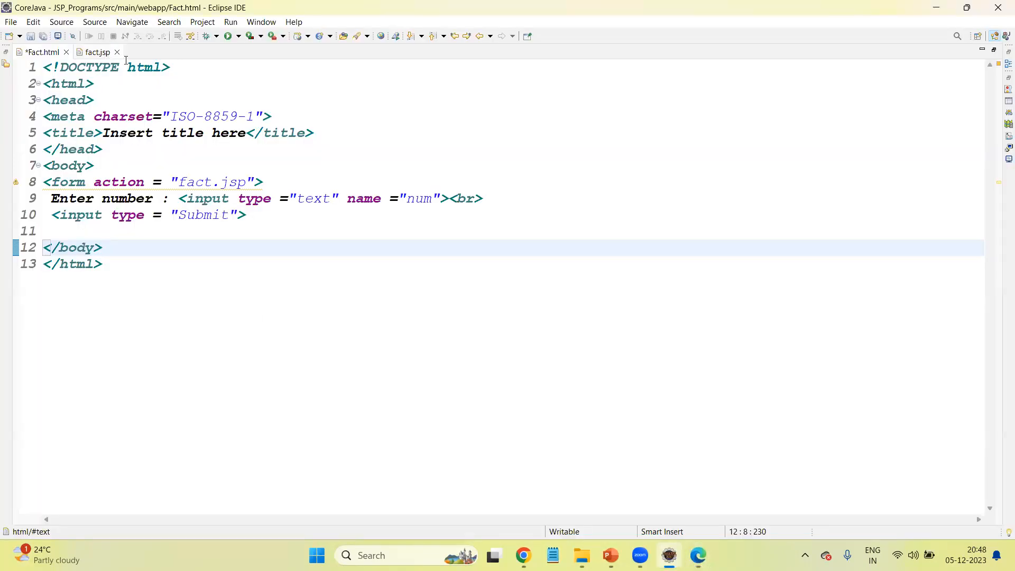
{"action": "left_click", "coordinate": [97, 52]}
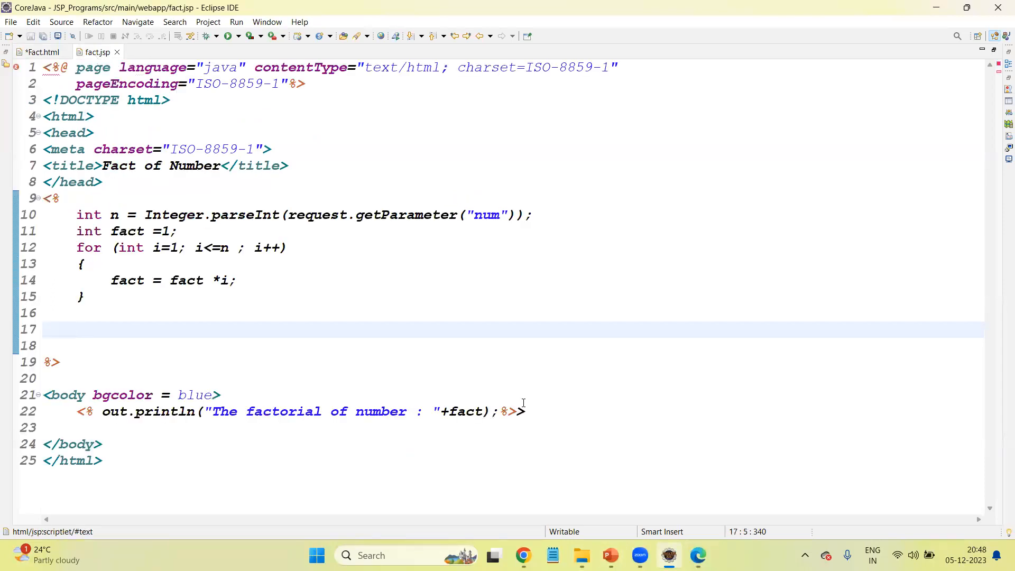
{"action": "left_click", "coordinate": [540, 411]}
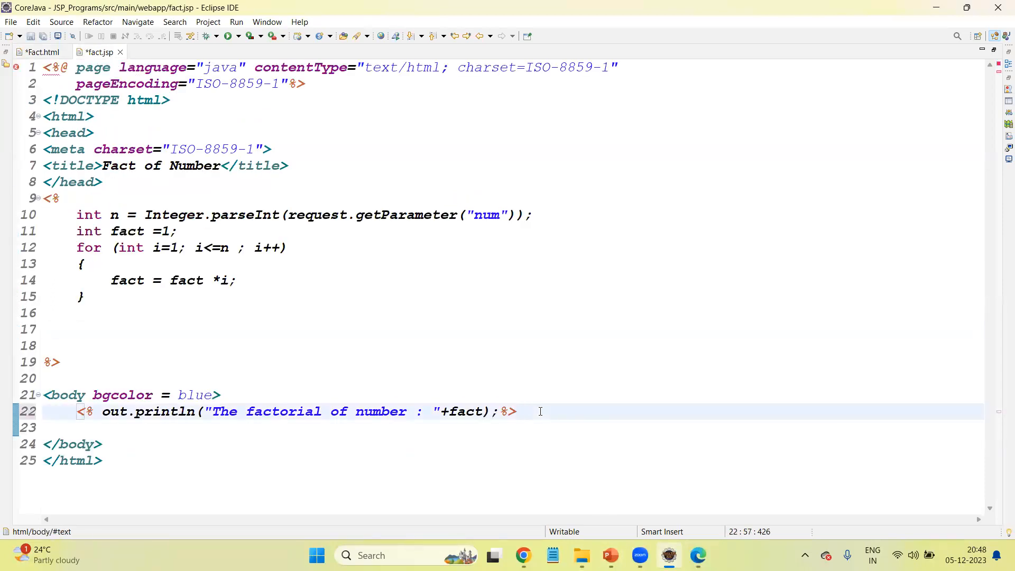
{"action": "left_click", "coordinate": [697, 556]}
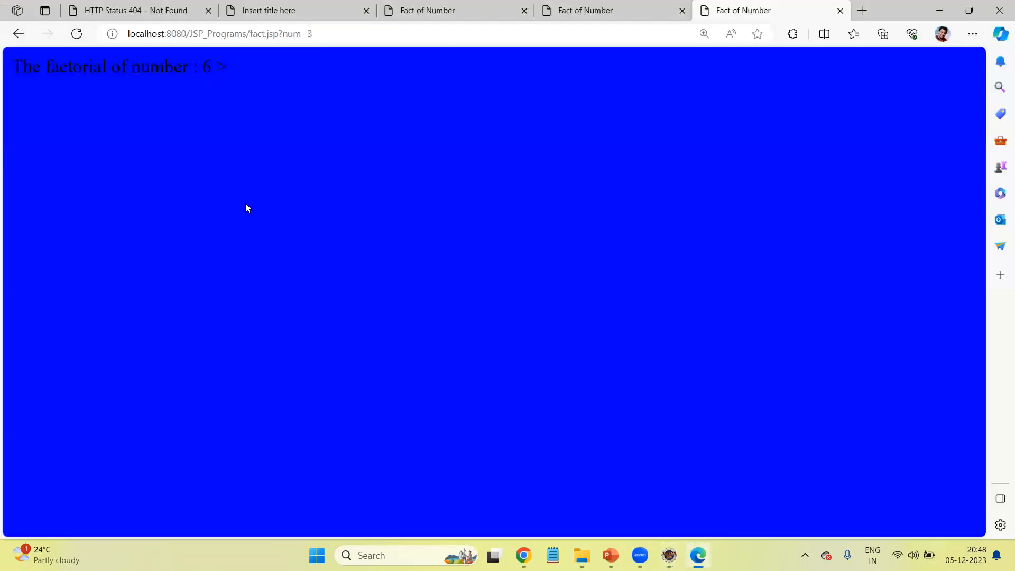
Step: Go back to Fact.html and submit 5 so the blue page reads 'The factorial of number : 120'
{"action": "left_click", "coordinate": [18, 34]}
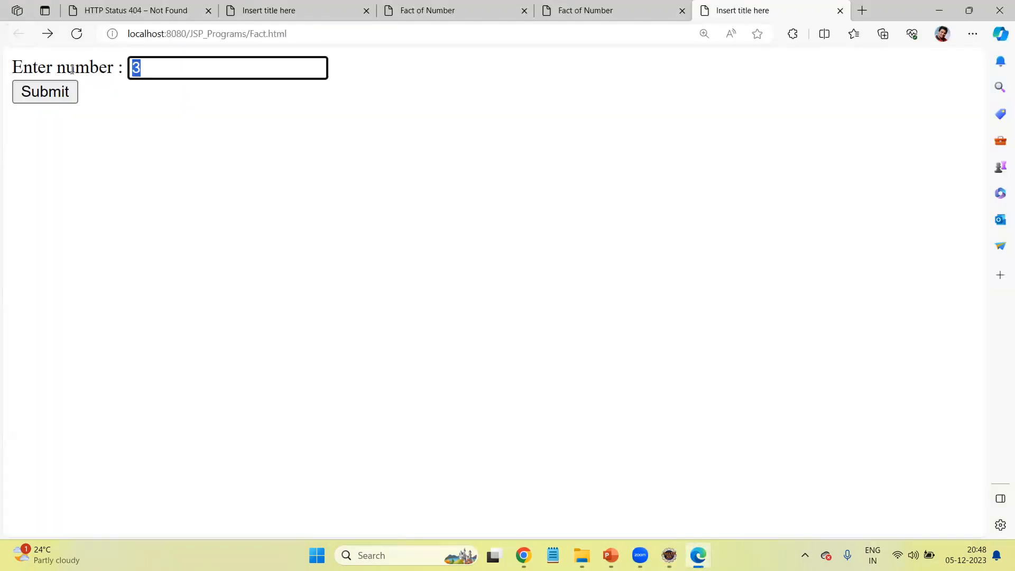
{"action": "left_click", "coordinate": [44, 91]}
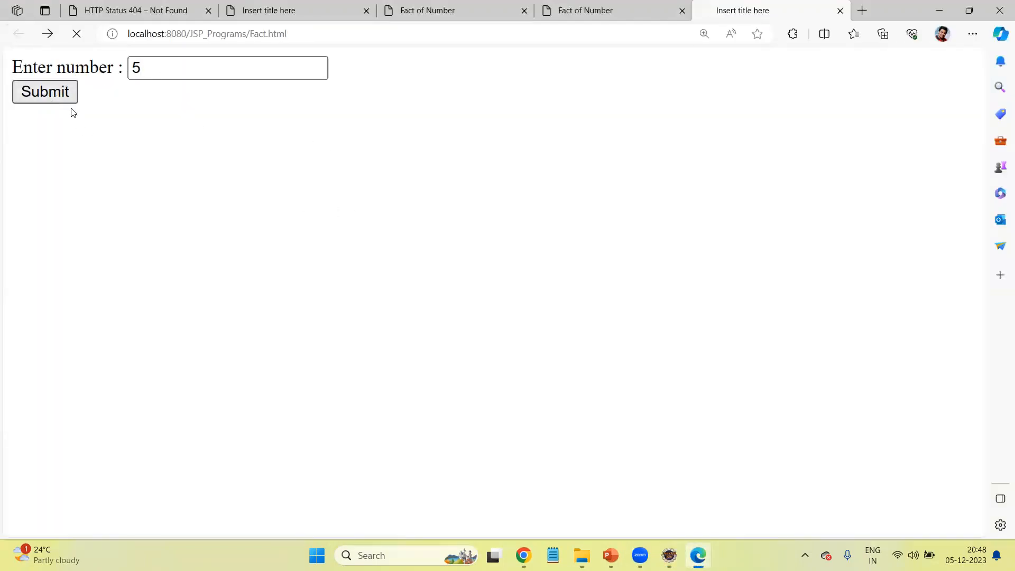
{"action": "left_click", "coordinate": [44, 91]}
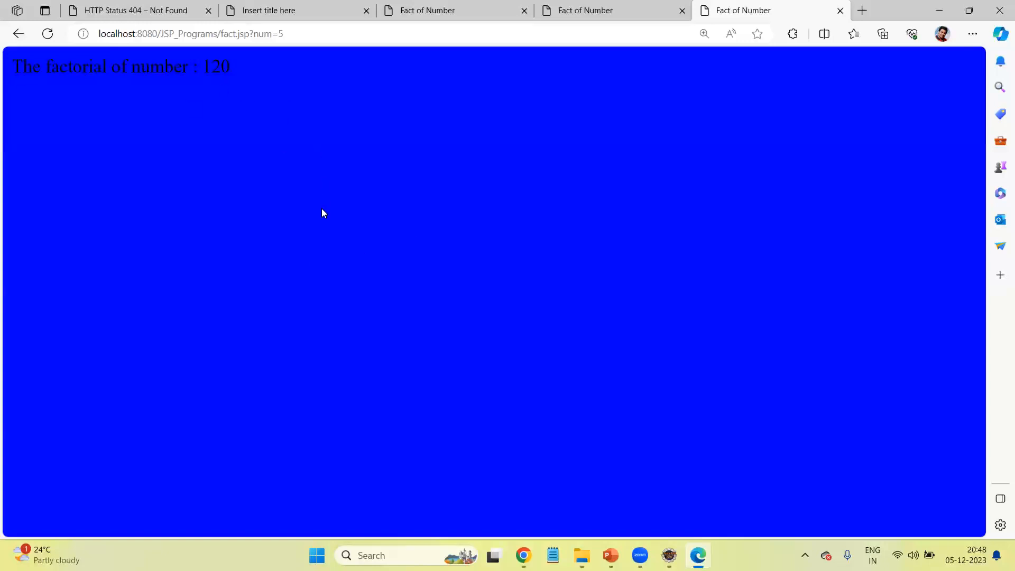
{"action": "mouse_move", "coordinate": [583, 449]}
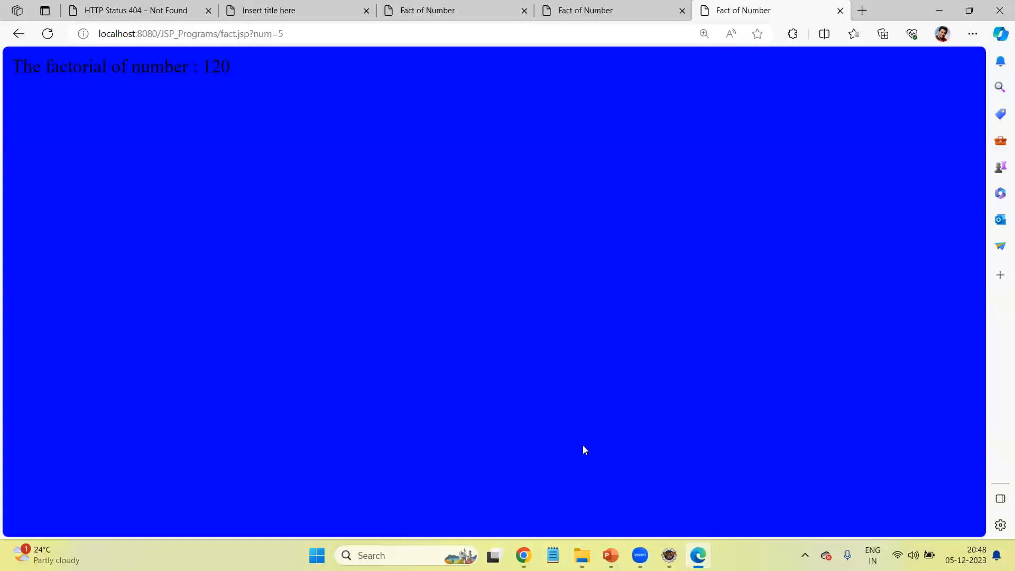
{"action": "mouse_move", "coordinate": [568, 435]}
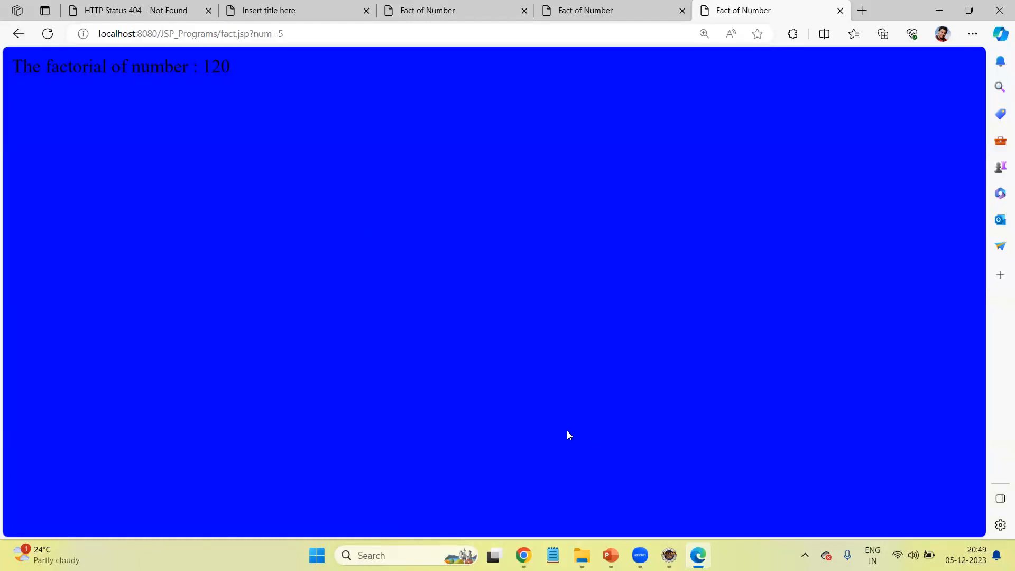
{"action": "mouse_move", "coordinate": [571, 442]}
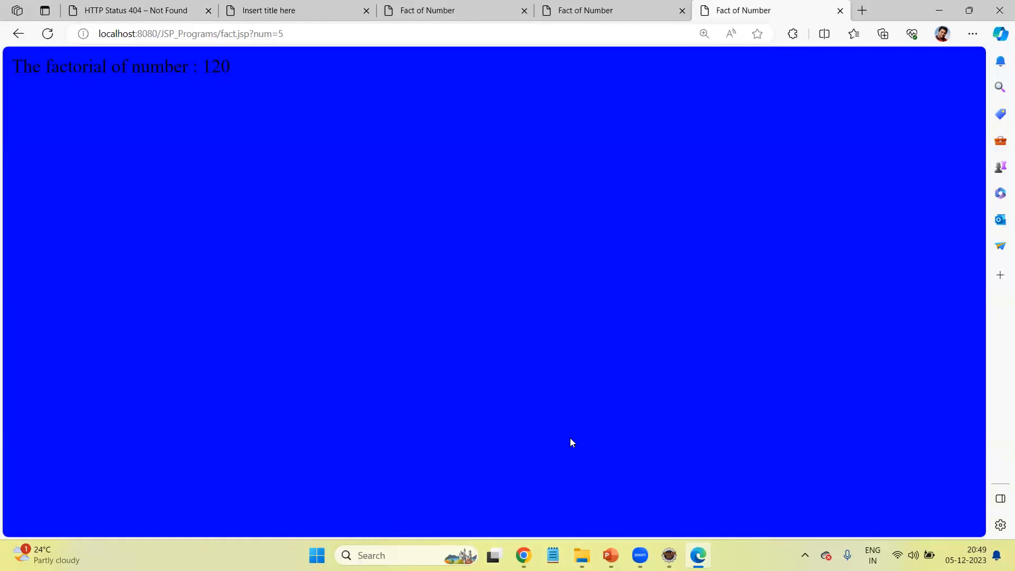
{"action": "mouse_move", "coordinate": [560, 454]}
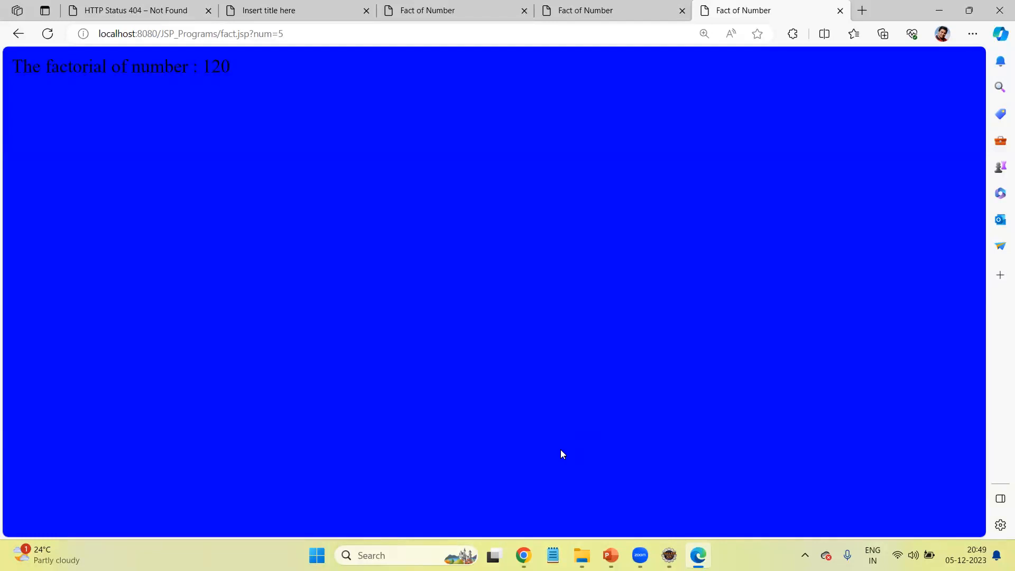
{"action": "mouse_move", "coordinate": [566, 463]}
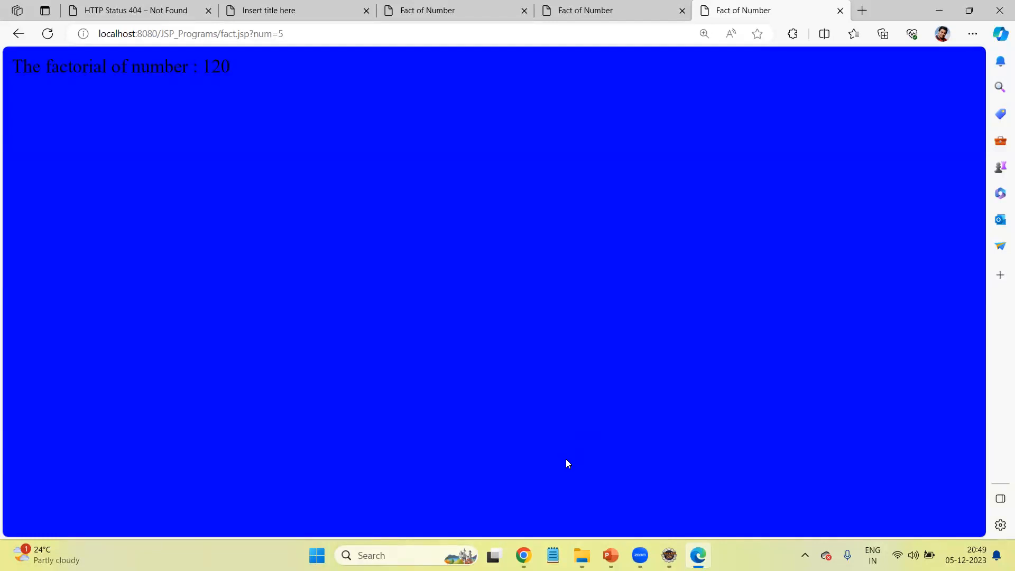
{"action": "mouse_move", "coordinate": [436, 525]}
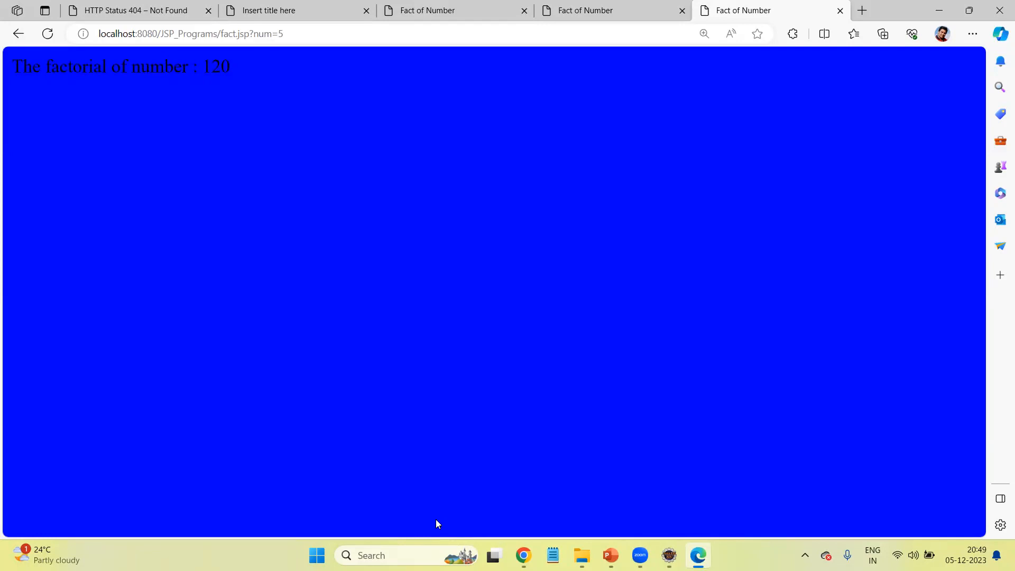